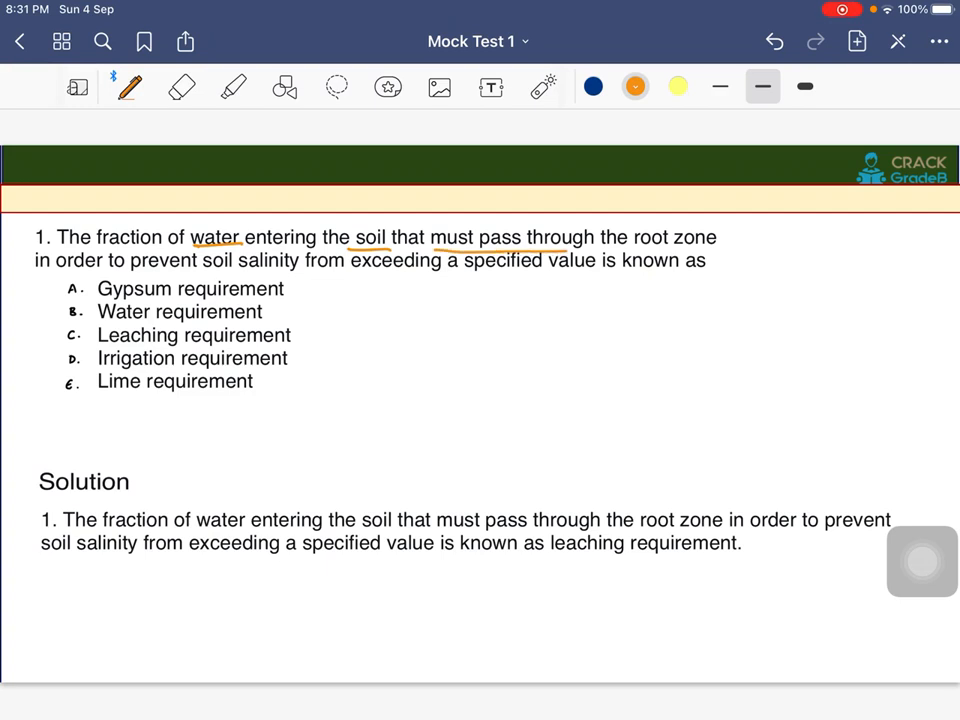
# - Circle root zone and underline soil salinity, exceeding a specified value and known as
pyautogui.moveTo(620, 240); pyautogui.dragTo(716, 240)
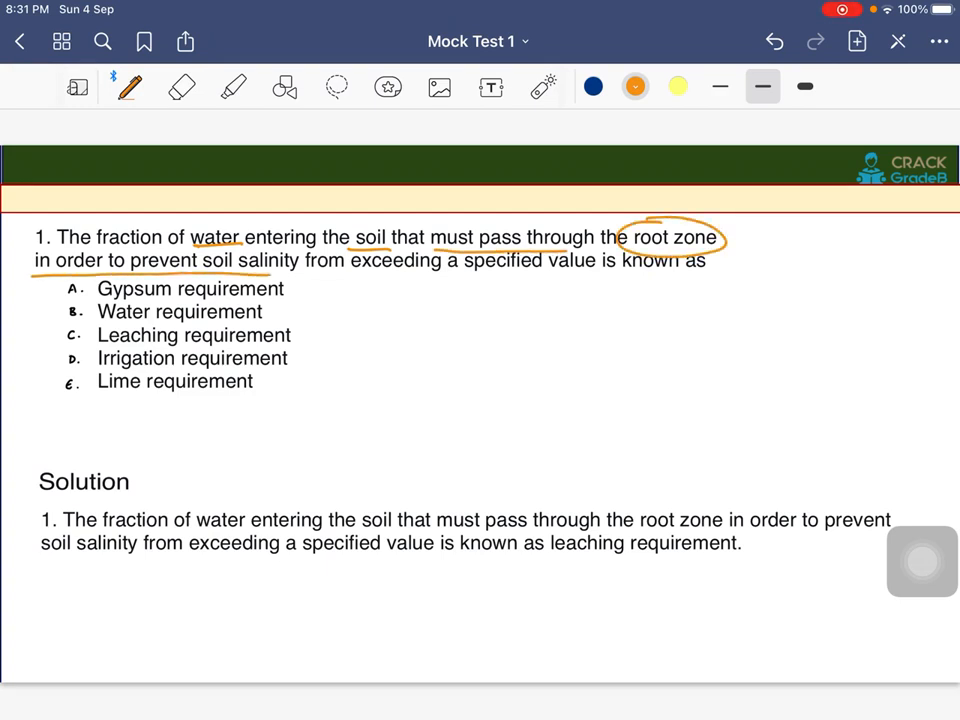
pyautogui.moveTo(350, 276); pyautogui.dragTo(580, 276)
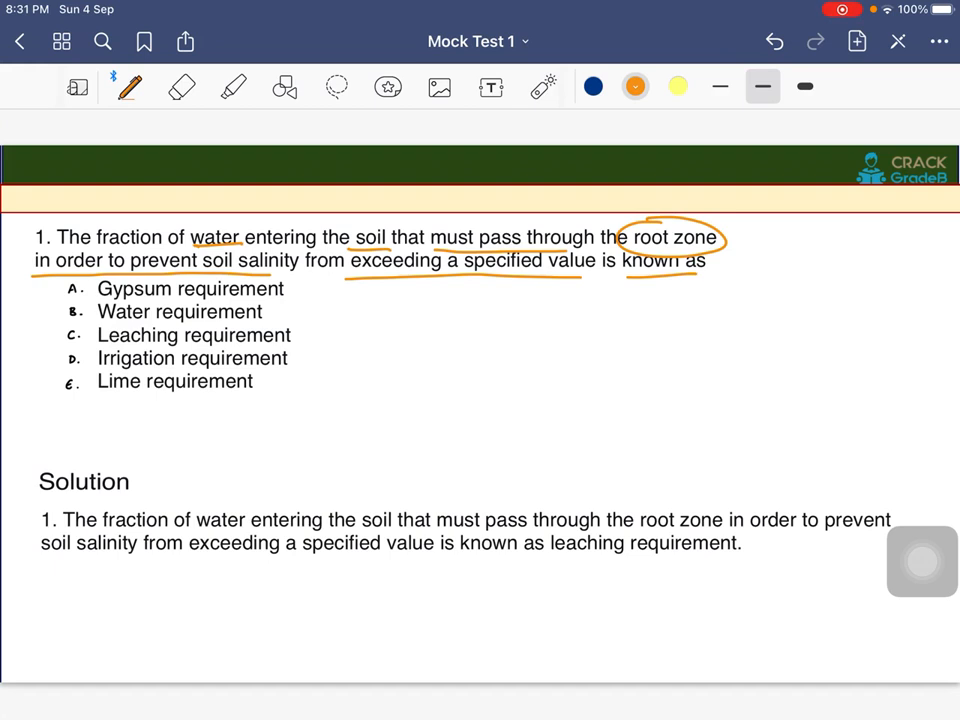
# - Tick options A to E and draw arrows linking water to soil salinity
pyautogui.moveTo(40, 300); pyautogui.dragTo(64, 284)
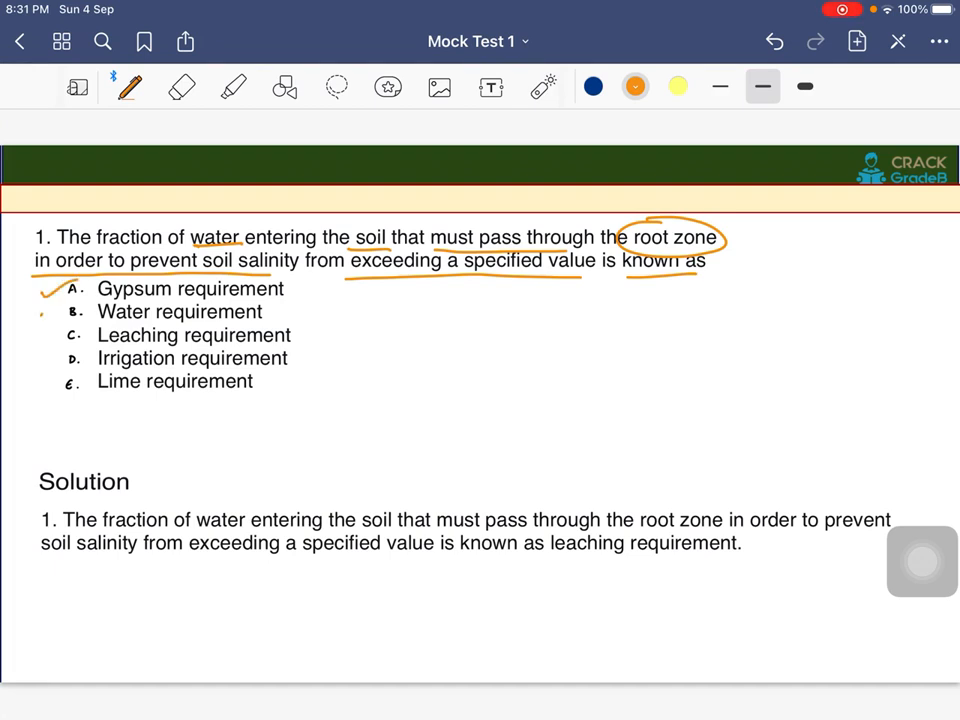
pyautogui.moveTo(48, 328); pyautogui.dragTo(70, 340)
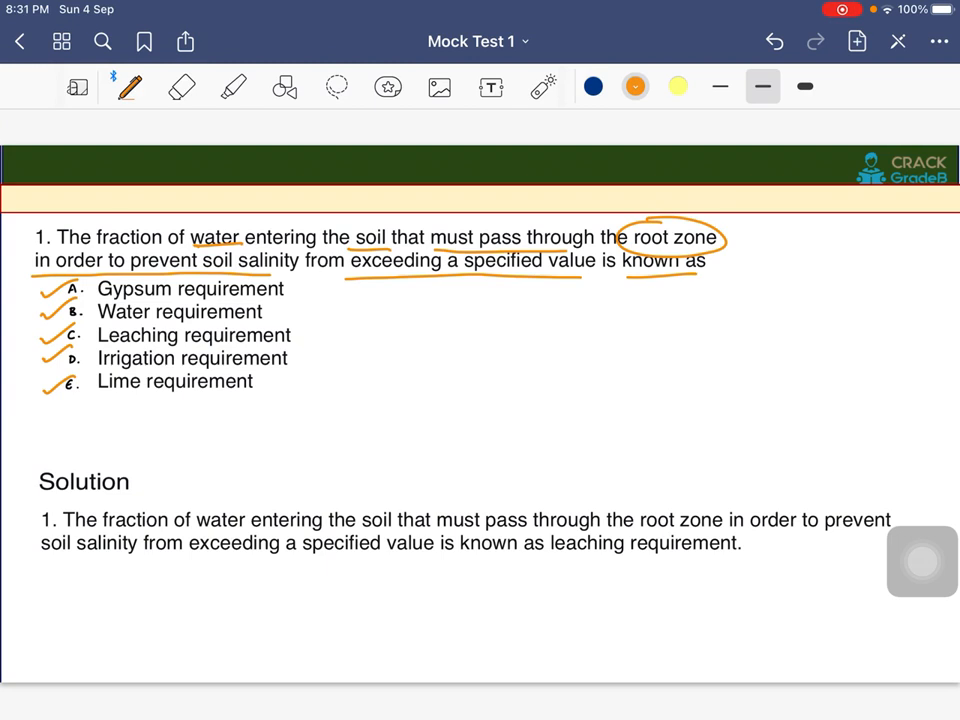
pyautogui.moveTo(184, 230); pyautogui.dragTo(244, 230)
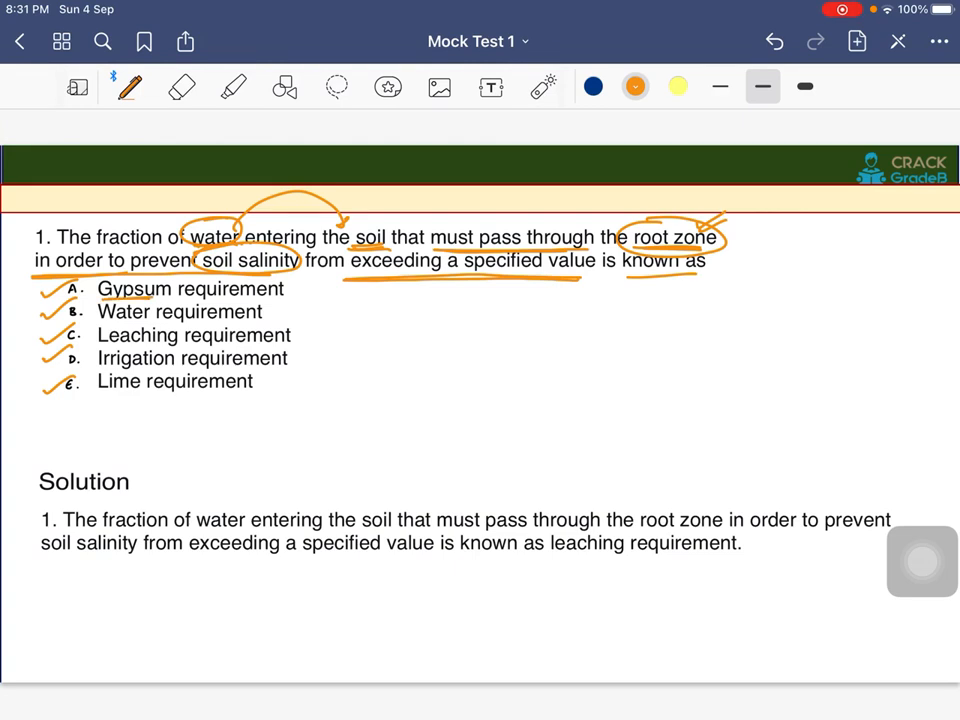
# - Circle Water requirement, Irrigation and Lime; underline Leaching requirement and key solution phrases
pyautogui.moveTo(296, 282); pyautogui.dragTo(312, 298)
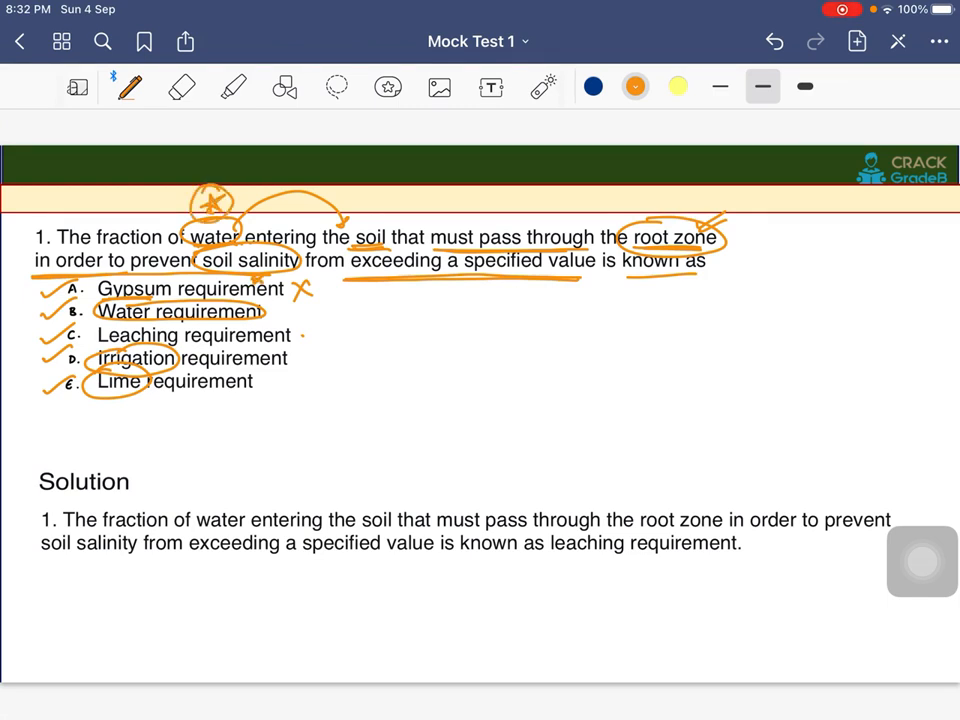
pyautogui.moveTo(290, 290); pyautogui.dragTo(360, 300)
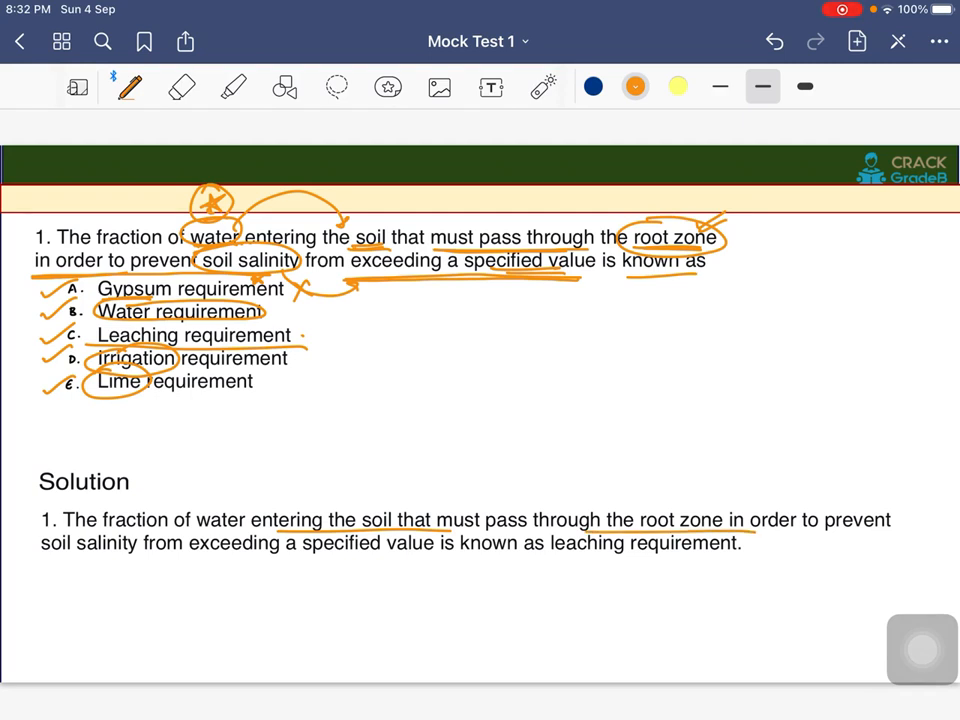
pyautogui.moveTo(540, 548); pyautogui.dragTo(740, 548)
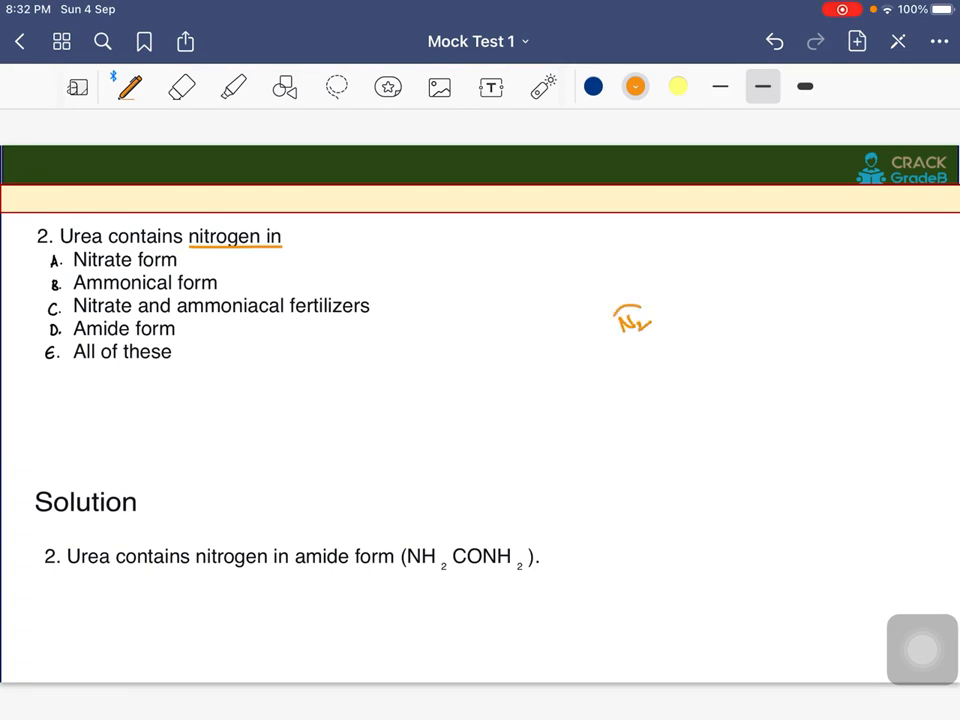
# - Circle the nitrogen-forms sketch with arrows and tick the urea answer options
pyautogui.moveTo(620, 320); pyautogui.dragTo(684, 300)
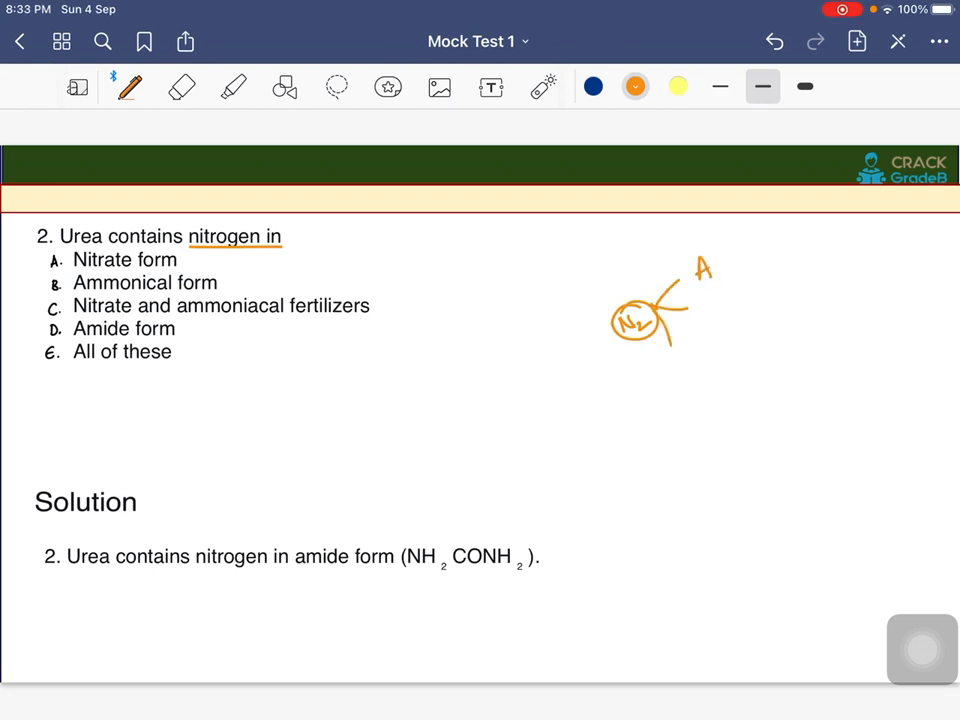
pyautogui.moveTo(700, 300); pyautogui.dragTo(690, 360)
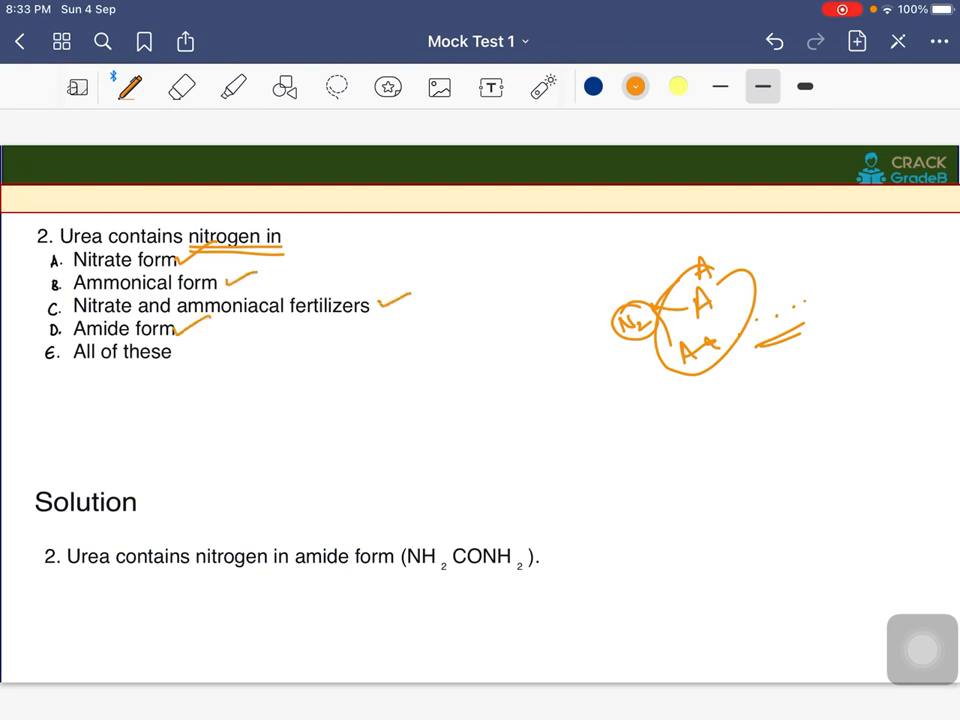
# - Circle Amide form, tick All of these and underline NH2CONH2 in the solution
pyautogui.moveTo(184, 360); pyautogui.dragTo(230, 340)
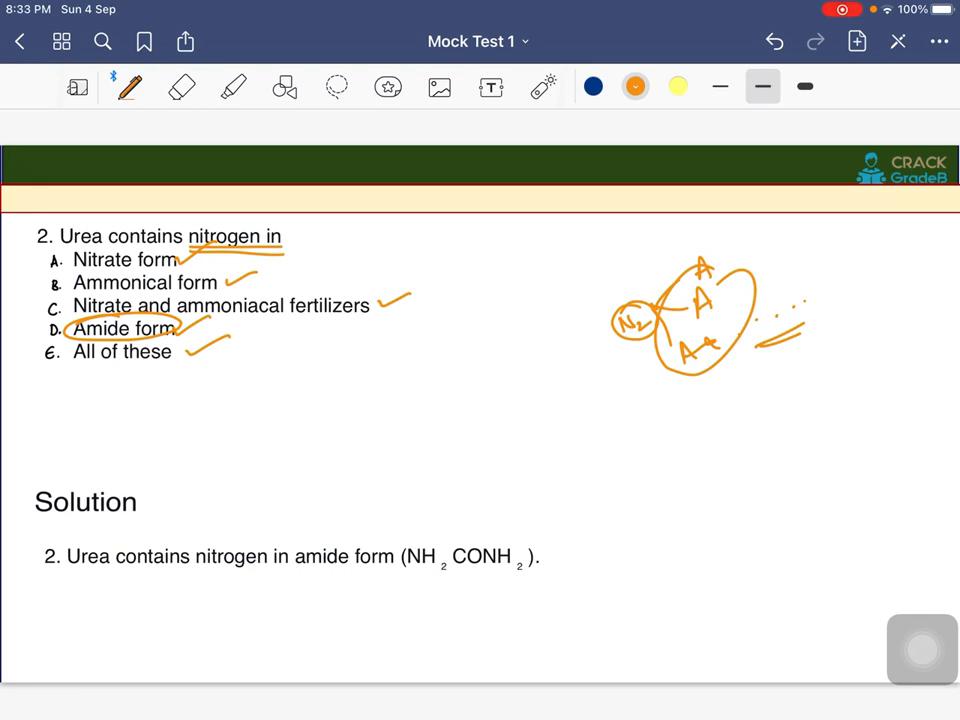
pyautogui.moveTo(408, 582); pyautogui.dragTo(528, 576)
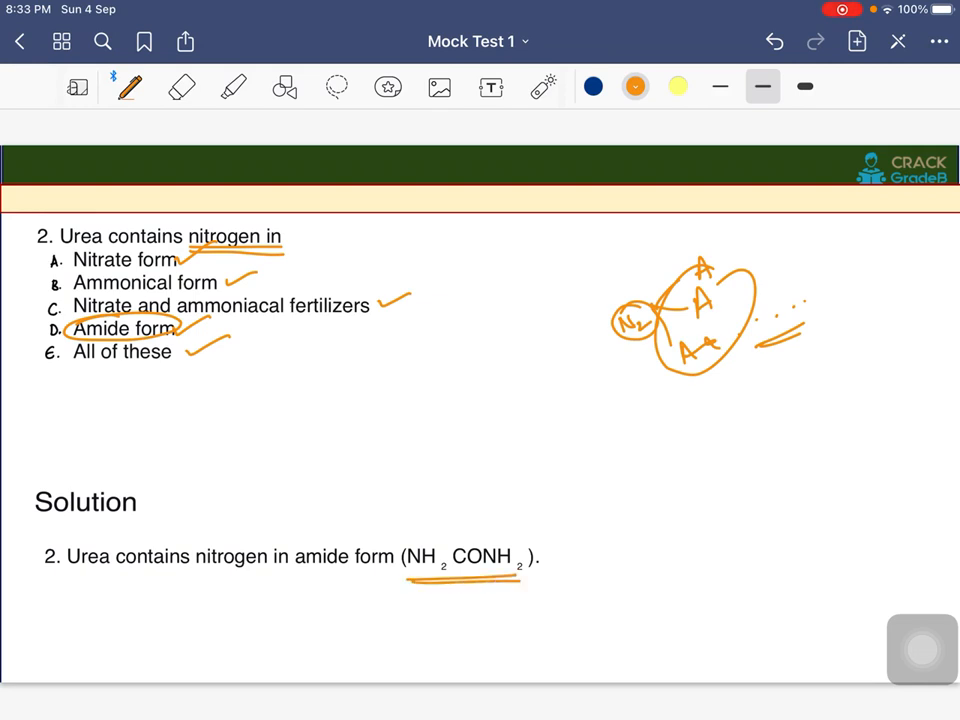
pyautogui.scroll(-3)
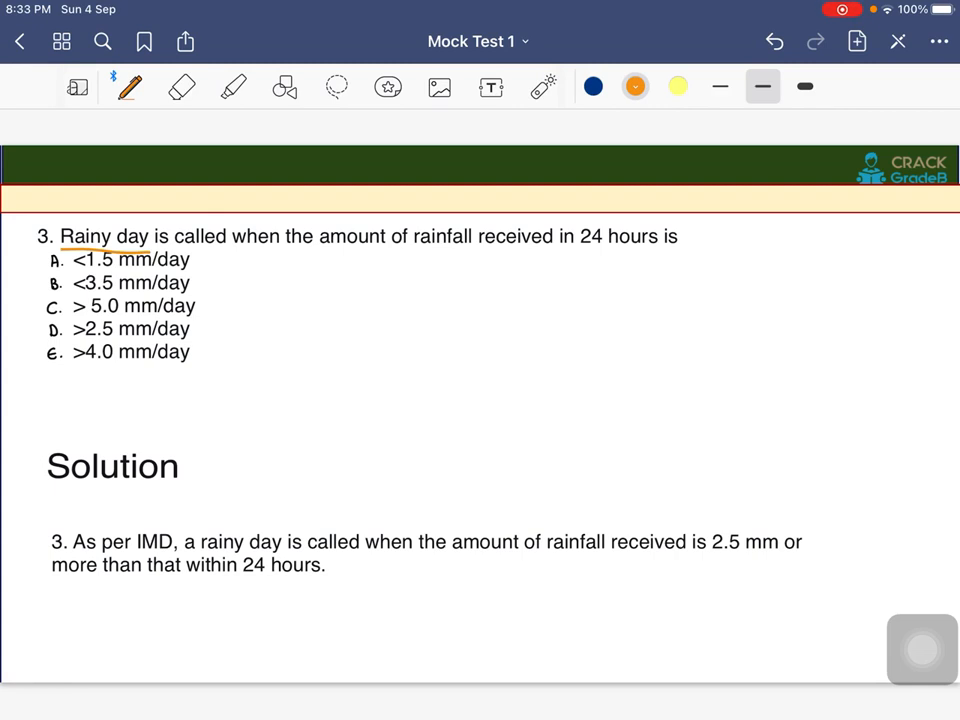
# - Circle Rainy day and 24 hours in question 3 and tick options D and E
pyautogui.moveTo(318, 252); pyautogui.dragTo(484, 256)
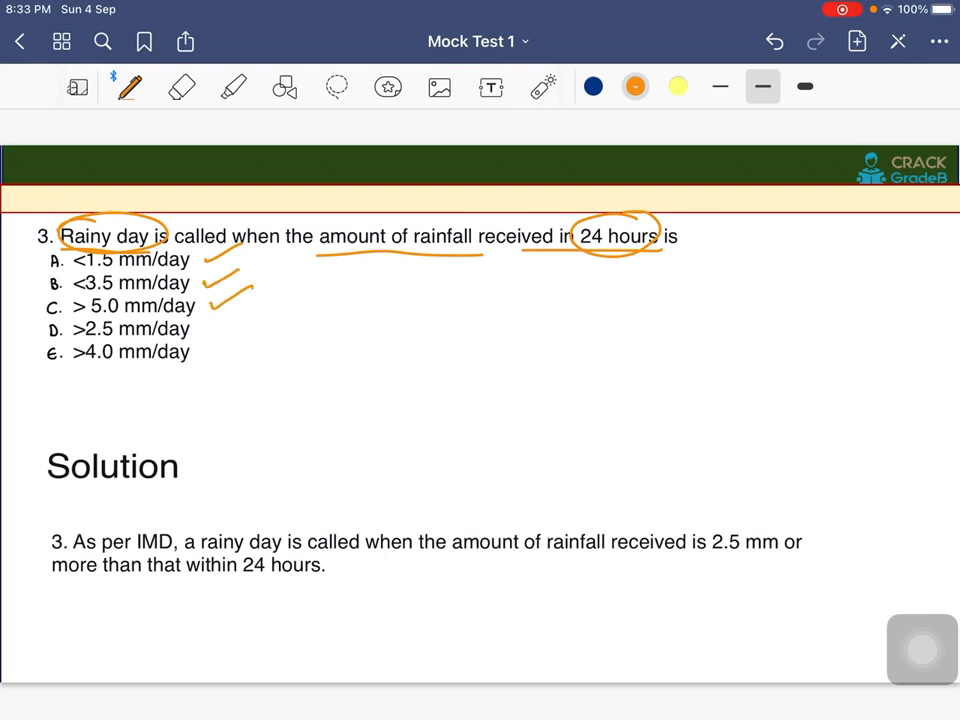
pyautogui.moveTo(200, 336); pyautogui.dragTo(230, 320)
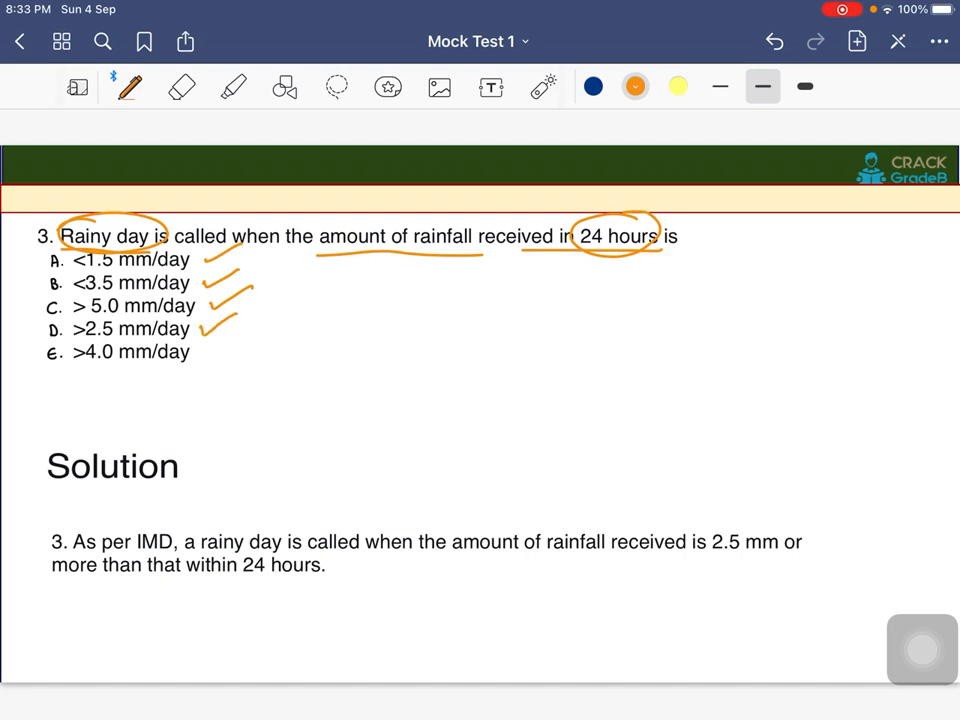
pyautogui.moveTo(210, 360); pyautogui.dragTo(240, 340)
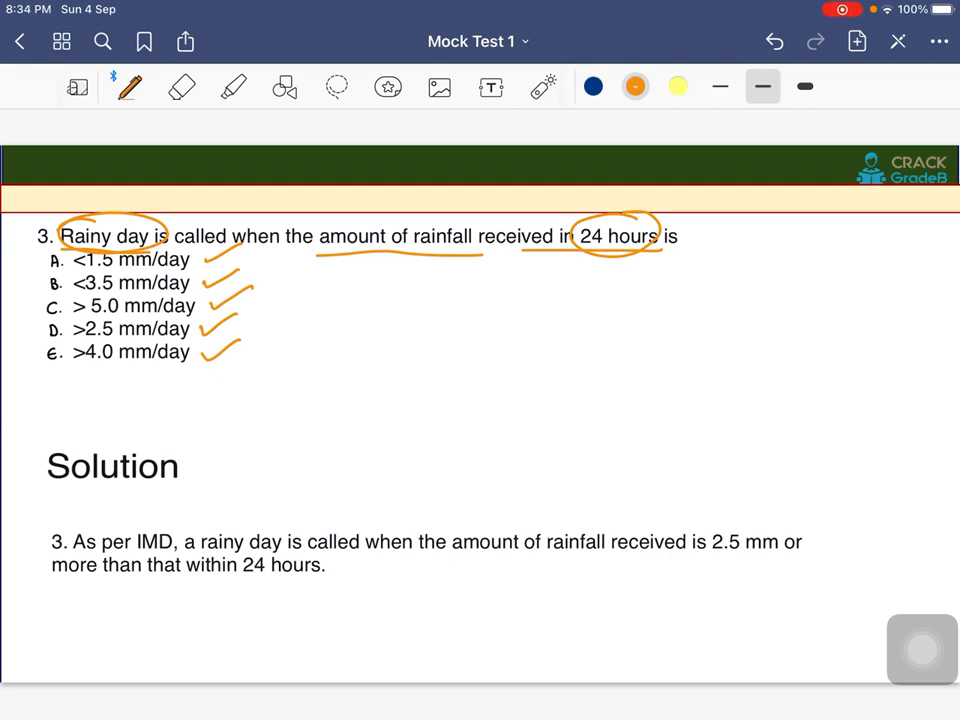
# - Underline IMD, rainy day is, the rainfall phrase and within 24 hours, circling 2.5 mm or
pyautogui.moveTo(128, 544); pyautogui.dragTo(176, 540)
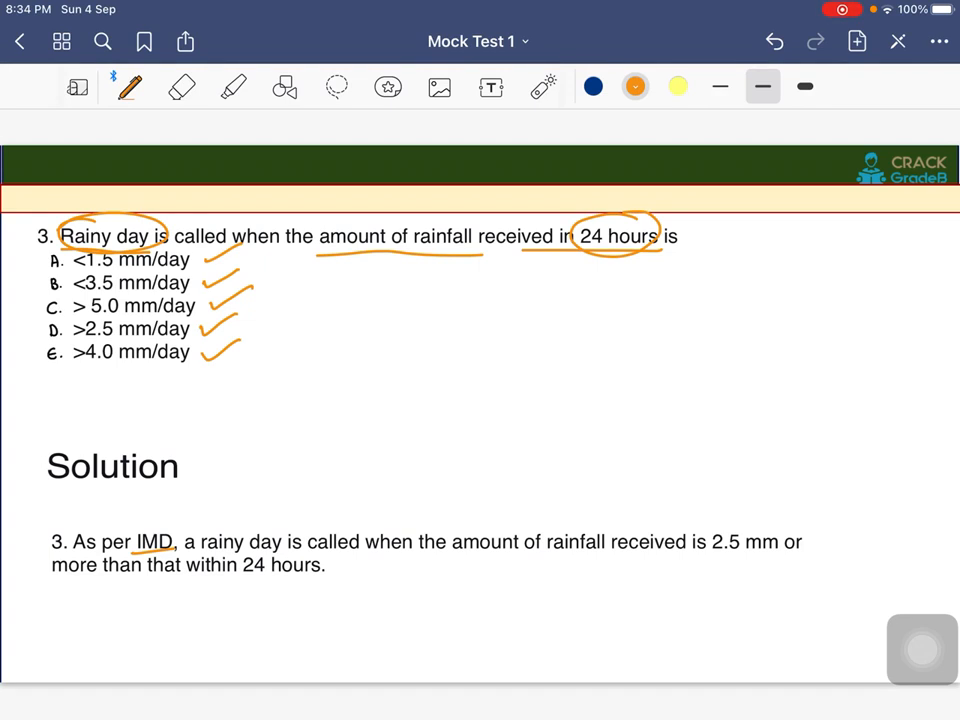
pyautogui.moveTo(198, 550); pyautogui.dragTo(308, 548)
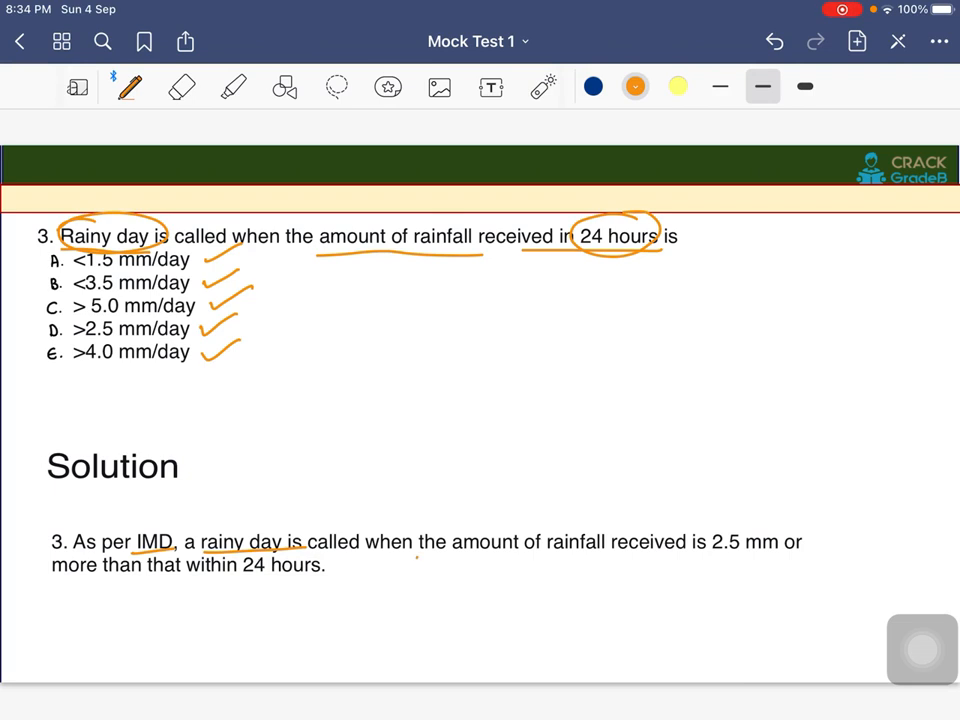
pyautogui.moveTo(416, 560); pyautogui.dragTo(600, 558)
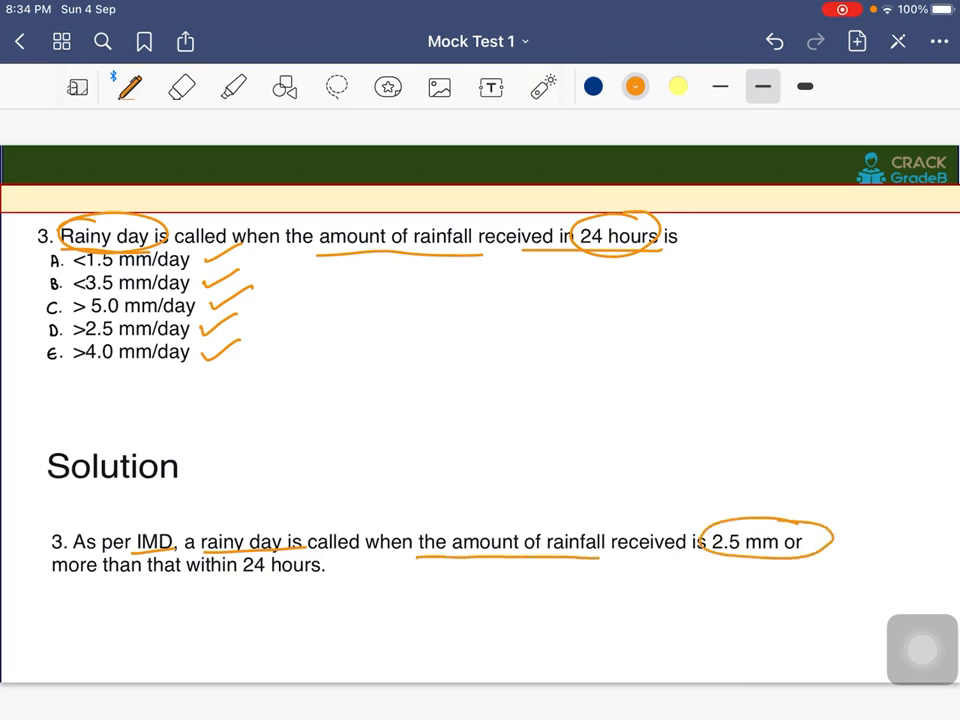
pyautogui.moveTo(180, 582); pyautogui.dragTo(340, 582)
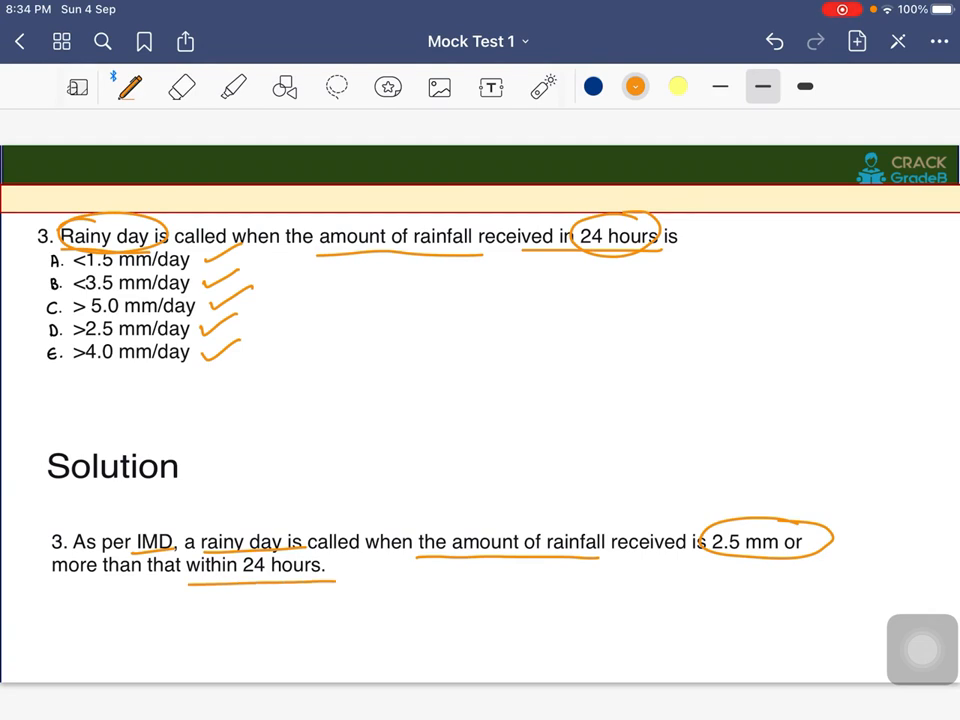
pyautogui.click(232, 86)
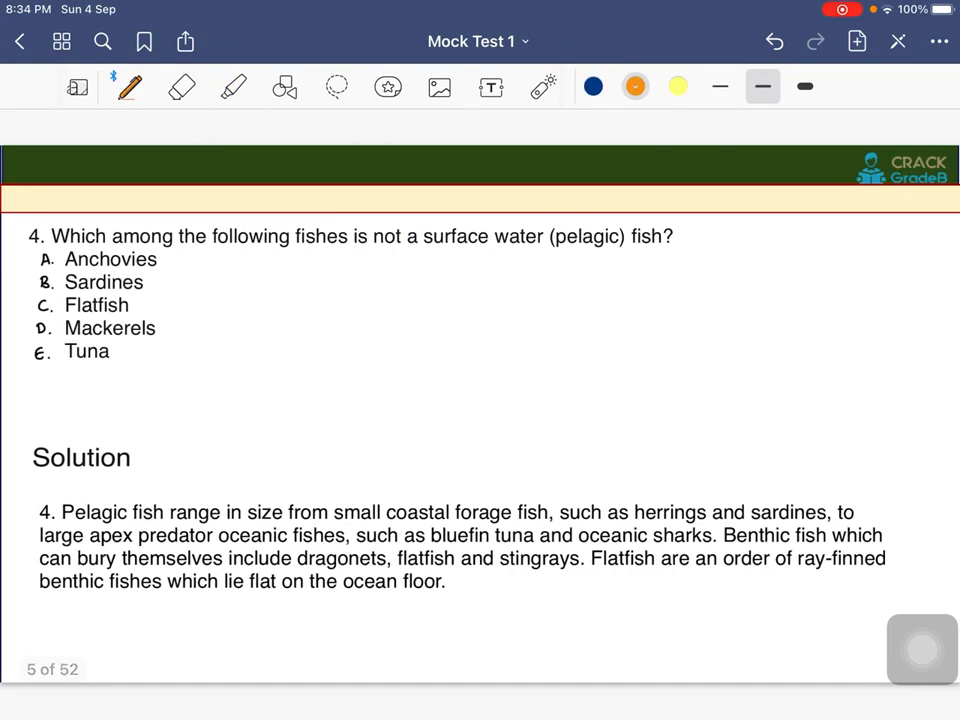
# - Circle not, underline surface water (pelagic) fish, tick the options, circle Flatfish and bracket them
pyautogui.moveTo(360, 230); pyautogui.dragTo(410, 250)
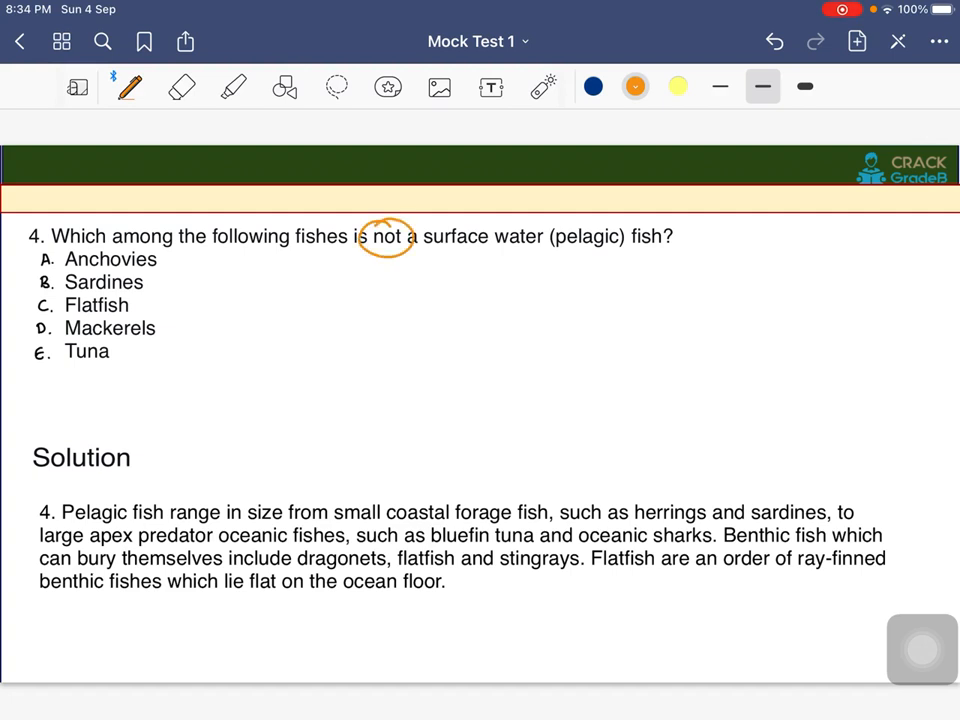
pyautogui.moveTo(422, 252); pyautogui.dragTo(688, 248)
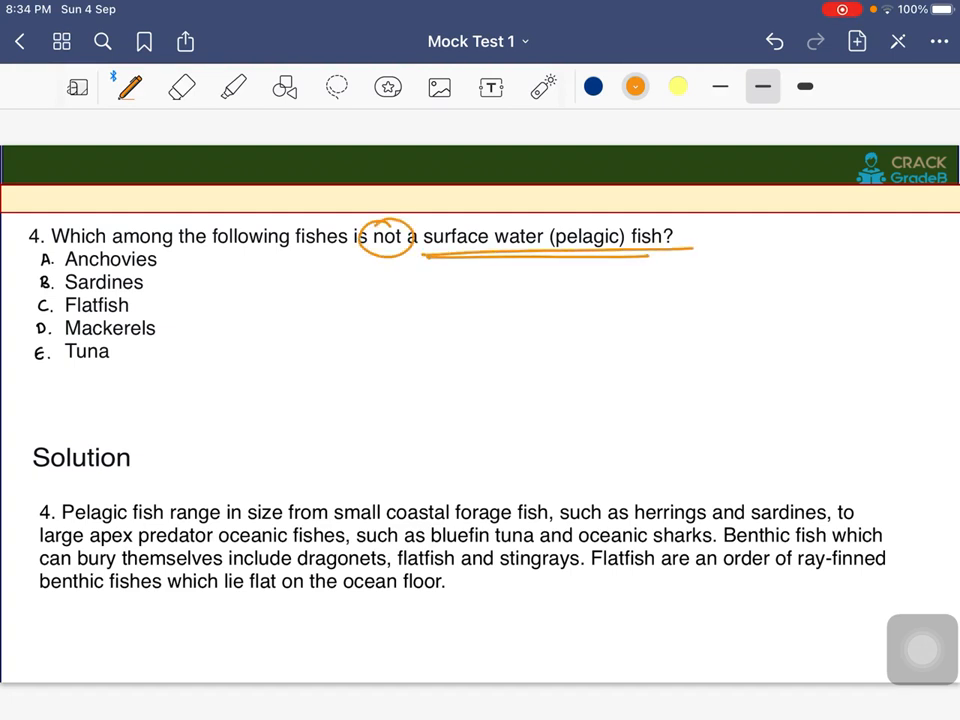
pyautogui.moveTo(576, 190); pyautogui.dragTo(624, 170)
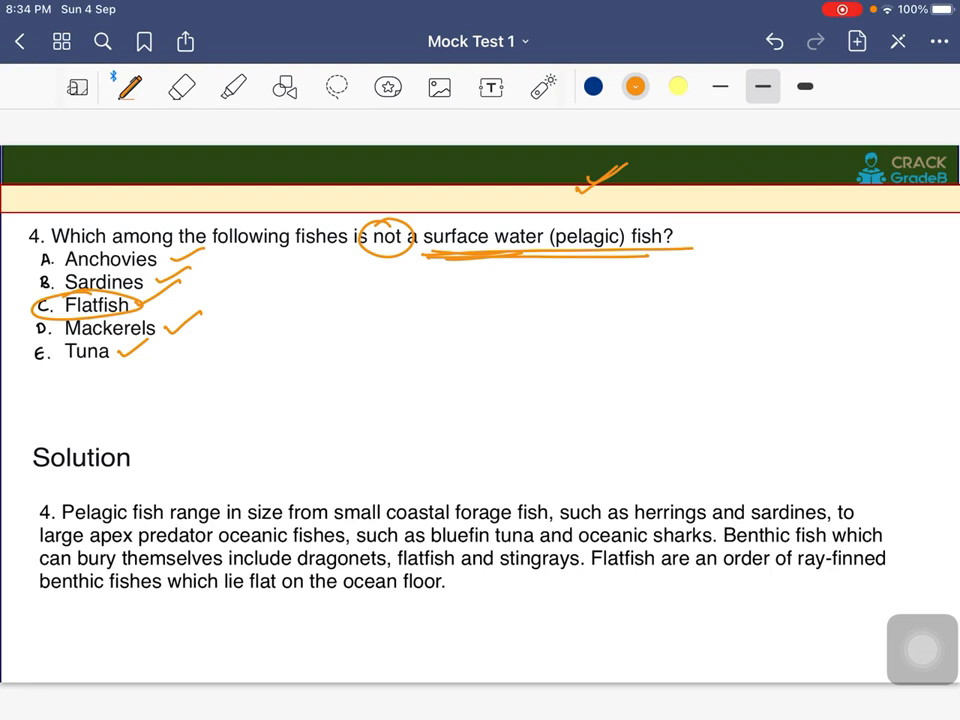
pyautogui.moveTo(200, 256); pyautogui.dragTo(216, 370)
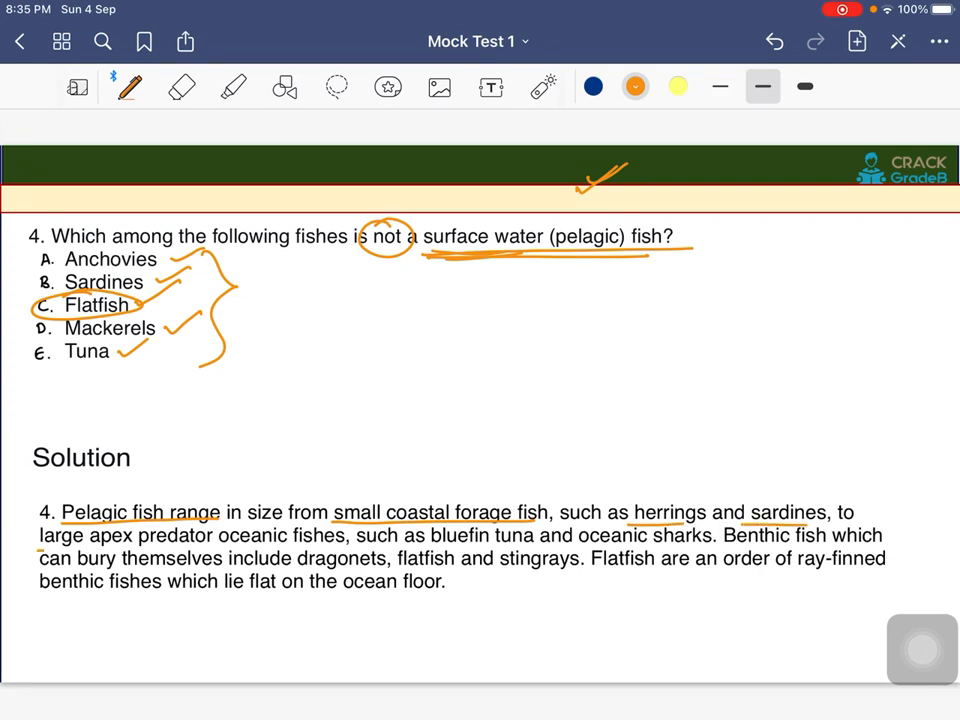
# - Underline fish names in the solution, then highlight Pelagic fish range and Benthic fish in yellow
pyautogui.moveTo(40, 548); pyautogui.dragTo(210, 548)
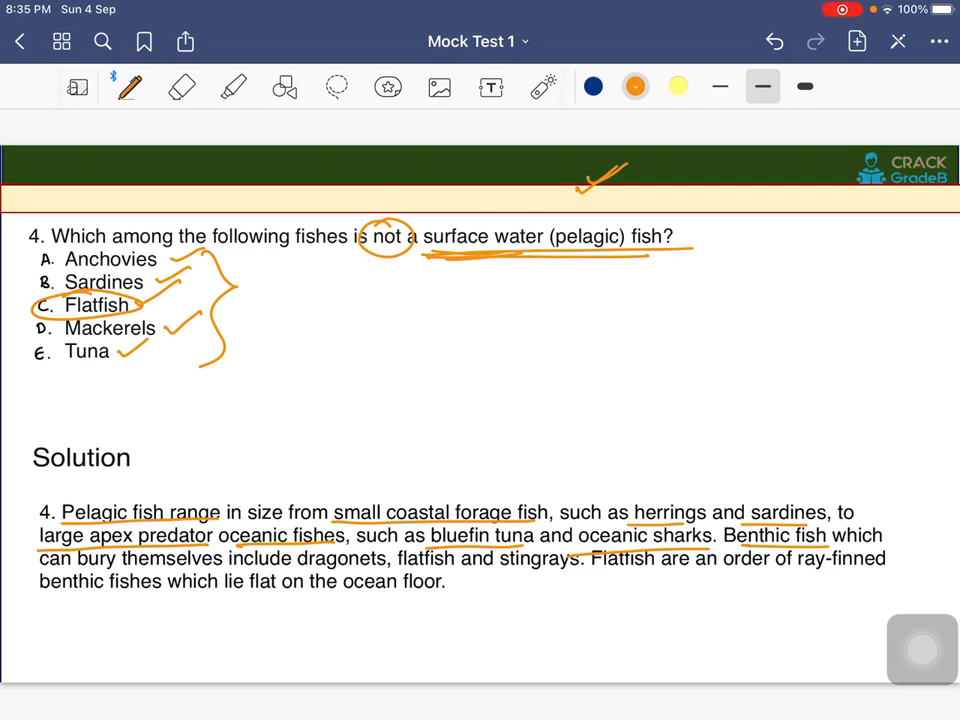
pyautogui.click(678, 86)
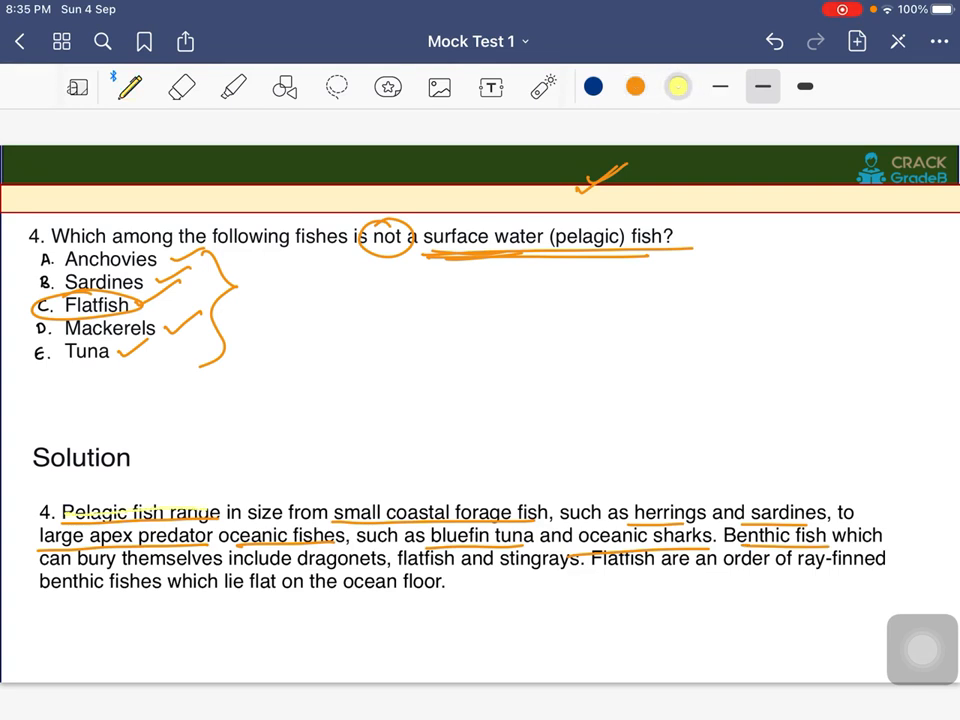
pyautogui.click(232, 86)
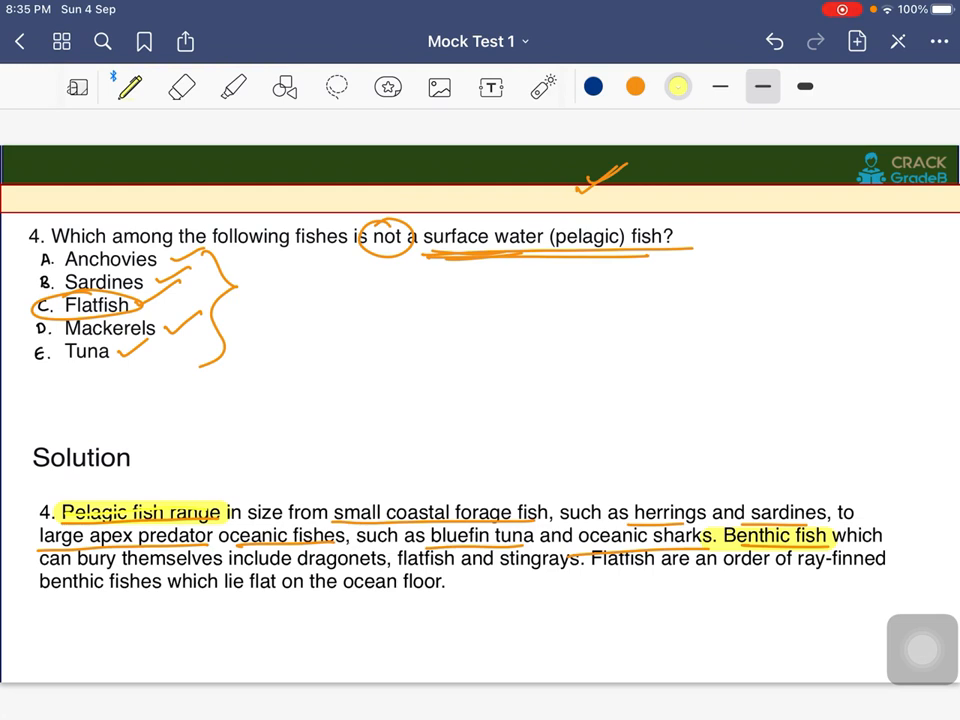
pyautogui.click(636, 86)
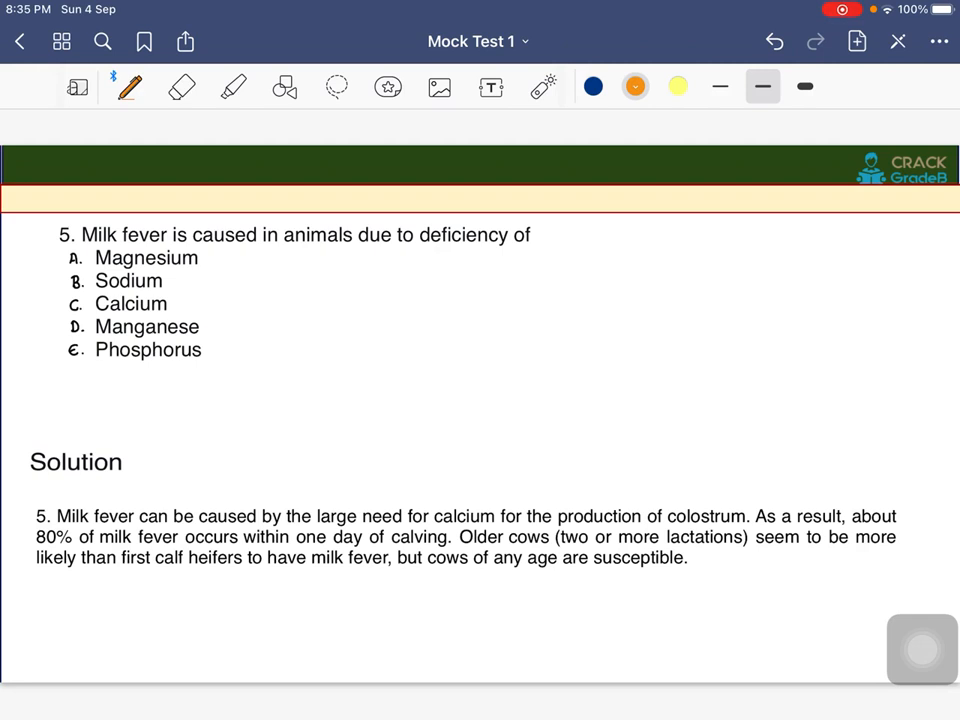
# - Underline Milk fever, due to deficiency of, Older cows (two or more lactations) and circle Calcium
pyautogui.moveTo(356, 248); pyautogui.dragTo(540, 252)
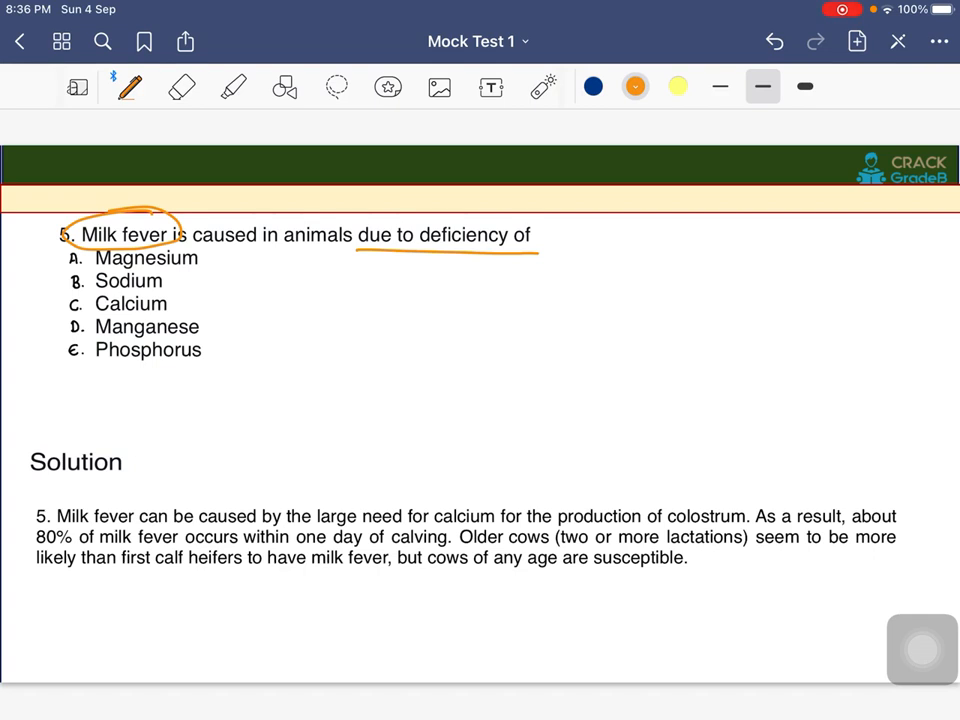
pyautogui.moveTo(200, 528); pyautogui.dragTo(410, 528)
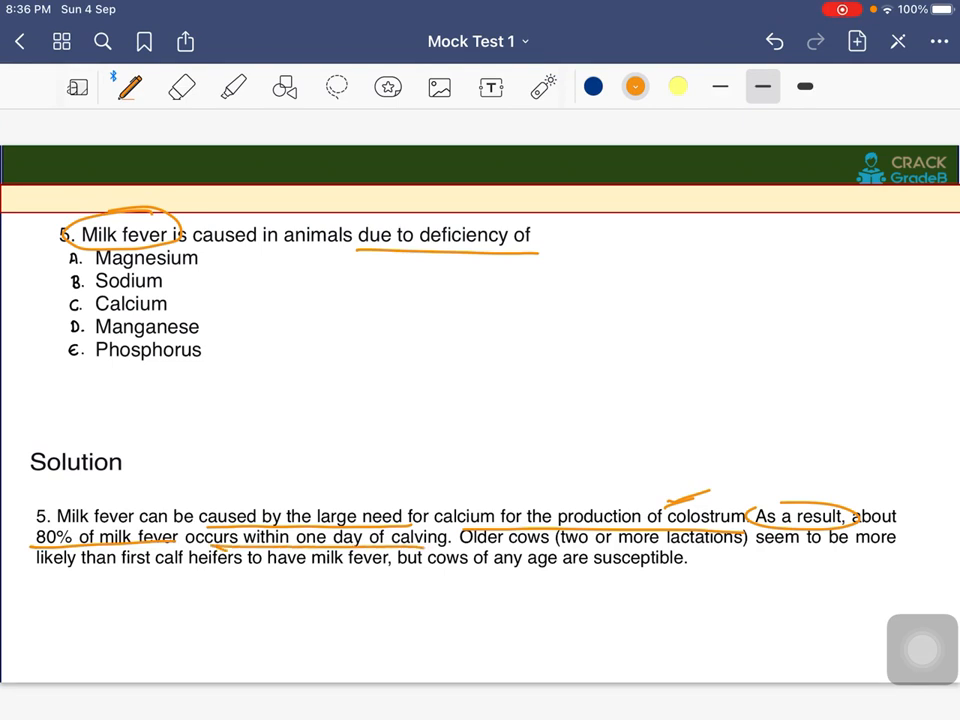
pyautogui.moveTo(460, 540); pyautogui.dragTo(742, 548)
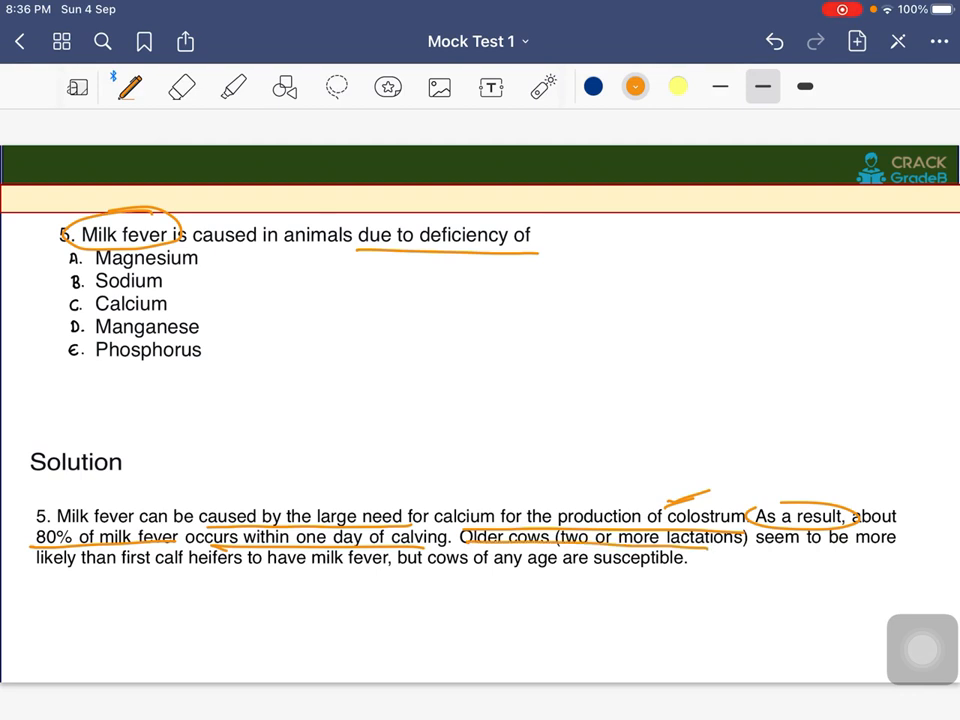
pyautogui.moveTo(770, 552); pyautogui.dragTo(884, 552)
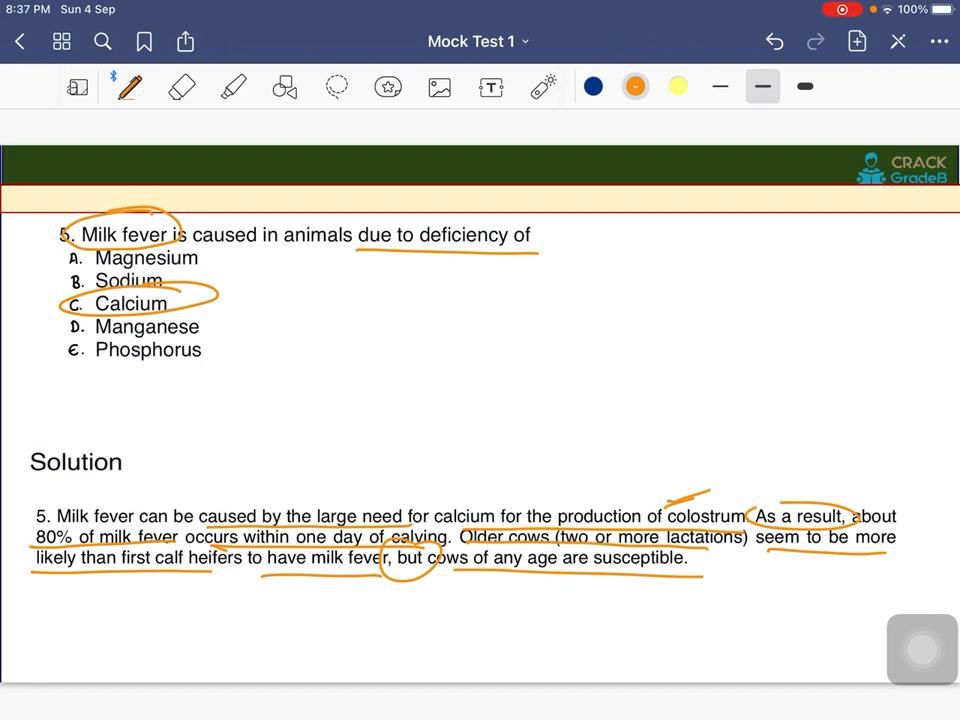
pyautogui.scroll(-3)
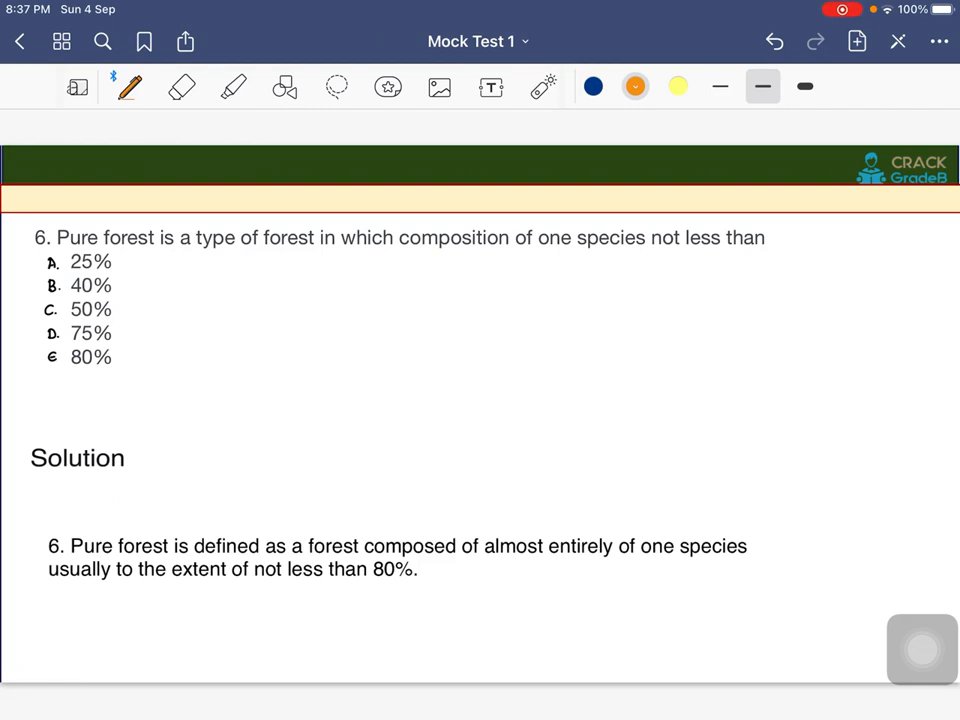
# - Underline question 6's pure forest phrases and not less than 80%, then circle the 80% option
pyautogui.moveTo(188, 256); pyautogui.dragTo(312, 258)
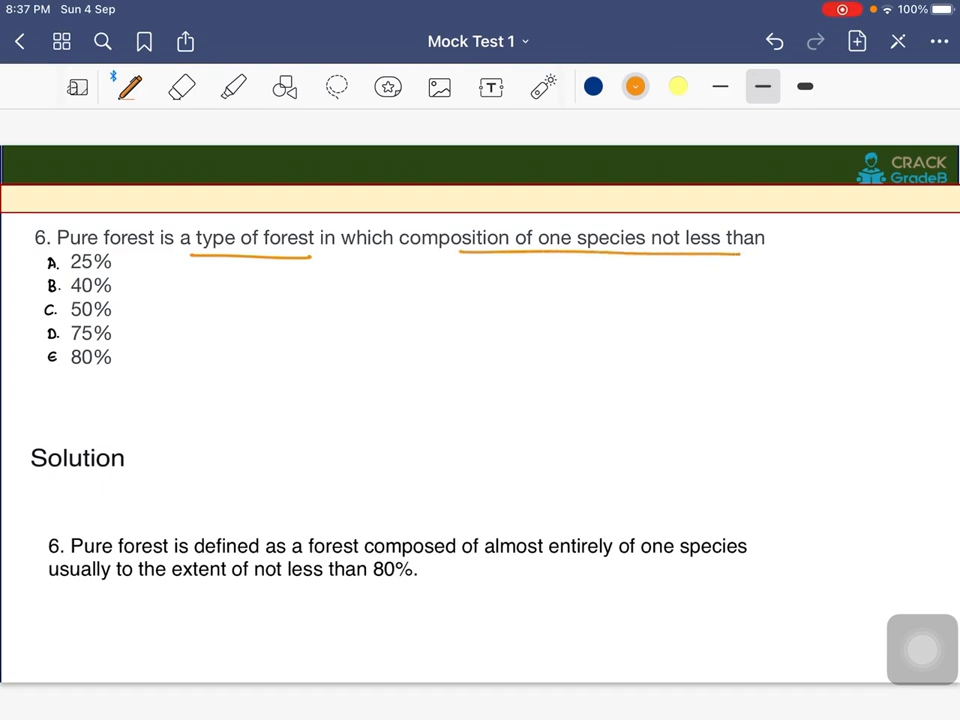
pyautogui.moveTo(246, 580); pyautogui.dragTo(422, 580)
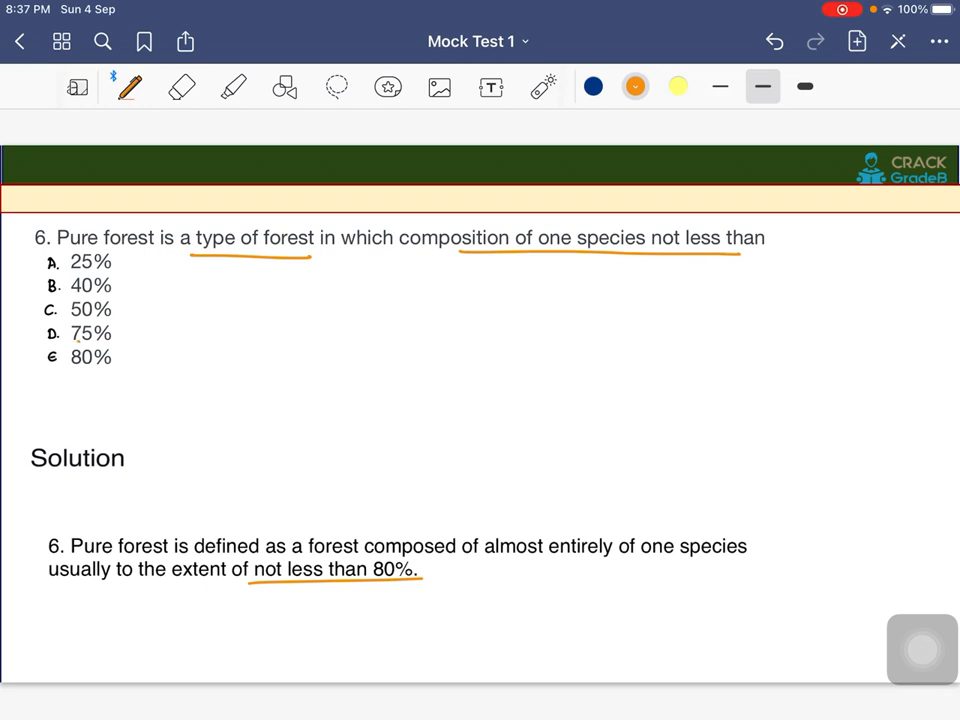
pyautogui.moveTo(40, 370); pyautogui.dragTo(130, 344)
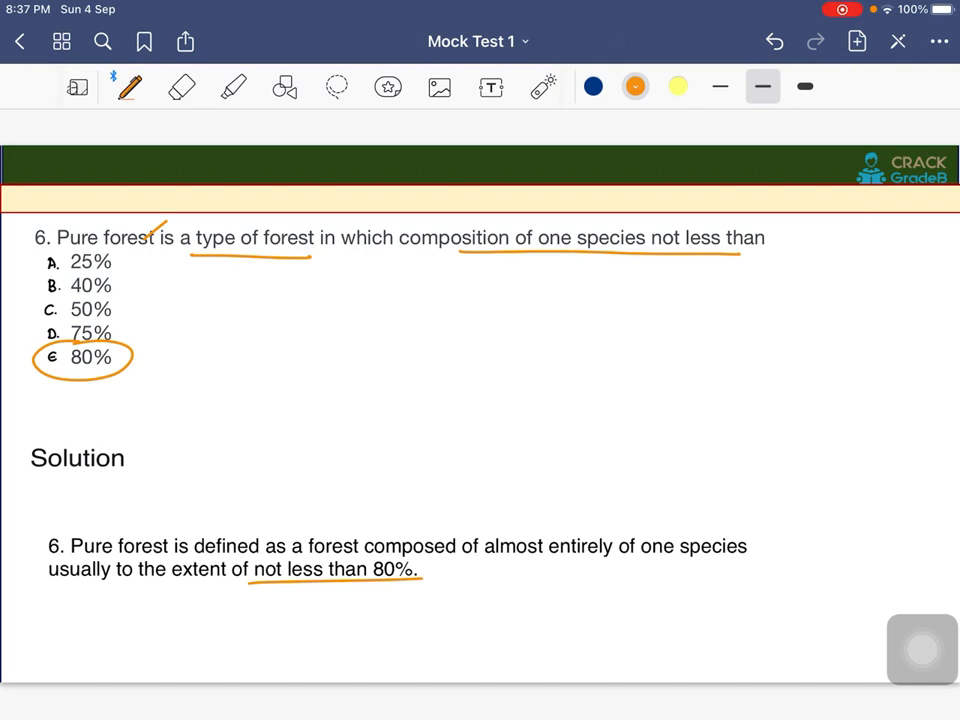
# - Underline Photovoltaic solar cells and made up of, tick the options and circle Silicon
pyautogui.scroll(-3)
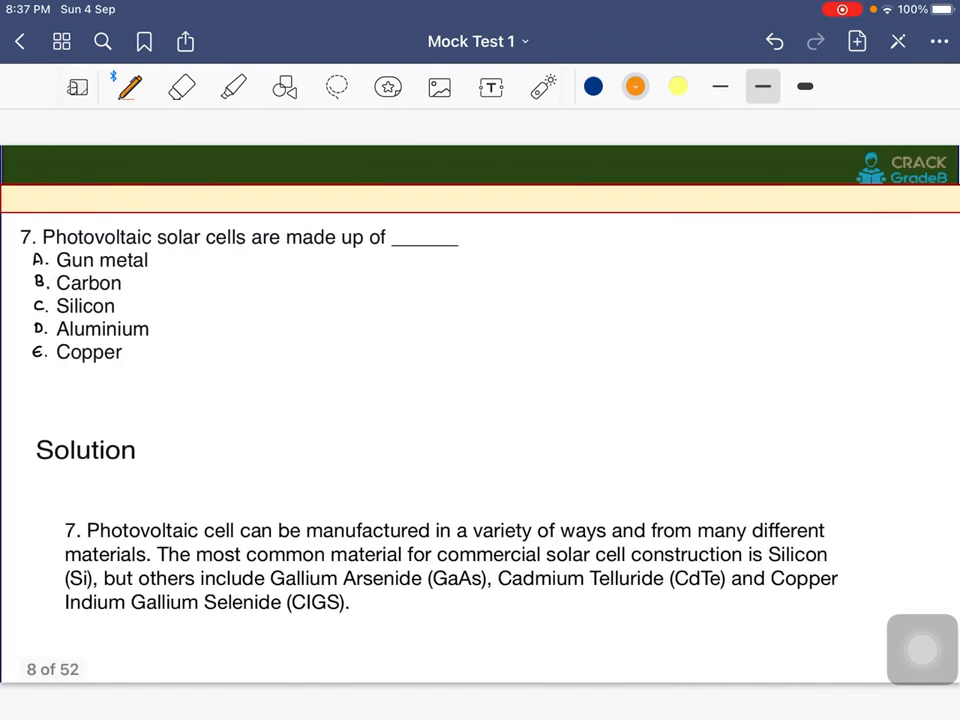
pyautogui.moveTo(42, 252); pyautogui.dragTo(238, 250)
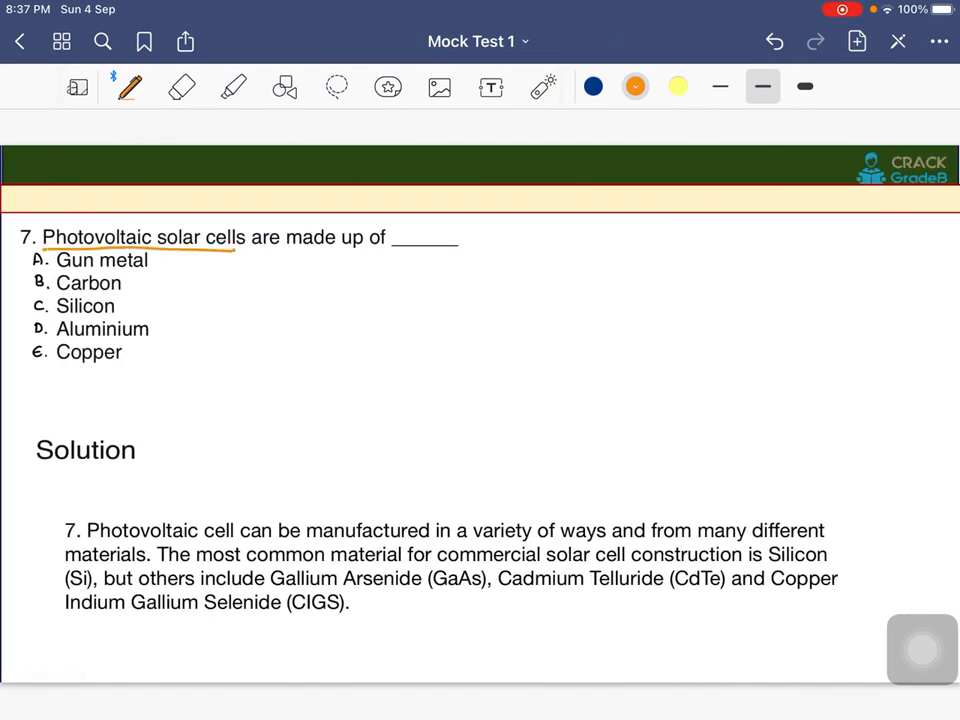
pyautogui.moveTo(296, 256); pyautogui.dragTo(410, 256)
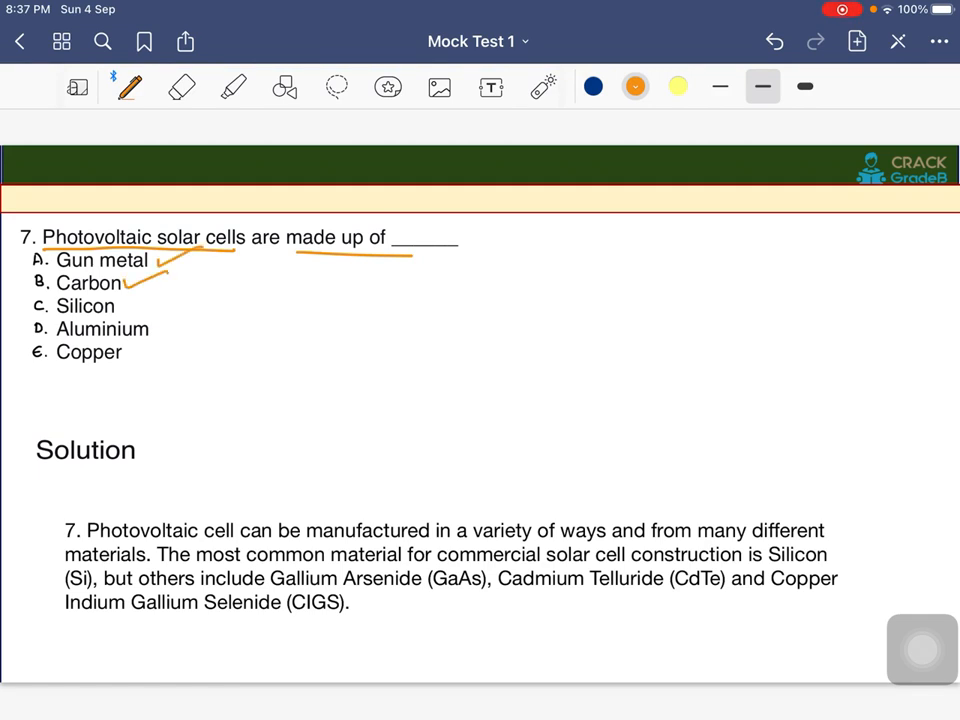
pyautogui.moveTo(130, 290); pyautogui.dragTo(200, 360)
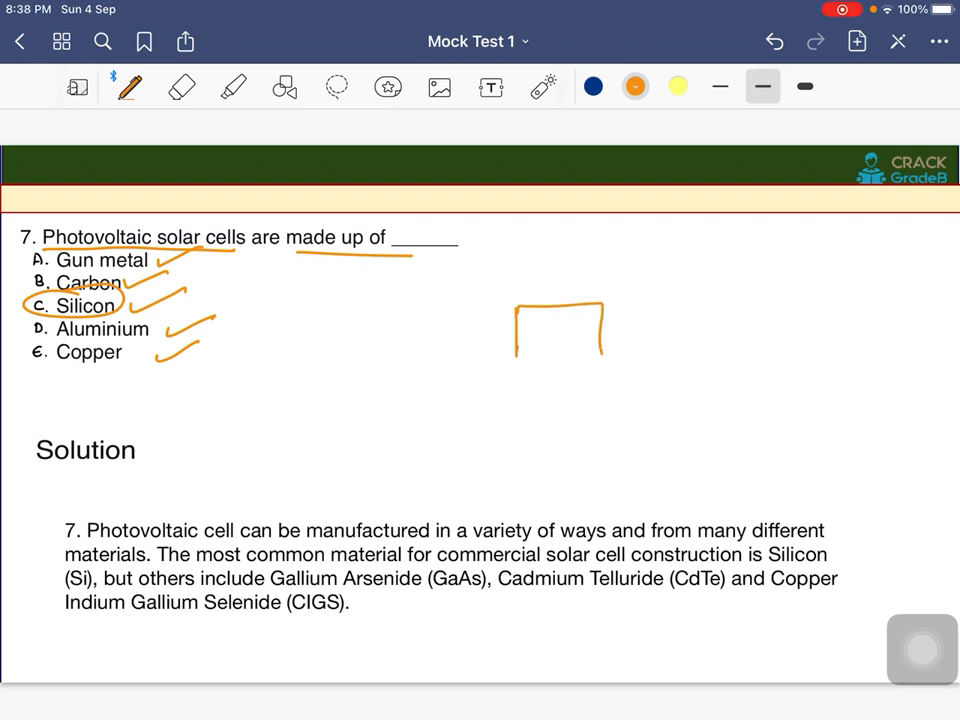
# - Sketch a box of small solar cells with an arrow pointing into it
pyautogui.moveTo(510, 360); pyautogui.dragTo(616, 360)
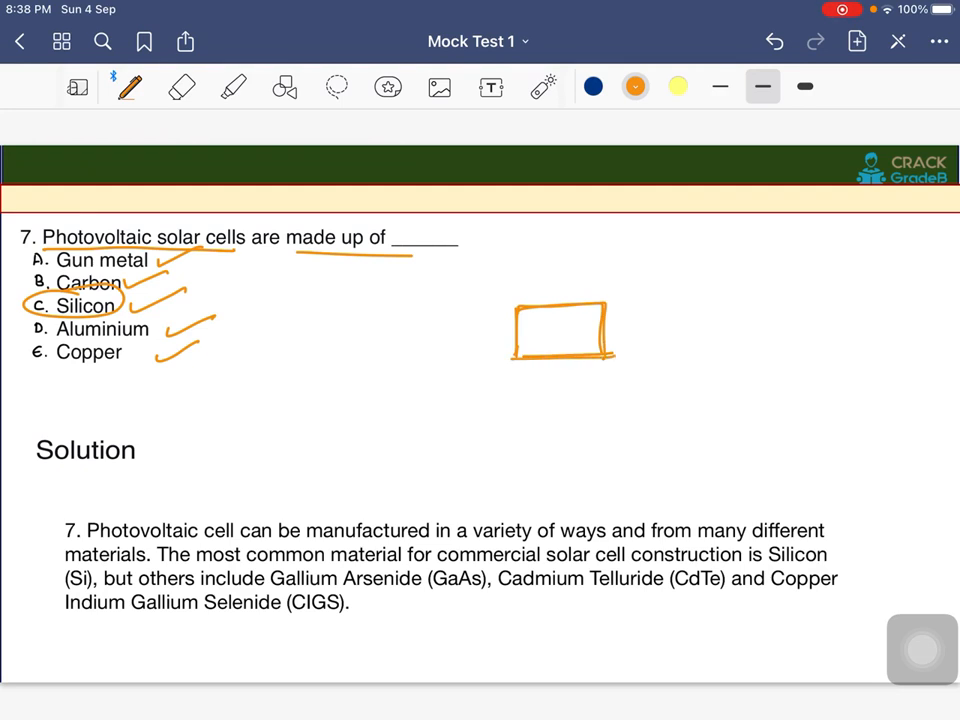
pyautogui.moveTo(536, 348); pyautogui.dragTo(600, 348)
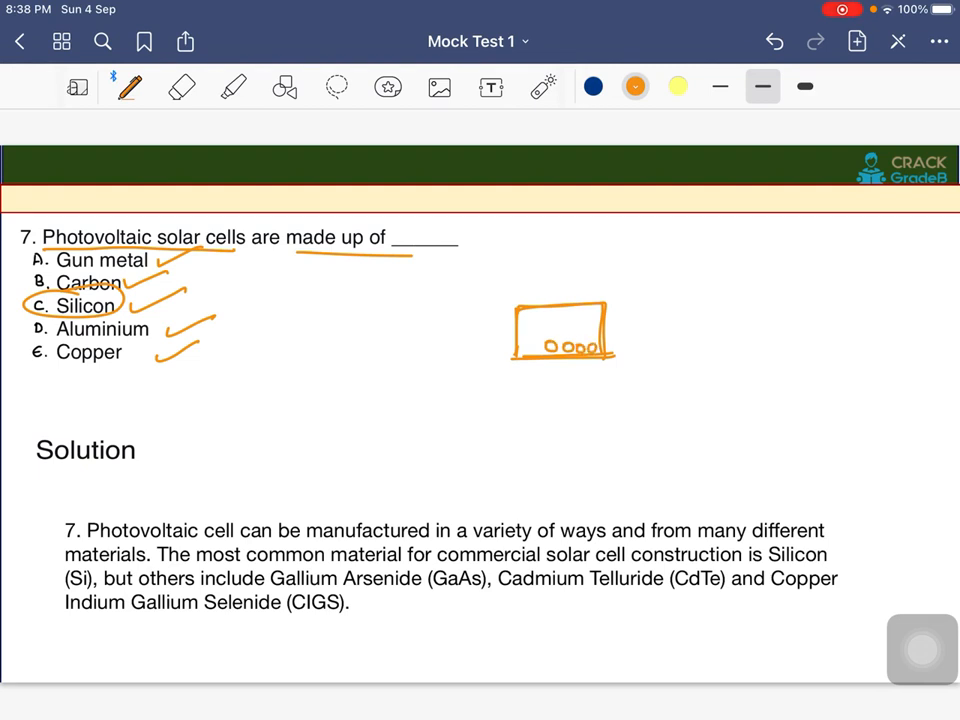
pyautogui.moveTo(530, 344); pyautogui.dragTo(560, 344)
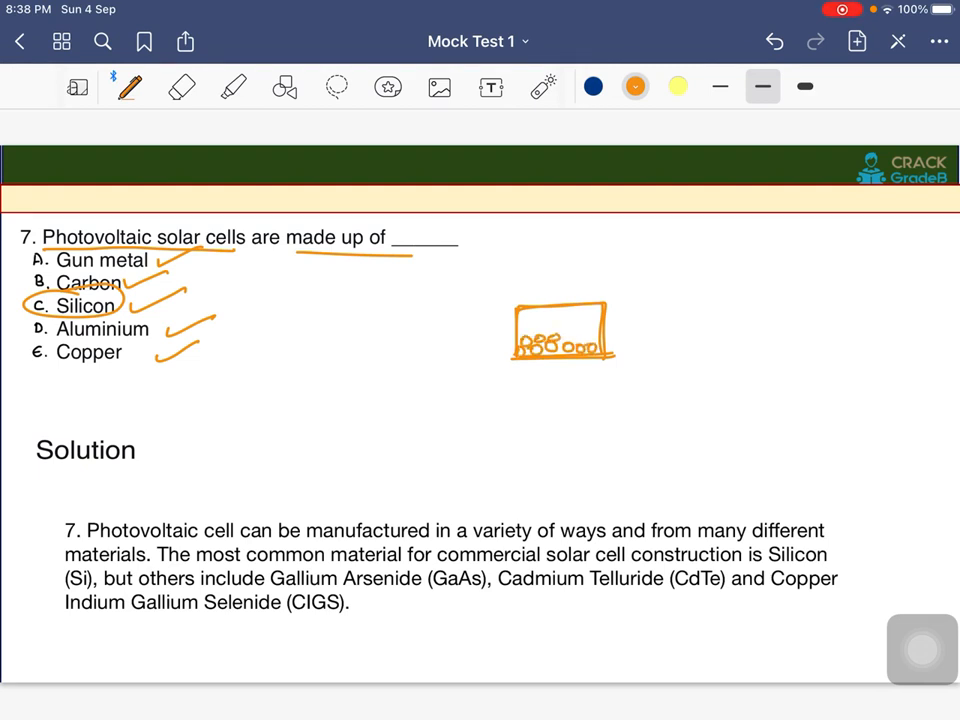
pyautogui.moveTo(436, 328); pyautogui.dragTo(500, 344)
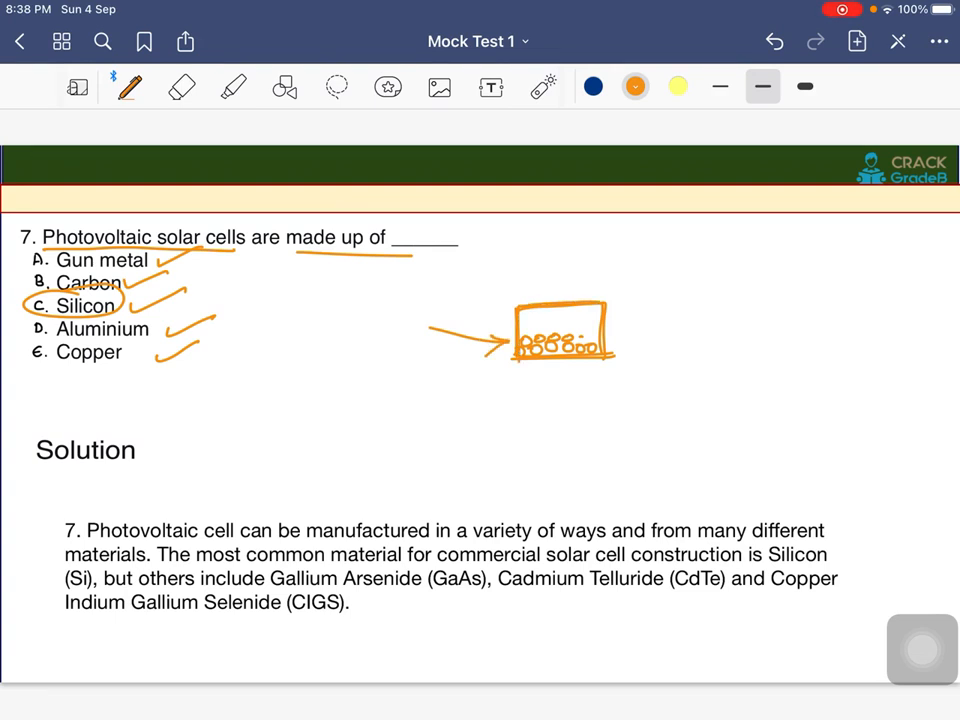
# - Write DC and AC with a connecting arrow below the sketch and underline Gallium Arsenide (GaAs)
pyautogui.click(484, 372)
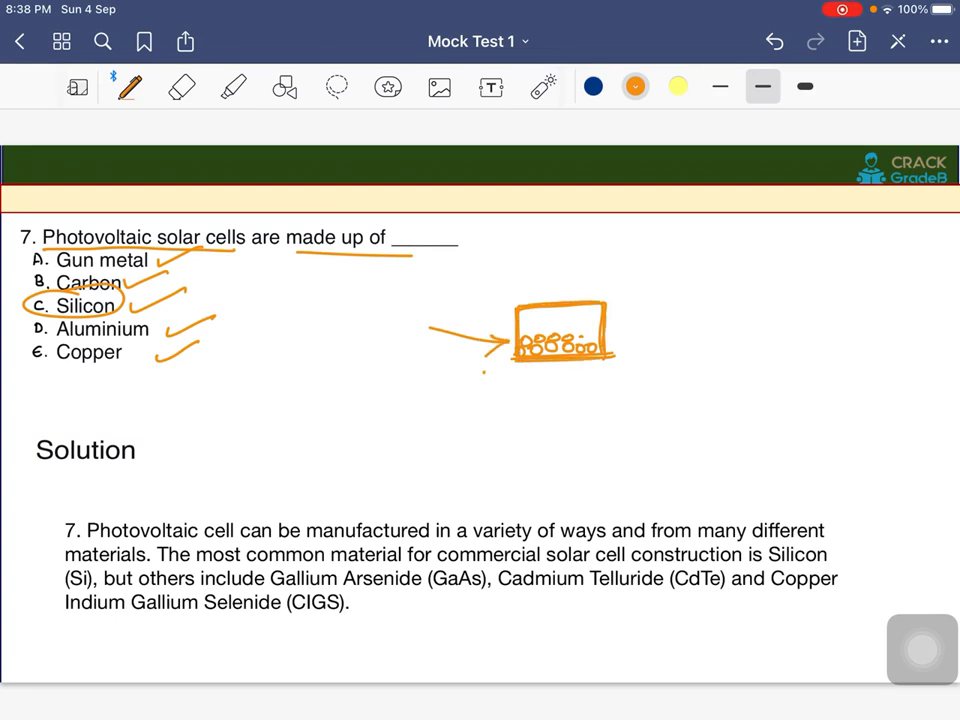
pyautogui.moveTo(480, 384); pyautogui.dragTo(620, 384)
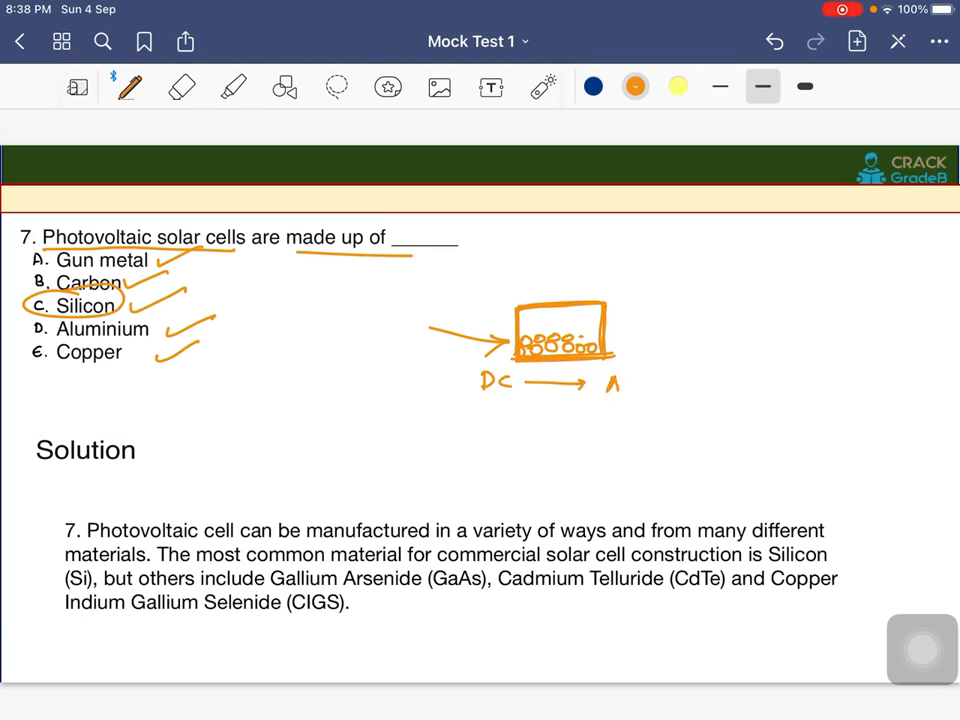
pyautogui.moveTo(600, 384); pyautogui.dragTo(720, 350)
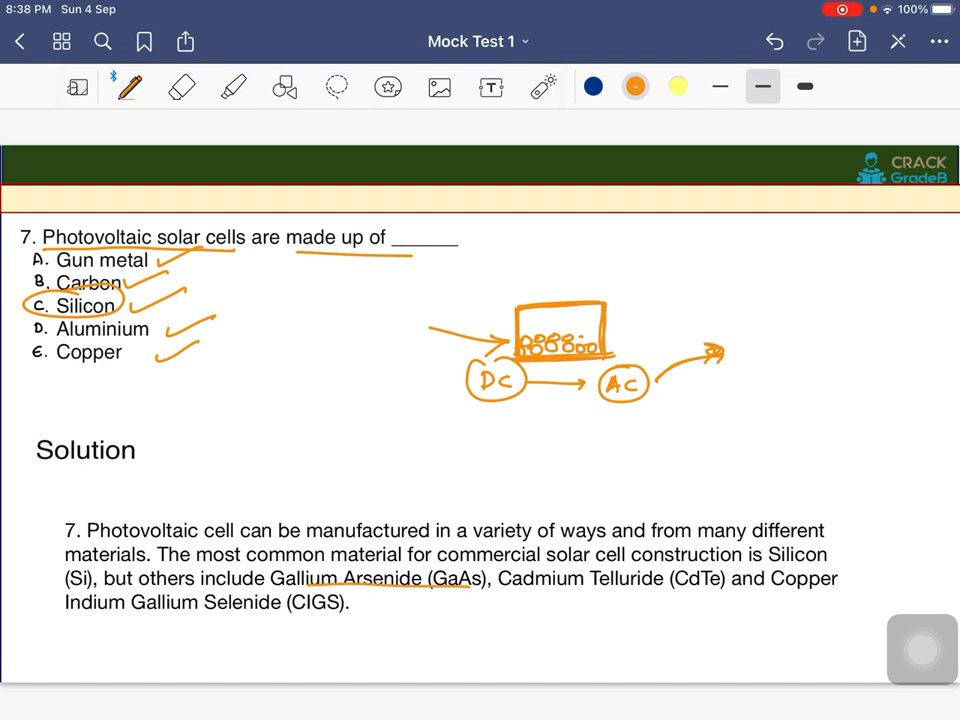
pyautogui.moveTo(510, 590); pyautogui.dragTo(850, 592)
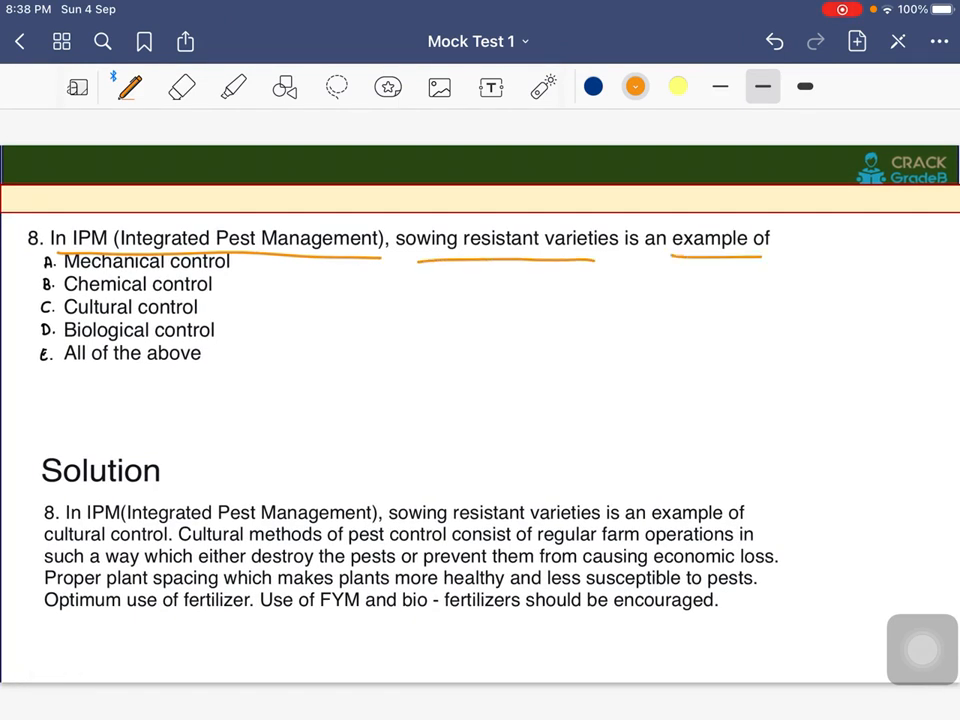
# - Tick each of question 8's options, starting with Mechanical control
pyautogui.moveTo(224, 268); pyautogui.dragTo(244, 258)
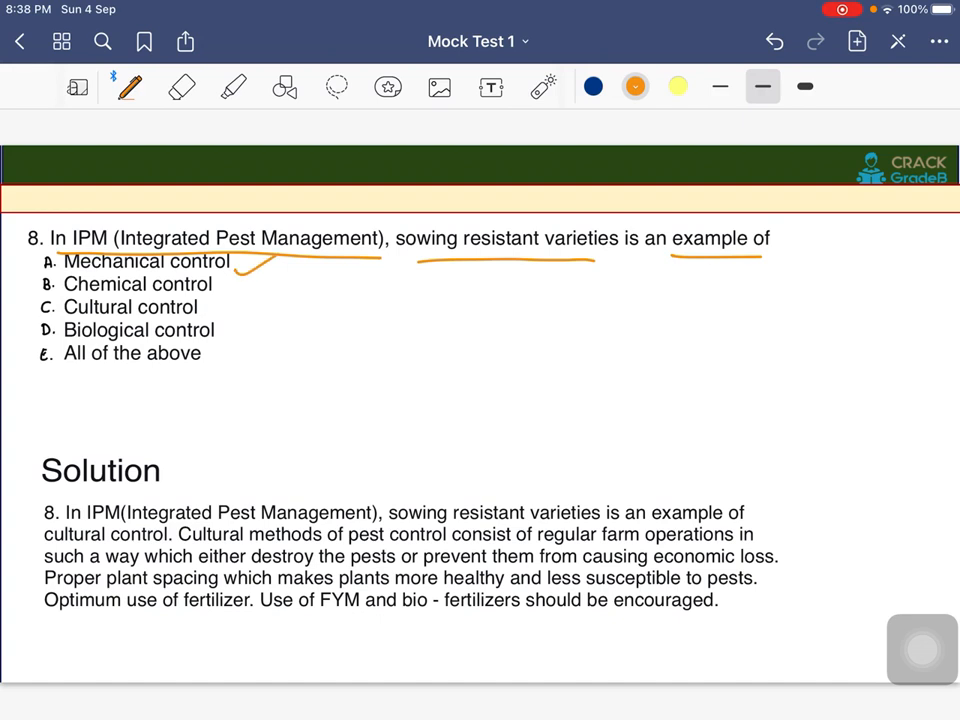
pyautogui.moveTo(240, 280); pyautogui.dragTo(264, 320)
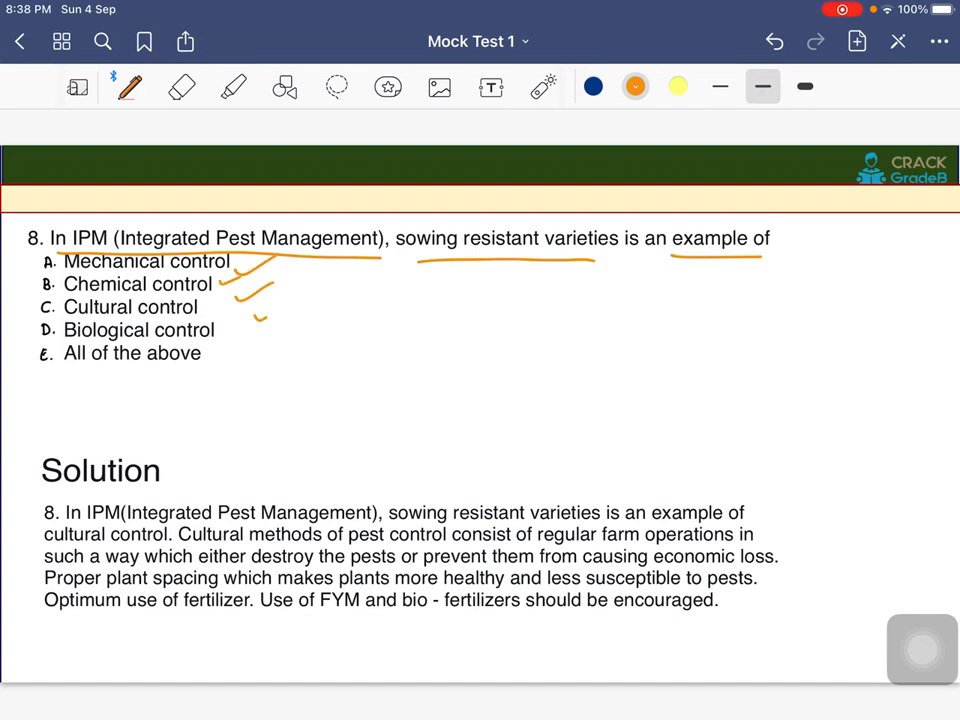
pyautogui.moveTo(256, 300); pyautogui.dragTo(276, 360)
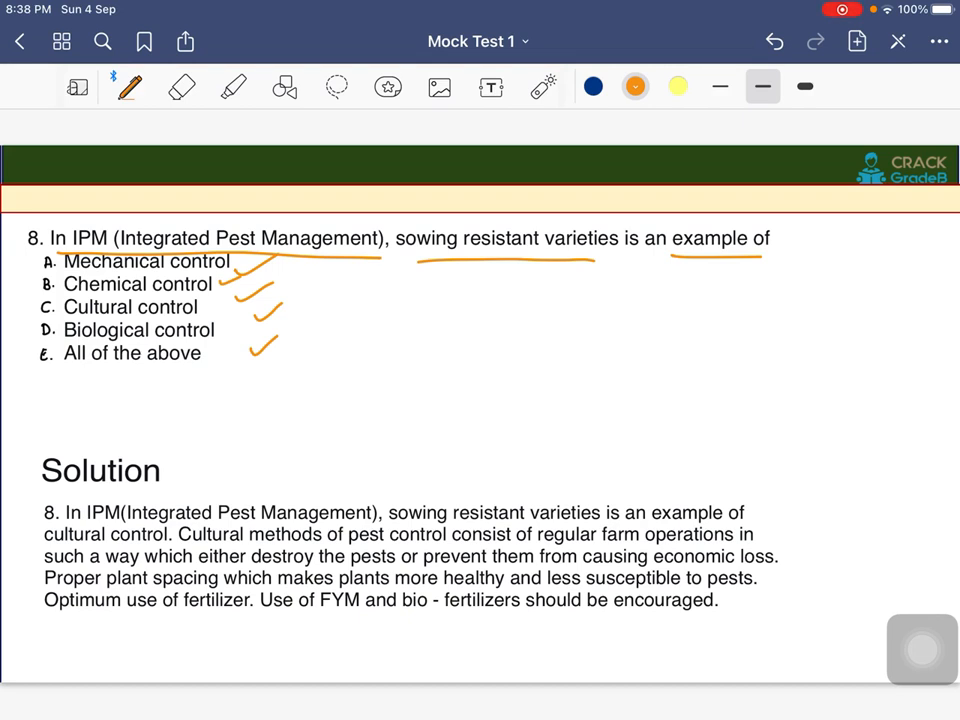
# - Underline Cultural control as the answer and Use of FYM and bio-fertilizers in the solution
pyautogui.moveTo(460, 512); pyautogui.dragTo(600, 512)
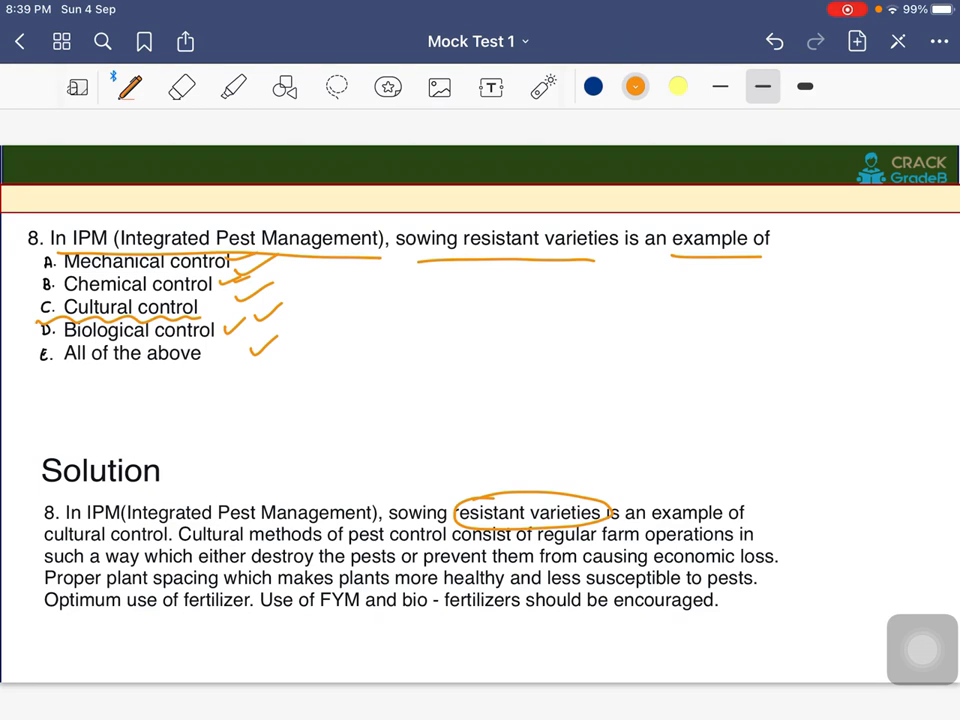
pyautogui.moveTo(290, 616); pyautogui.dragTo(382, 614)
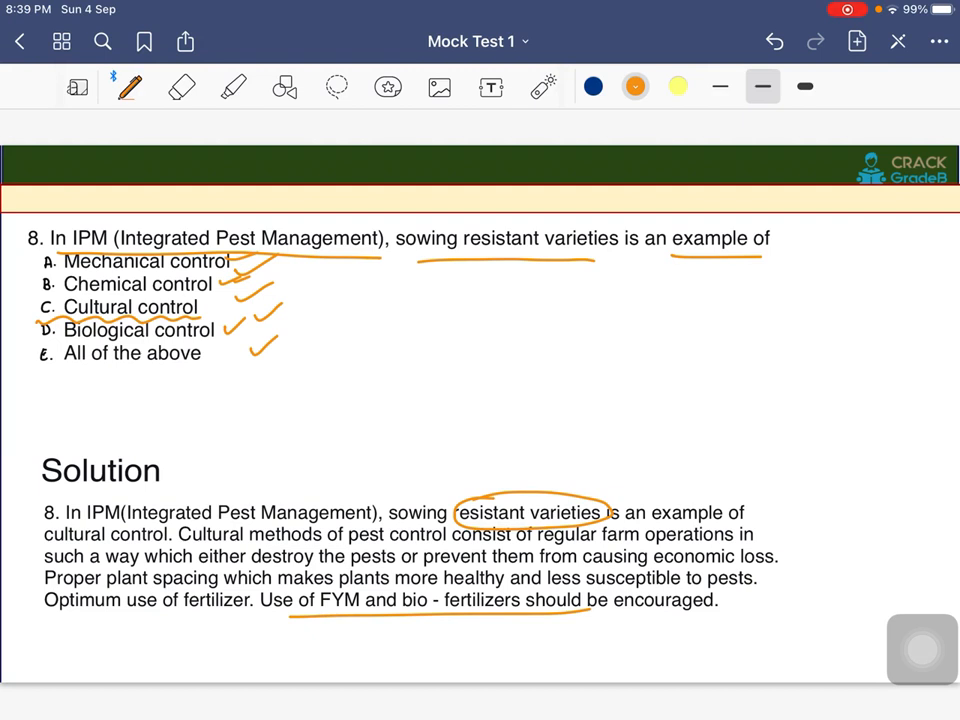
pyautogui.scroll(-3)
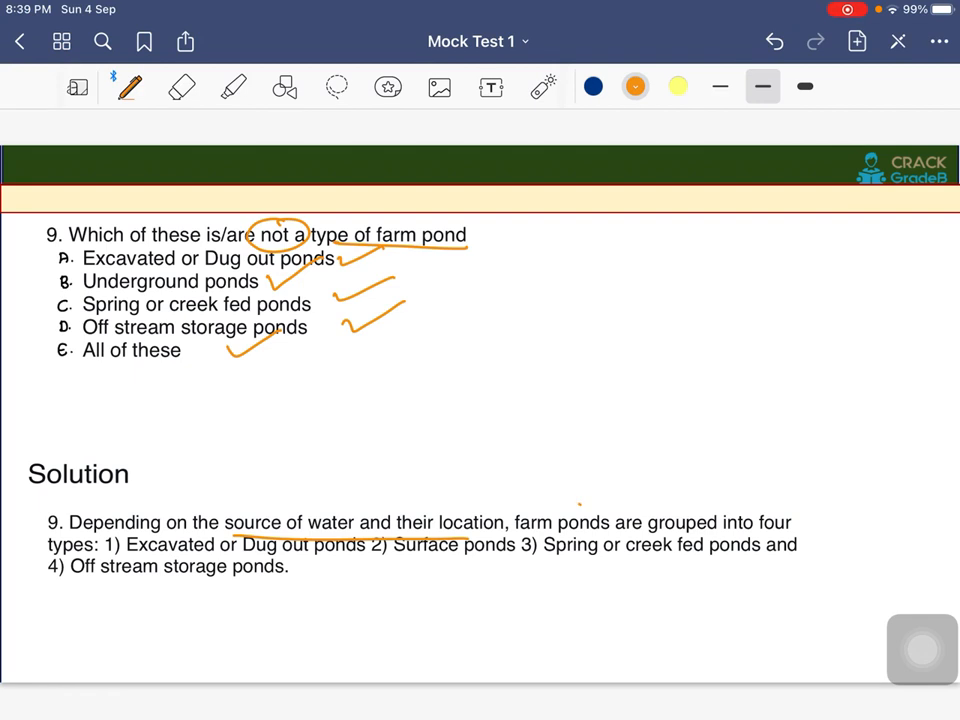
# - Circle Underground ponds as question 9's answer and tick its options
pyautogui.moveTo(512, 520); pyautogui.dragTo(608, 520)
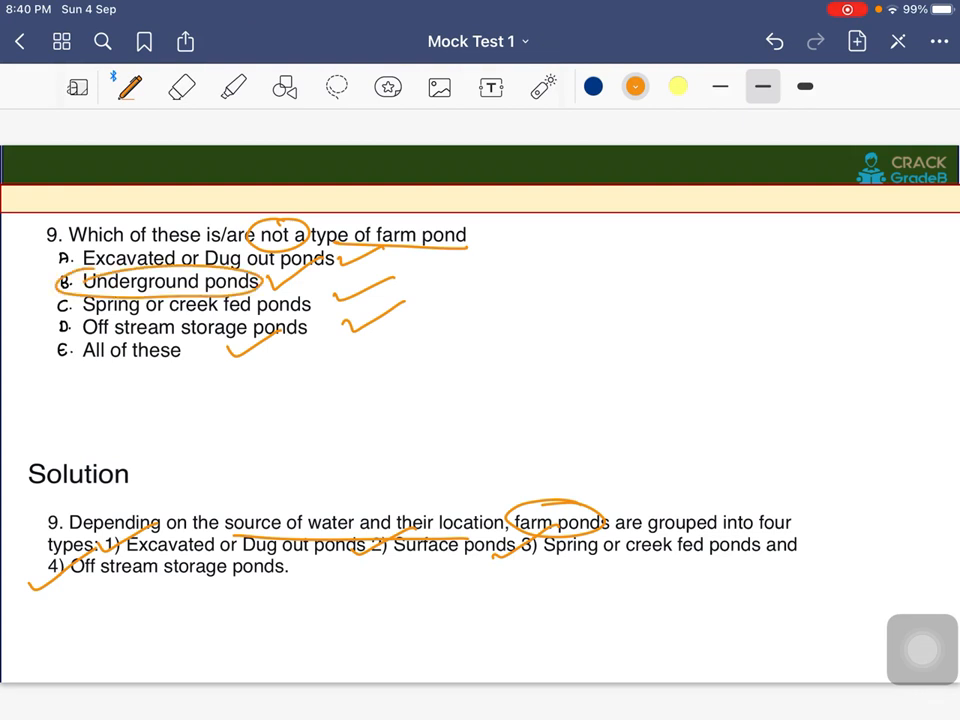
pyautogui.moveTo(584, 244); pyautogui.dragTo(596, 300)
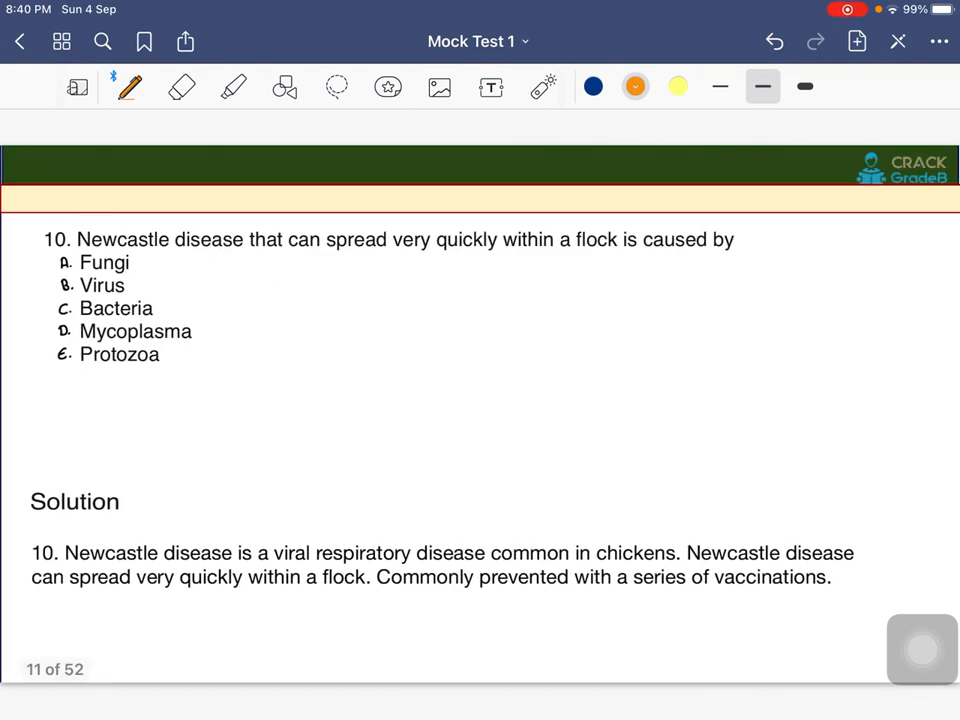
# - Underline question 10's phrases incl. 'is caused by', tick options, circle Virus and underline the viral disease in the solution
pyautogui.moveTo(78, 256); pyautogui.dragTo(238, 256)
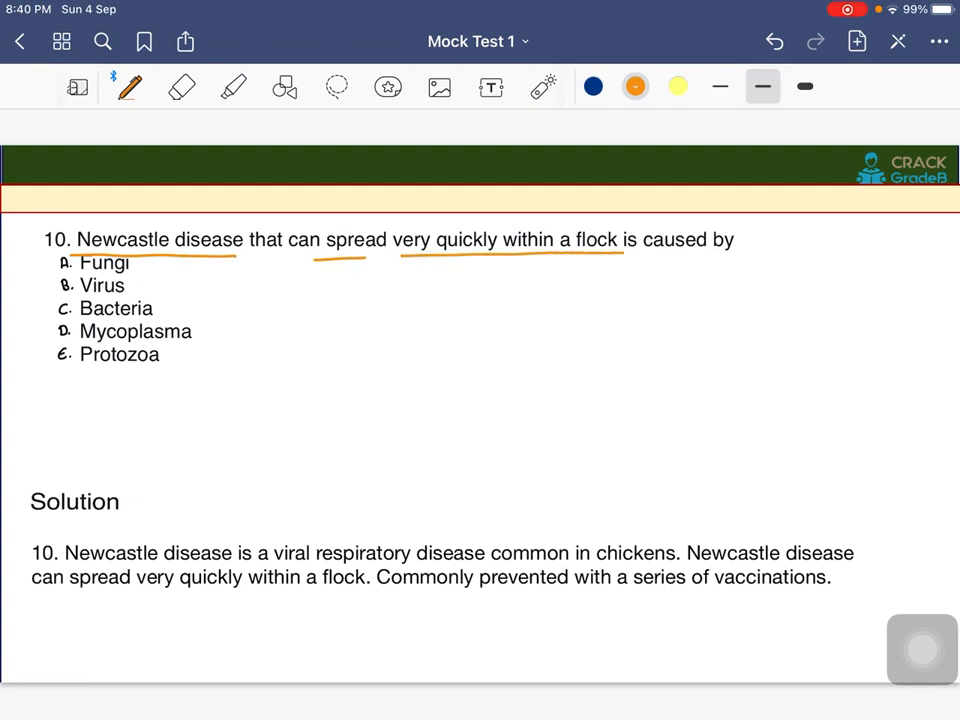
pyautogui.moveTo(644, 258); pyautogui.dragTo(760, 256)
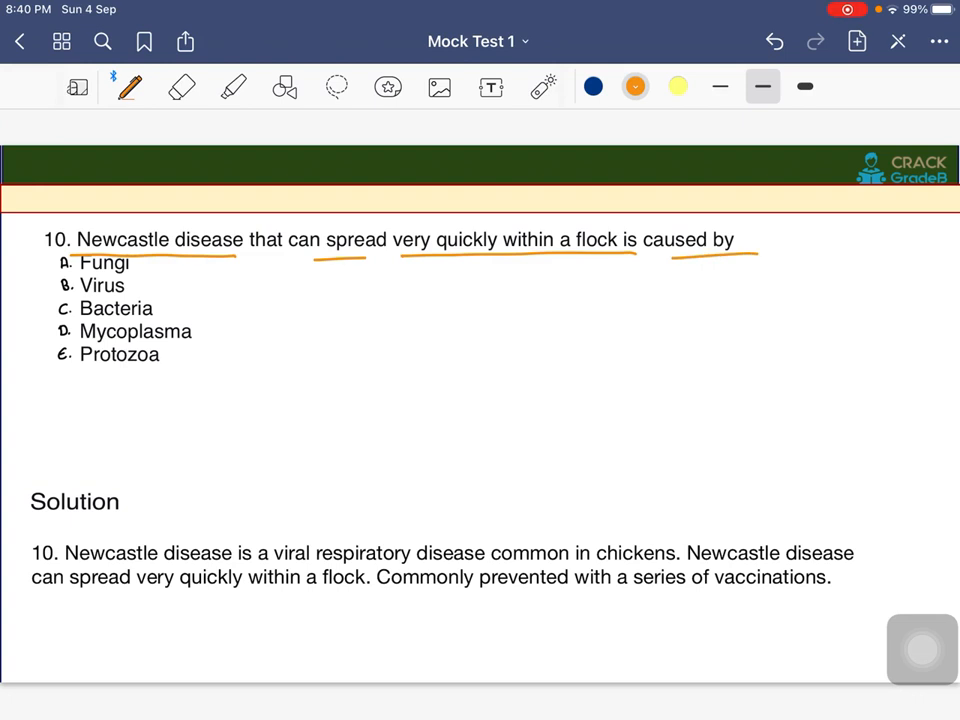
pyautogui.moveTo(136, 258); pyautogui.dragTo(180, 310)
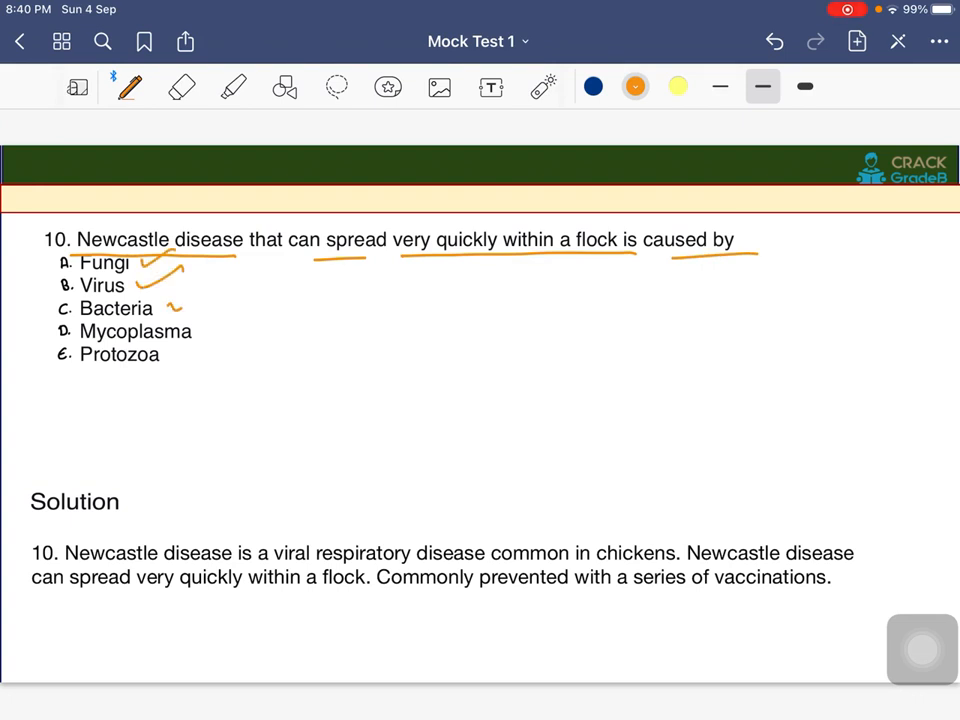
pyautogui.moveTo(160, 290); pyautogui.dragTo(250, 356)
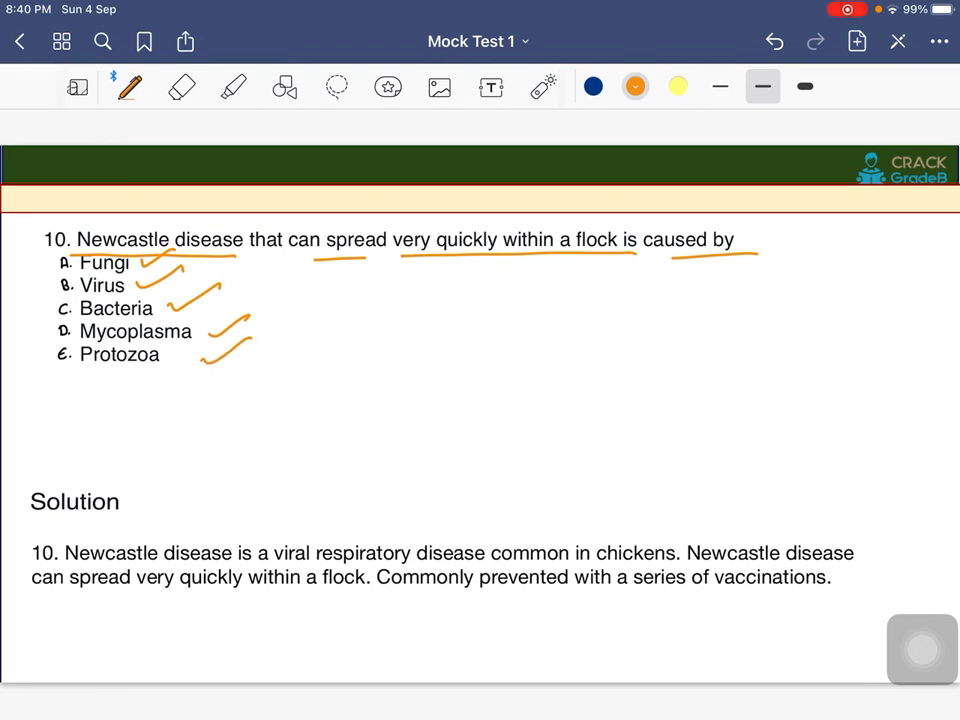
pyautogui.moveTo(64, 298); pyautogui.dragTo(110, 276)
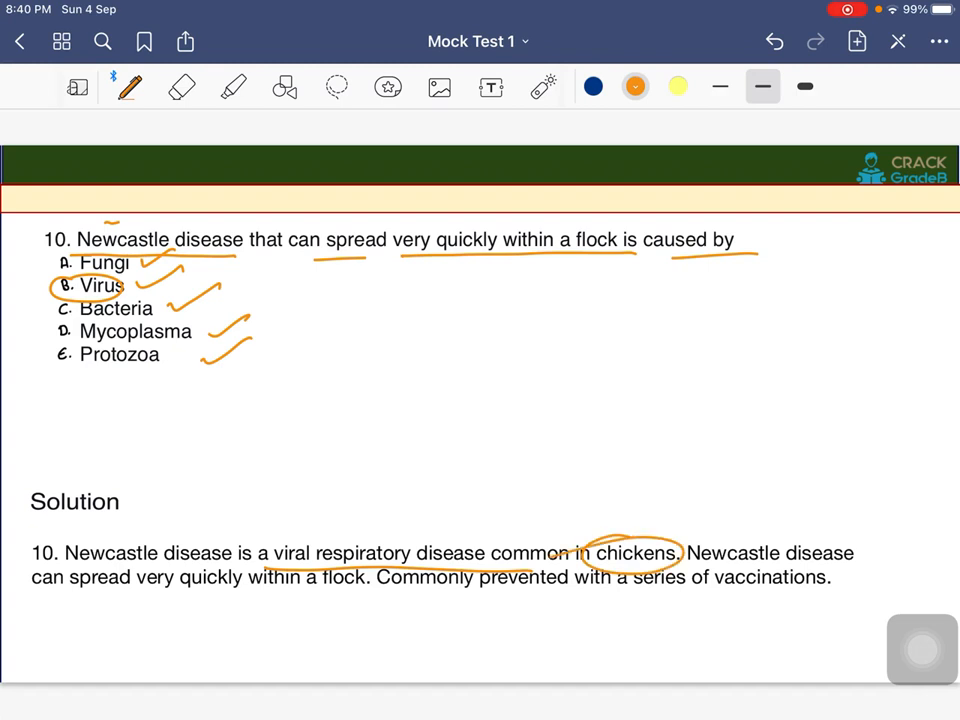
pyautogui.moveTo(520, 592); pyautogui.dragTo(796, 590)
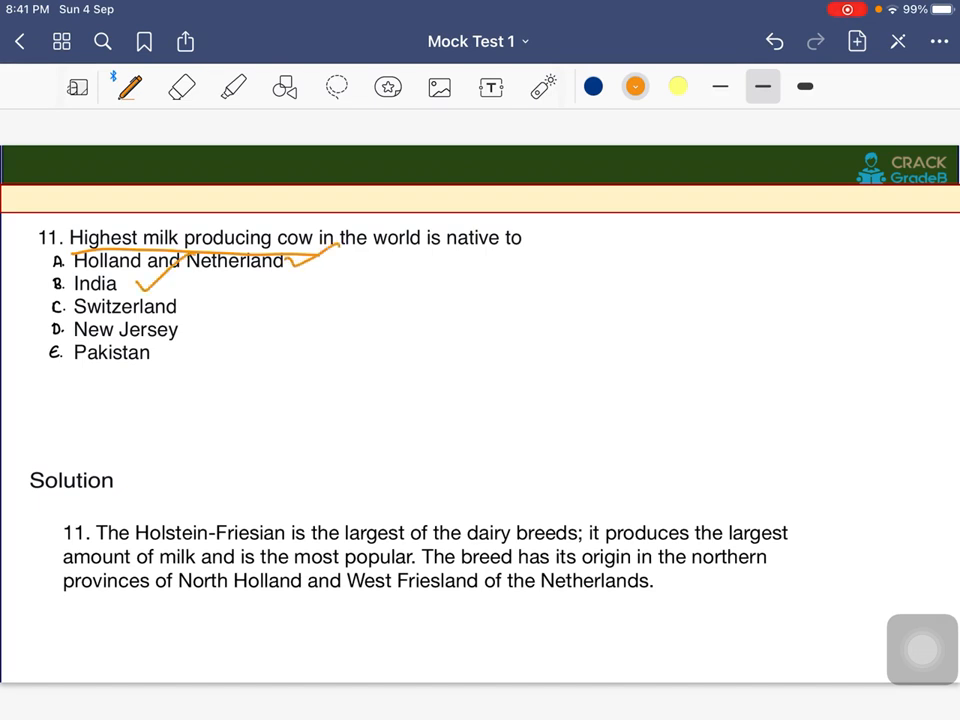
# - Tick Switzerland and New Jersey, circle Holland and Netherland, and underline West Friesland of the Netherlands
pyautogui.moveTo(184, 300); pyautogui.dragTo(240, 330)
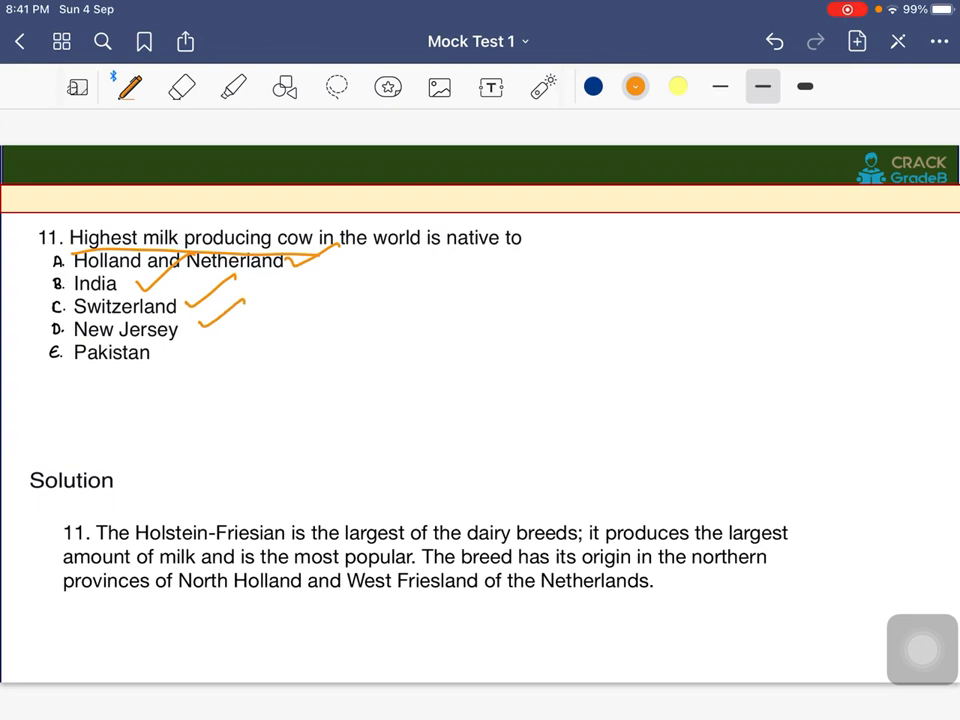
pyautogui.moveTo(180, 356); pyautogui.dragTo(210, 344)
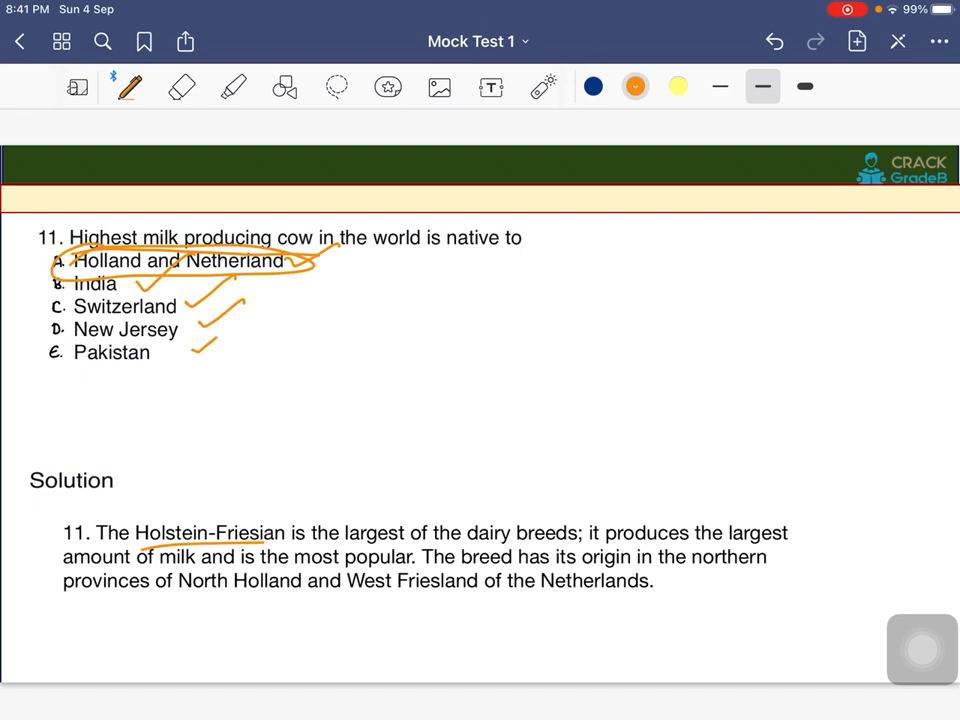
pyautogui.moveTo(396, 598); pyautogui.dragTo(604, 594)
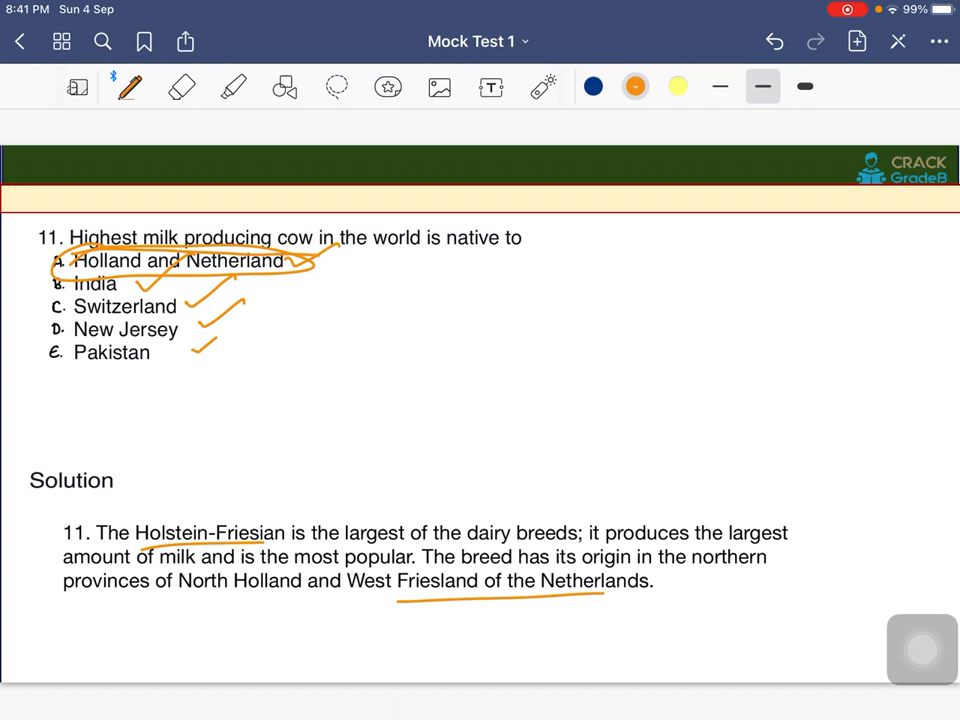
pyautogui.scroll(-3)
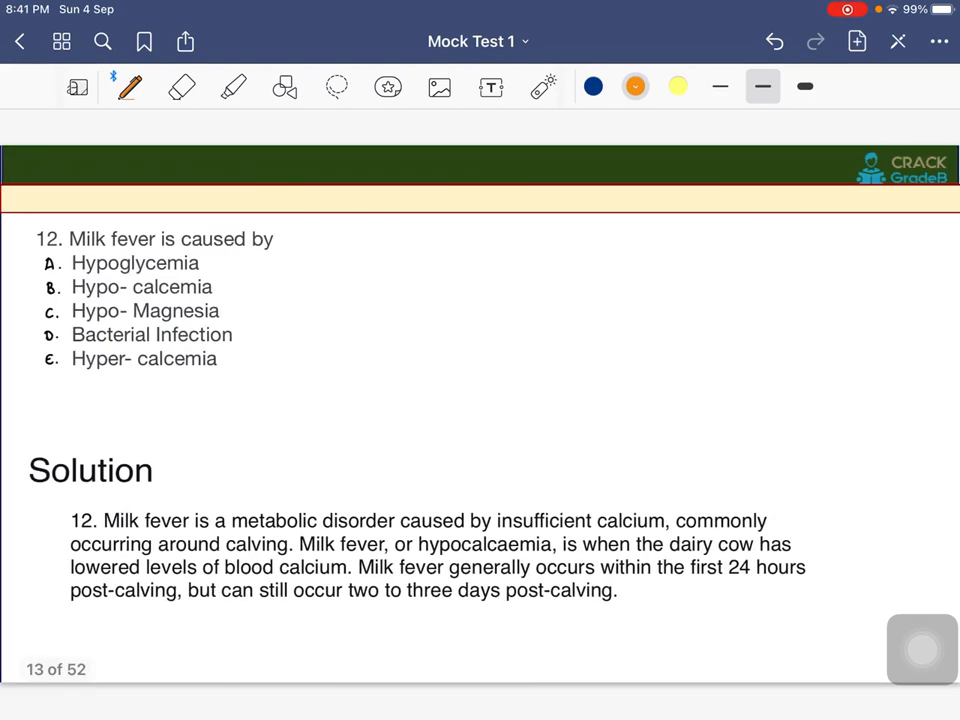
# - Circle Milk fever in question 12 and Hypo-calcemia as its answer
pyautogui.moveTo(64, 244); pyautogui.dragTo(156, 244)
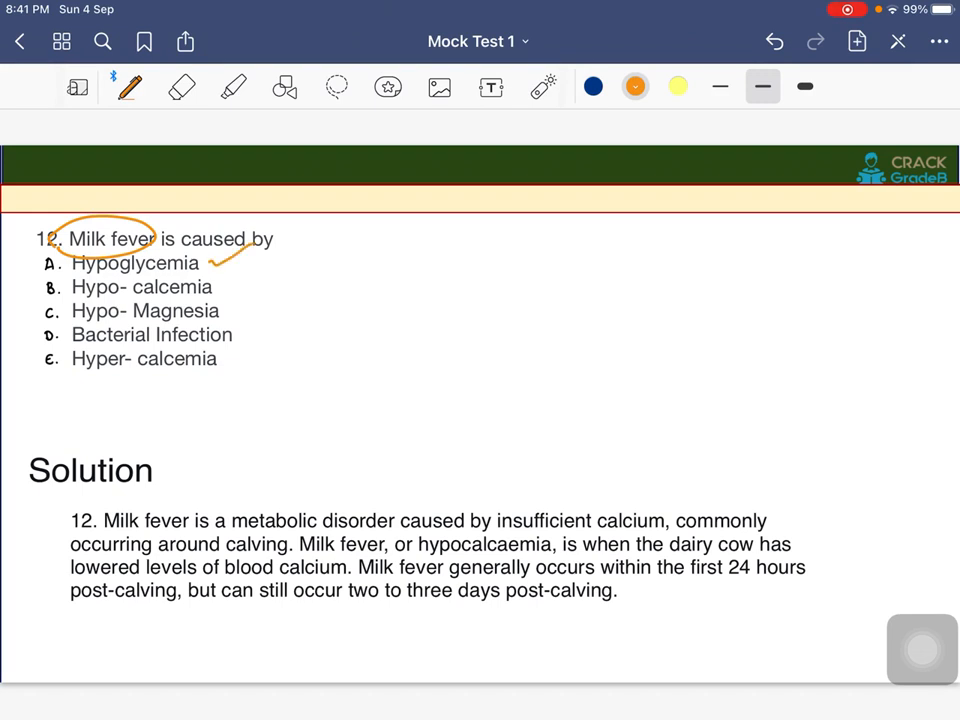
pyautogui.moveTo(240, 264); pyautogui.dragTo(280, 296)
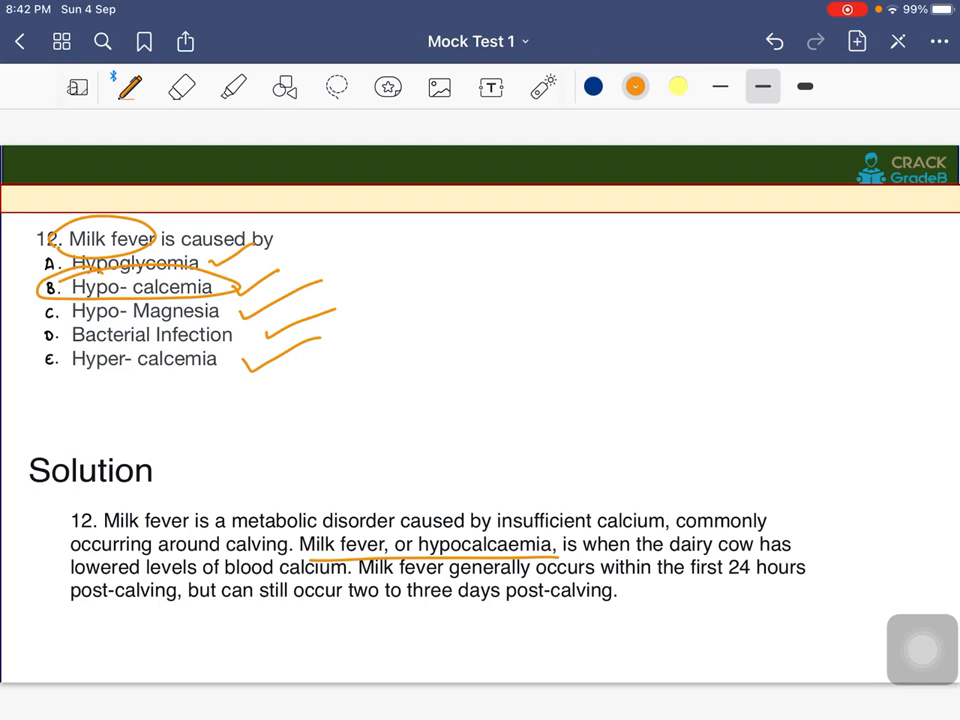
pyautogui.hscroll(3)
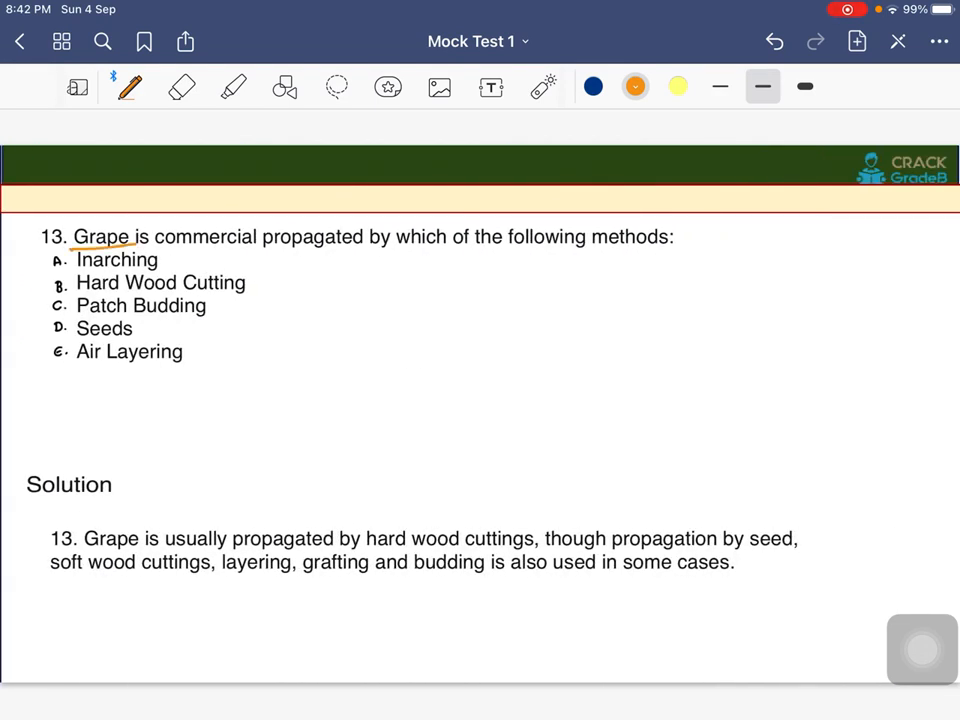
# - Circle Hard Wood Cutting as question 13's answer and underline the propagation methods in the solution
pyautogui.moveTo(150, 256); pyautogui.dragTo(360, 258)
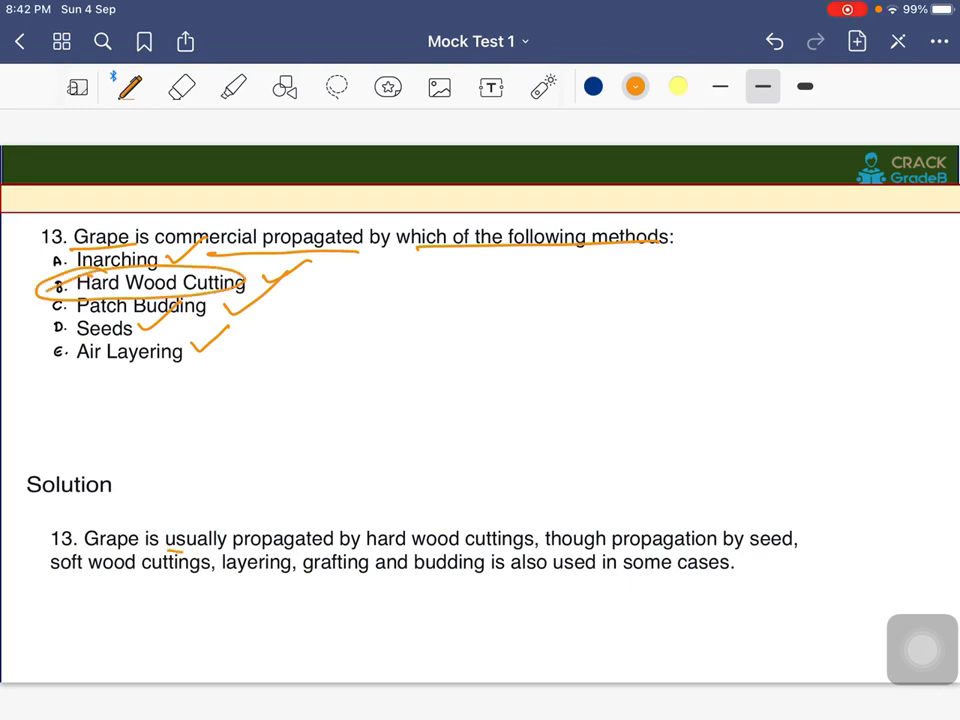
pyautogui.moveTo(168, 548); pyautogui.dragTo(536, 540)
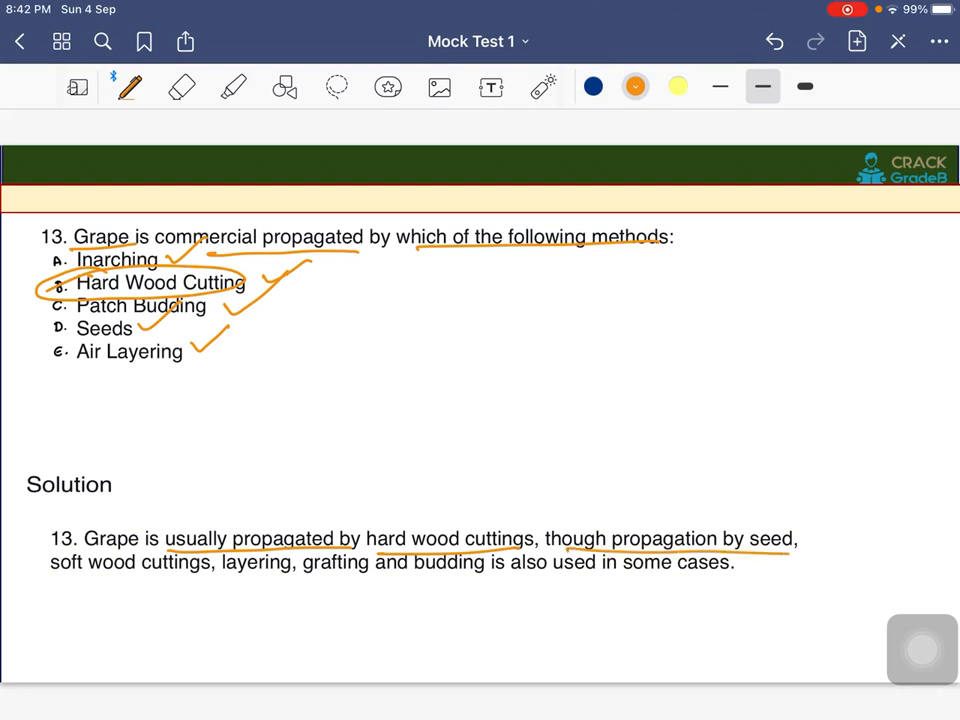
pyautogui.moveTo(50, 580); pyautogui.dragTo(280, 578)
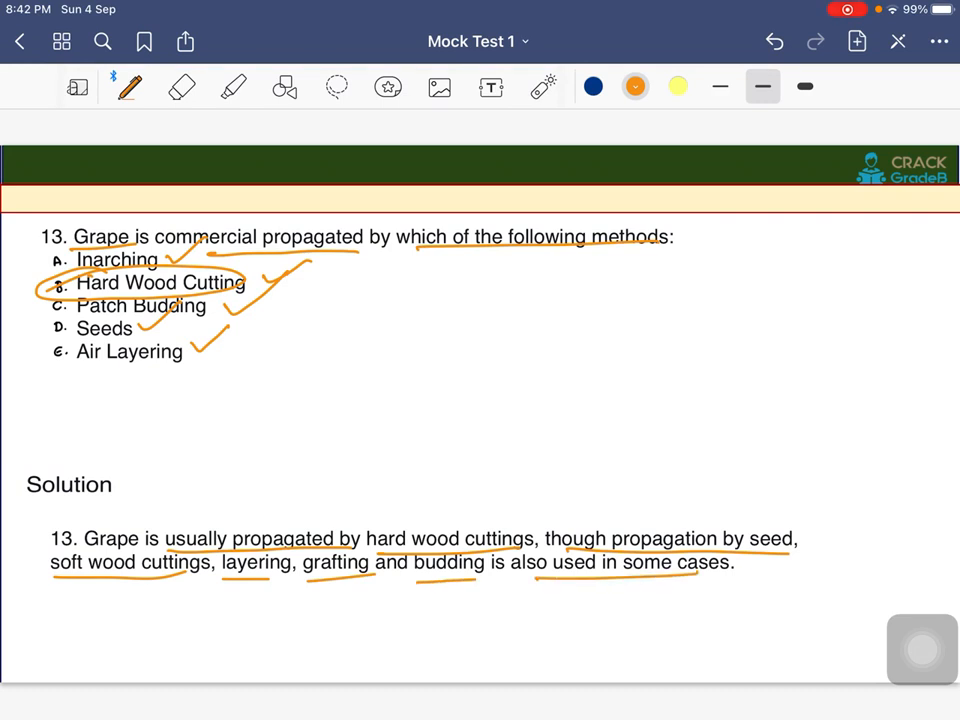
pyautogui.scroll(-3)
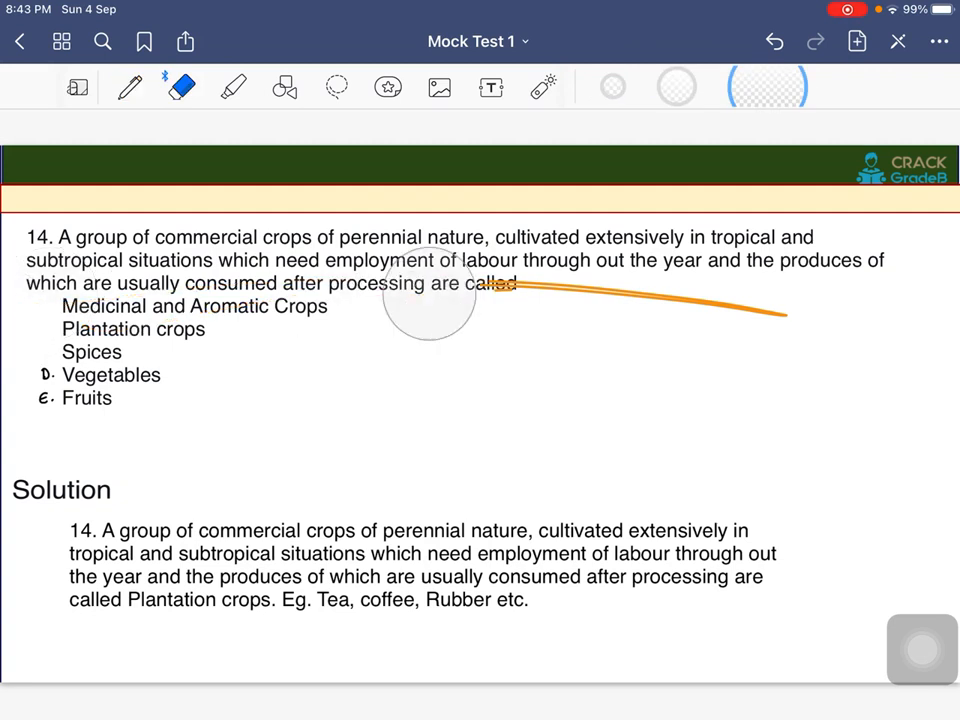
# - Back on the pen, circle perennial and underline tropical and subtropical, through out the year, and produces
pyautogui.click(128, 86)
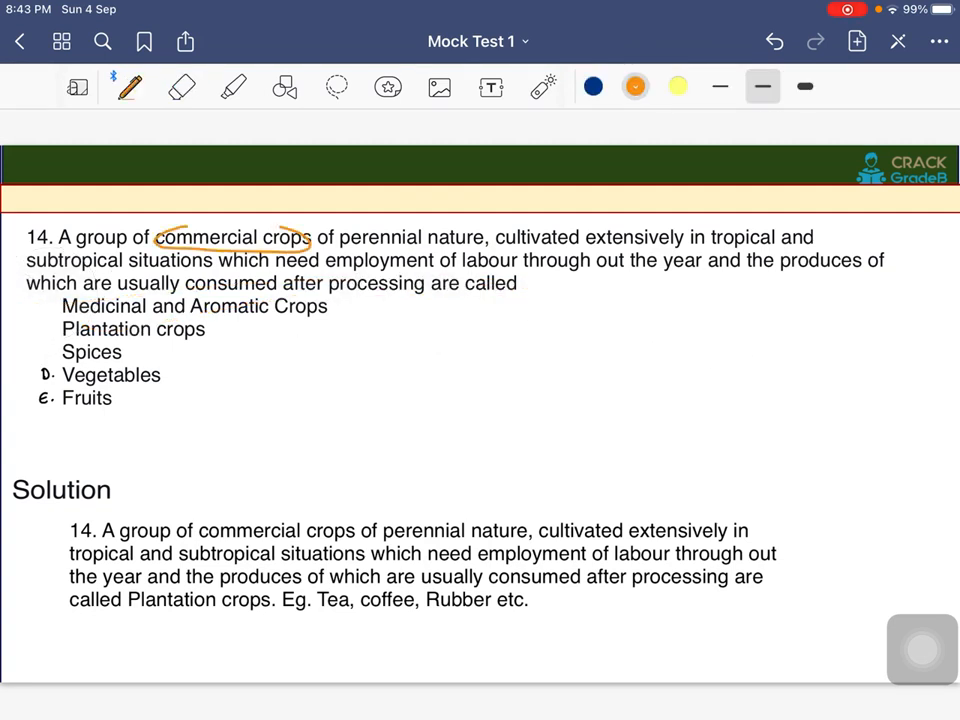
pyautogui.moveTo(330, 236); pyautogui.dragTo(420, 236)
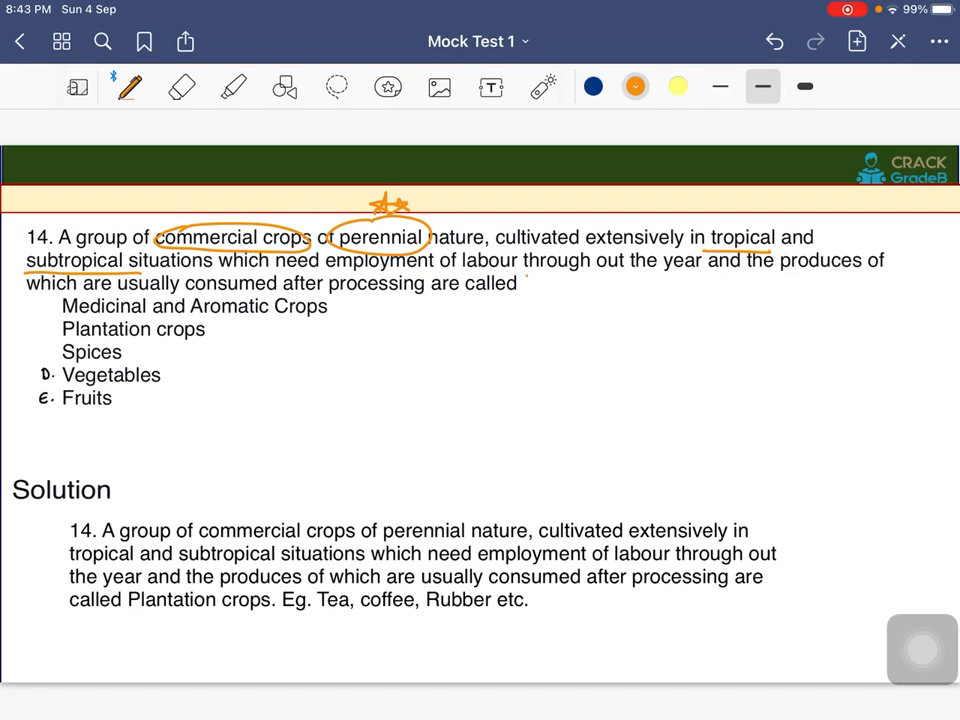
pyautogui.moveTo(524, 276); pyautogui.dragTo(680, 278)
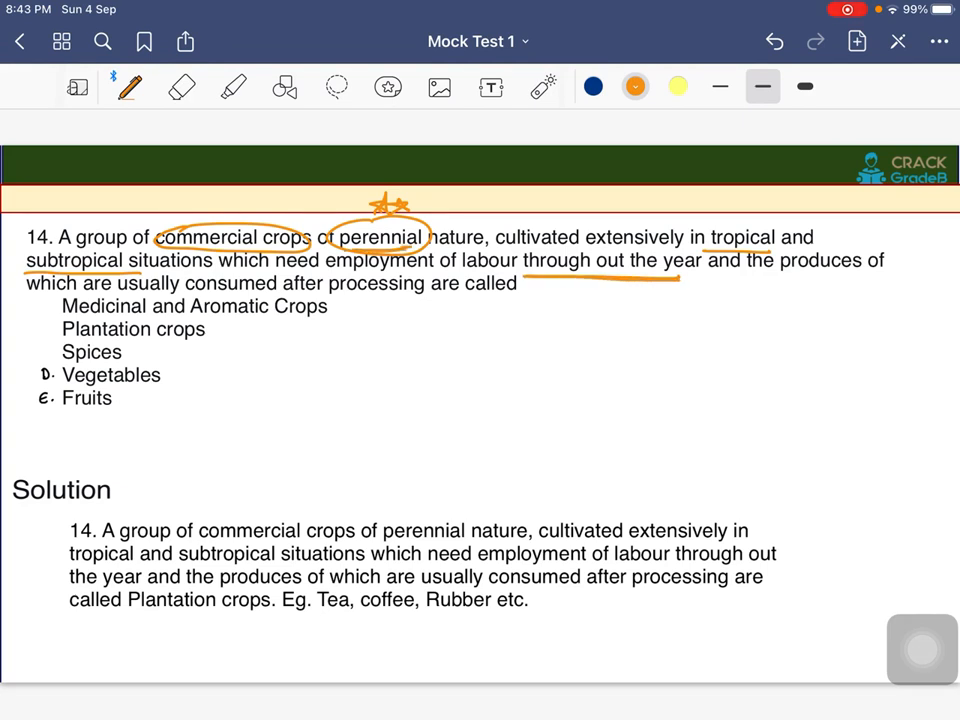
pyautogui.moveTo(784, 276); pyautogui.dragTo(884, 284)
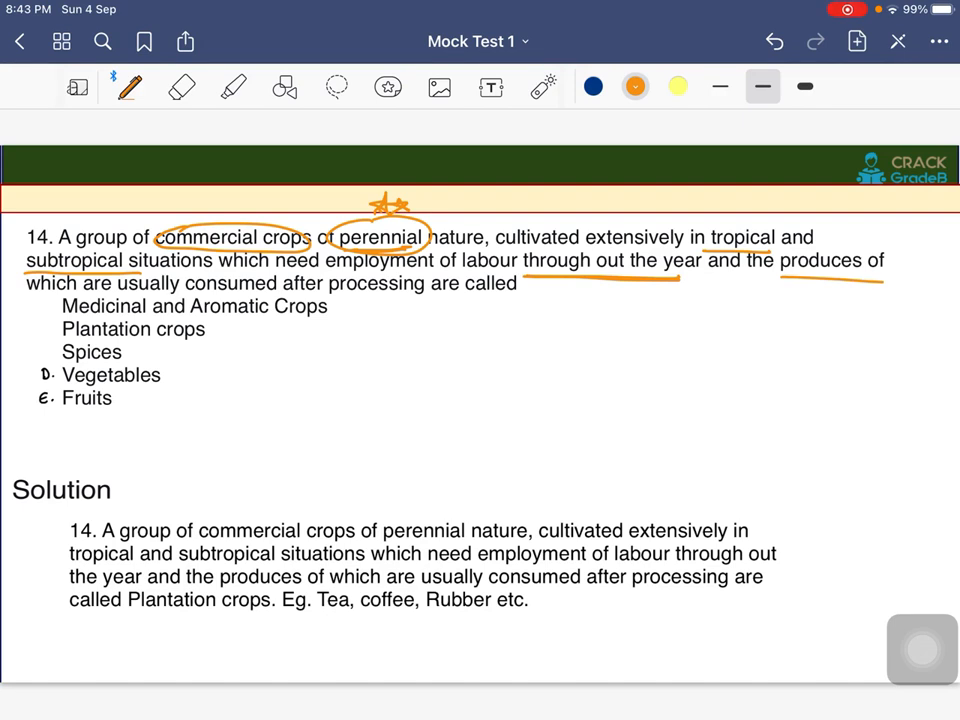
# - Underline consumed after processing, circle Plantation crops as the answer and underline the solution phrase
pyautogui.moveTo(188, 292); pyautogui.dragTo(404, 298)
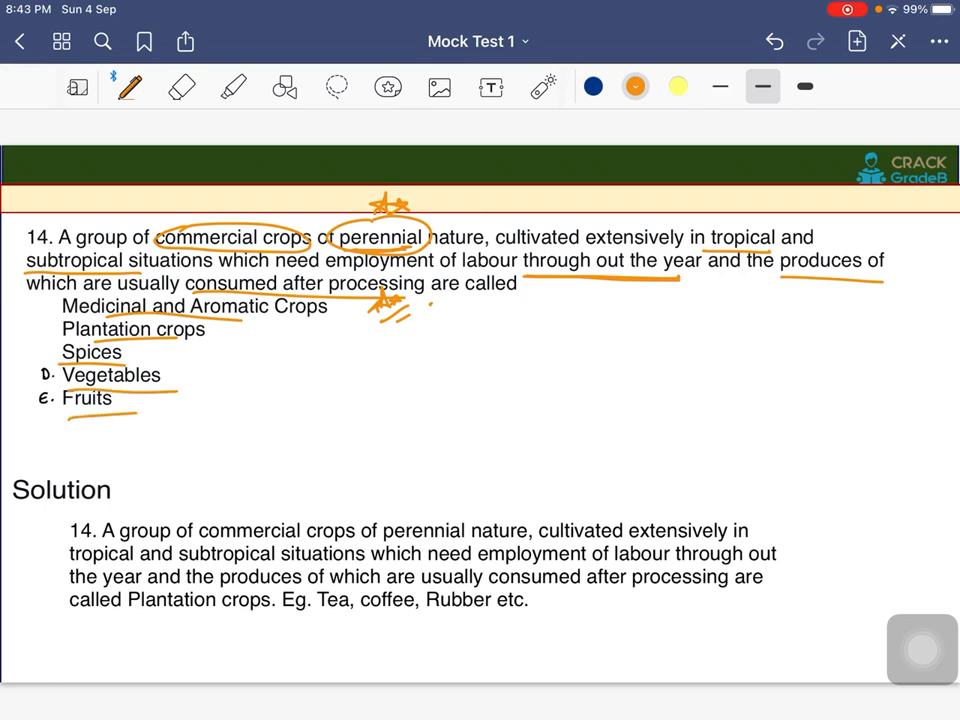
pyautogui.moveTo(164, 390); pyautogui.dragTo(196, 370)
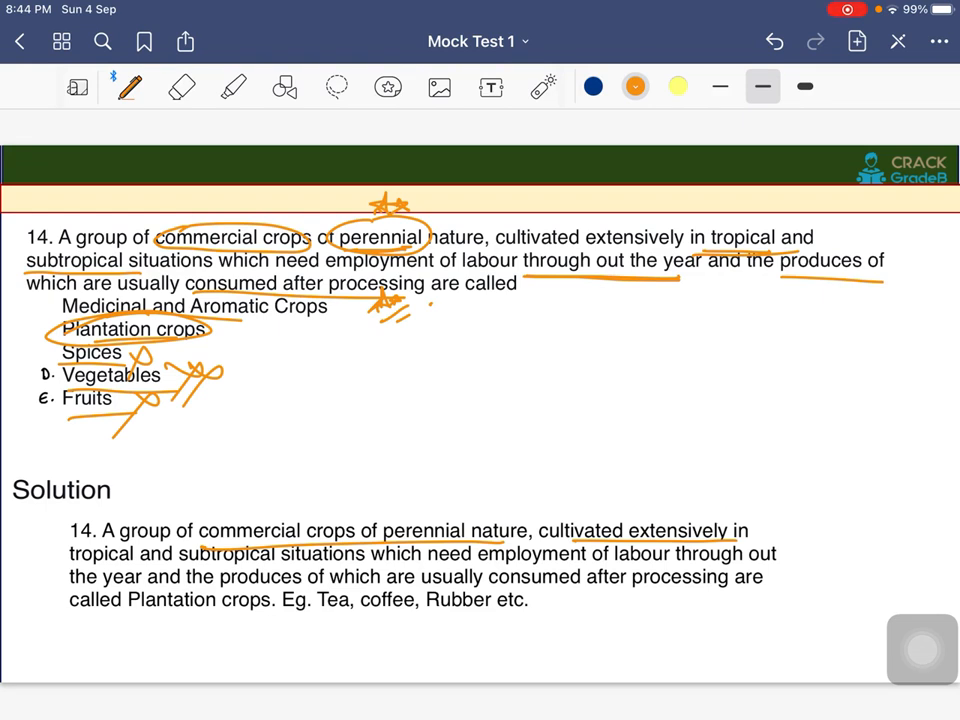
pyautogui.moveTo(576, 596); pyautogui.dragTo(744, 596)
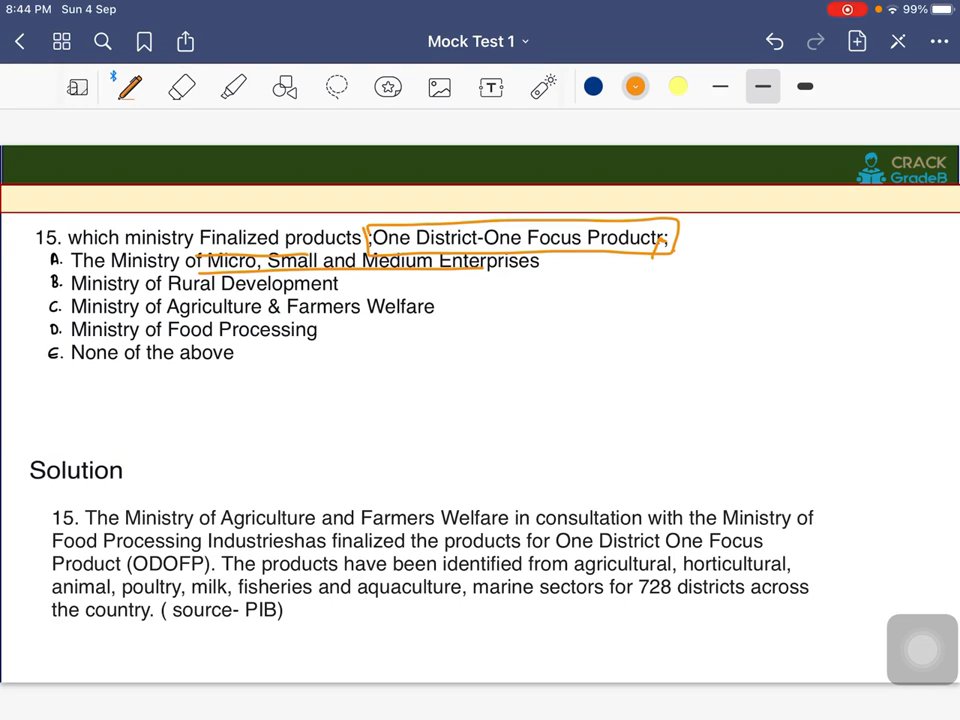
# - Handwrite a numbered ministries list incl. Defence beside question 15 and enclose it
pyautogui.moveTo(584, 300); pyautogui.dragTo(644, 290)
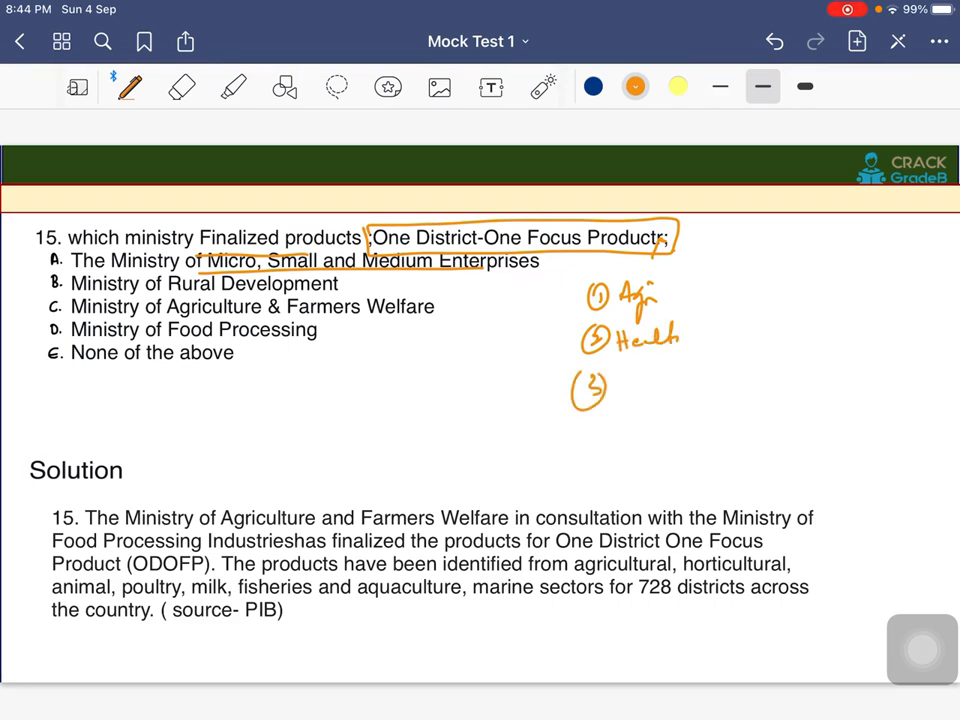
pyautogui.moveTo(610, 384); pyautogui.dragTo(710, 384)
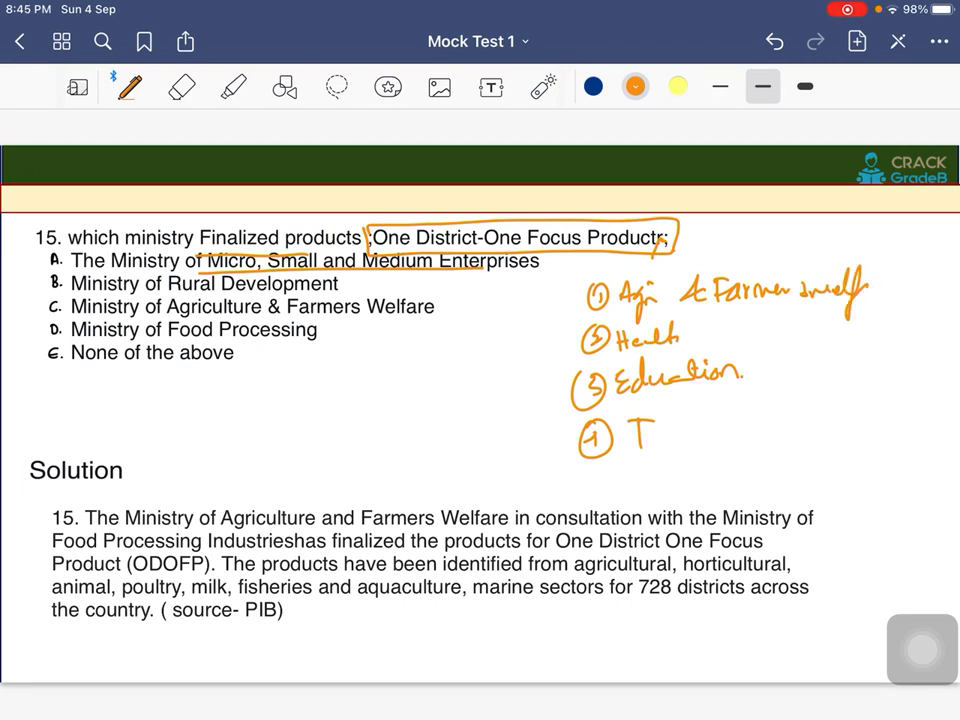
pyautogui.moveTo(624, 436); pyautogui.dragTo(700, 444)
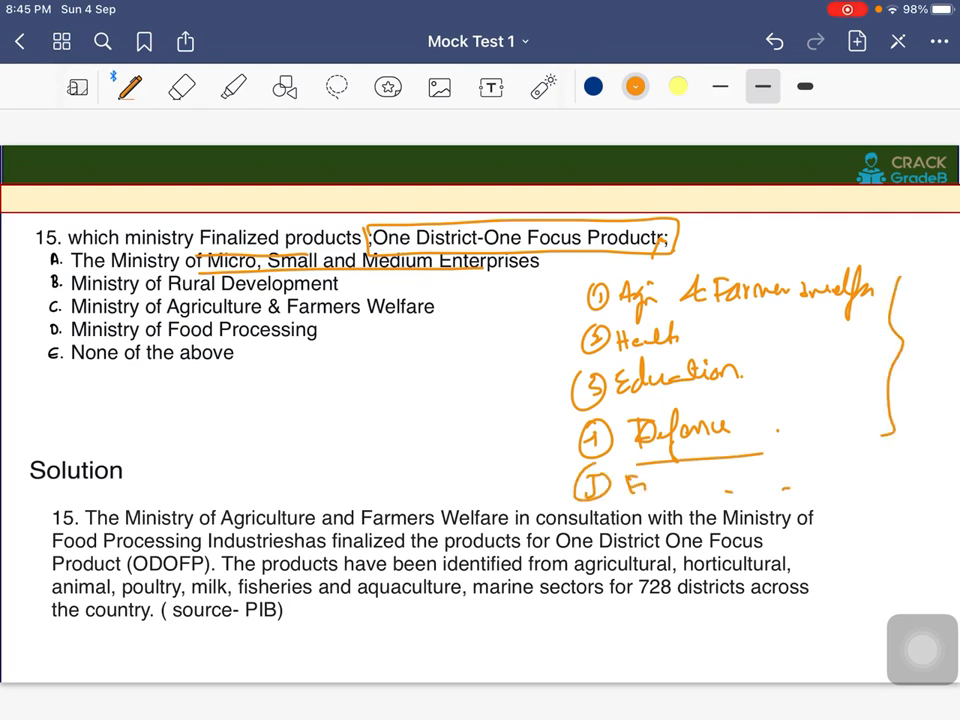
pyautogui.moveTo(620, 486); pyautogui.dragTo(740, 490)
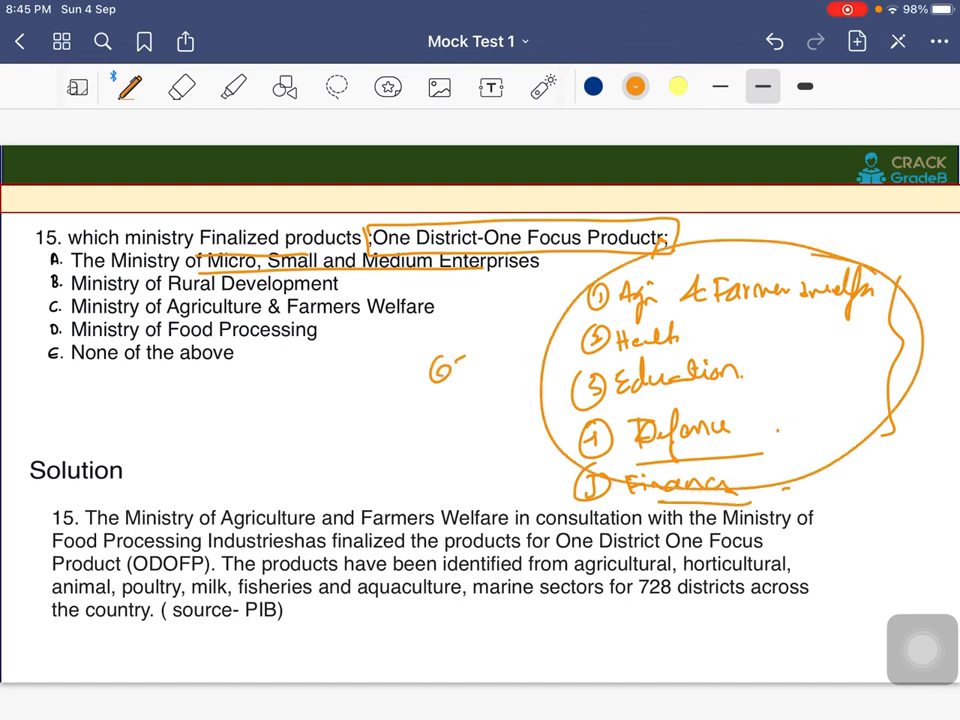
# - Write 6-7 beside the list, dismiss the Apple Pencil battery alert and swipe to question 16
pyautogui.moveTo(450, 376); pyautogui.dragTo(496, 400)
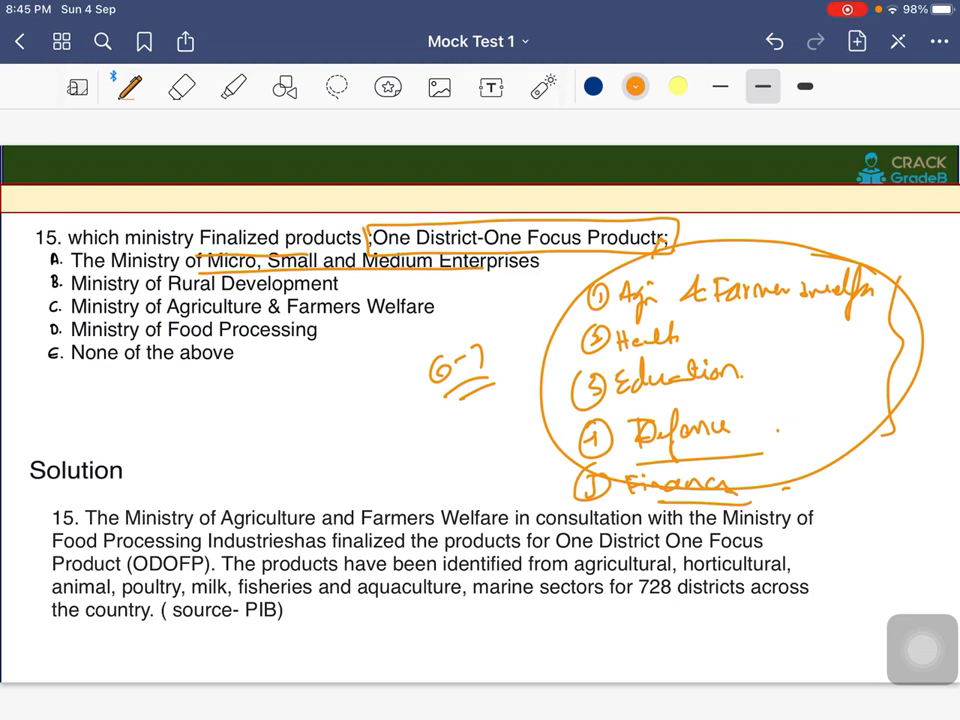
pyautogui.moveTo(790, 480); pyautogui.dragTo(844, 470)
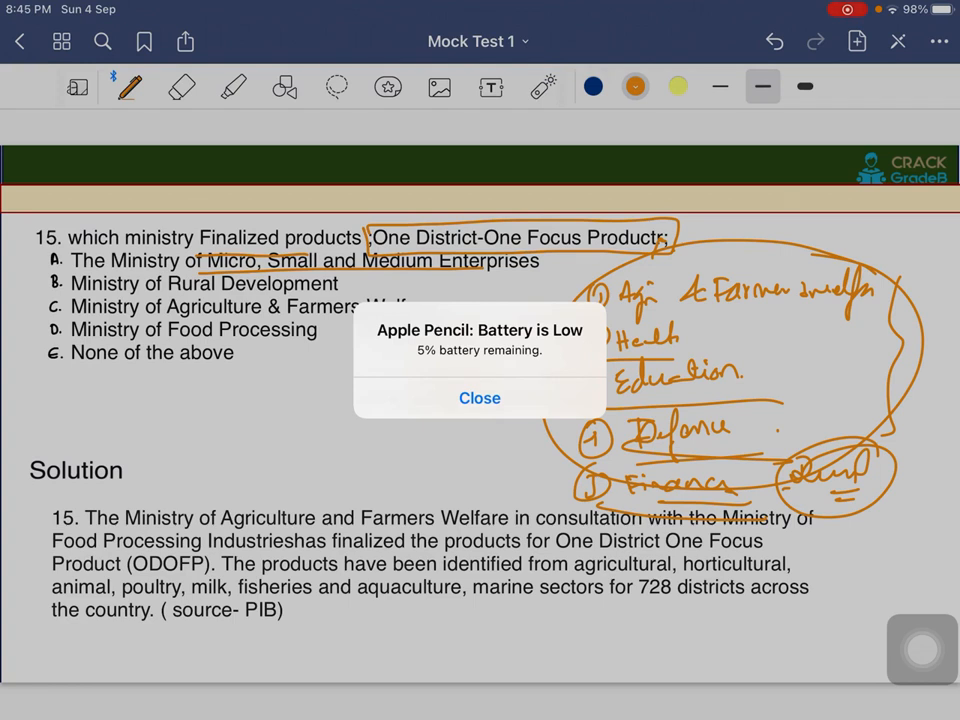
pyautogui.click(480, 398)
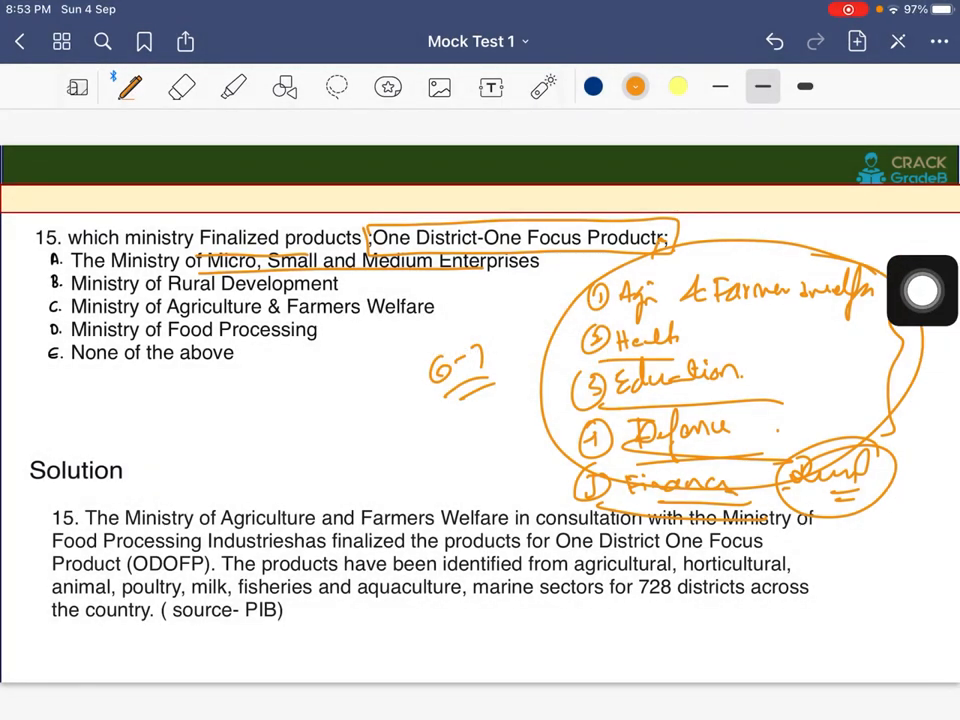
pyautogui.moveTo(430, 360); pyautogui.dragTo(500, 400)
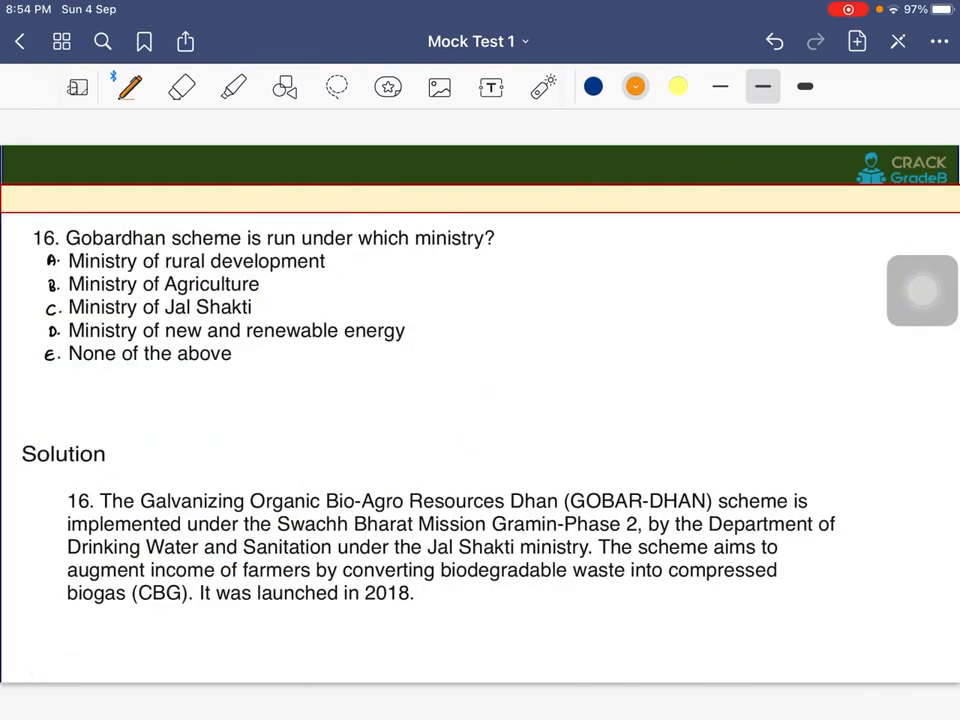
# - Underline 'which ministry' in question 16 and circle Ministry of Jal Shakti as the answer
pyautogui.moveTo(348, 248); pyautogui.dragTo(480, 240)
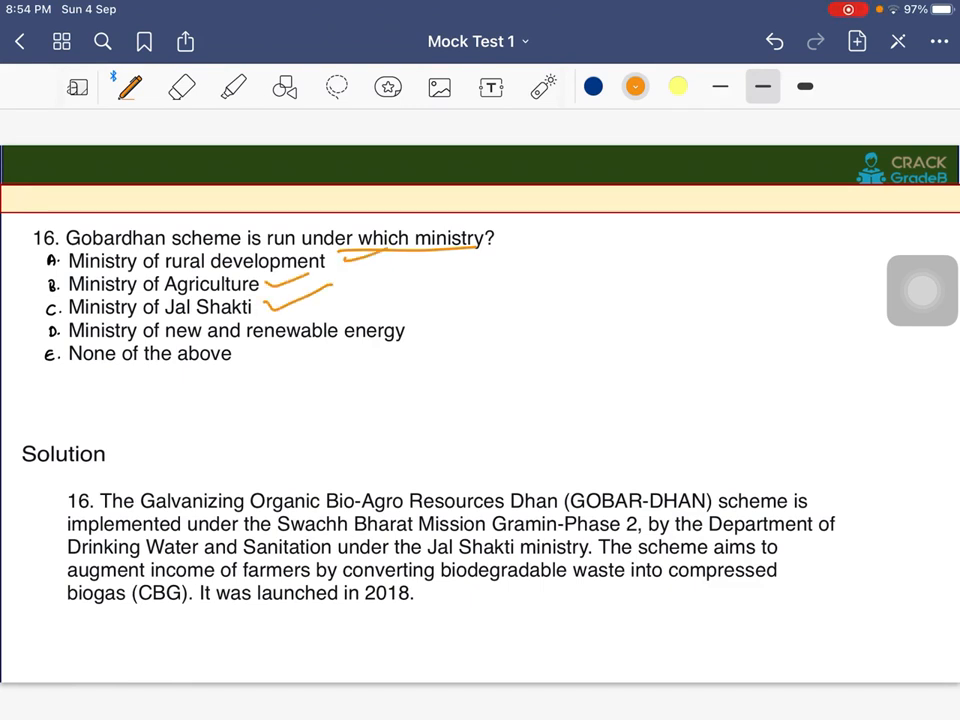
pyautogui.moveTo(408, 330); pyautogui.dragTo(484, 320)
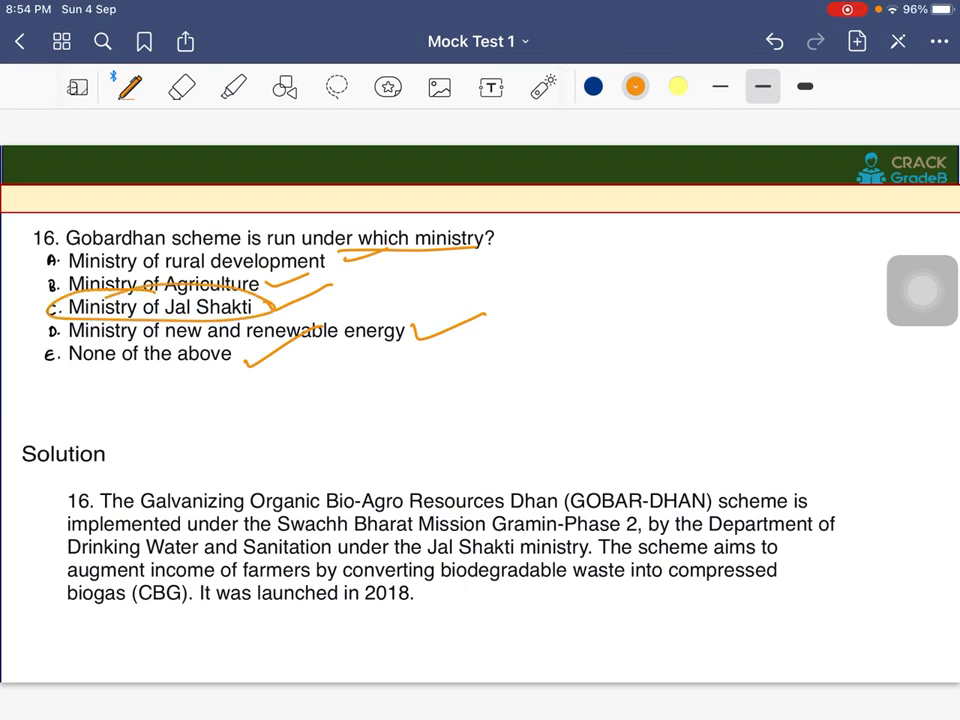
pyautogui.scroll(3)
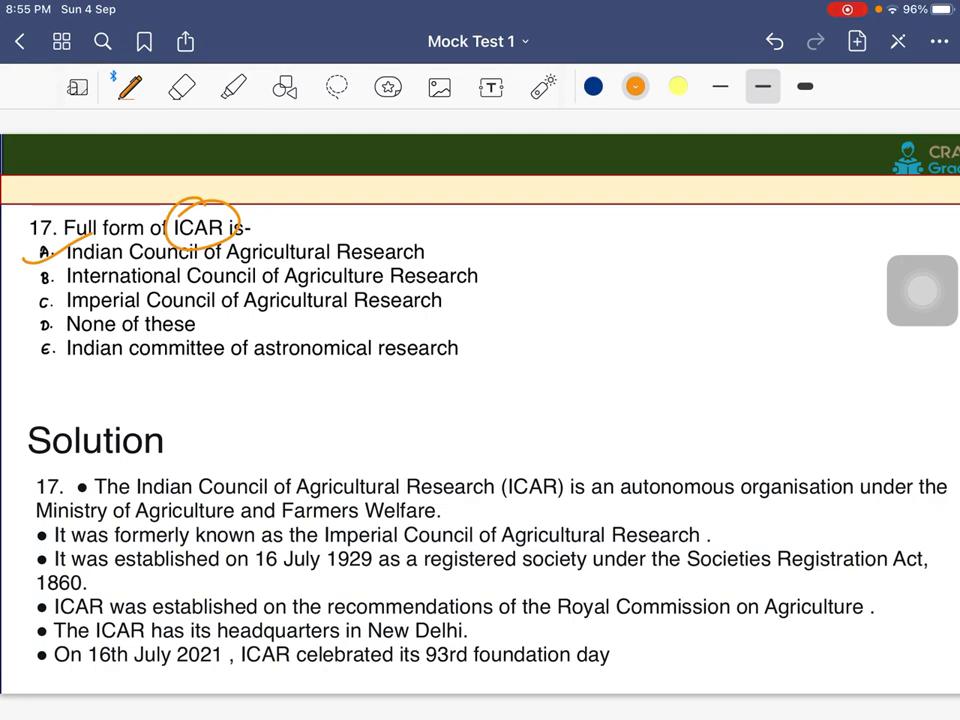
# - Bracket question 17's solution points and swipe on to question 18
pyautogui.moveTo(630, 256); pyautogui.dragTo(684, 250)
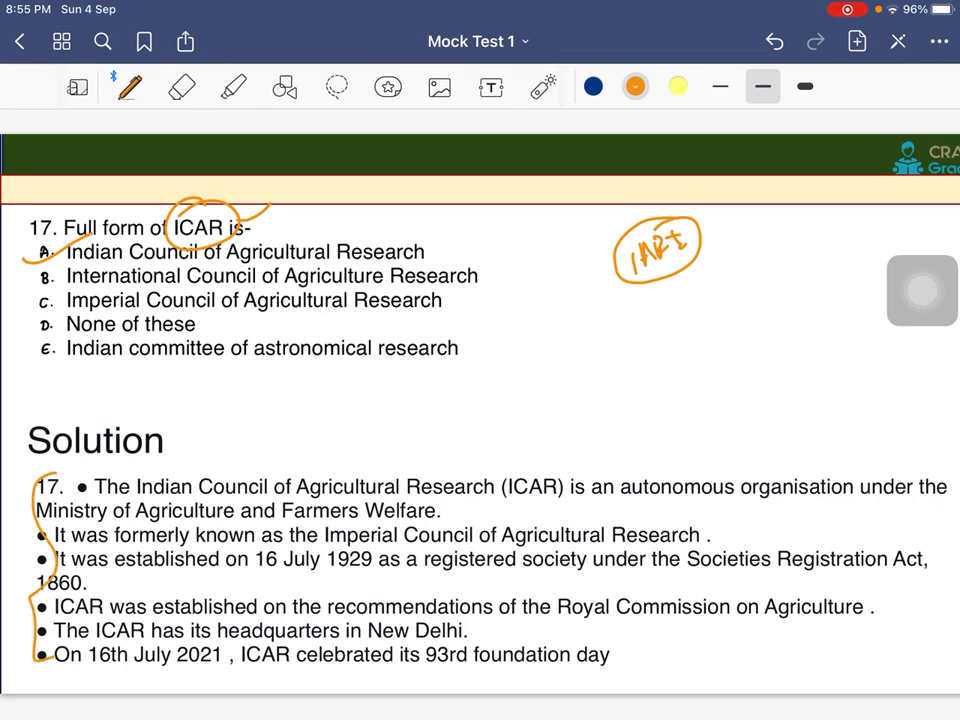
pyautogui.scroll(-3)
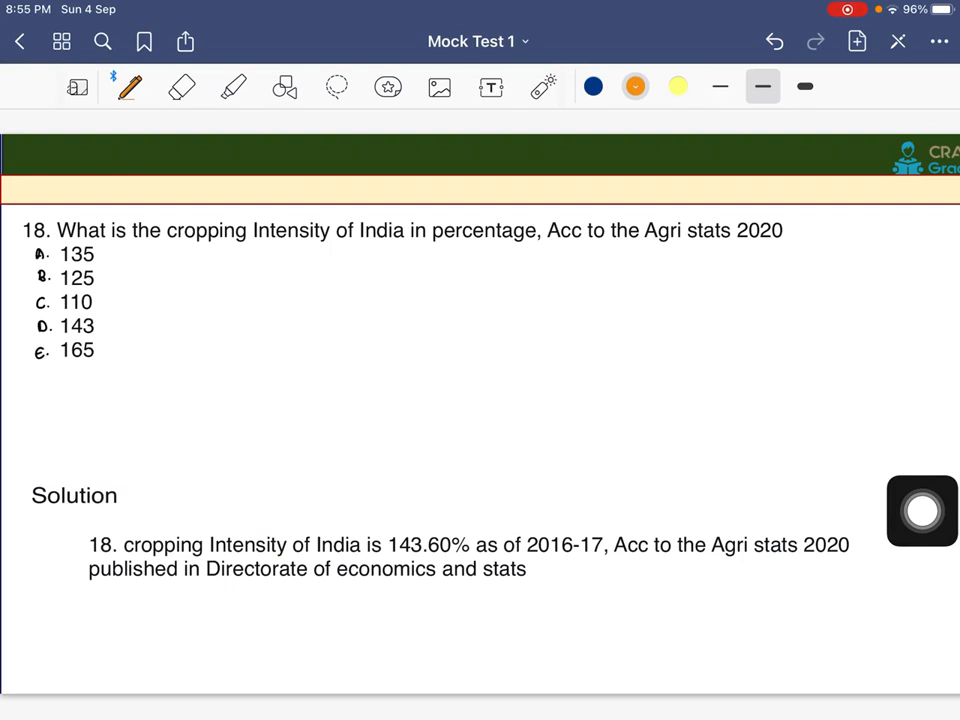
# - Underline 'Acc to the Agri stats 2020' in question 18 and tick options A–E in orange
pyautogui.moveTo(540, 252); pyautogui.dragTo(784, 246)
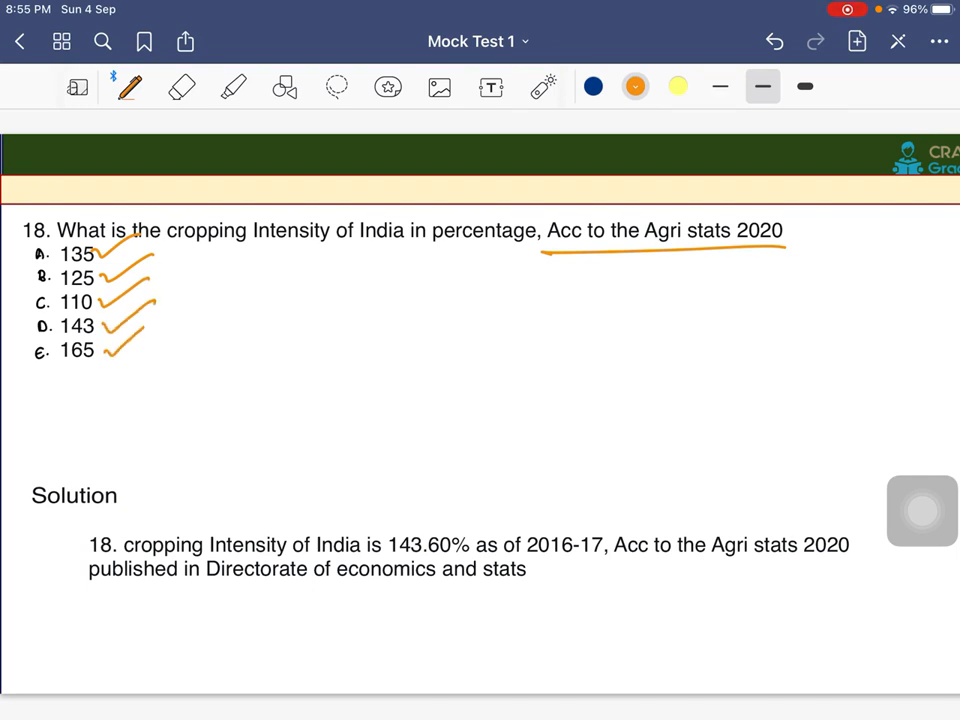
pyautogui.moveTo(200, 290); pyautogui.dragTo(244, 330)
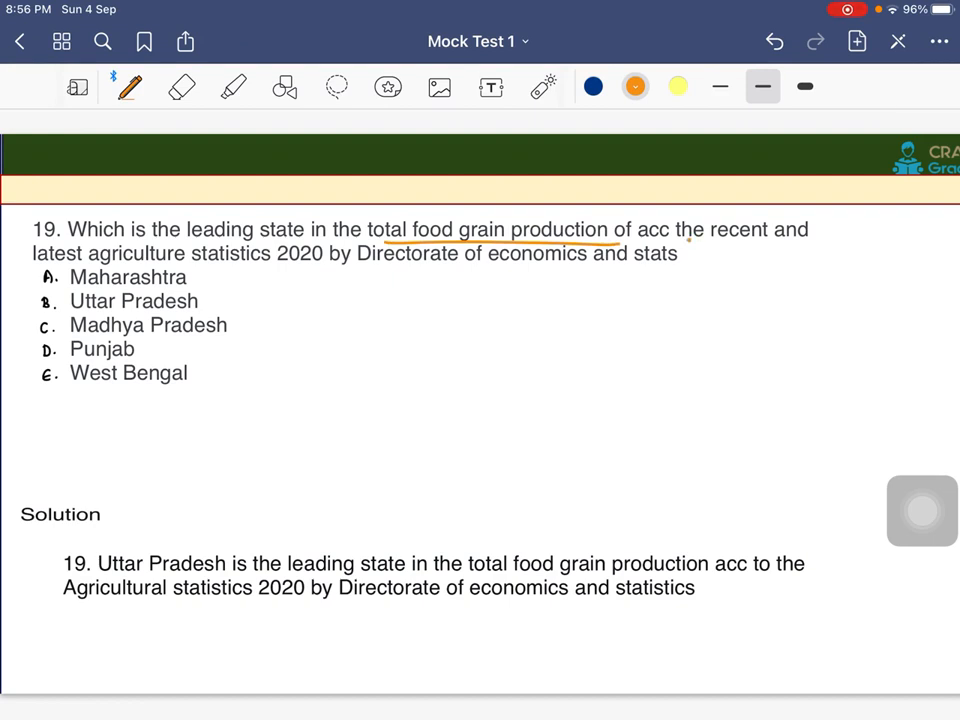
# - Underline 'total food grain production' in question 19 and swipe to question 20
pyautogui.moveTo(688, 244); pyautogui.dragTo(800, 240)
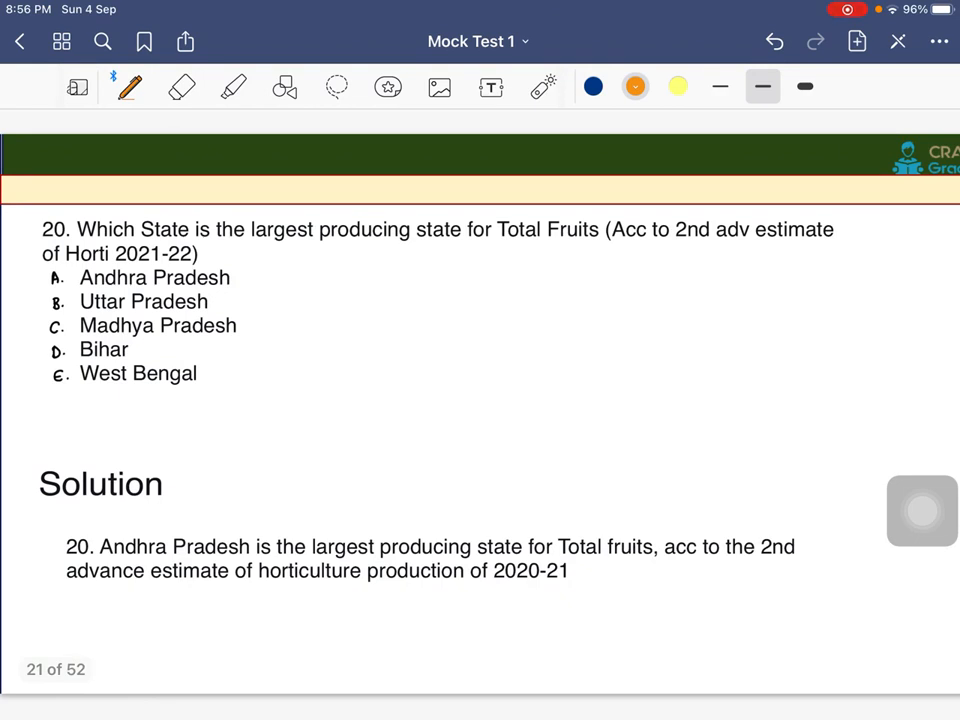
# - Underline 'largest producing state' and Andhra Pradesh, circle 'Total Fruits', then swipe to question 21
pyautogui.moveTo(232, 246); pyautogui.dragTo(496, 248)
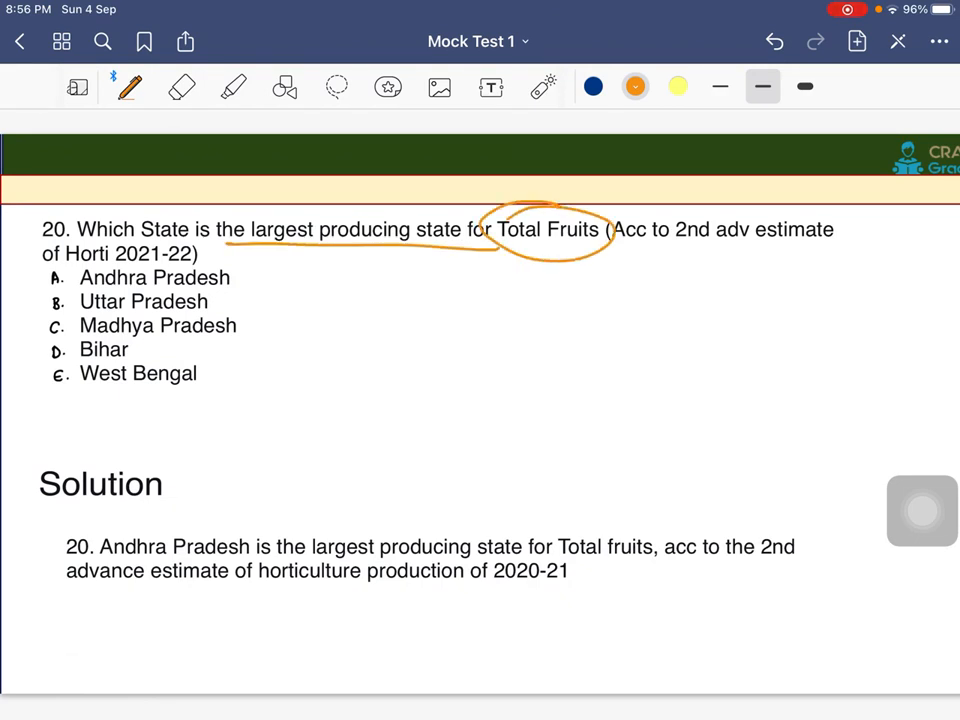
pyautogui.moveTo(648, 248); pyautogui.dragTo(836, 244)
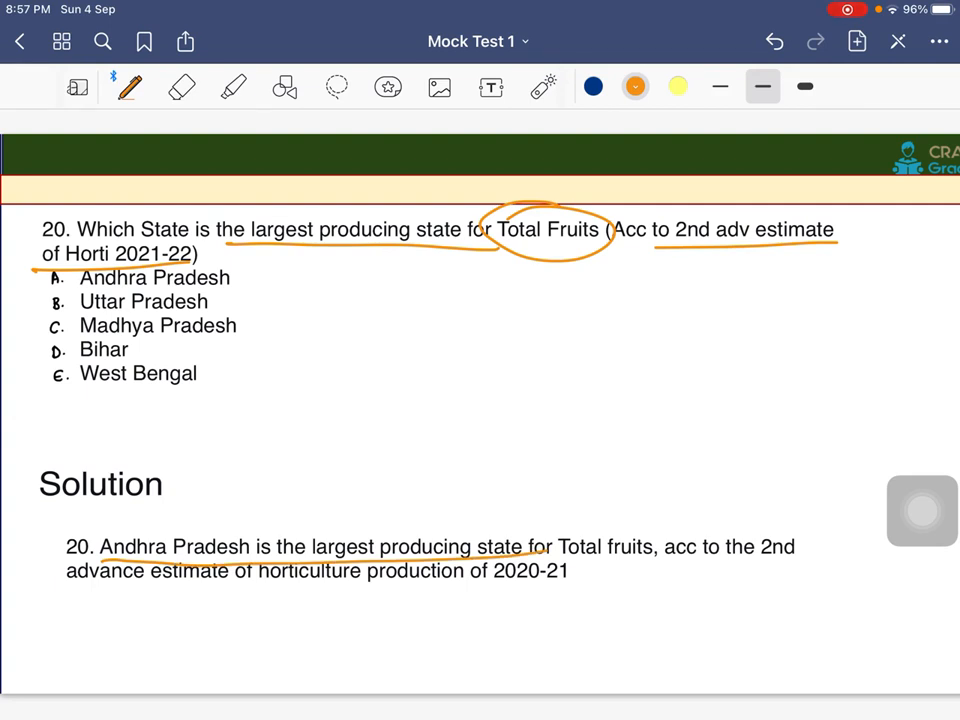
pyautogui.moveTo(560, 560); pyautogui.dragTo(670, 556)
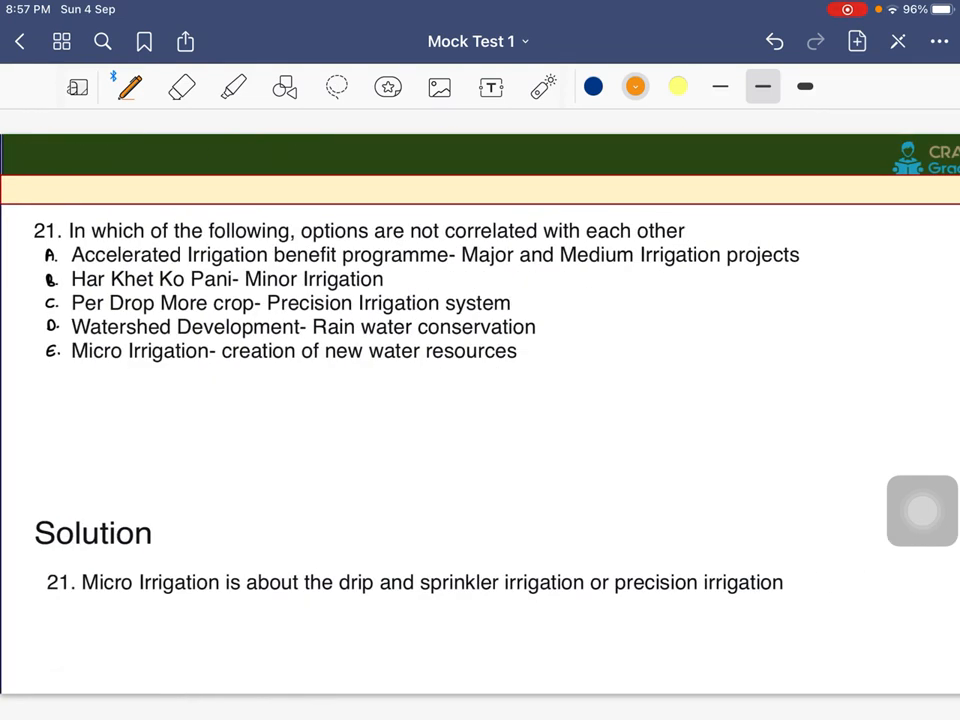
# - Underline 'not correlated with each other' and every option pairing in question 21, then swipe forward
pyautogui.moveTo(400, 244); pyautogui.dragTo(660, 240)
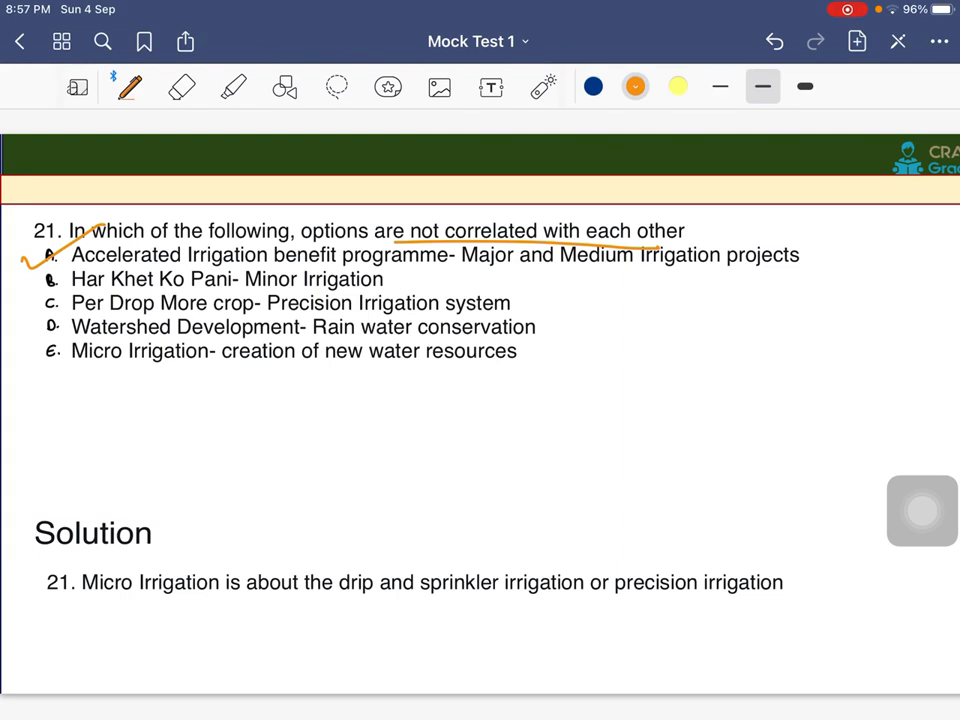
pyautogui.moveTo(456, 276); pyautogui.dragTo(736, 280)
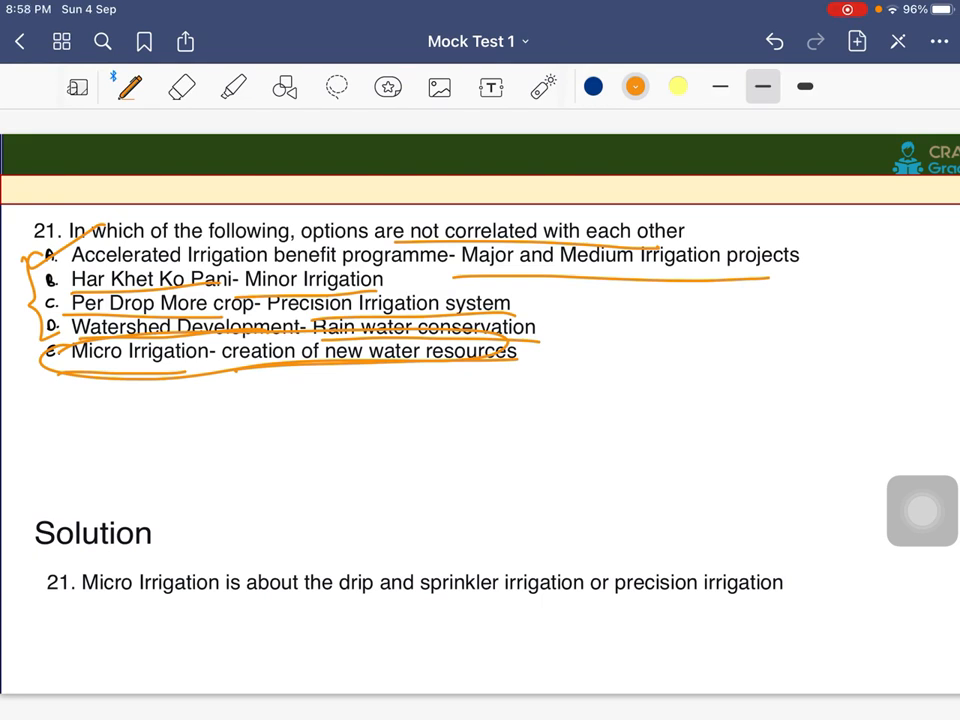
pyautogui.moveTo(520, 344); pyautogui.dragTo(560, 364)
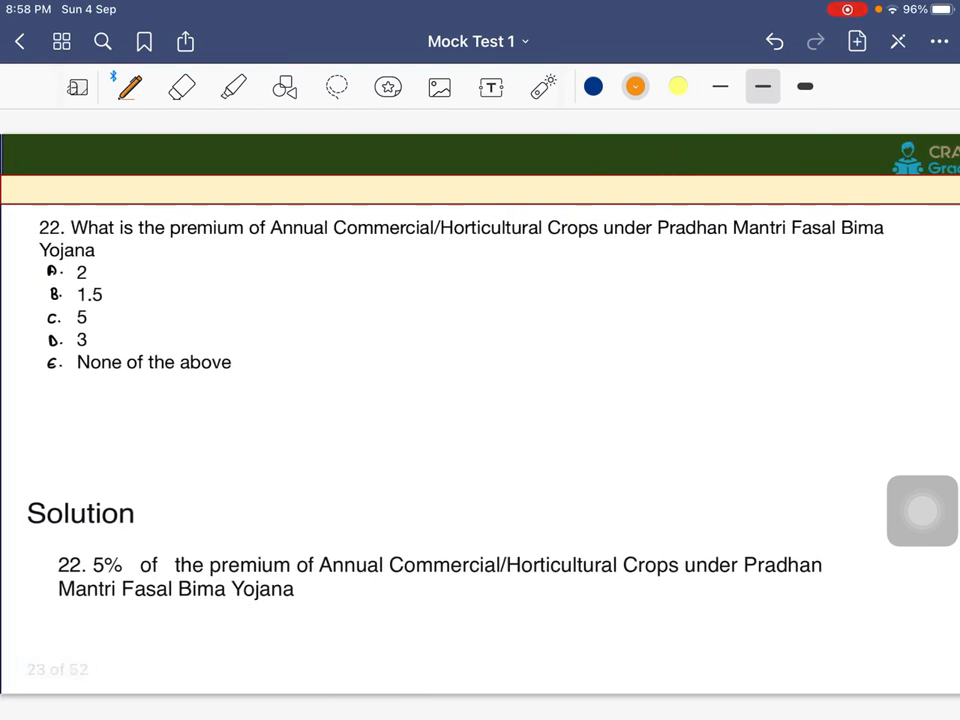
# - Underline question 22's crop category and scheme name, tick the options, circle the solution phrase, scroll on
pyautogui.moveTo(240, 250); pyautogui.dragTo(464, 244)
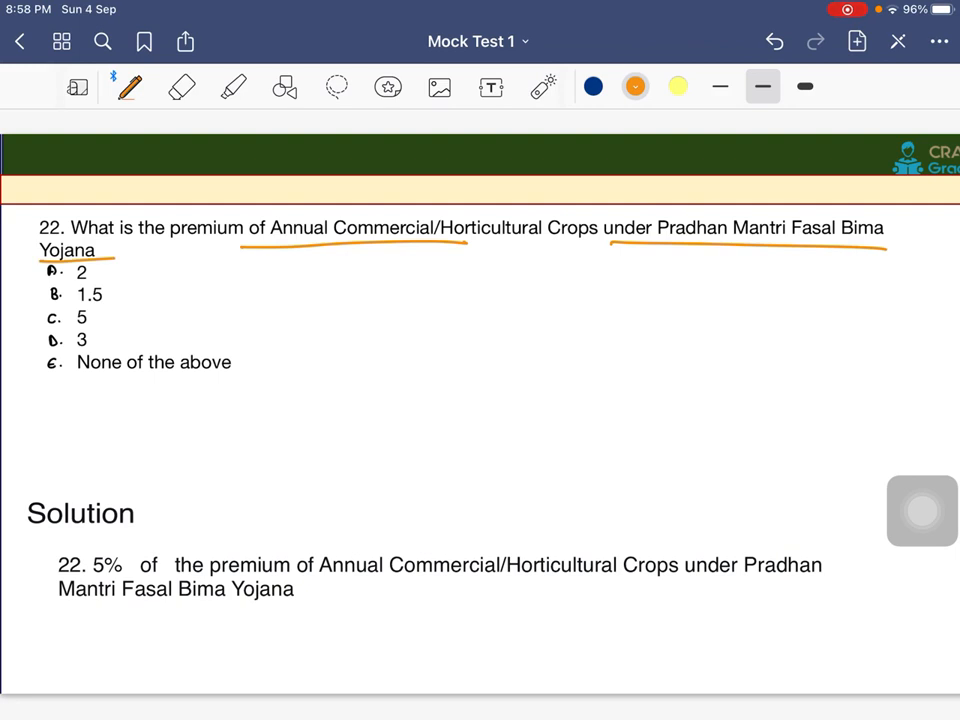
pyautogui.moveTo(384, 200); pyautogui.dragTo(456, 184)
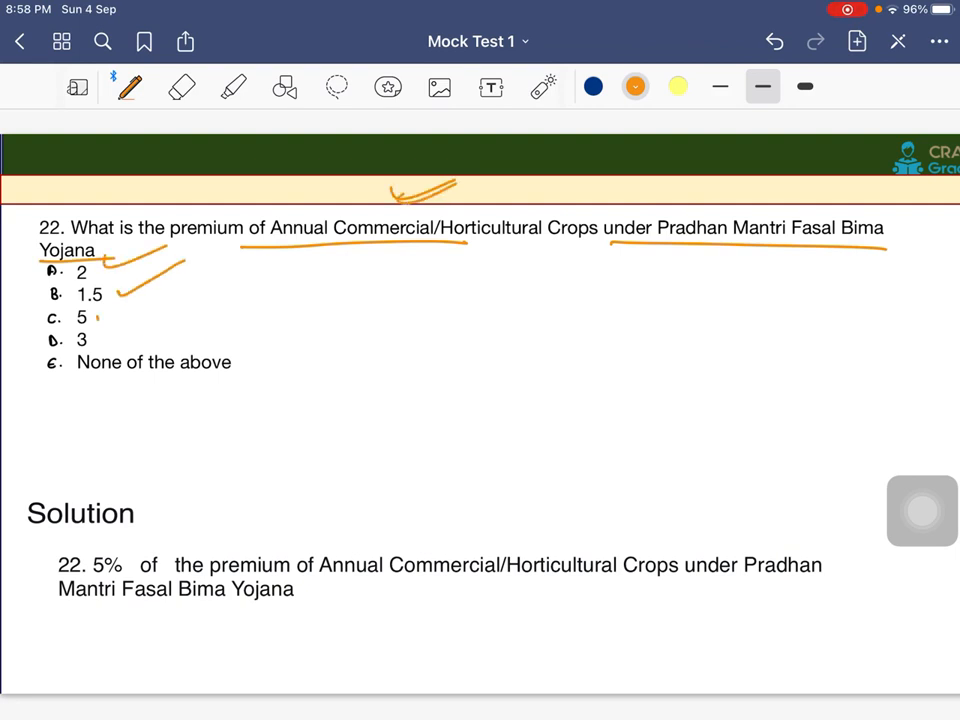
pyautogui.moveTo(110, 330); pyautogui.dragTo(300, 320)
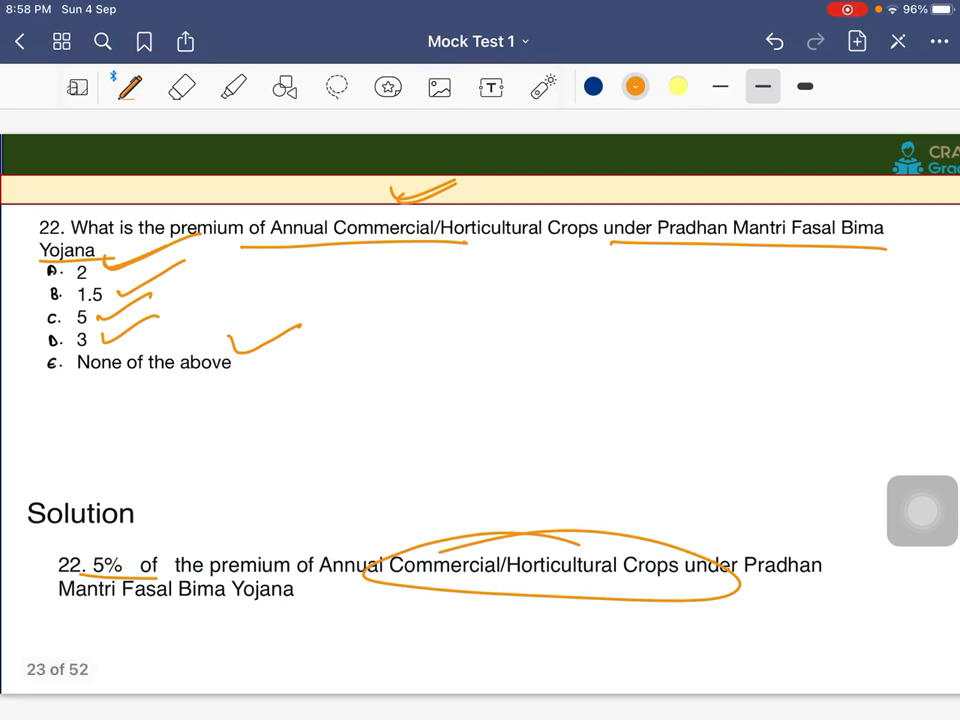
pyautogui.scroll(-3)
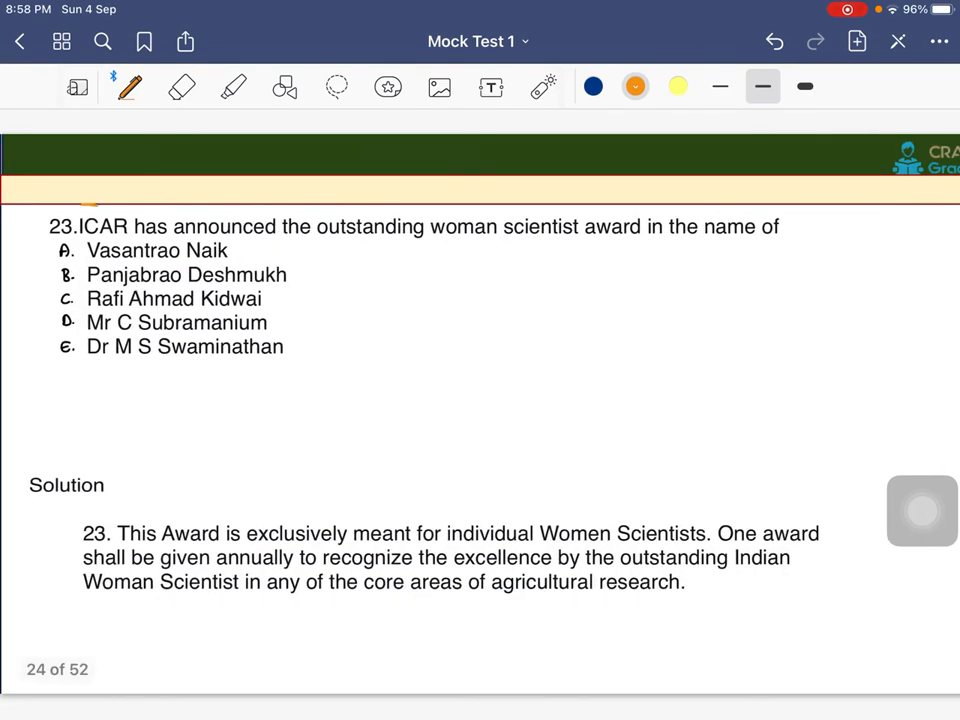
# - Circle ICAR and Panjabrao Deshmukh in question 23, underline the award wording, scroll to question 24
pyautogui.moveTo(76, 216); pyautogui.dragTo(130, 240)
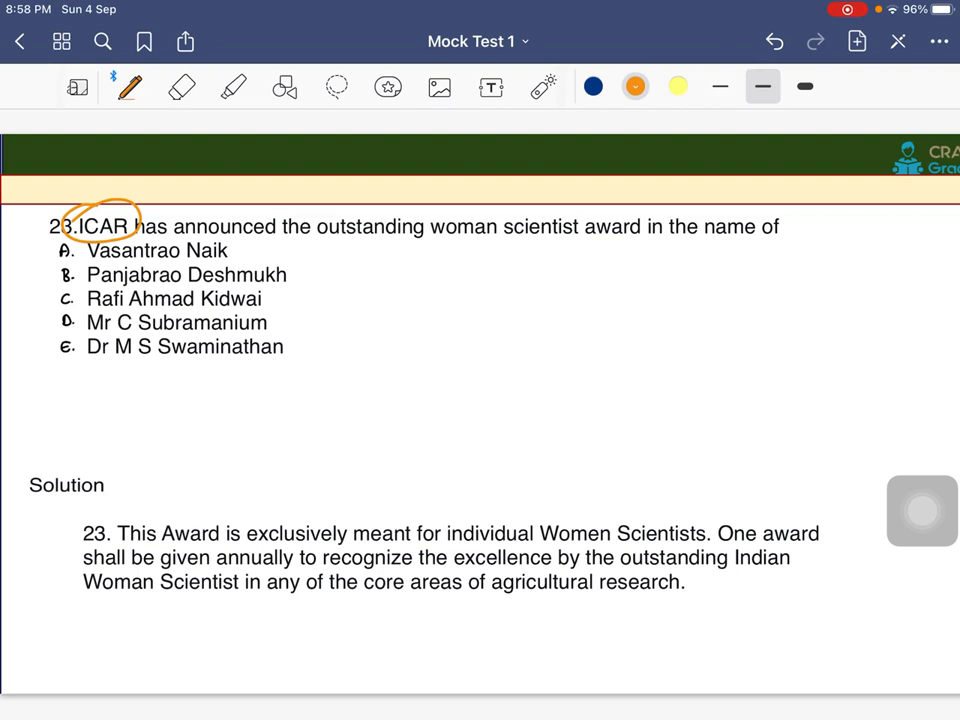
pyautogui.moveTo(322, 250); pyautogui.dragTo(628, 252)
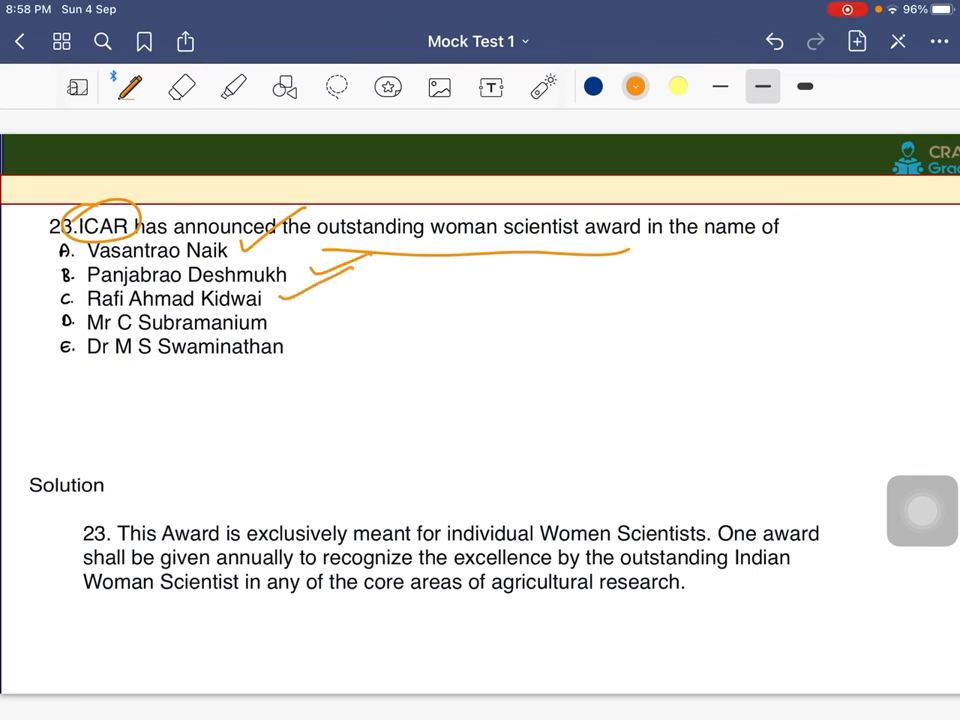
pyautogui.moveTo(300, 296); pyautogui.dragTo(380, 356)
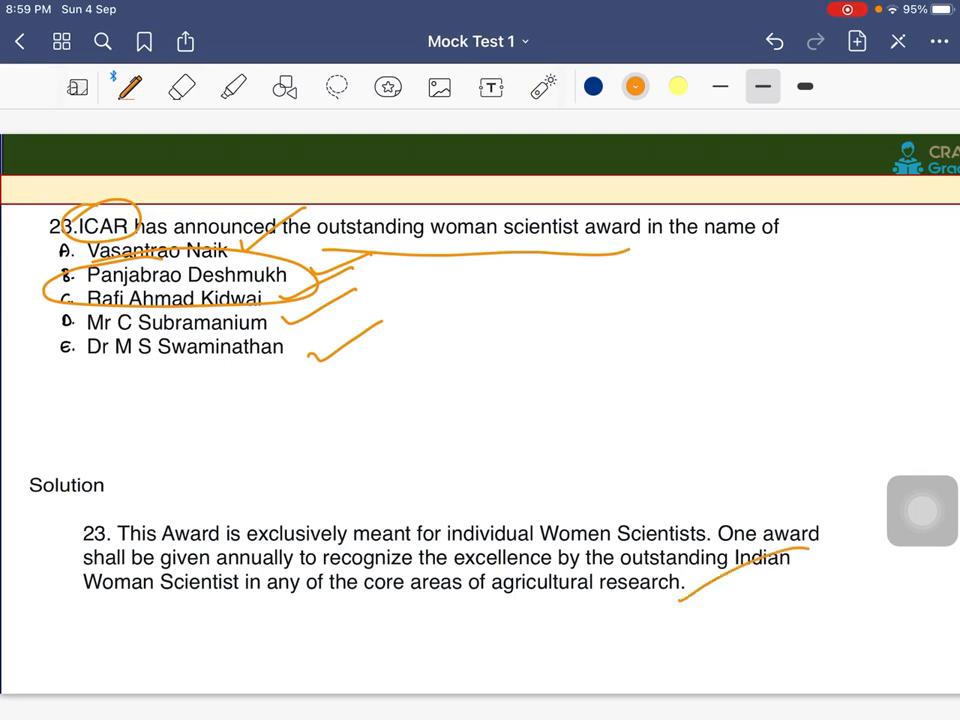
pyautogui.scroll(-3)
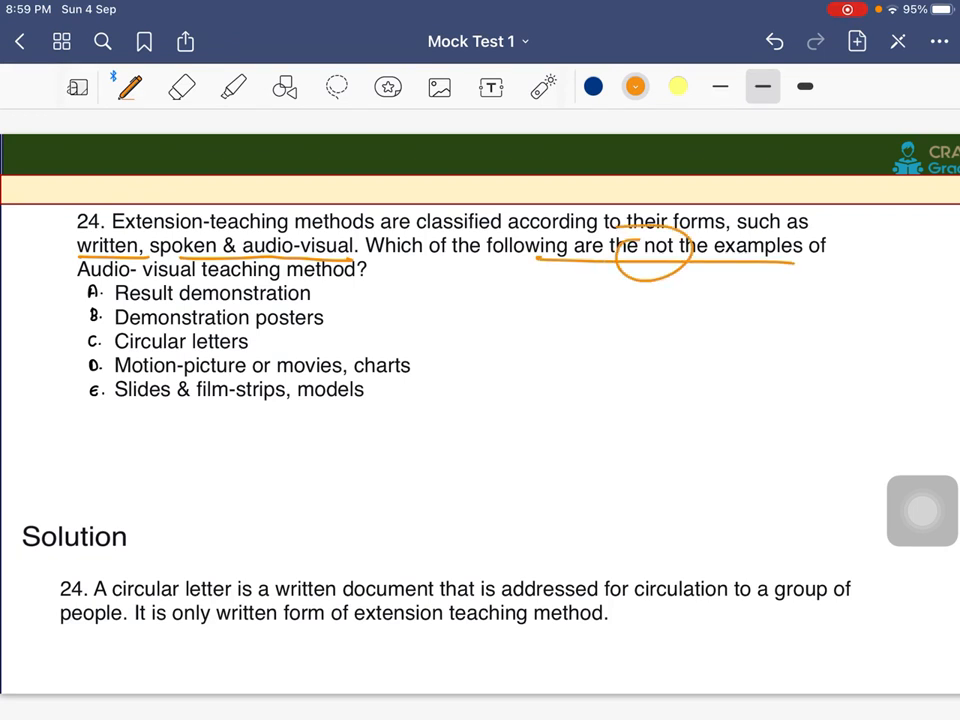
# - Underline 'Audio- visual teaching method' in question 24 and tick the demonstration and motion-picture options
pyautogui.moveTo(64, 288); pyautogui.dragTo(368, 292)
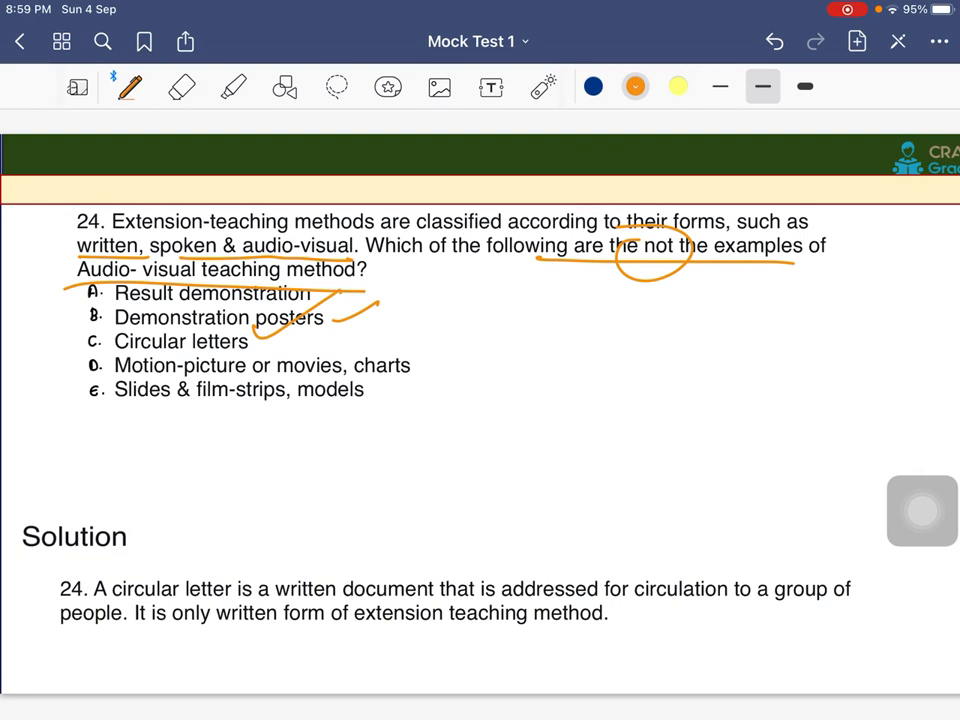
pyautogui.moveTo(436, 376); pyautogui.dragTo(530, 344)
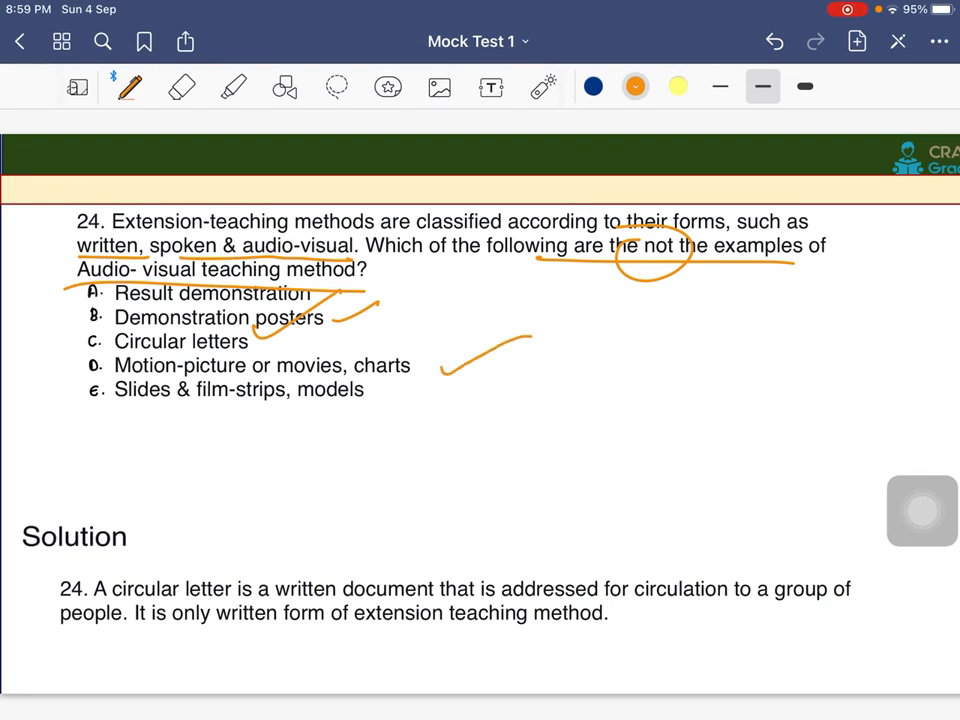
pyautogui.moveTo(100, 410); pyautogui.dragTo(376, 404)
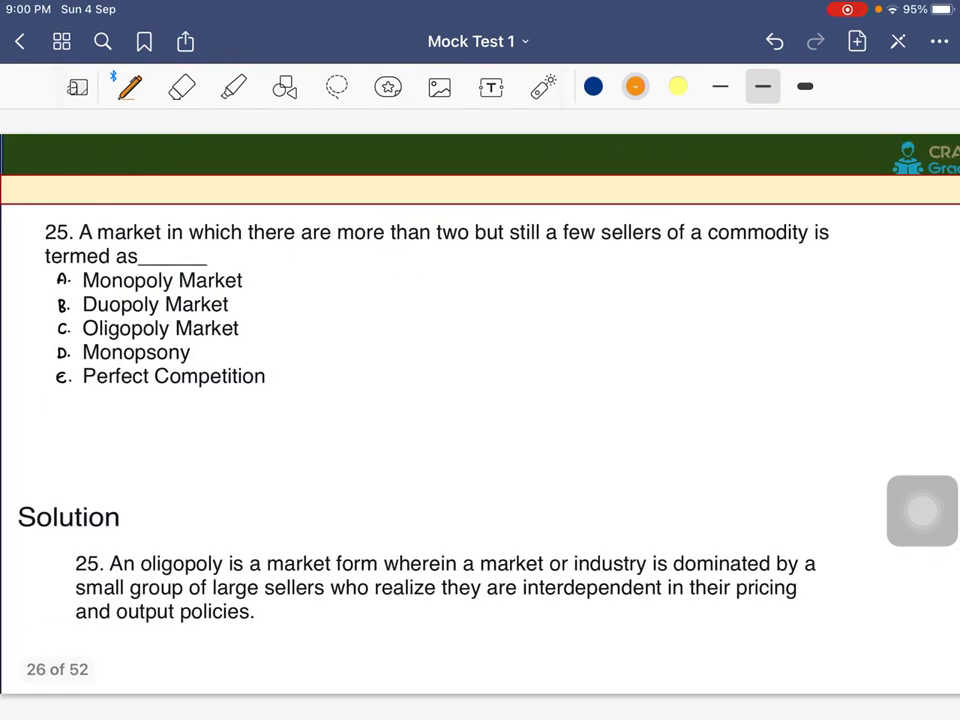
# - Underline 'more than two but still a few sellers of a commodity' in question 25, tick options, swipe on
pyautogui.moveTo(330, 248); pyautogui.dragTo(544, 248)
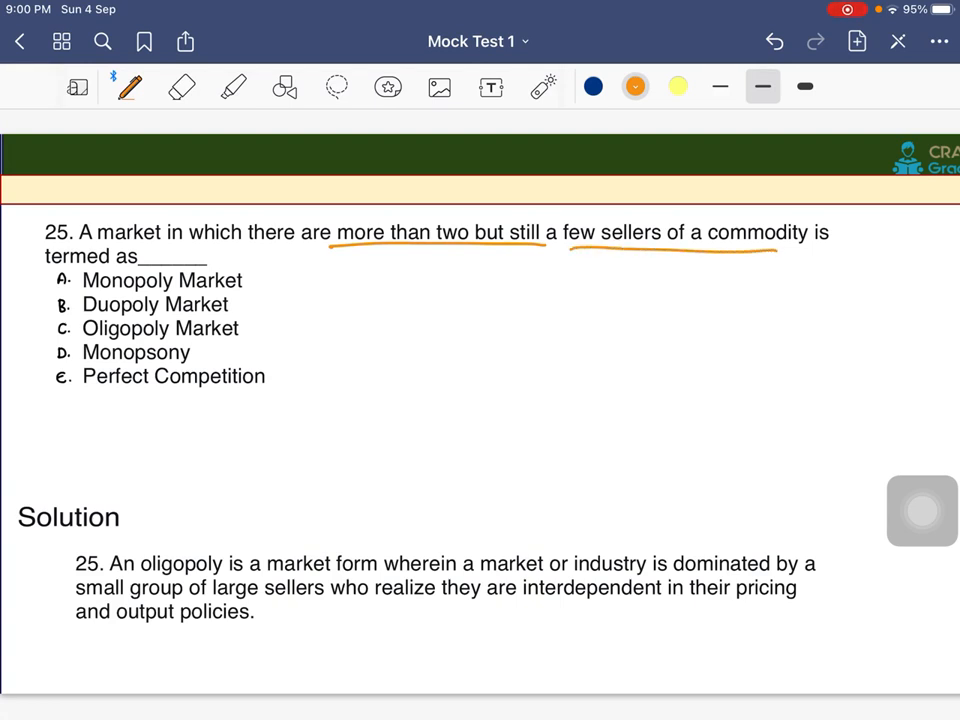
pyautogui.moveTo(340, 244); pyautogui.dragTo(450, 236)
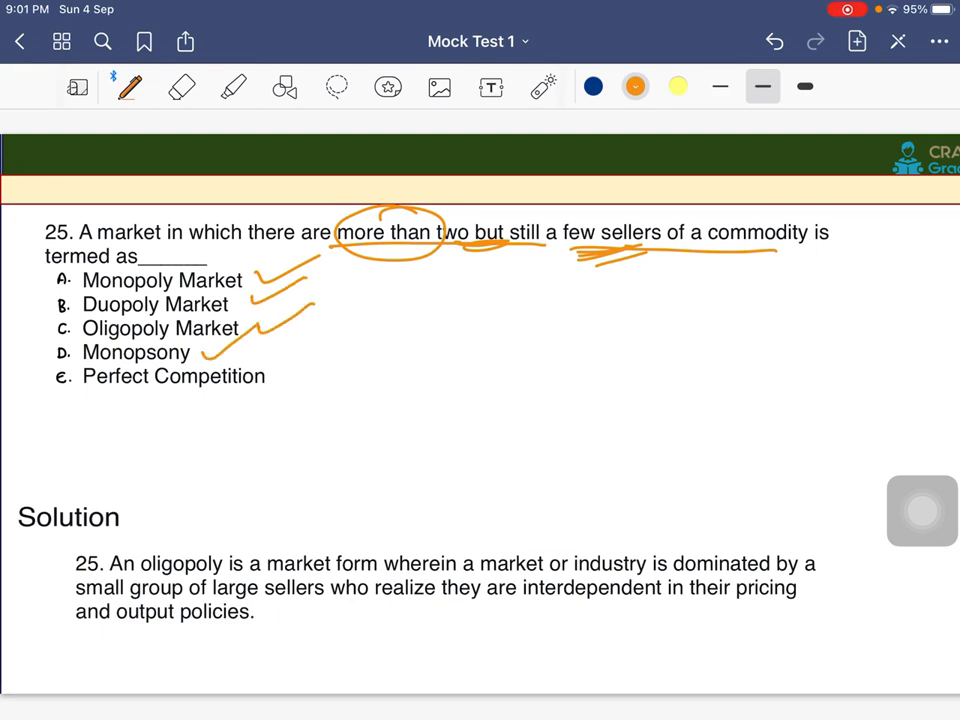
pyautogui.moveTo(296, 384); pyautogui.dragTo(344, 344)
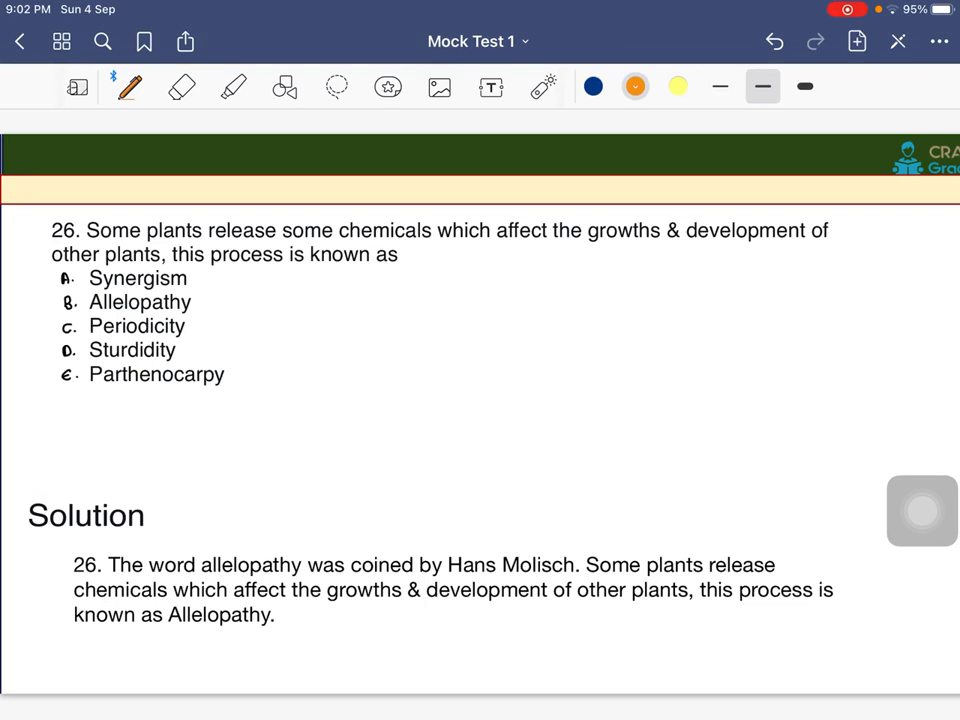
# - Underline question 26's key phrases, circle Allelopathy as the answer, then swipe to question 27
pyautogui.moveTo(284, 244); pyautogui.dragTo(420, 242)
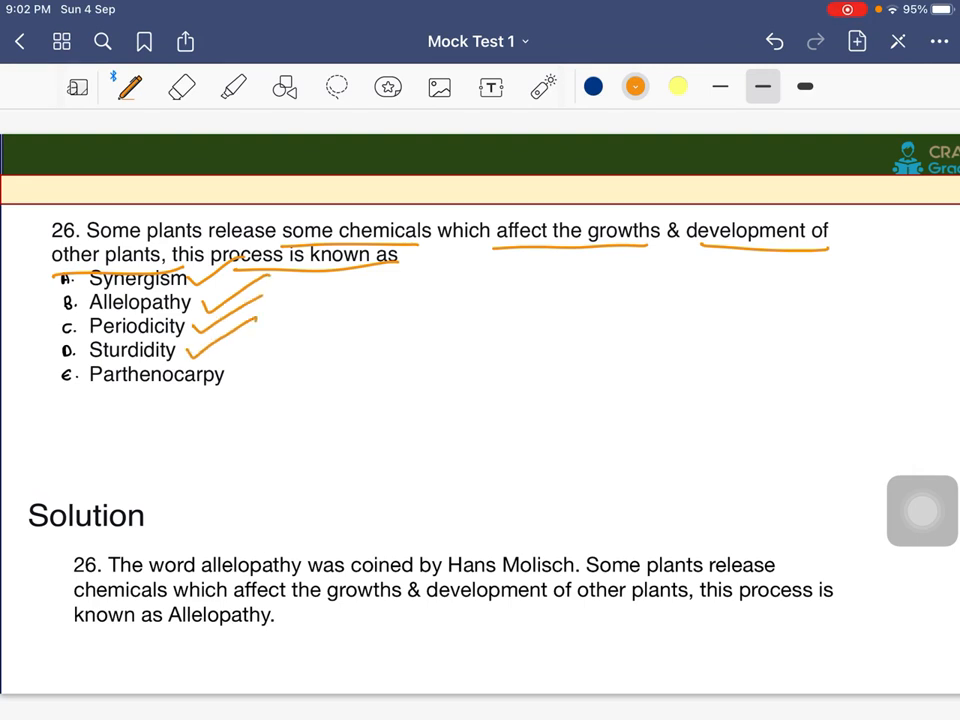
pyautogui.moveTo(244, 380); pyautogui.dragTo(318, 344)
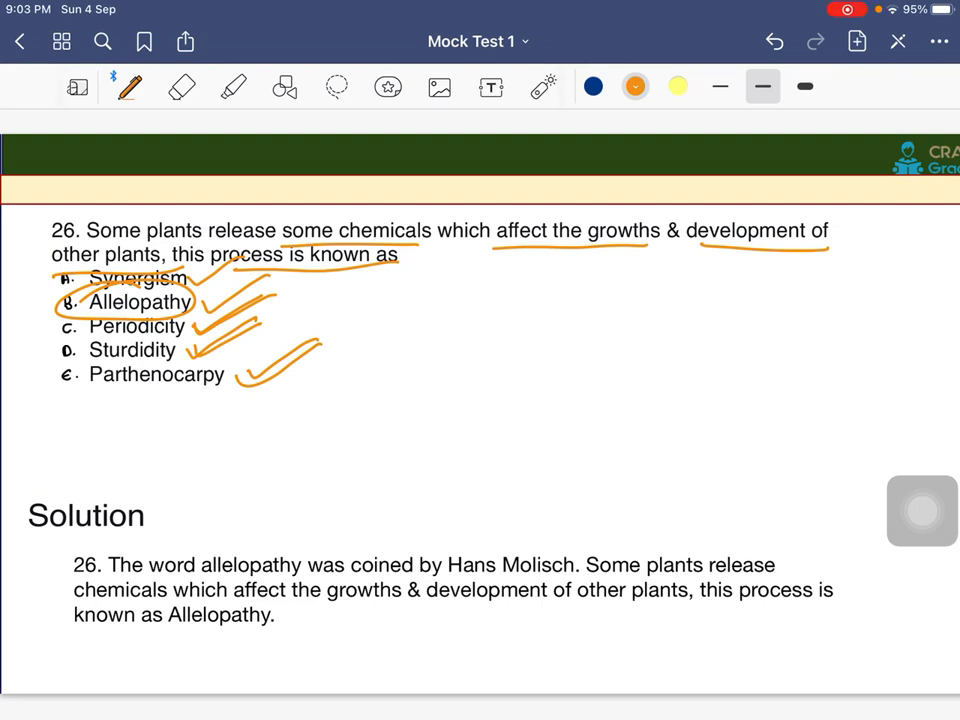
pyautogui.moveTo(340, 414); pyautogui.dragTo(350, 440)
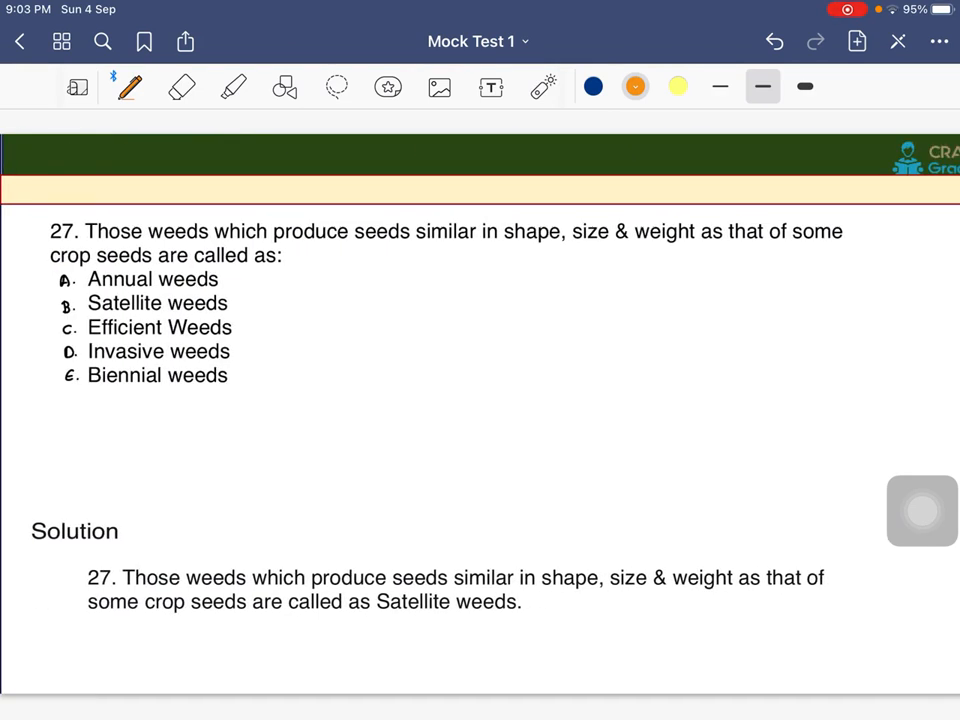
# - Underline question 27's key phrases, circle Satellite weeds as the answer, then scroll to question 28
pyautogui.moveTo(356, 244); pyautogui.dragTo(690, 240)
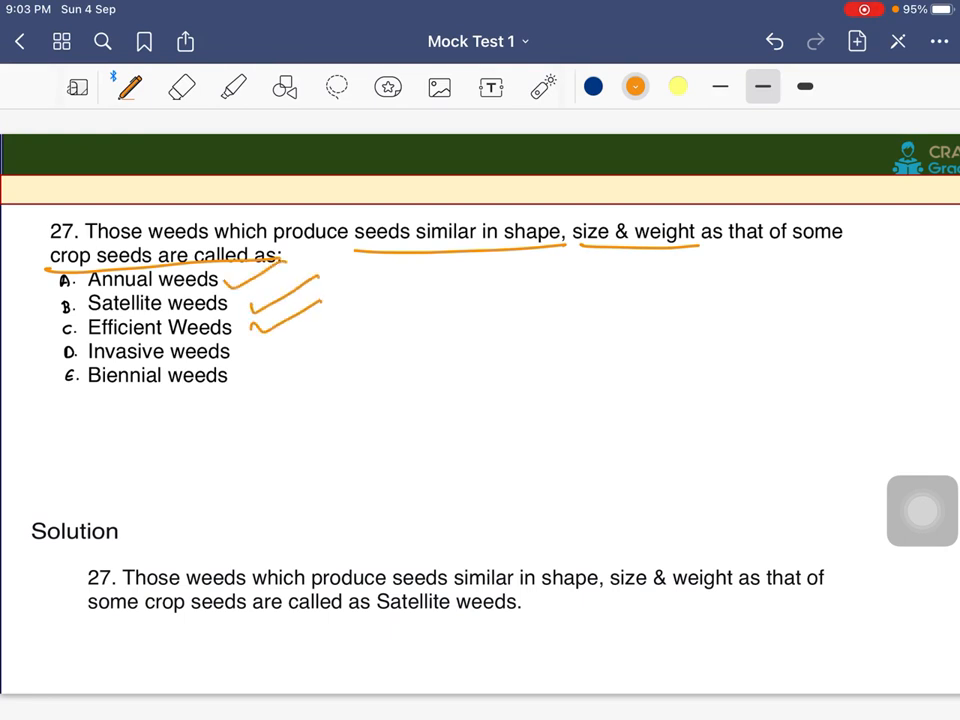
pyautogui.moveTo(240, 320); pyautogui.dragTo(320, 384)
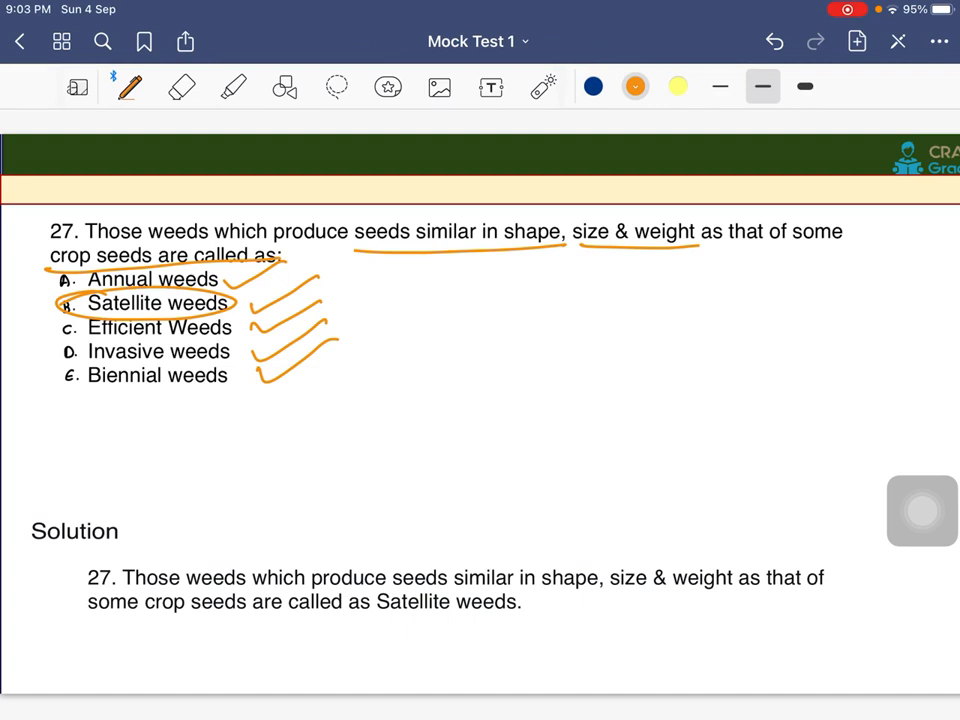
pyautogui.scroll(-3)
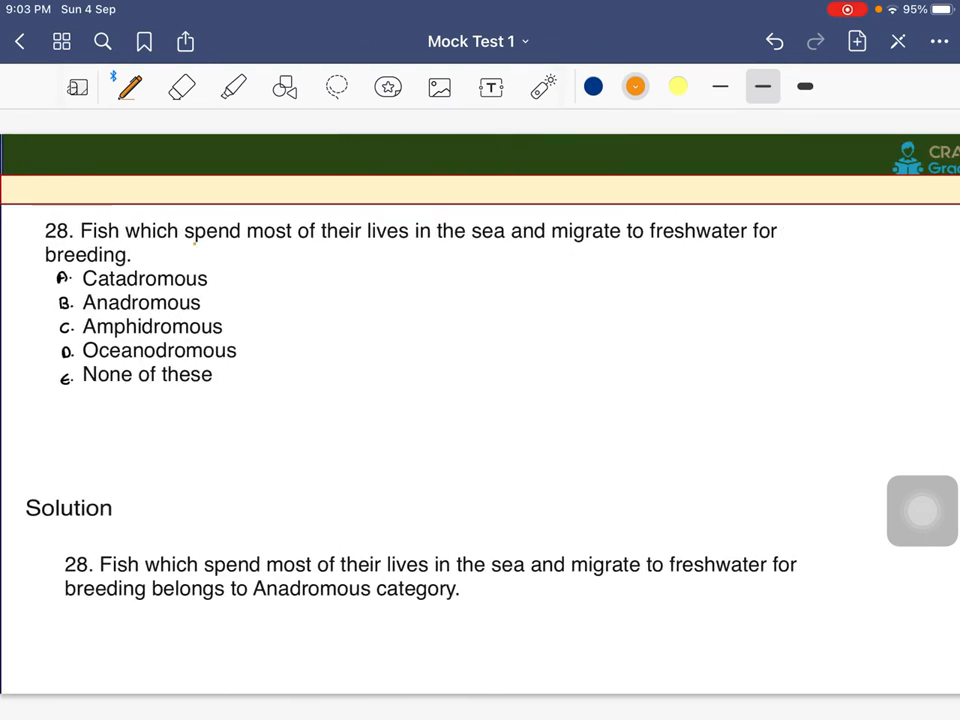
# - Underline question 28's migratory-fish phrases, circle 'breeding', tick the options and swipe to question 29
pyautogui.moveTo(184, 244); pyautogui.dragTo(410, 248)
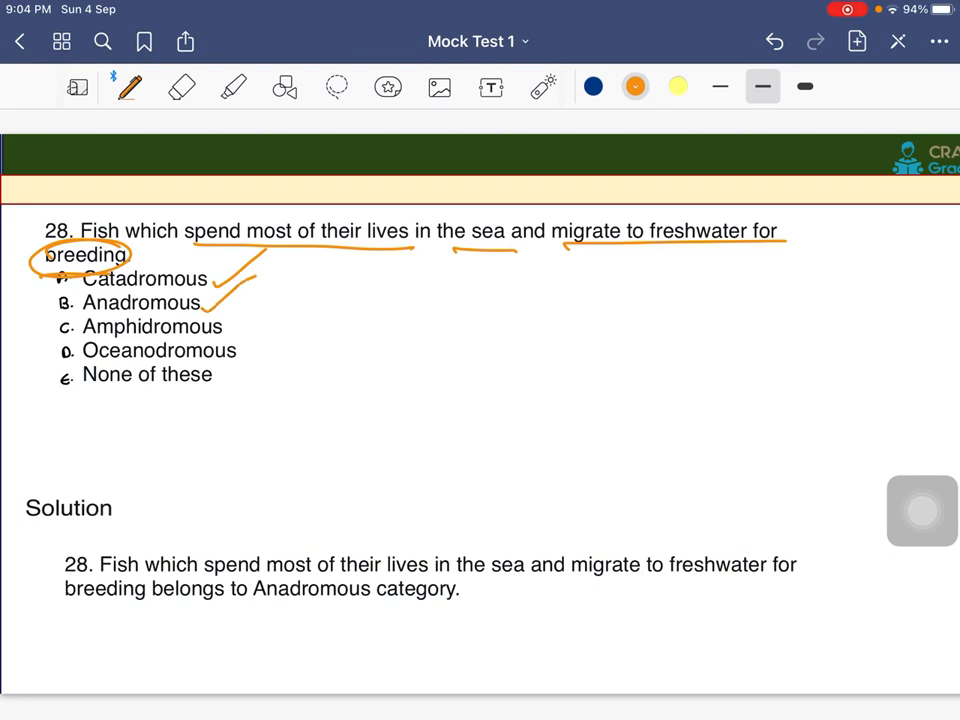
pyautogui.moveTo(260, 300); pyautogui.dragTo(320, 350)
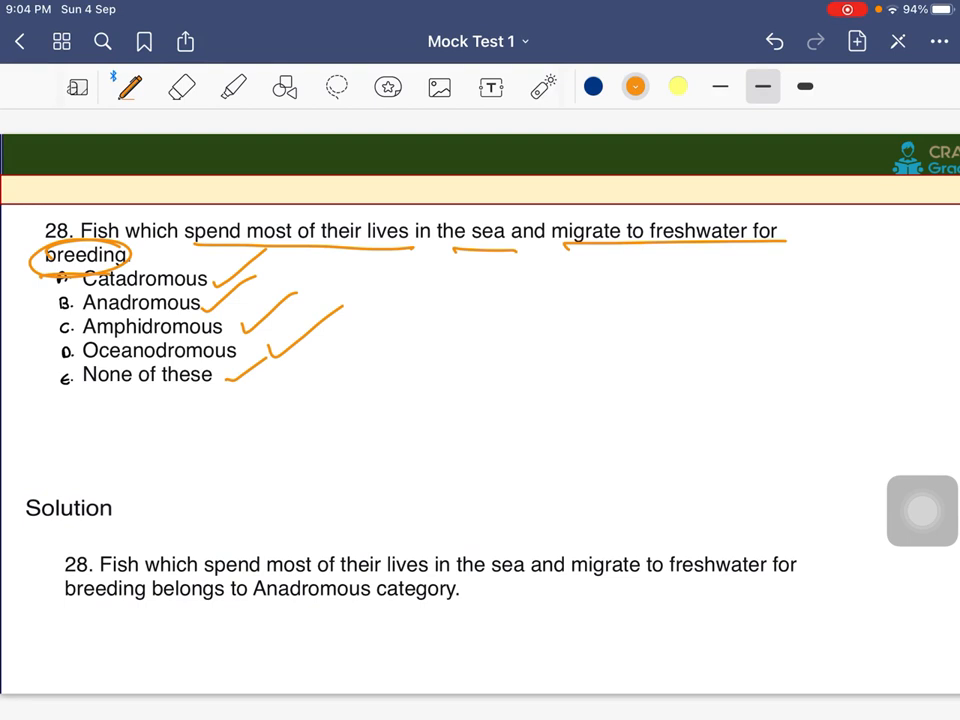
pyautogui.moveTo(50, 304); pyautogui.dragTo(210, 304)
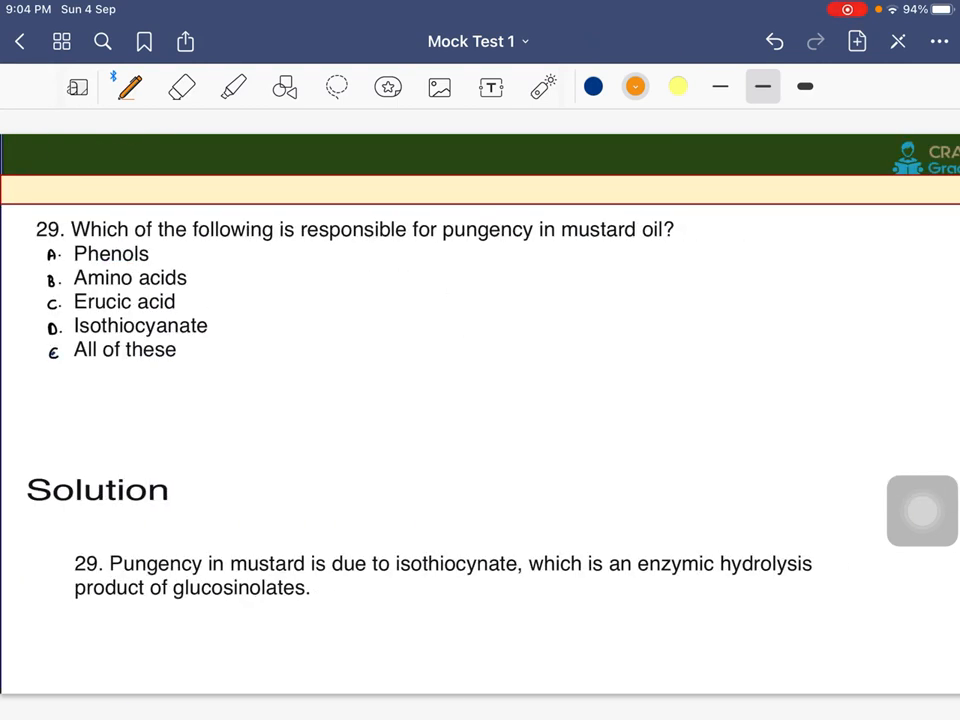
# - Circle 'in mustard oil', tick options and underline isothiocyanate, enzymic hydrolysis and glucosinolates in the solution
pyautogui.moveTo(298, 246); pyautogui.dragTo(676, 232)
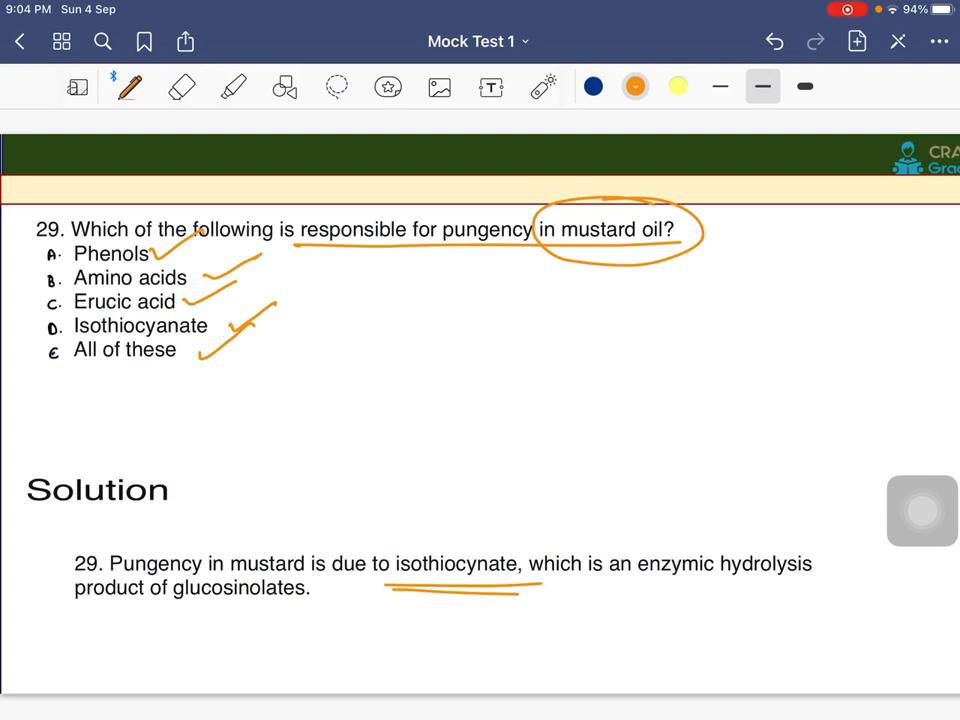
pyautogui.moveTo(644, 582); pyautogui.dragTo(800, 578)
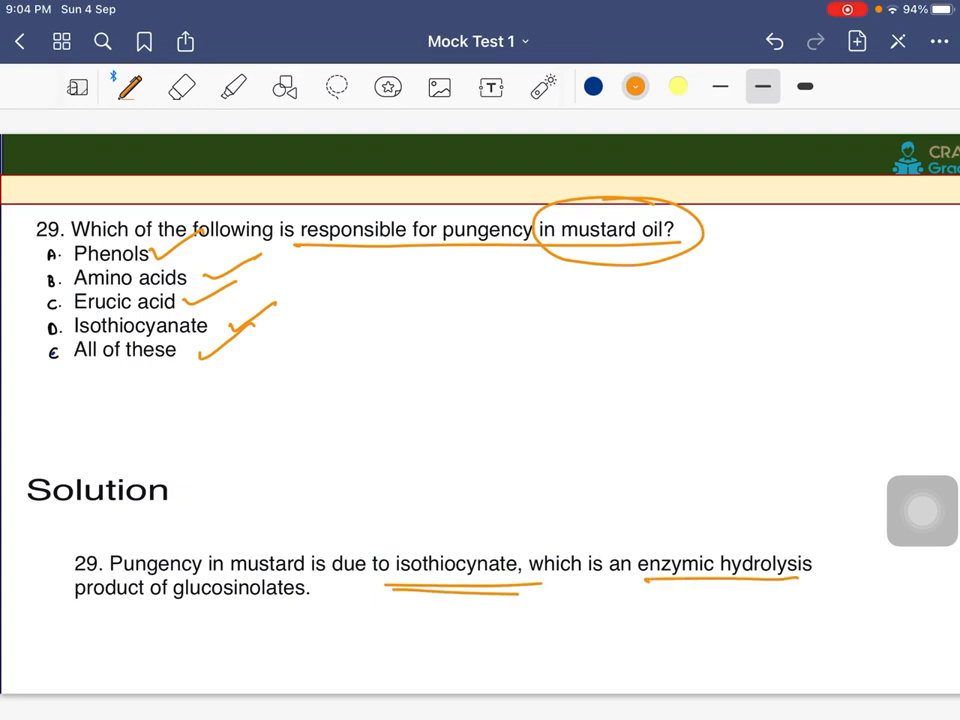
pyautogui.moveTo(76, 608); pyautogui.dragTo(200, 604)
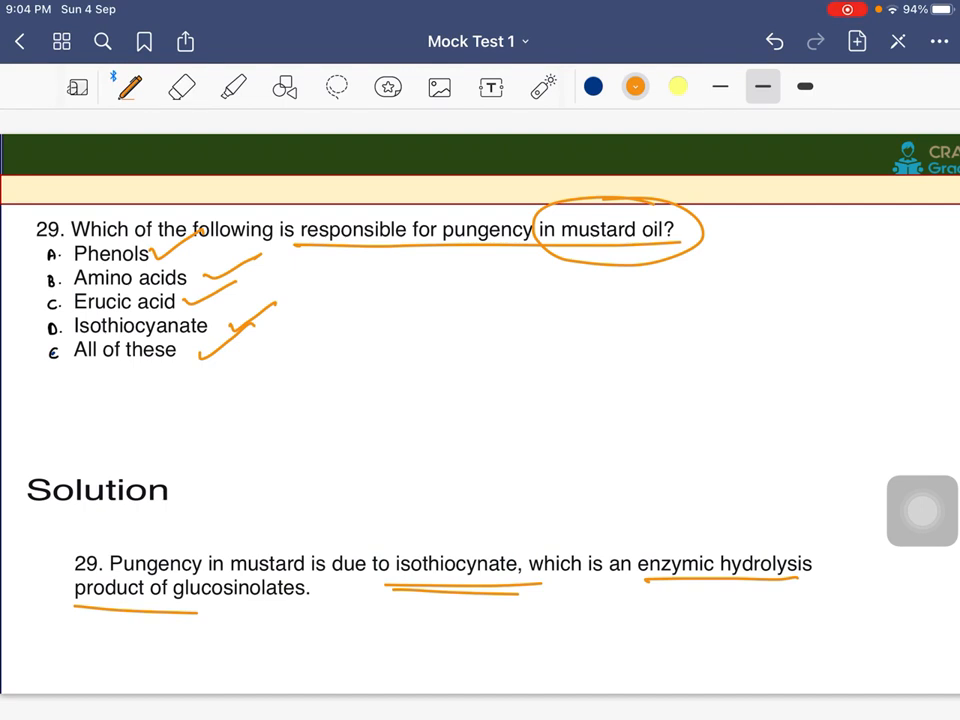
pyautogui.scroll(-3)
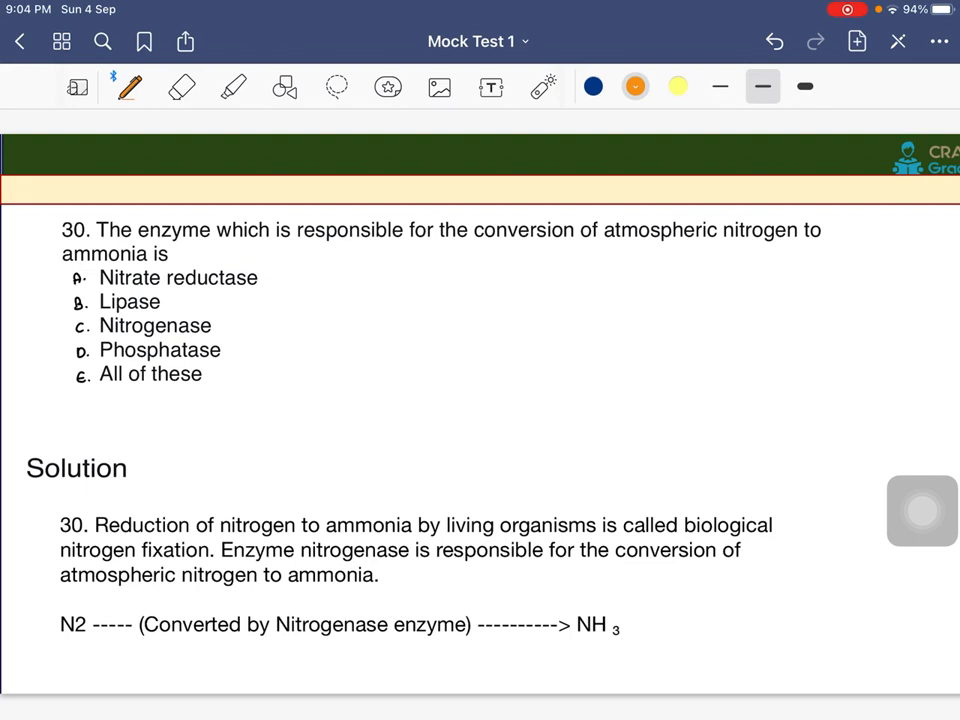
# - Underline 'conversion of atmospheric nitrogen', circle Nitrogenase as the answer and swipe to question 31
pyautogui.moveTo(452, 248); pyautogui.dragTo(790, 246)
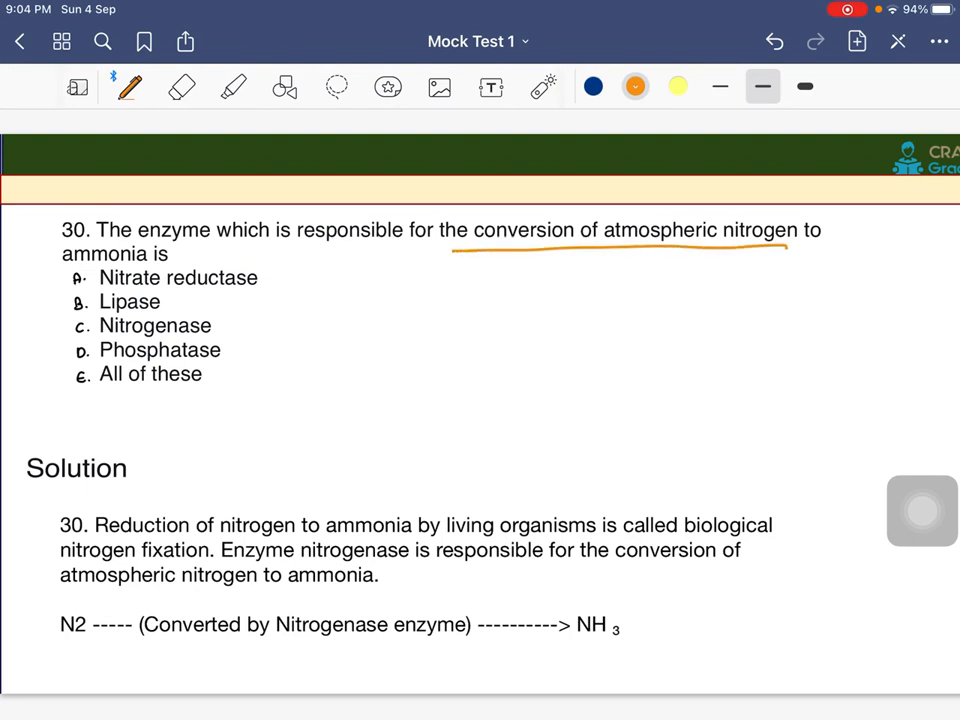
pyautogui.moveTo(62, 266); pyautogui.dragTo(184, 260)
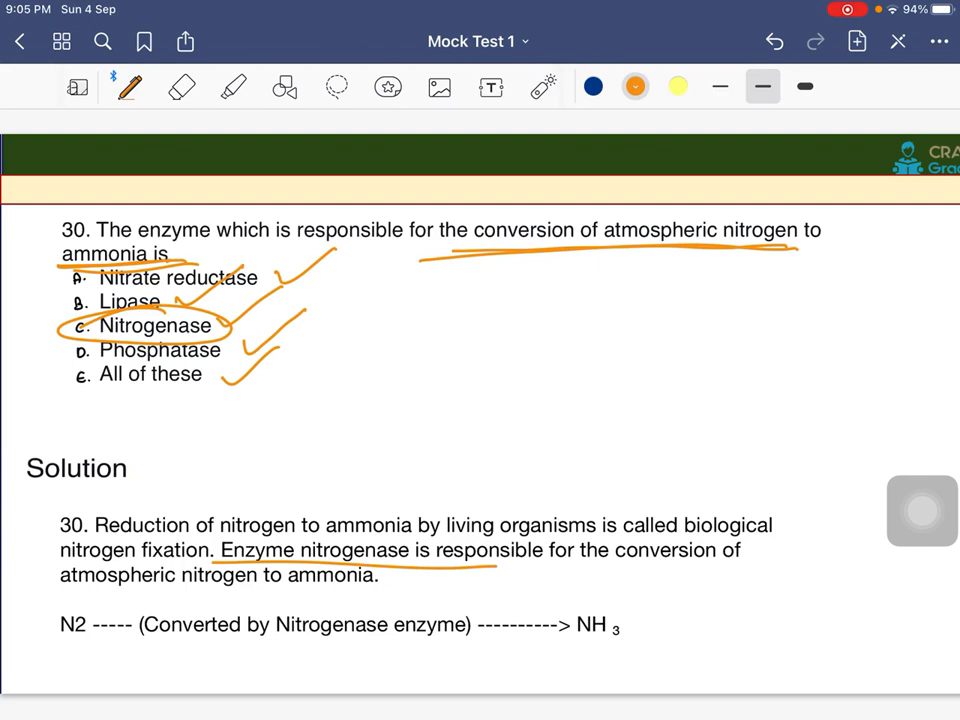
pyautogui.moveTo(444, 350); pyautogui.dragTo(756, 404)
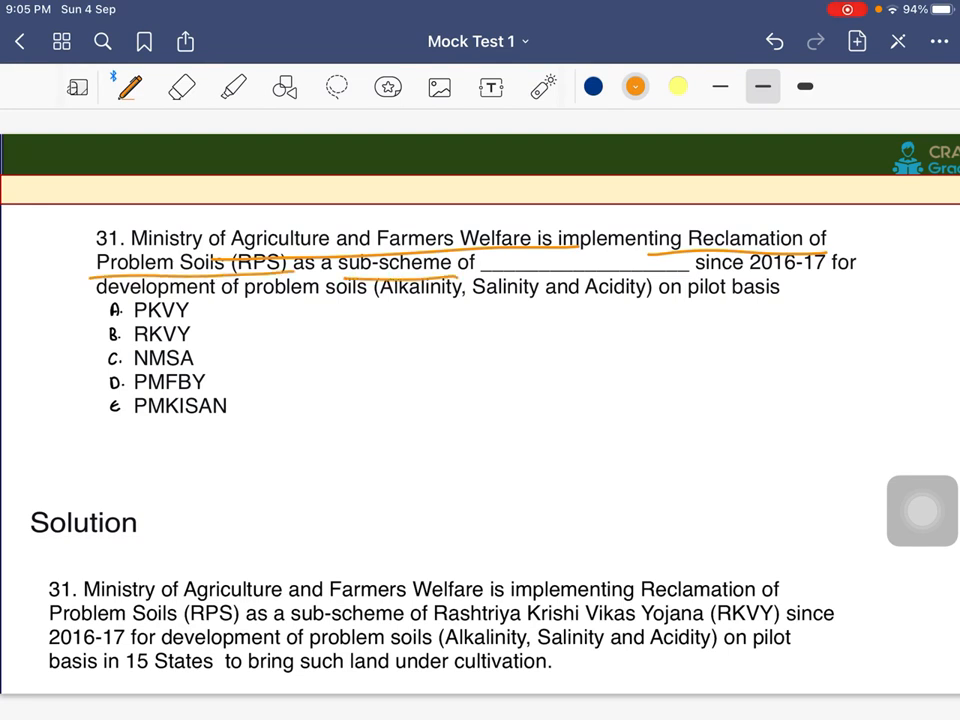
# - Circle question 31's blank, underline 'development of problem soils on pilot basis' and move to question 32
pyautogui.moveTo(460, 250); pyautogui.dragTo(690, 276)
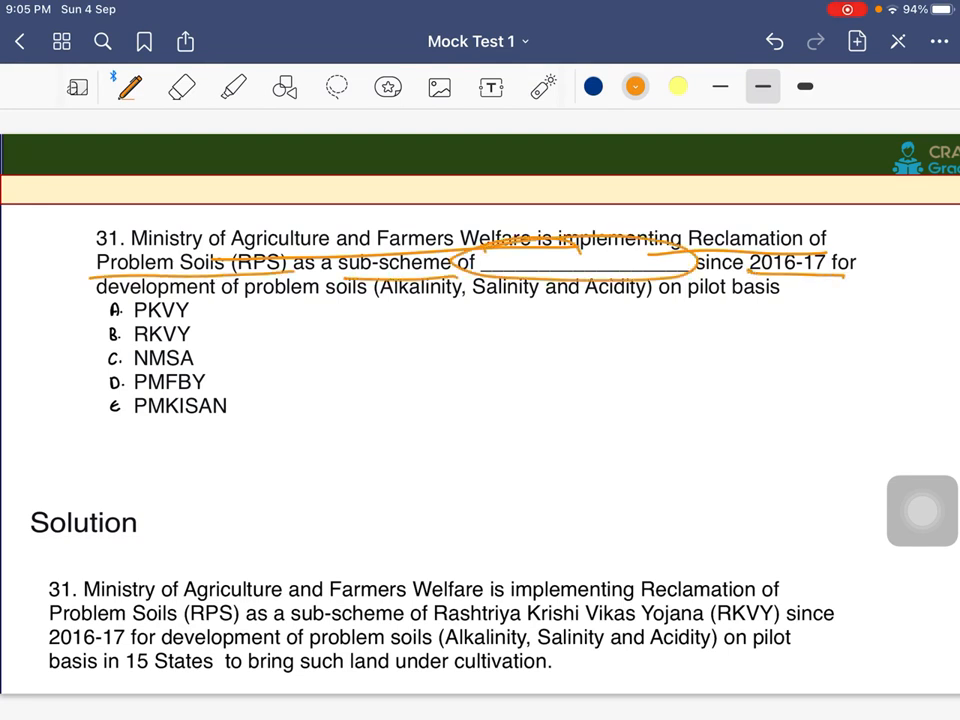
pyautogui.moveTo(96, 300); pyautogui.dragTo(320, 304)
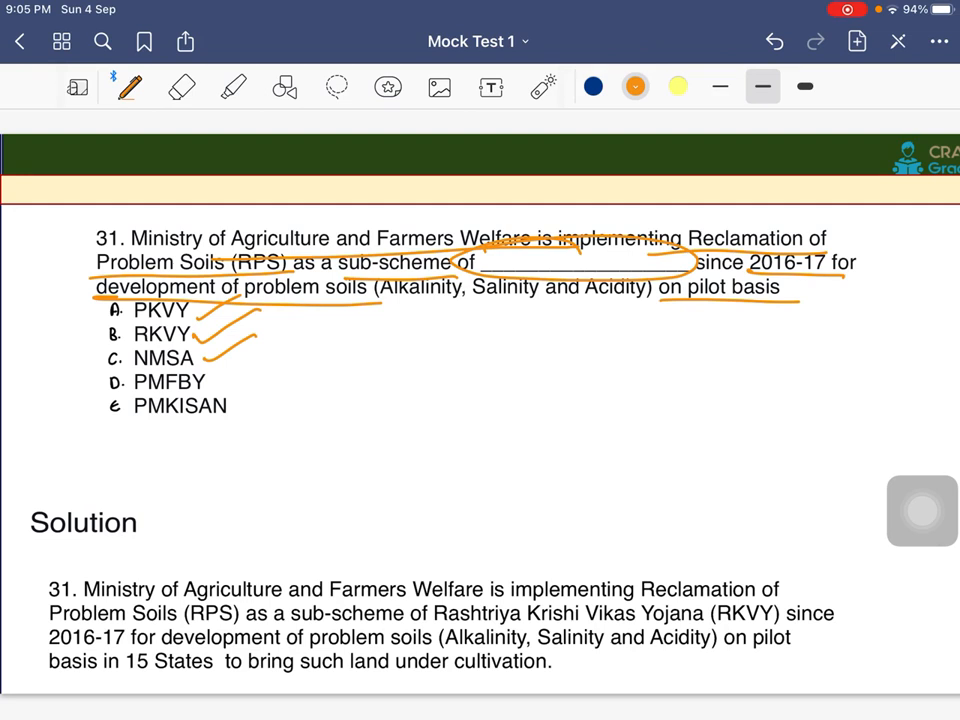
pyautogui.moveTo(204, 384); pyautogui.dragTo(224, 378)
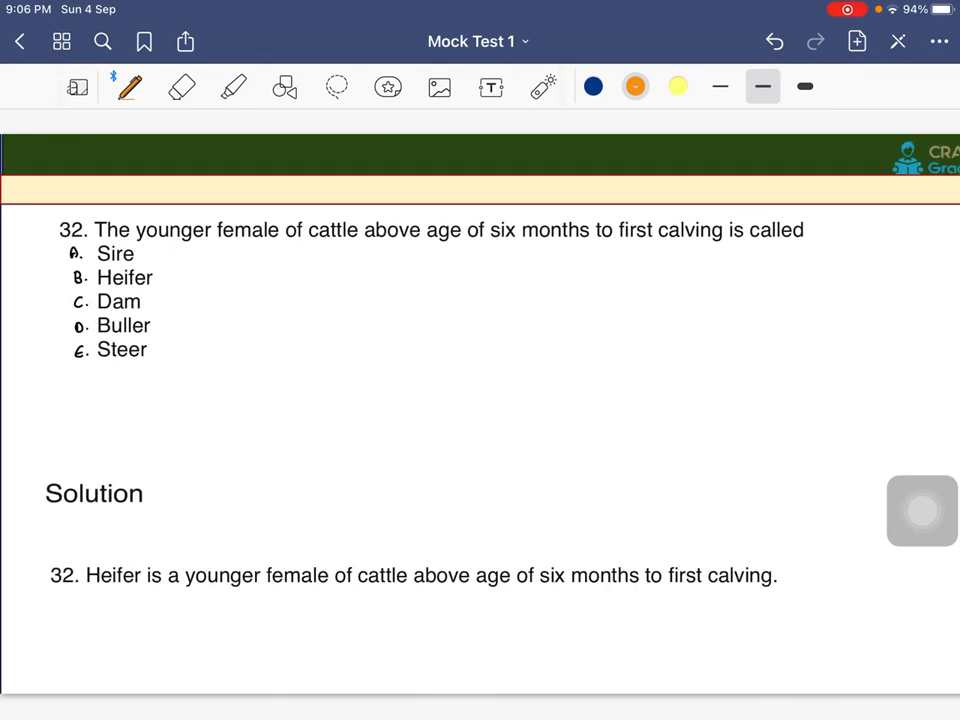
# - Underline 'above age of six months' and 'first calving', circle Heifer, underline the solution and move to question 33
pyautogui.moveTo(356, 252); pyautogui.dragTo(618, 256)
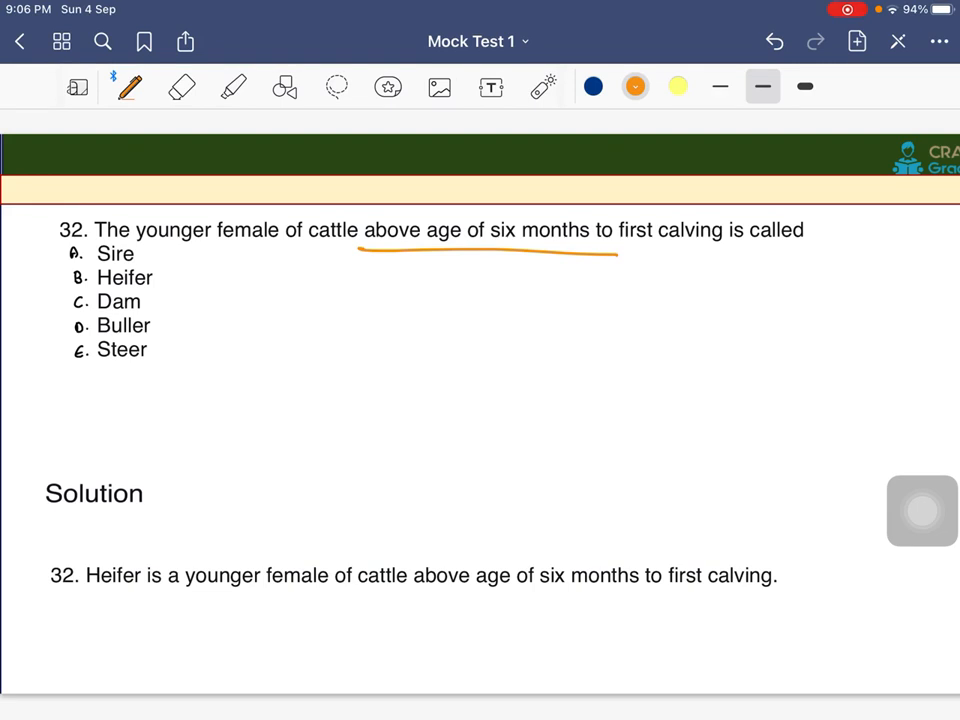
pyautogui.moveTo(650, 252); pyautogui.dragTo(800, 248)
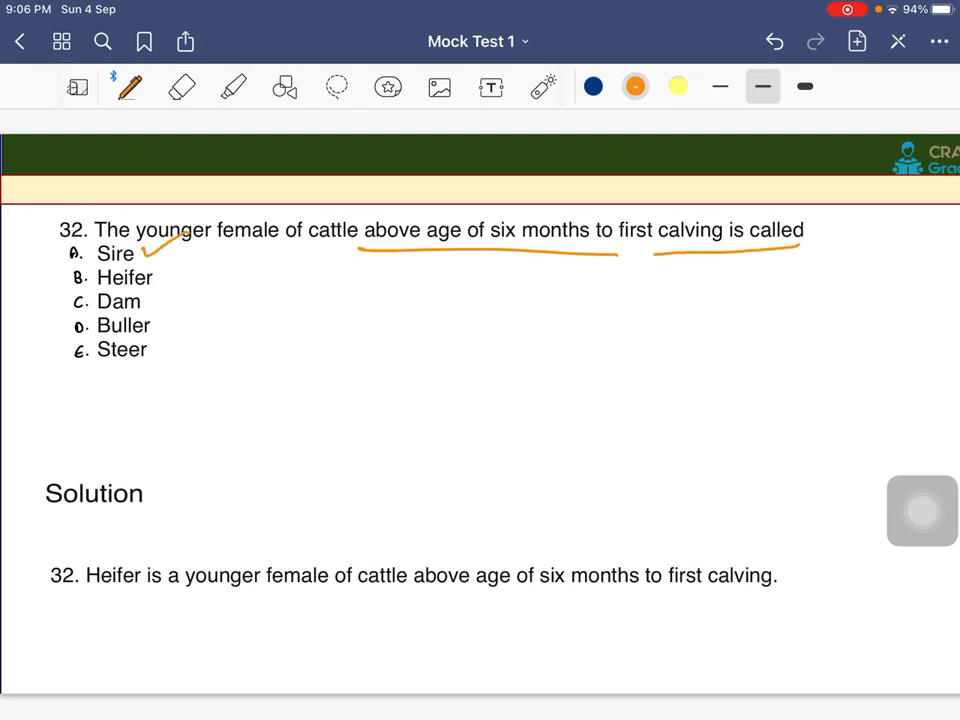
pyautogui.moveTo(160, 270); pyautogui.dragTo(210, 330)
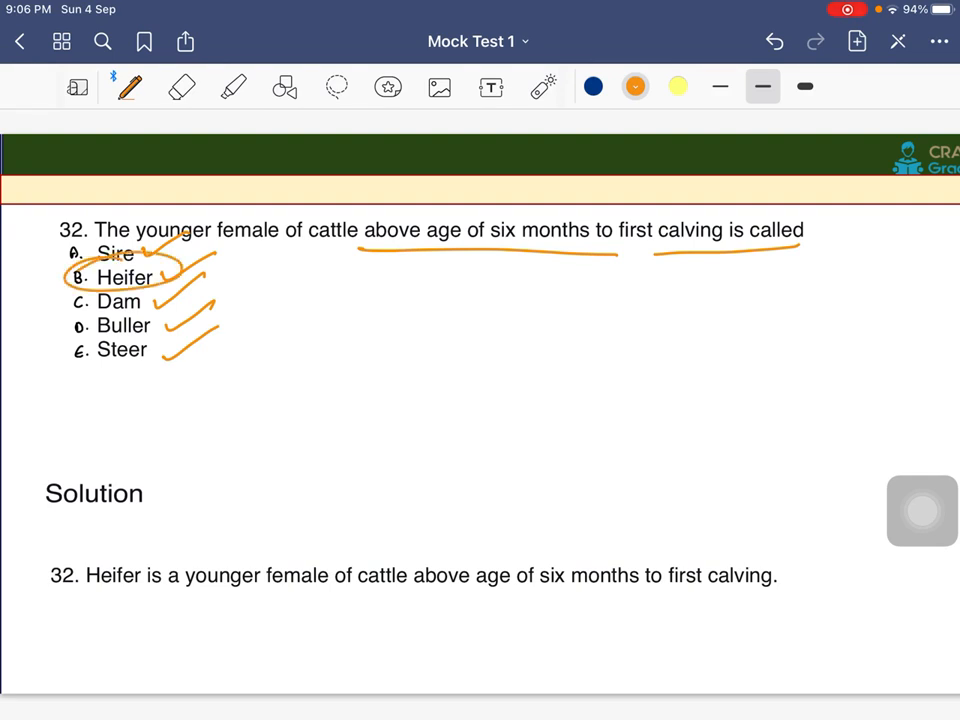
pyautogui.moveTo(80, 596); pyautogui.dragTo(350, 596)
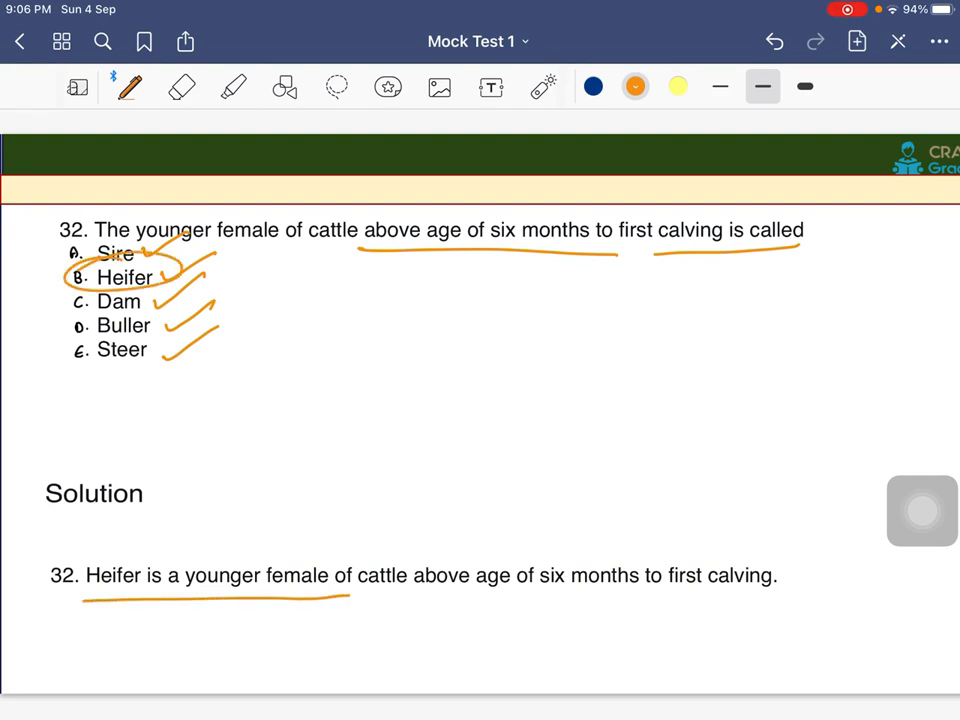
pyautogui.moveTo(420, 602); pyautogui.dragTo(744, 600)
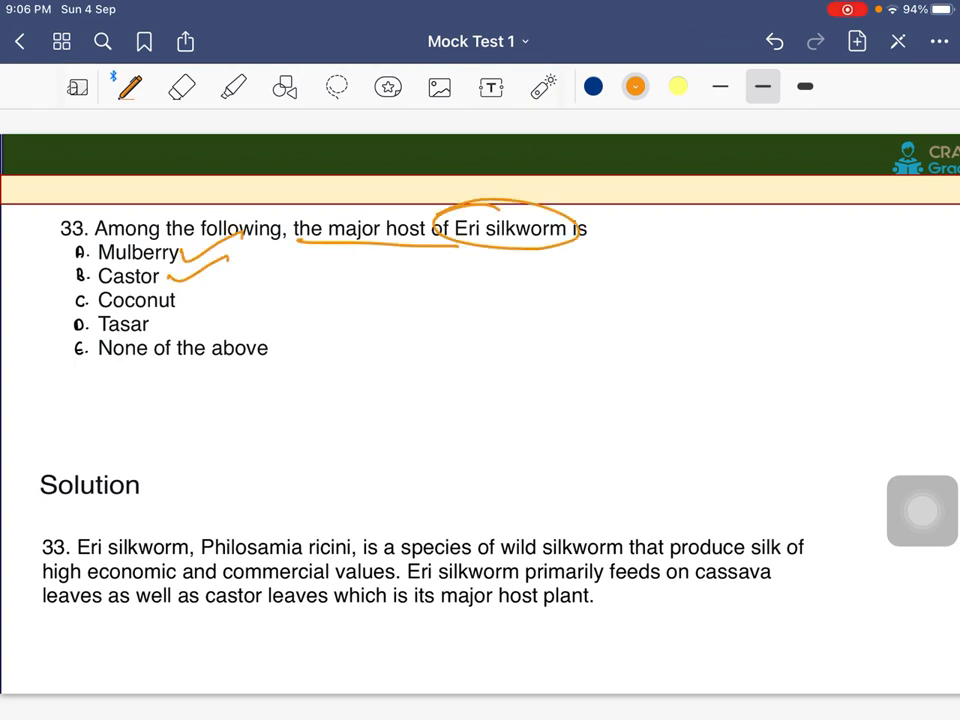
# - Tick question 33's remaining options and underline 'high economic and commercial' in its solution
pyautogui.moveTo(170, 300); pyautogui.dragTo(350, 336)
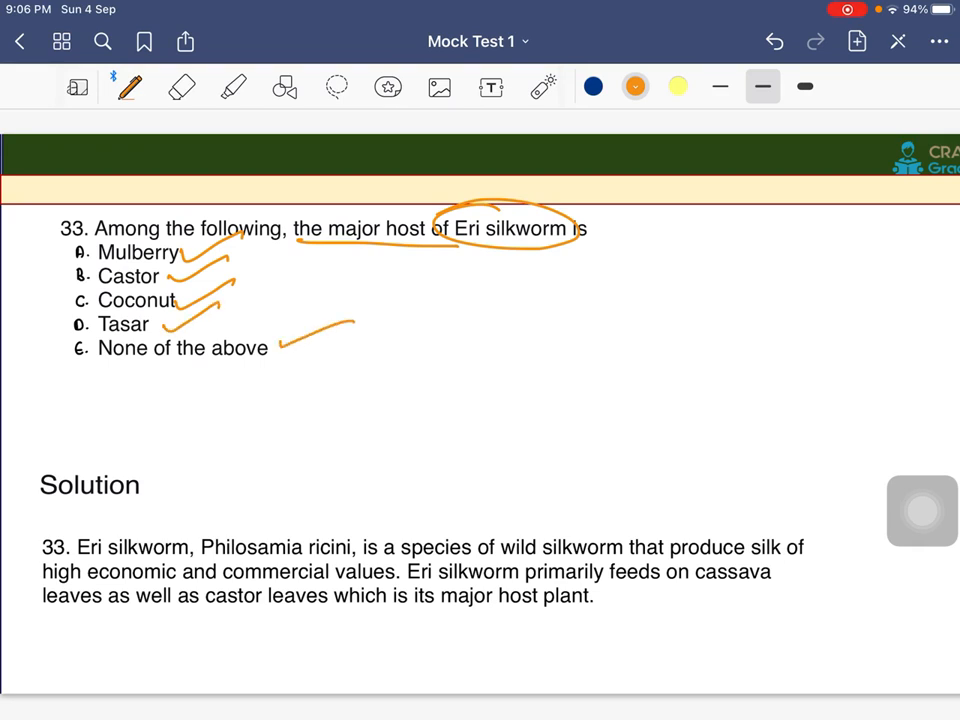
pyautogui.moveTo(60, 572); pyautogui.dragTo(210, 570)
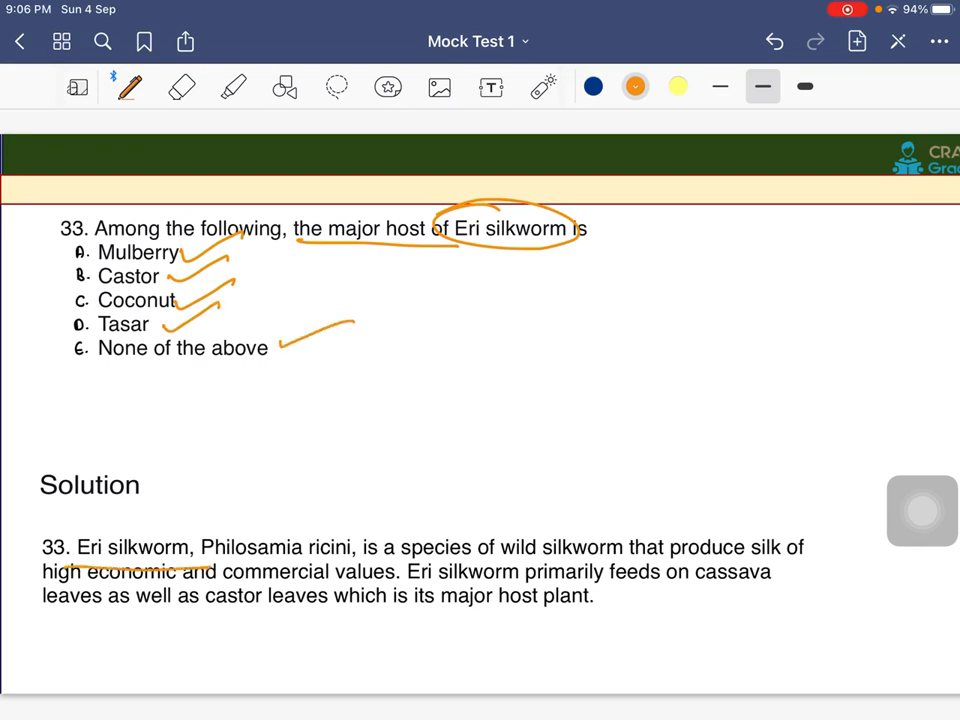
pyautogui.moveTo(200, 560); pyautogui.dragTo(350, 556)
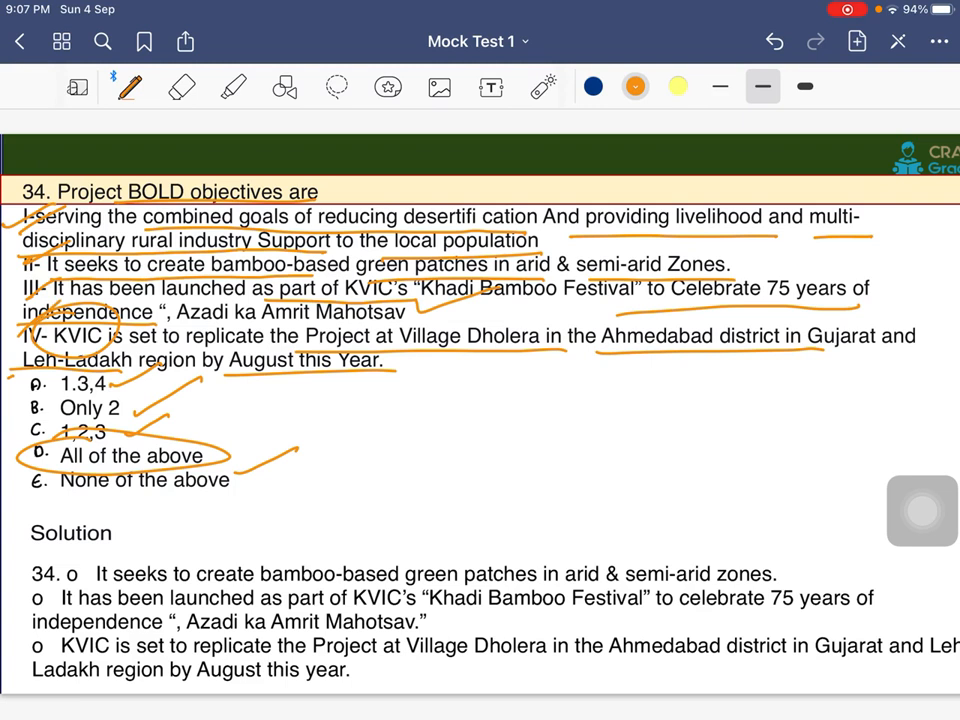
# - Swipe to question 35, circle 'KisanSarathi' and underline its digital-platform phrase
pyautogui.moveTo(330, 198); pyautogui.dragTo(376, 184)
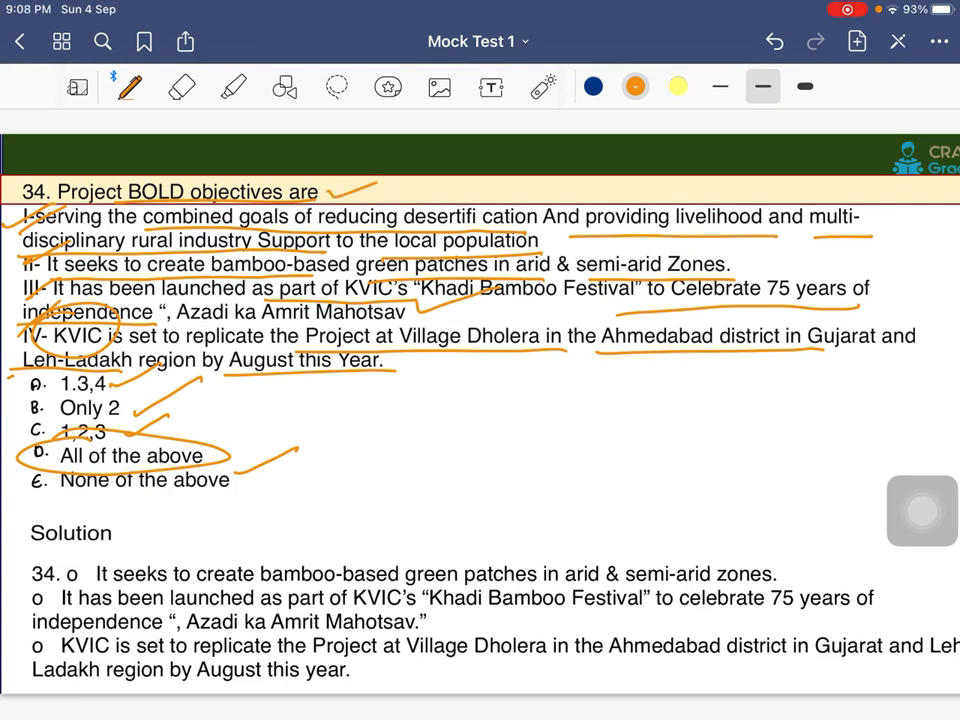
pyautogui.hscroll(3)
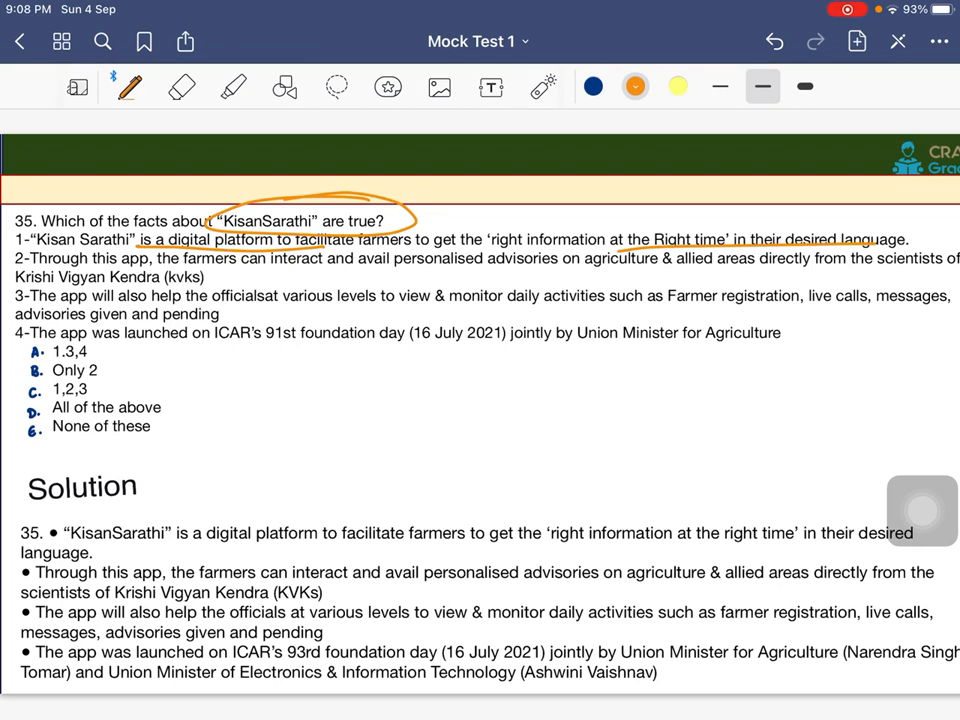
# - Underline question 35's statements, circle option 1,2,3 and scroll to question 36 on NAFED E-Kisan Mandi
pyautogui.moveTo(348, 262); pyautogui.dragTo(488, 262)
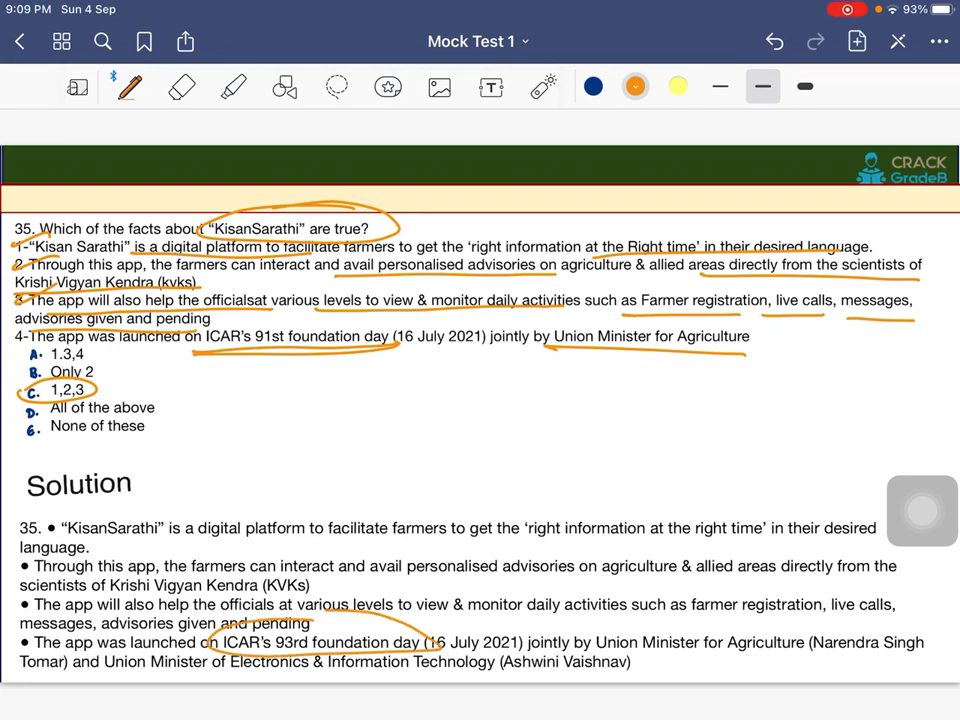
pyautogui.scroll(-3)
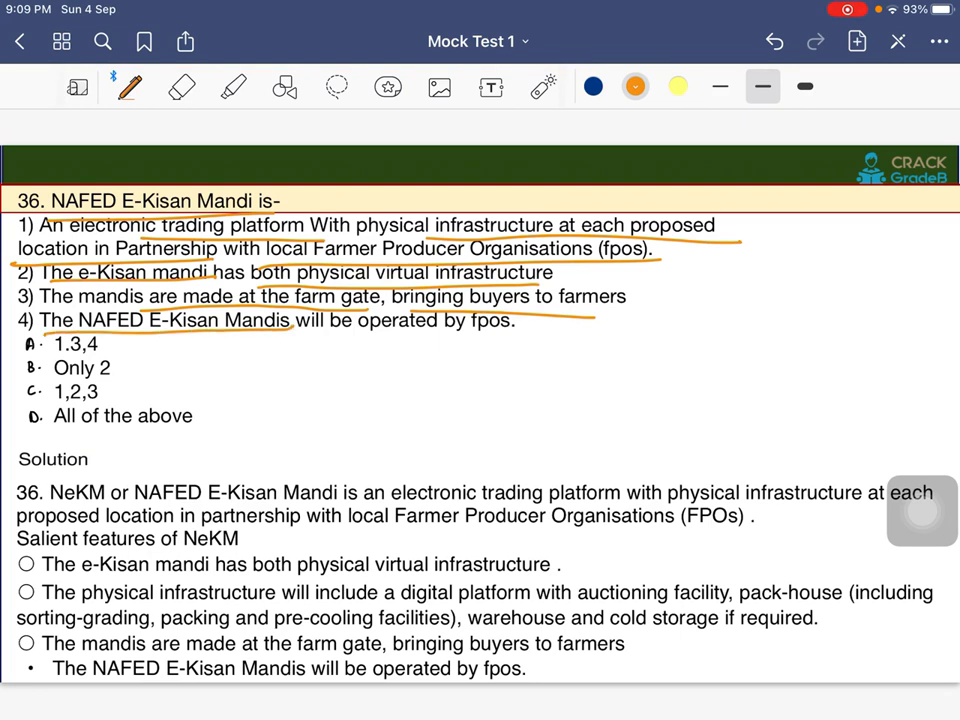
# - Underline 'operated by fpos', mark All of the above as question 36's answer and swipe to question 37
pyautogui.moveTo(356, 336); pyautogui.dragTo(496, 336)
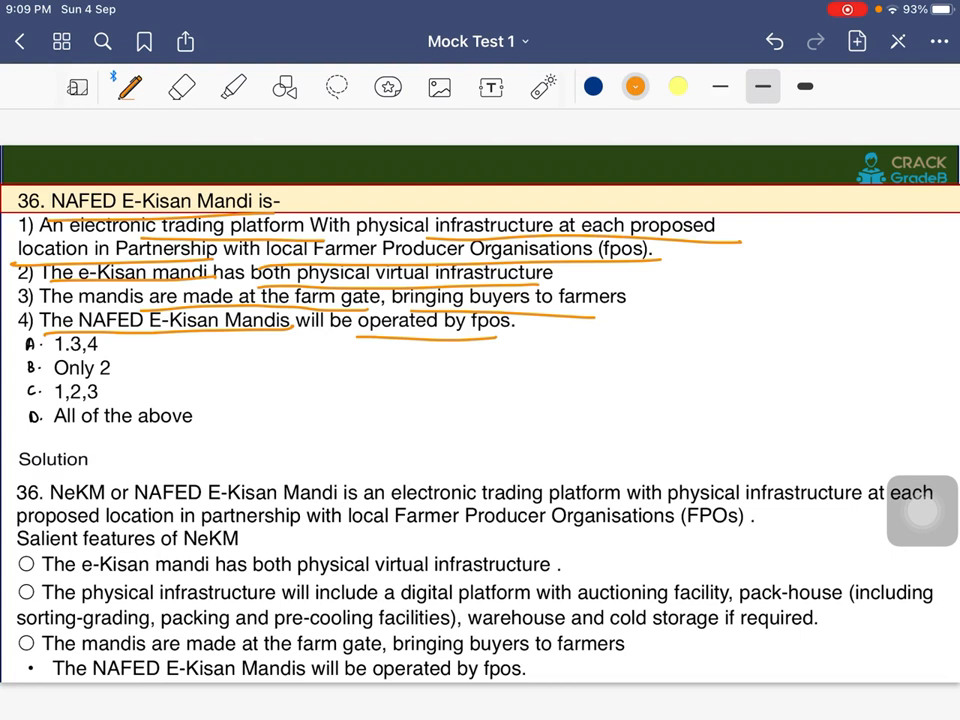
pyautogui.moveTo(4, 436); pyautogui.dragTo(56, 414)
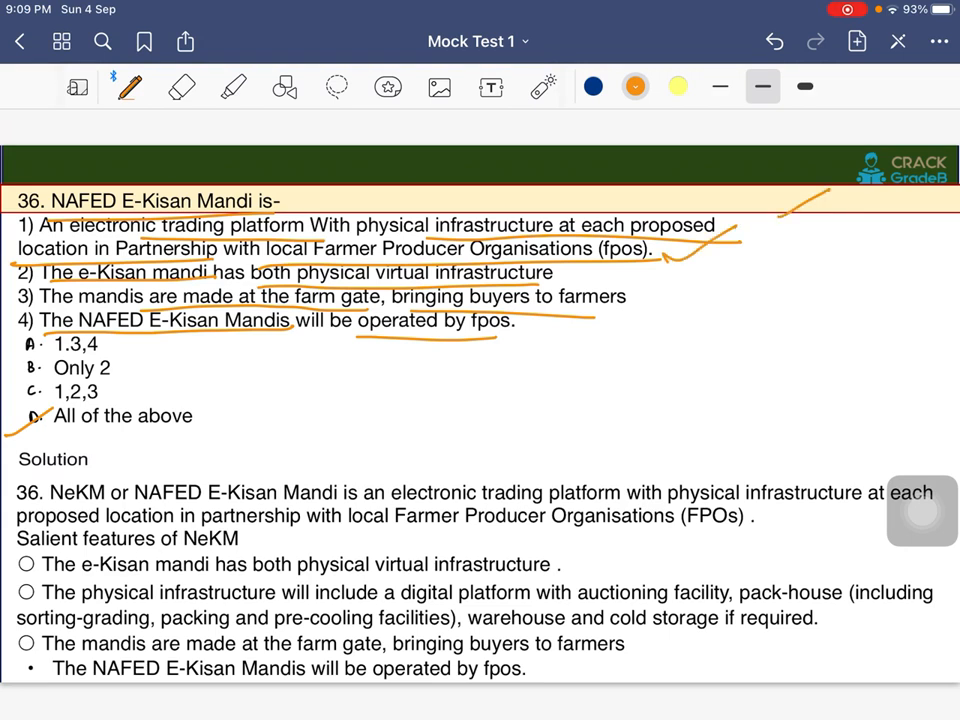
pyautogui.moveTo(624, 296); pyautogui.dragTo(690, 284)
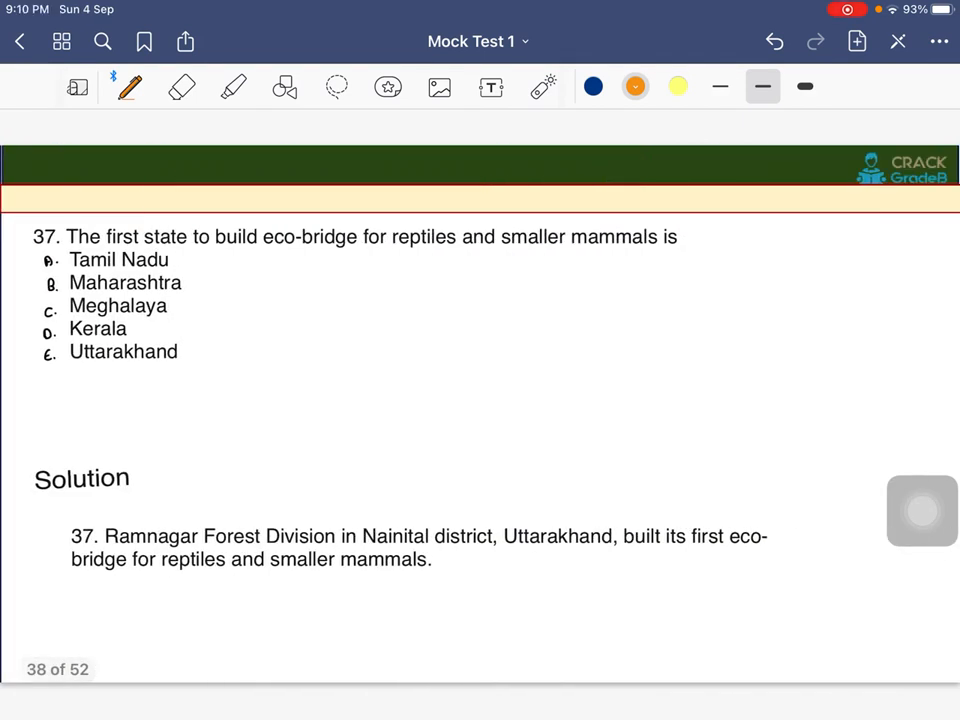
# - Underline eco-bridge and smaller mammals, tick options, circle Ramnagar Forest Division and underline the Uttarakhand solution
pyautogui.moveTo(240, 258); pyautogui.dragTo(464, 256)
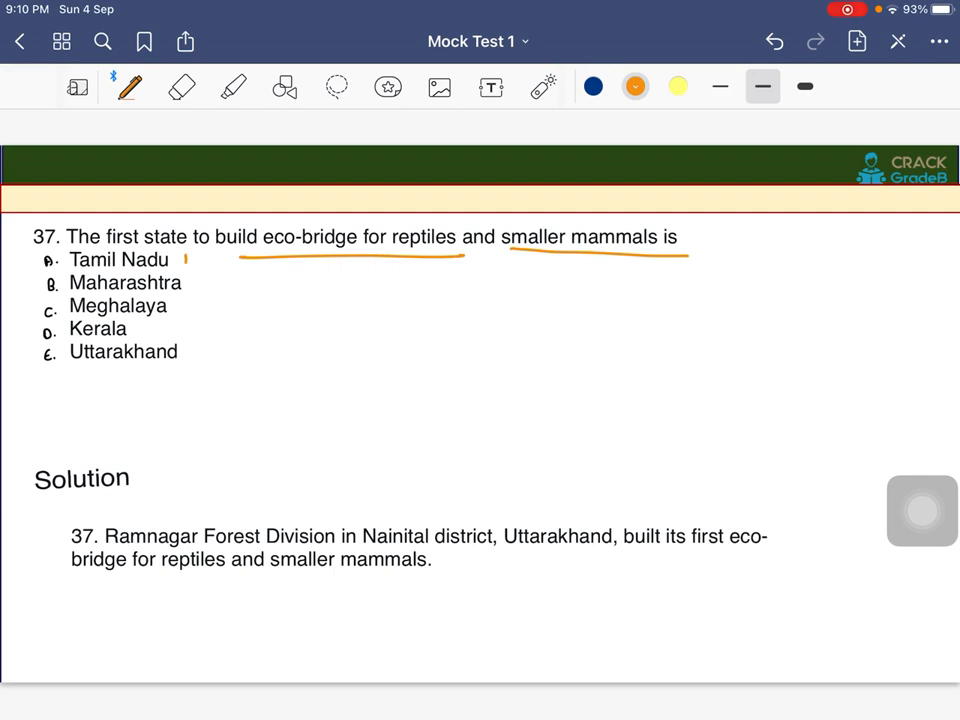
pyautogui.moveTo(180, 244); pyautogui.dragTo(244, 304)
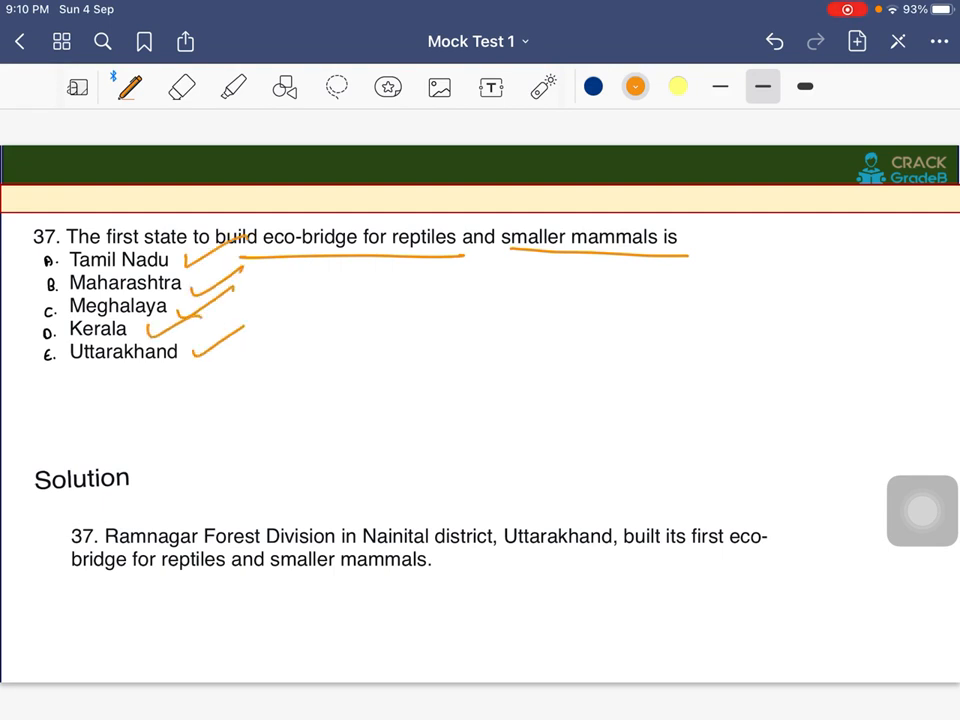
pyautogui.moveTo(100, 536); pyautogui.dragTo(344, 544)
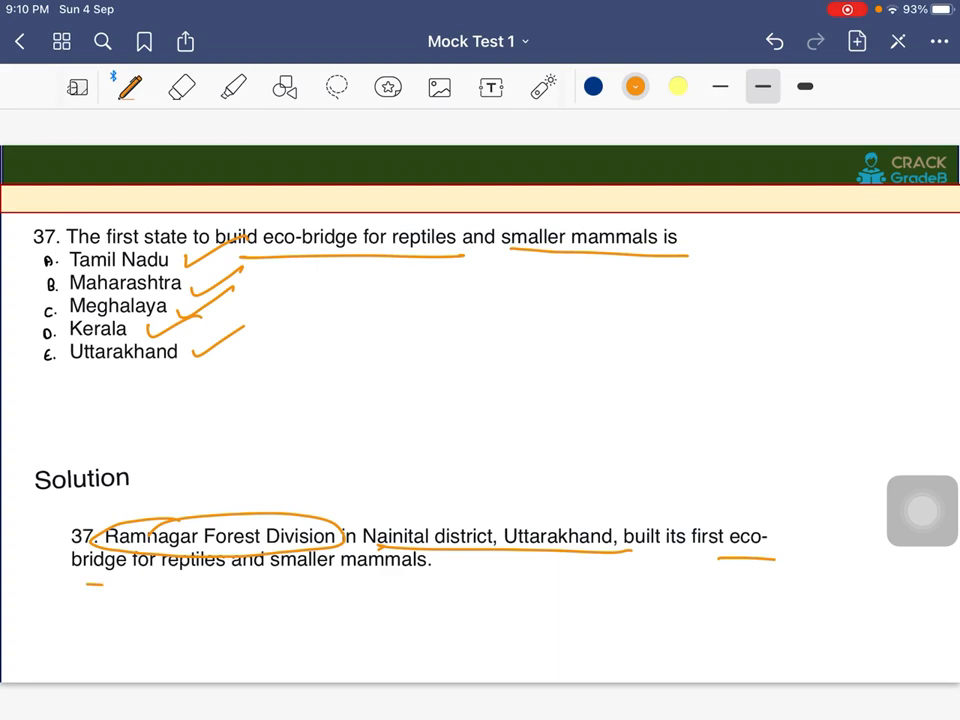
pyautogui.moveTo(90, 580); pyautogui.dragTo(480, 580)
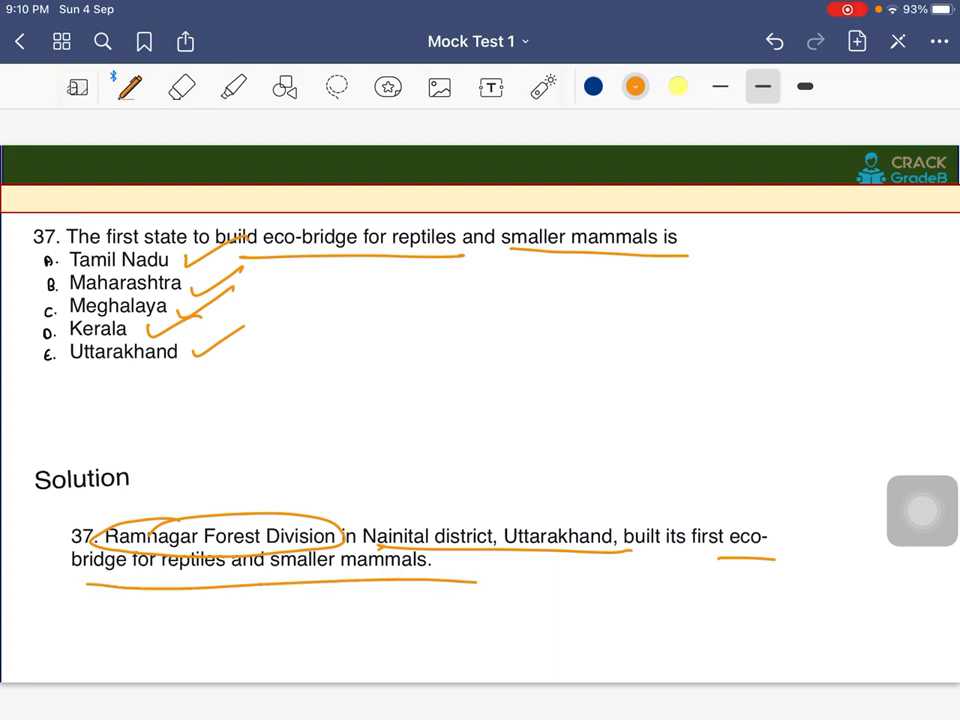
# - Sketch a bridge beside the options labelled 'Ecobridge', then swipe to question 38
pyautogui.moveTo(600, 380); pyautogui.dragTo(730, 290)
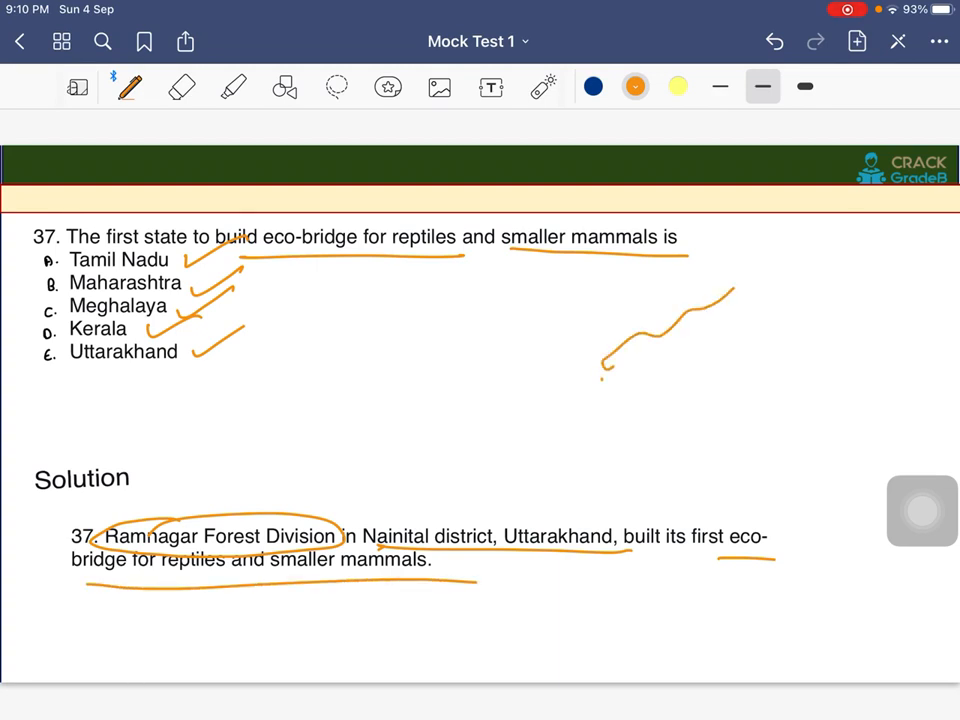
pyautogui.moveTo(600, 384); pyautogui.dragTo(740, 290)
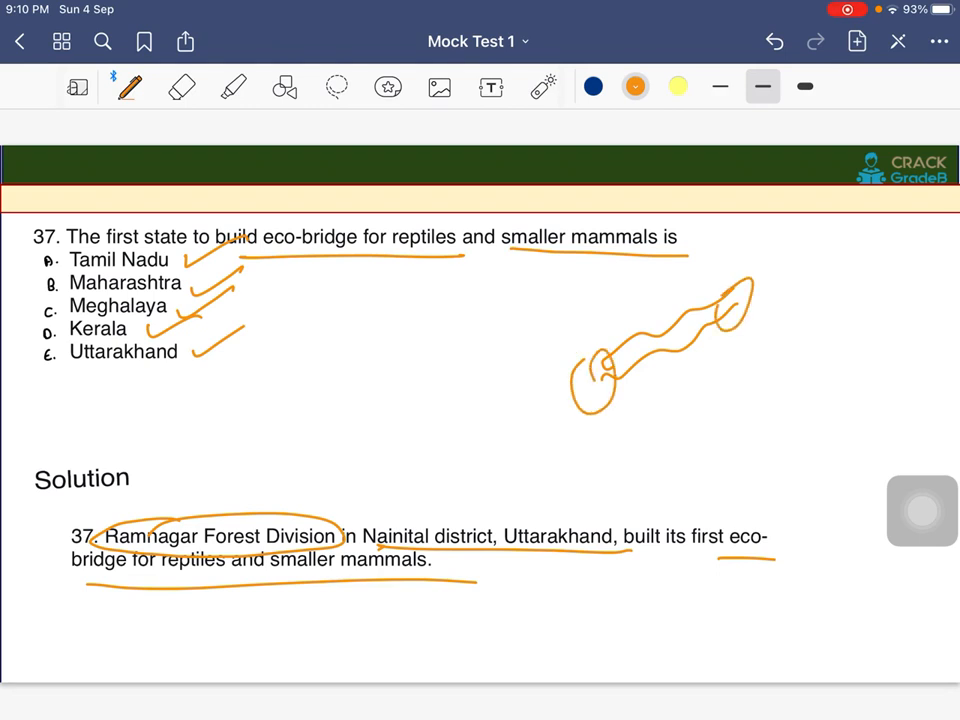
pyautogui.moveTo(660, 396); pyautogui.dragTo(716, 396)
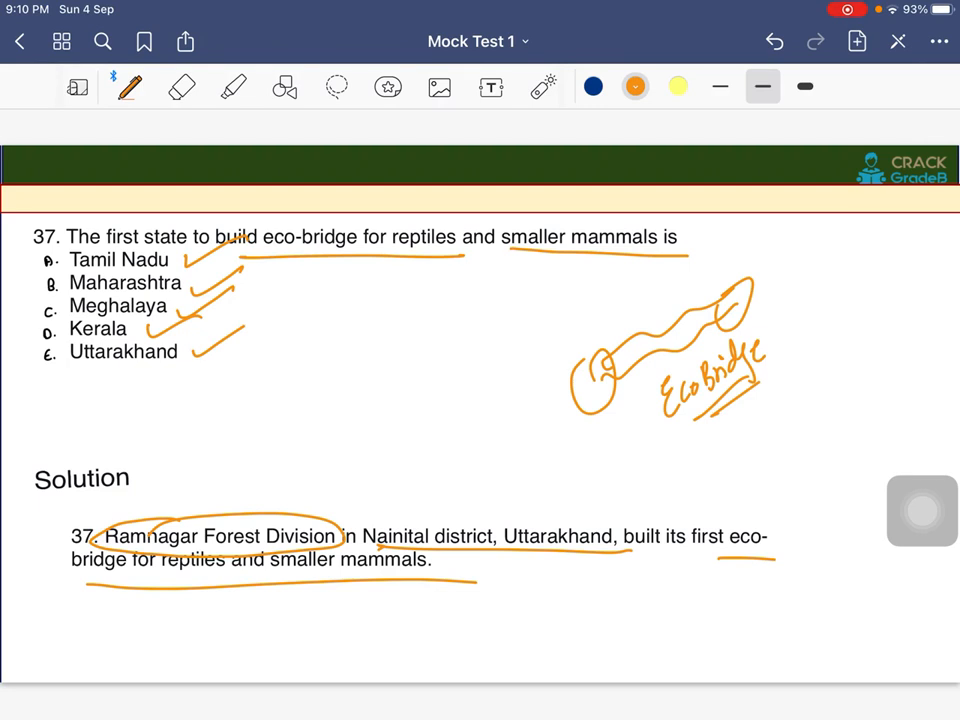
pyautogui.moveTo(796, 344); pyautogui.dragTo(796, 390)
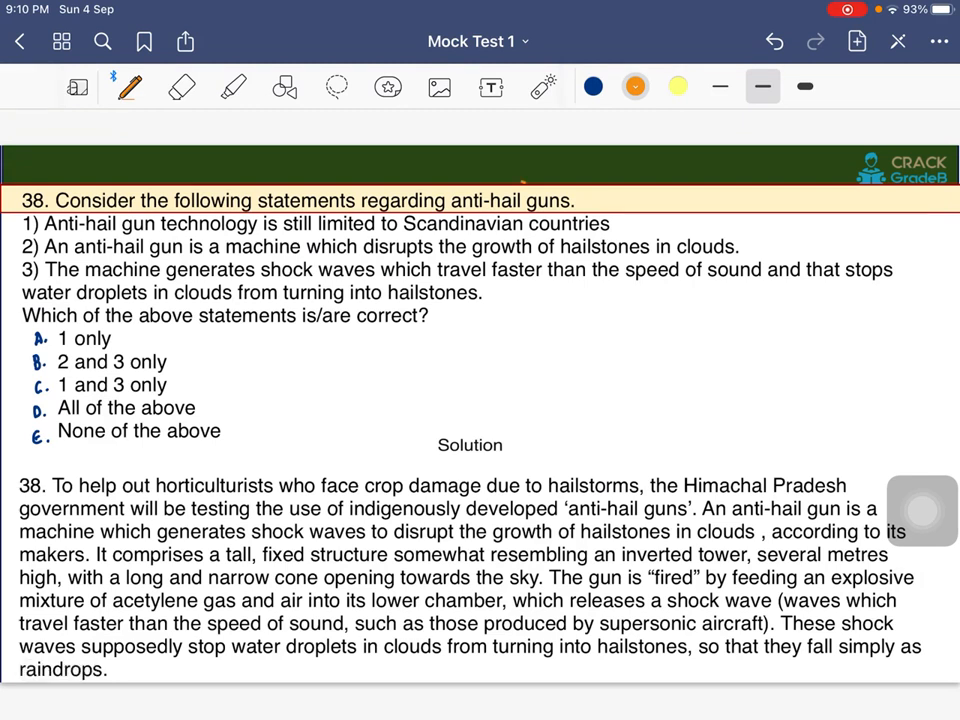
# - Underline a key phrase in question 38 on anti-hail guns with the orange pen
pyautogui.moveTo(440, 200); pyautogui.dragTo(600, 200)
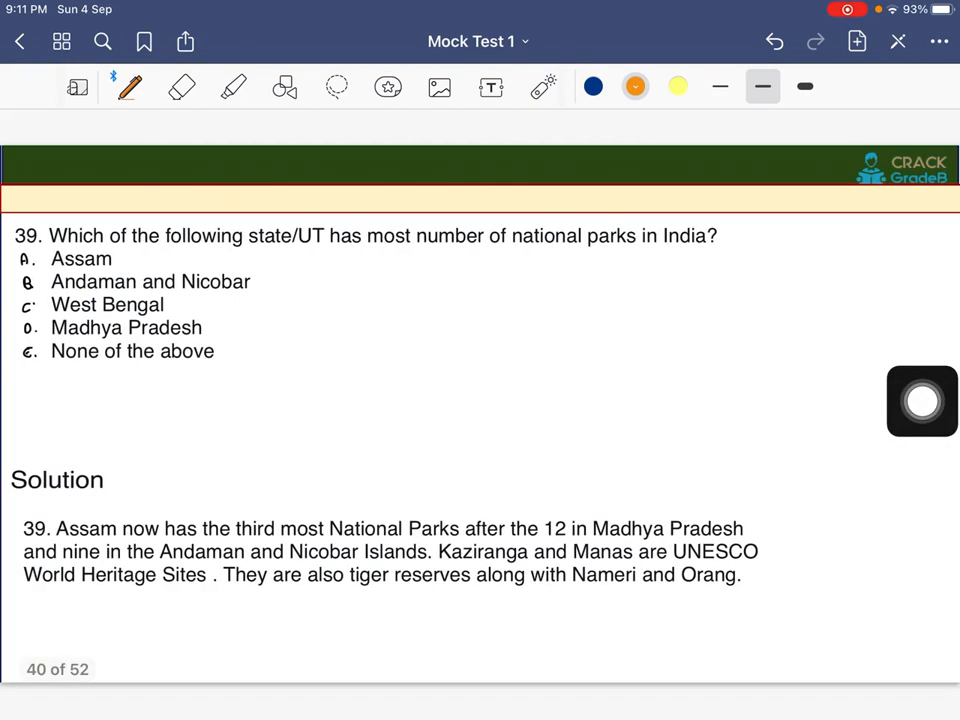
# - Underline state/UT, circle Madhya Pradesh, and underline the 12 and nine park counts in the solution
pyautogui.moveTo(232, 252); pyautogui.dragTo(370, 248)
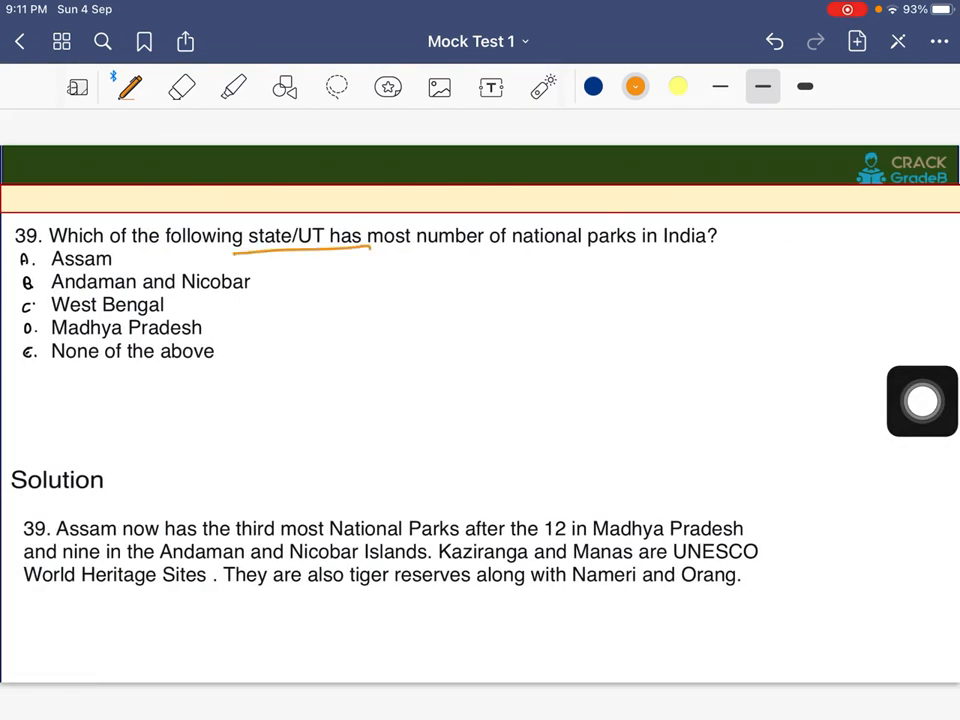
pyautogui.moveTo(376, 216); pyautogui.dragTo(420, 250)
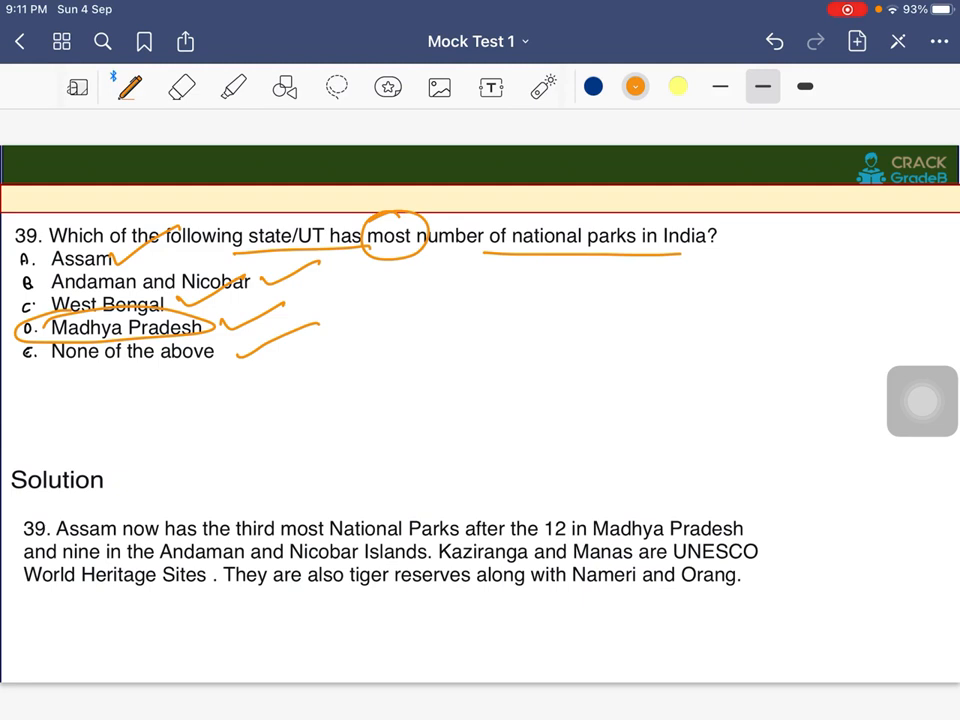
pyautogui.moveTo(496, 542); pyautogui.dragTo(760, 540)
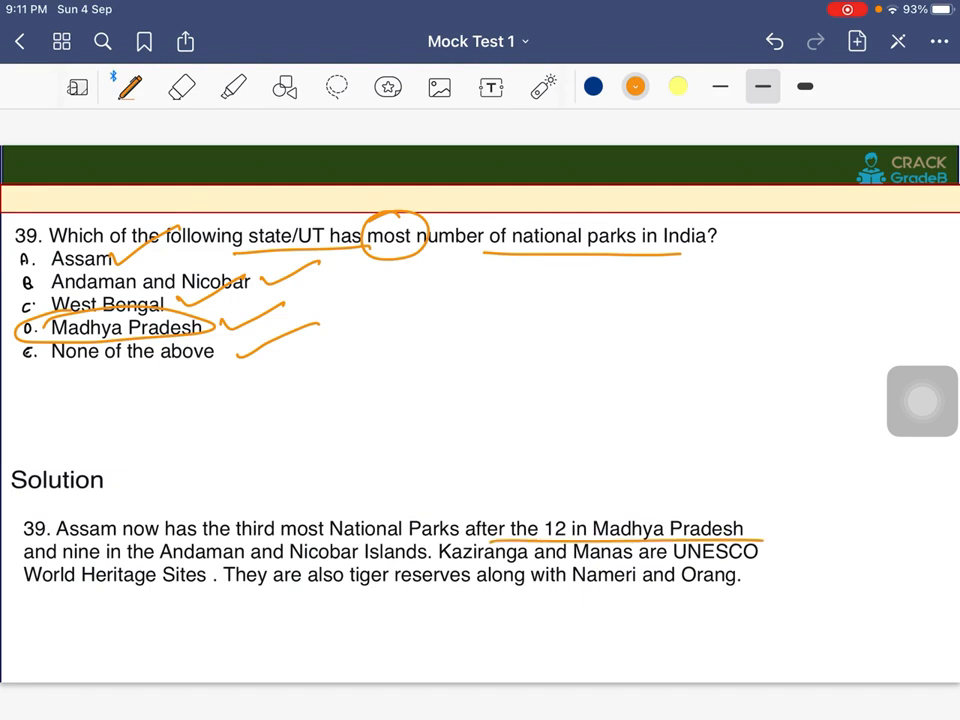
pyautogui.moveTo(56, 556); pyautogui.dragTo(416, 548)
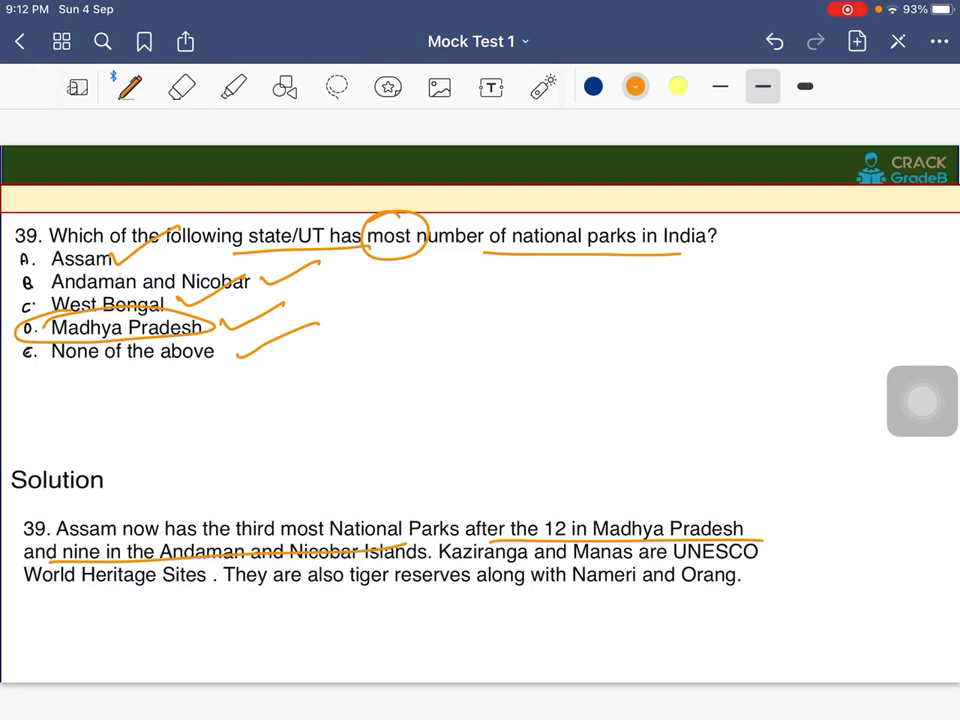
# - Draw an arrow up toward the options and move on to question 40's page
pyautogui.moveTo(624, 436); pyautogui.dragTo(650, 356)
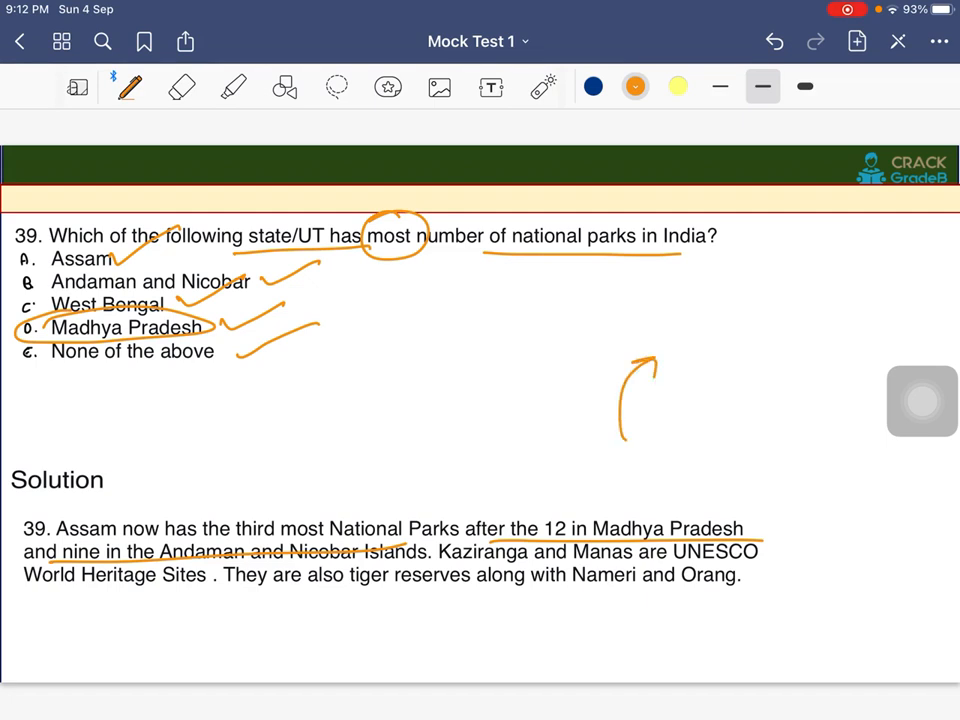
pyautogui.moveTo(690, 264); pyautogui.dragTo(724, 410)
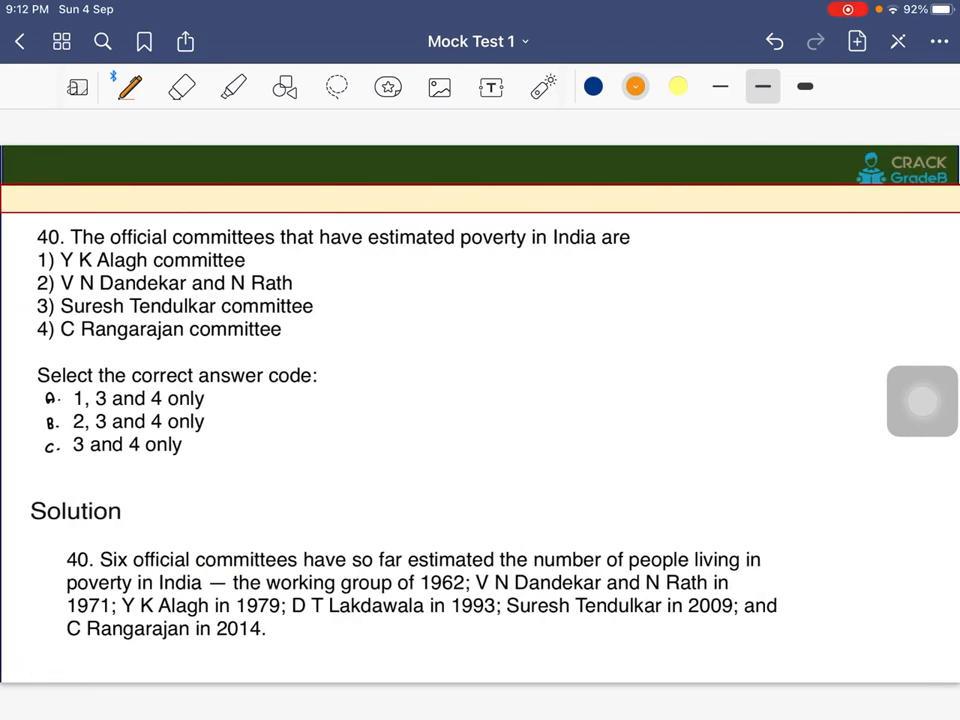
# - Underline 'have estimated poverty in India', tick the four committees, and move to question 41
pyautogui.moveTo(360, 258); pyautogui.dragTo(590, 258)
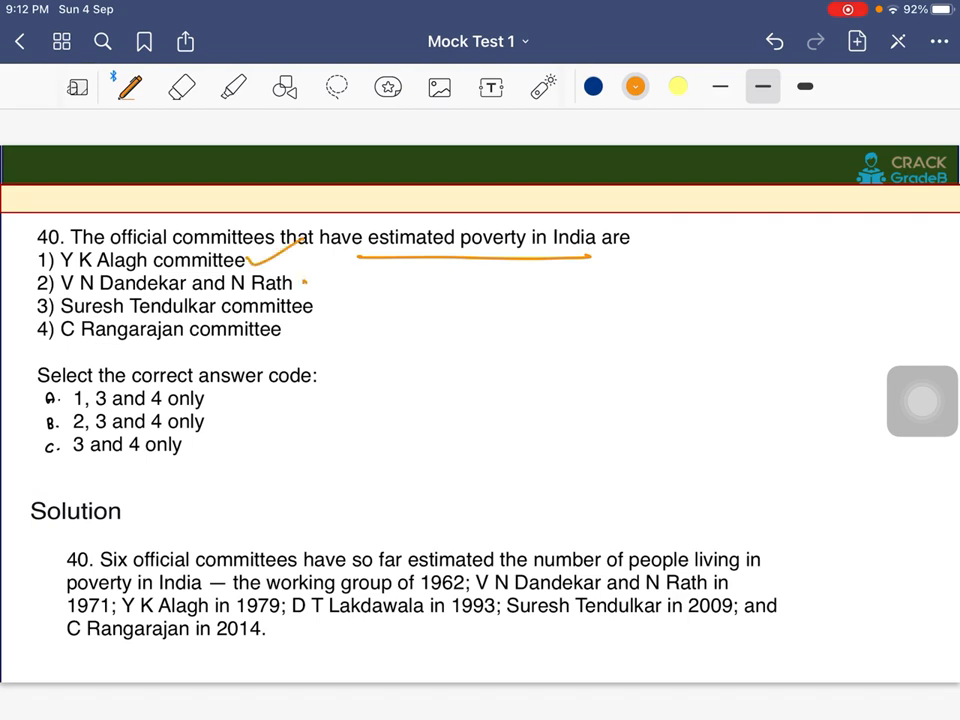
pyautogui.moveTo(304, 280); pyautogui.dragTo(340, 264)
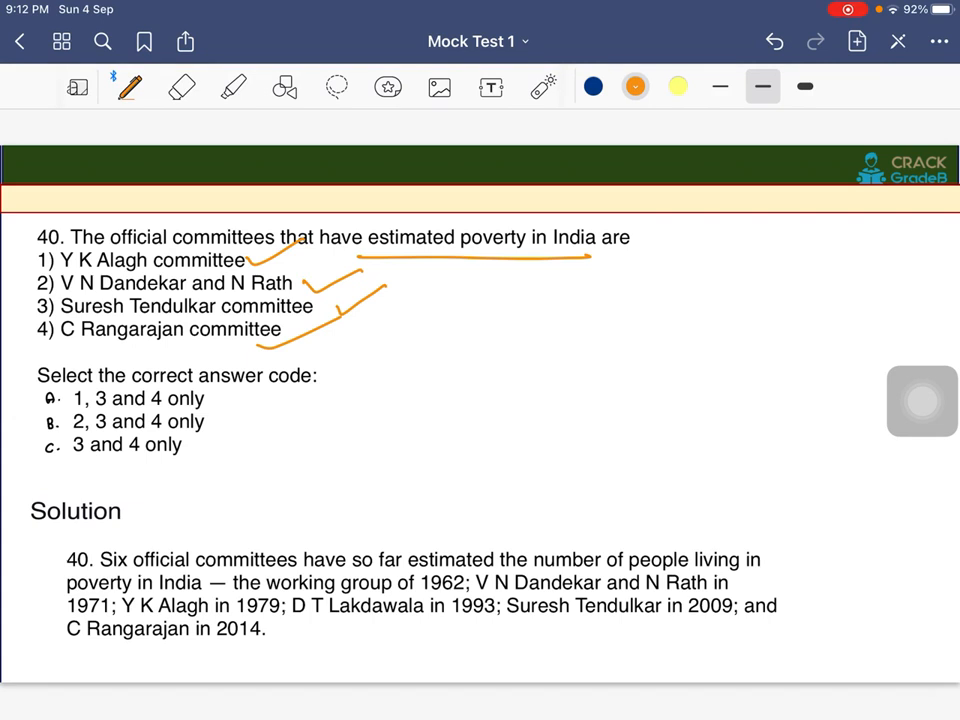
pyautogui.moveTo(90, 260); pyautogui.dragTo(244, 260)
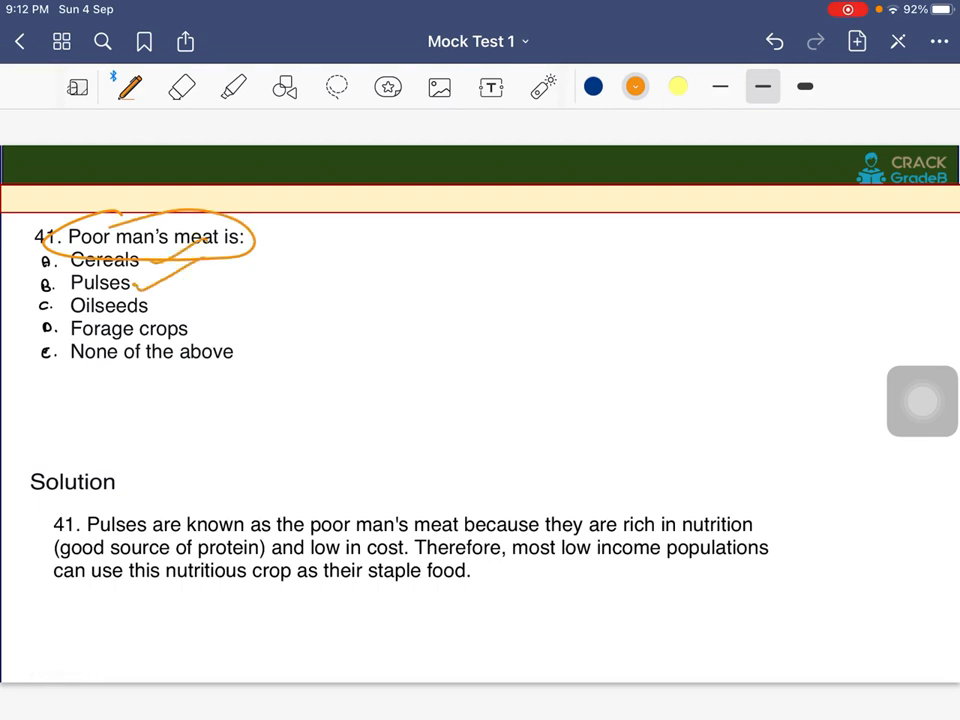
# - Tick options, underline the pulses explanation, sketch and circle Pulses, then move to question 42
pyautogui.moveTo(180, 260); pyautogui.dragTo(296, 330)
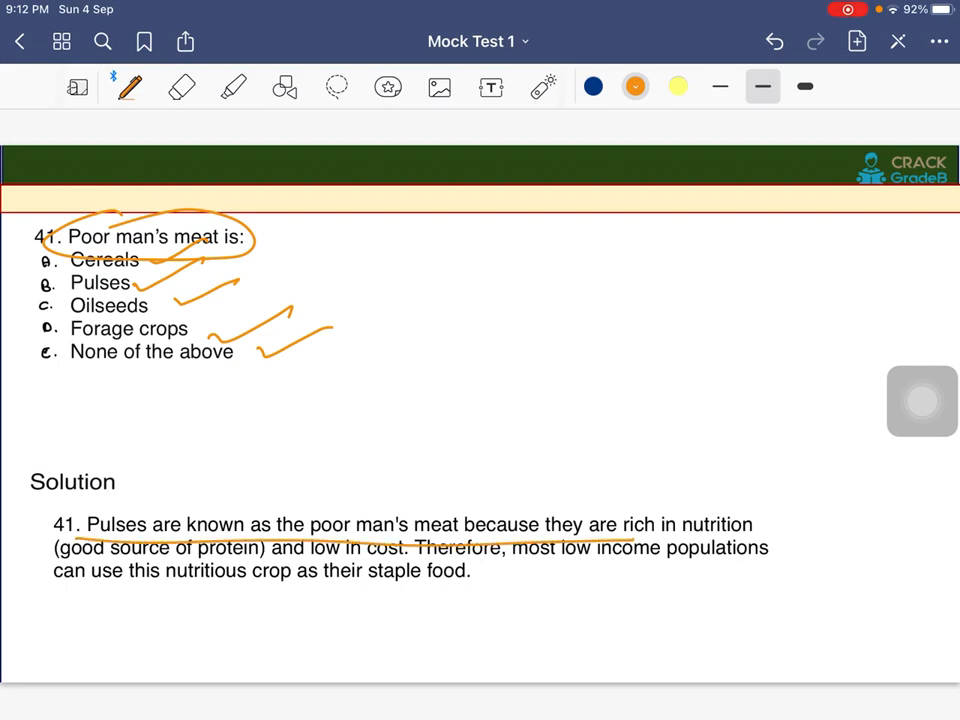
pyautogui.moveTo(520, 404); pyautogui.dragTo(570, 344)
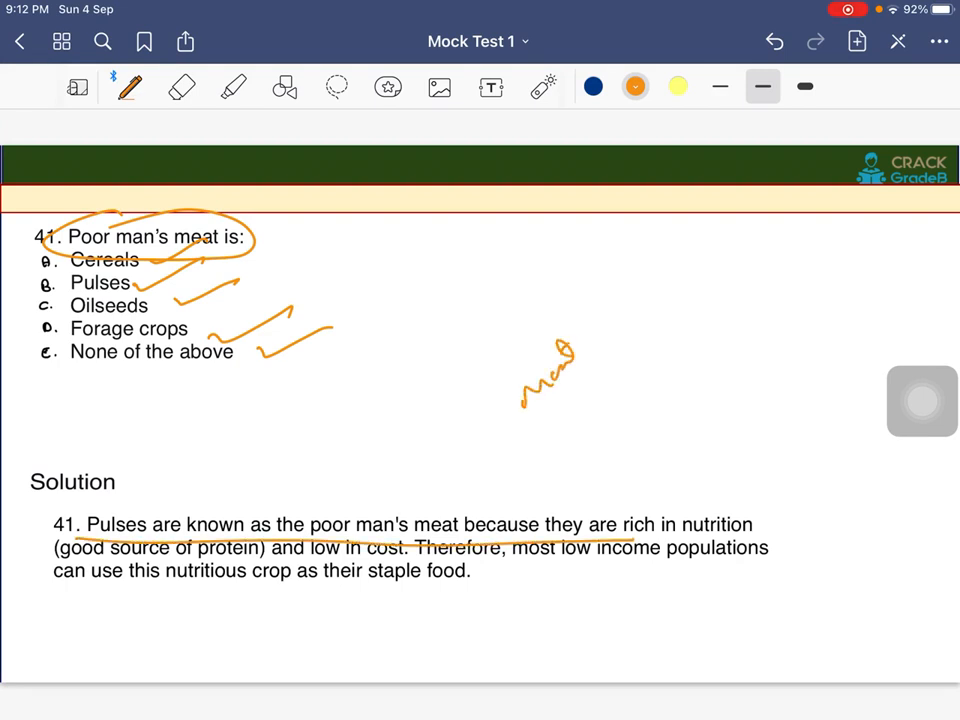
pyautogui.moveTo(580, 356); pyautogui.dragTo(660, 270)
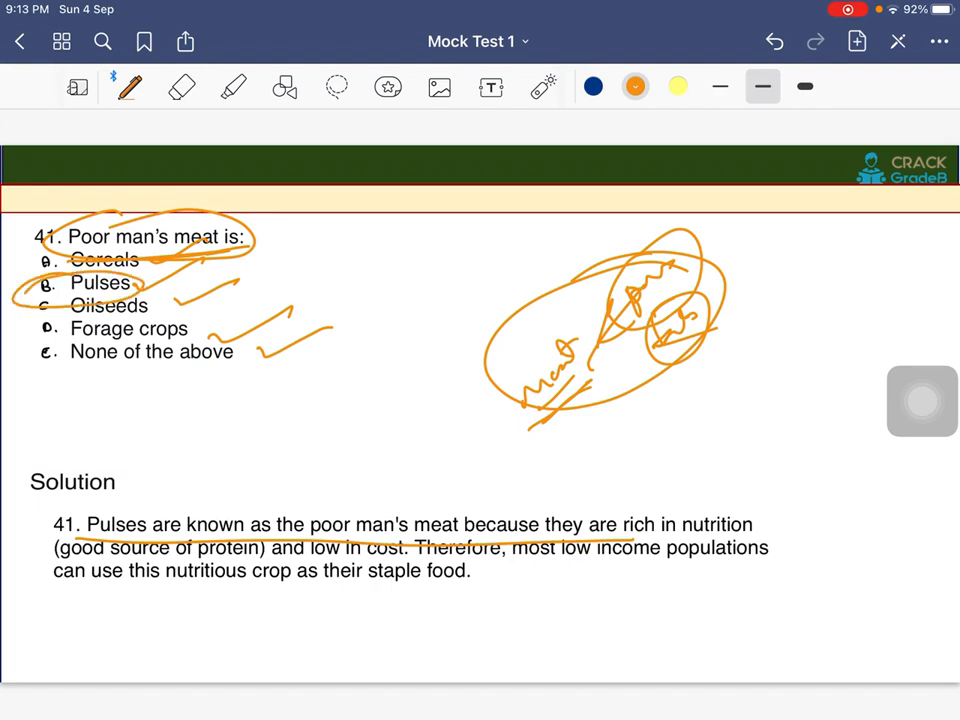
pyautogui.moveTo(96, 596); pyautogui.dragTo(550, 580)
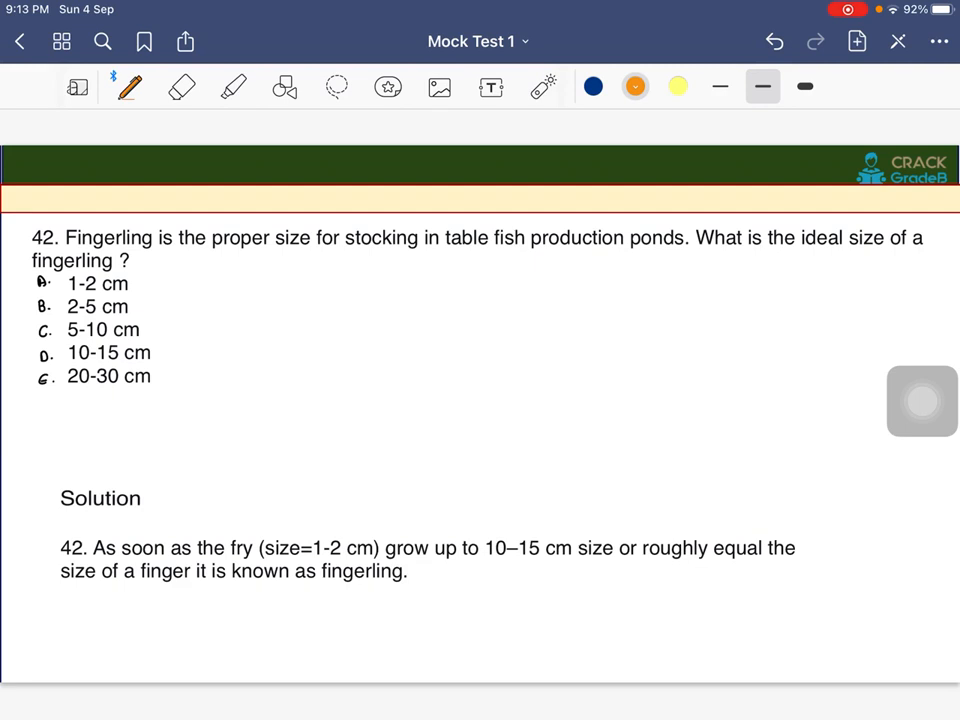
# - Underline 'proper size for stocking', 'table fish production ponds' and 'ideal size of a fingerling'
pyautogui.moveTo(184, 260); pyautogui.dragTo(426, 256)
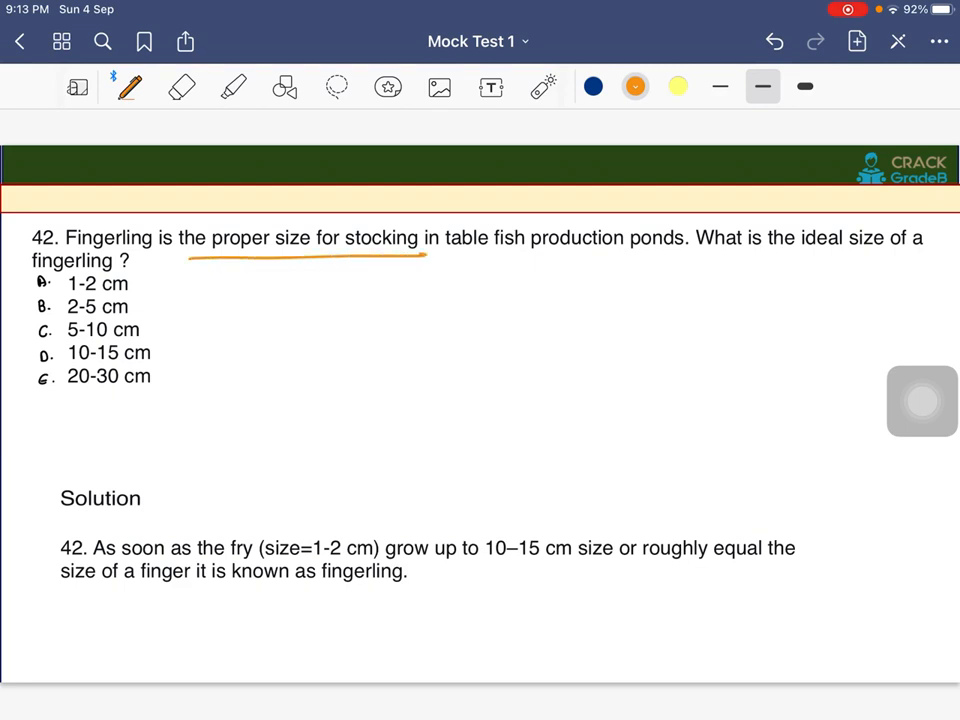
pyautogui.moveTo(444, 256); pyautogui.dragTo(636, 256)
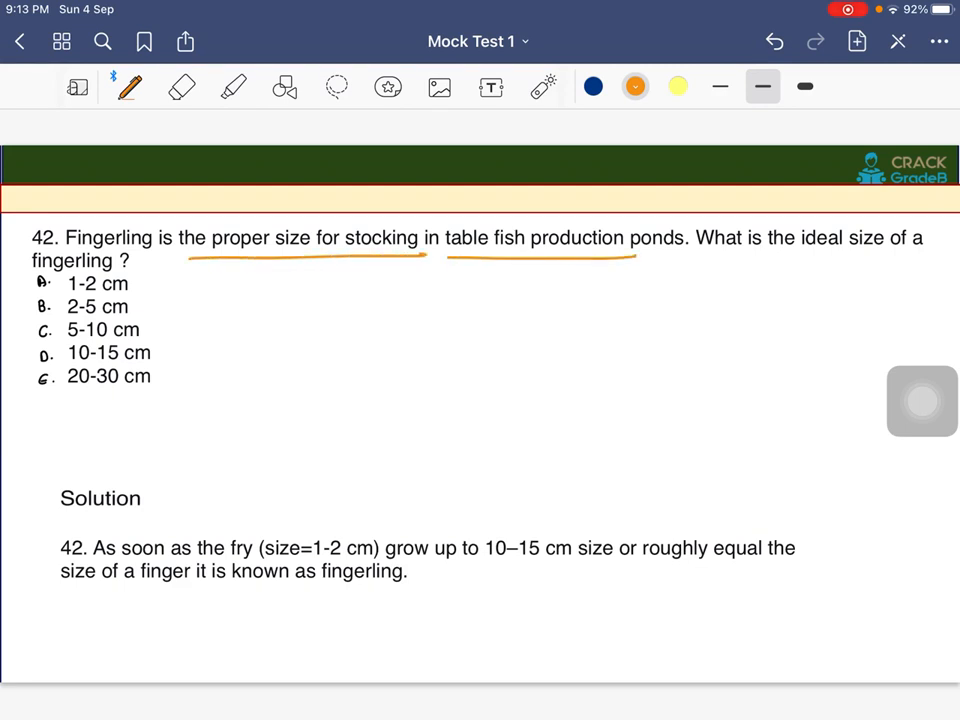
pyautogui.moveTo(698, 254); pyautogui.dragTo(924, 250)
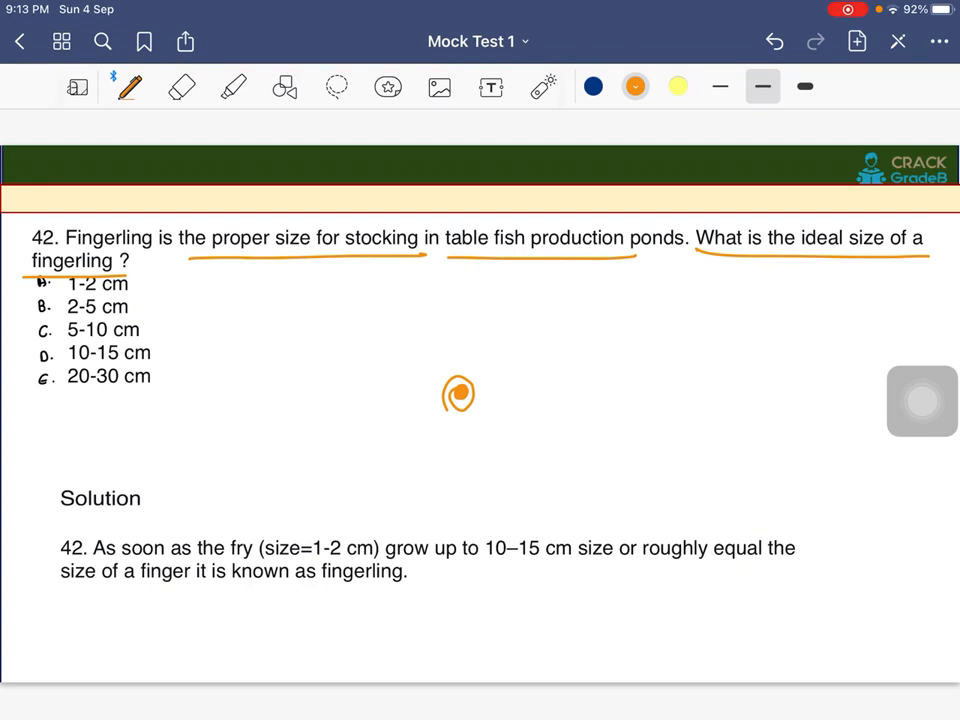
# - Sketch the fry growing into a fingerling beside the solution and label it 'fingerling'
pyautogui.moveTo(262, 560); pyautogui.dragTo(458, 556)
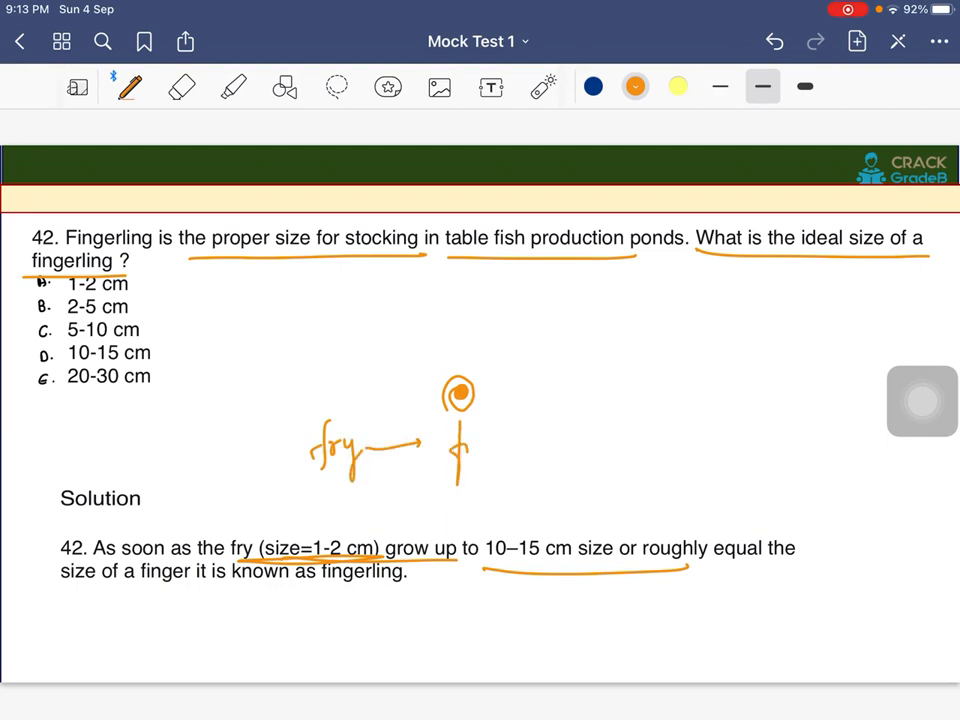
pyautogui.moveTo(440, 444); pyautogui.dragTo(536, 444)
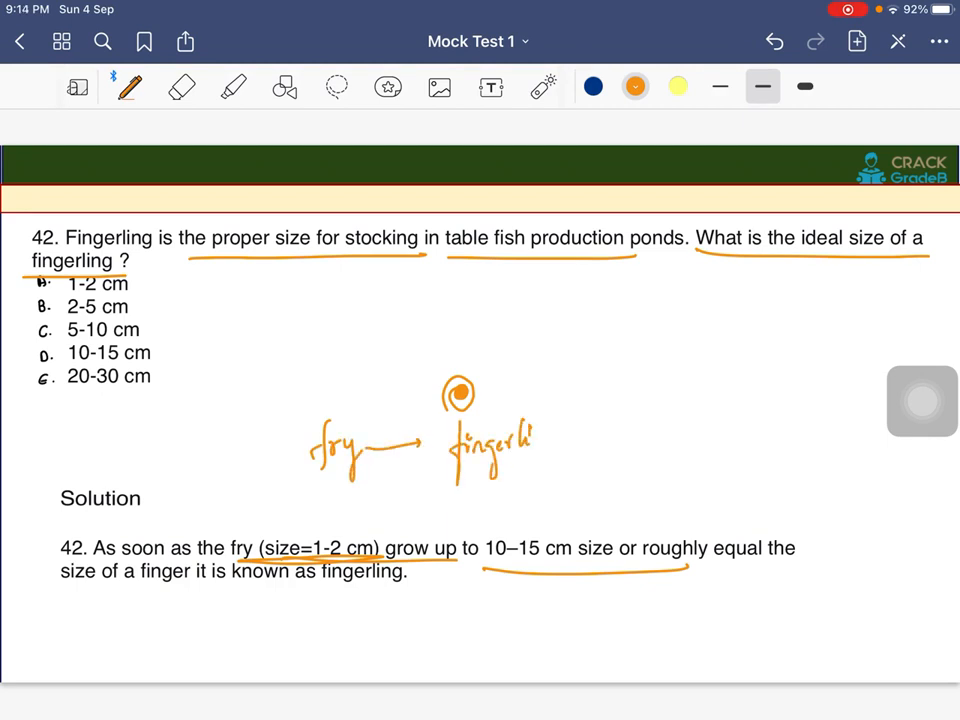
pyautogui.moveTo(540, 440); pyautogui.dragTo(690, 440)
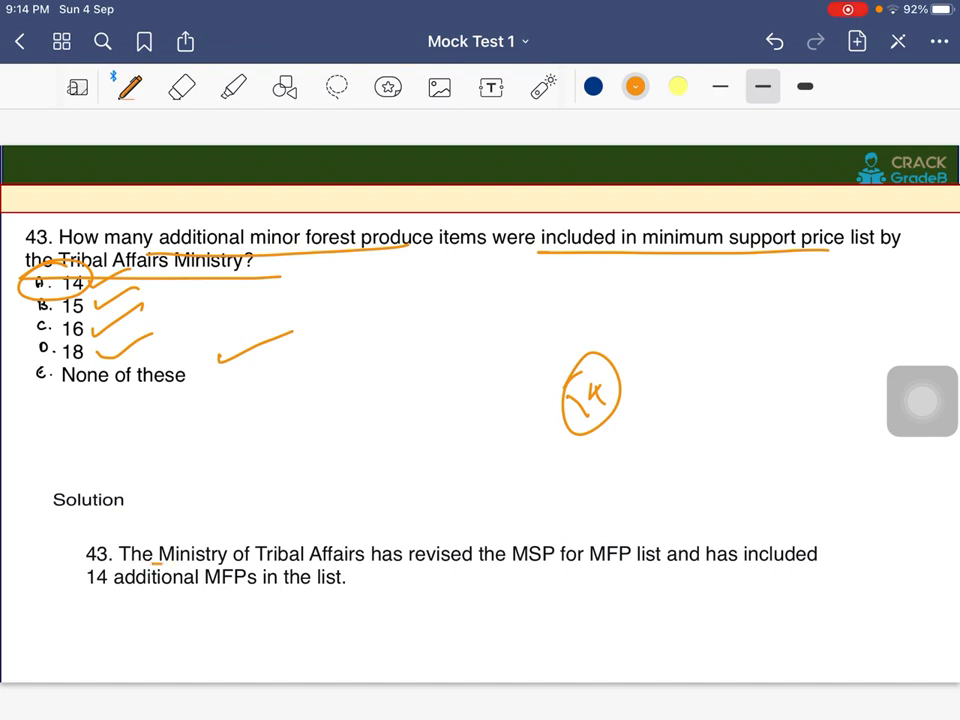
# - Underline 'Ministry of Tribal Affairs has revised the' in question 43's solution and move to question 44
pyautogui.moveTo(156, 566); pyautogui.dragTo(504, 552)
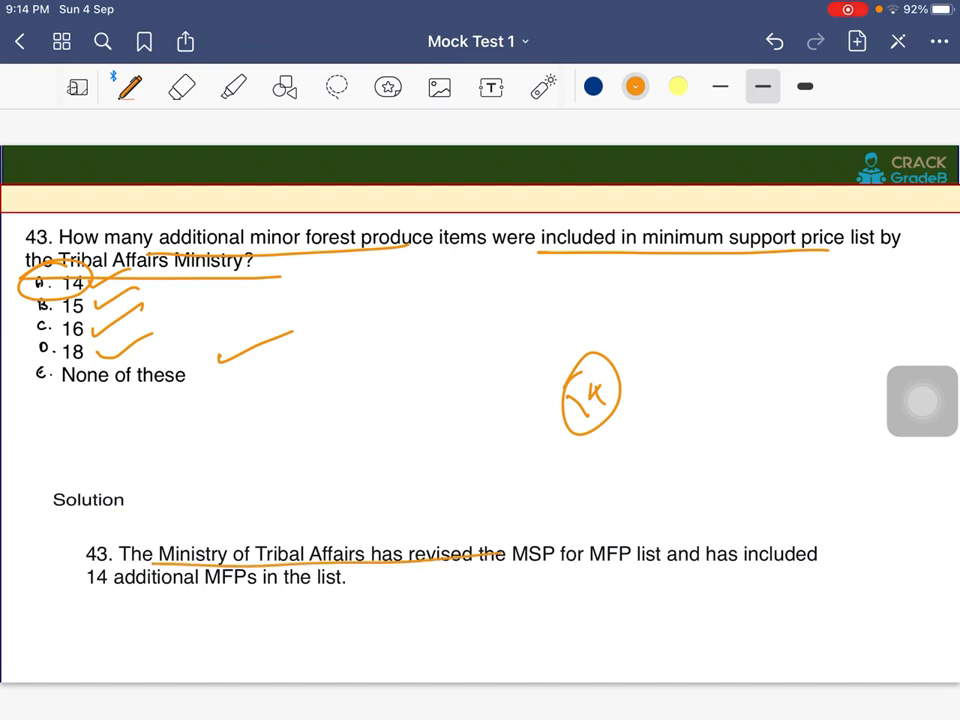
pyautogui.hscroll(-3)
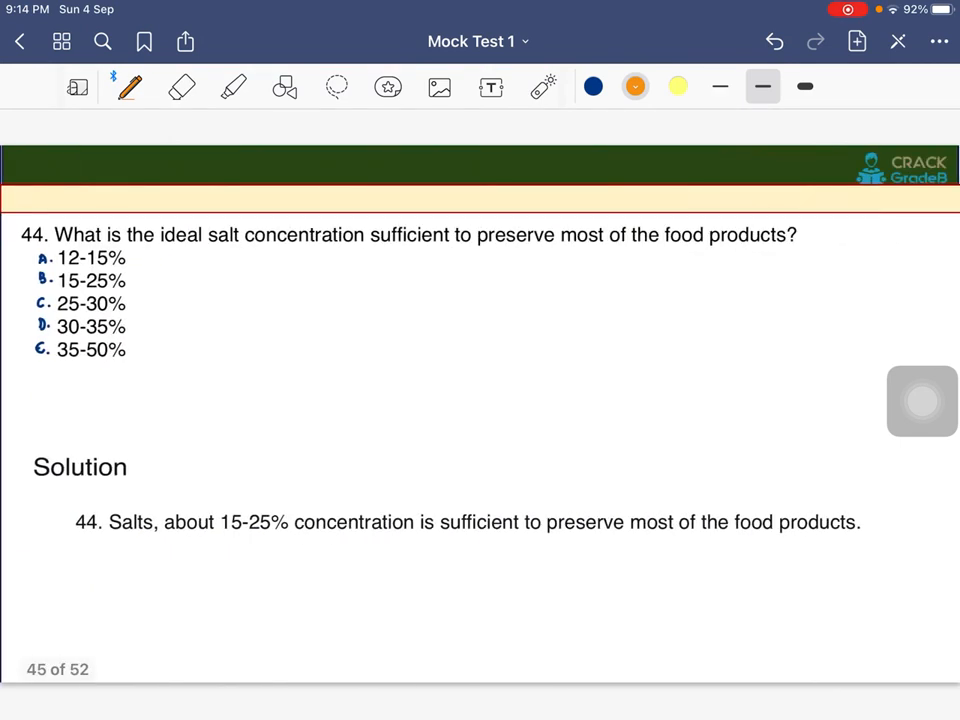
# - Underline question 44's key terms and circle 15-25% in its solution
pyautogui.moveTo(148, 256); pyautogui.dragTo(400, 250)
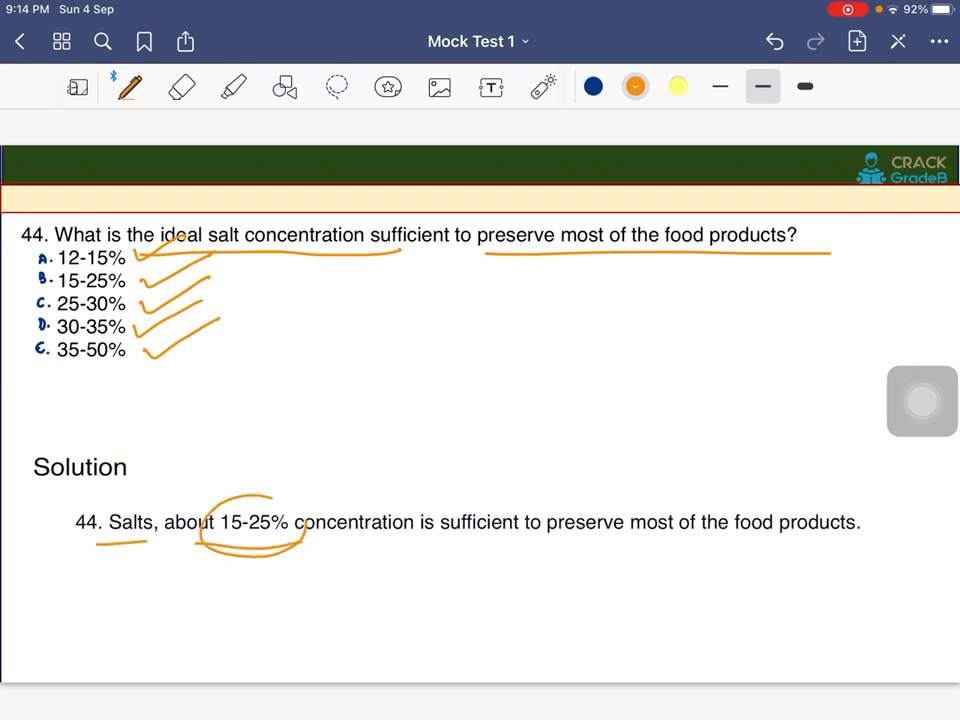
pyautogui.moveTo(444, 544); pyautogui.dragTo(856, 556)
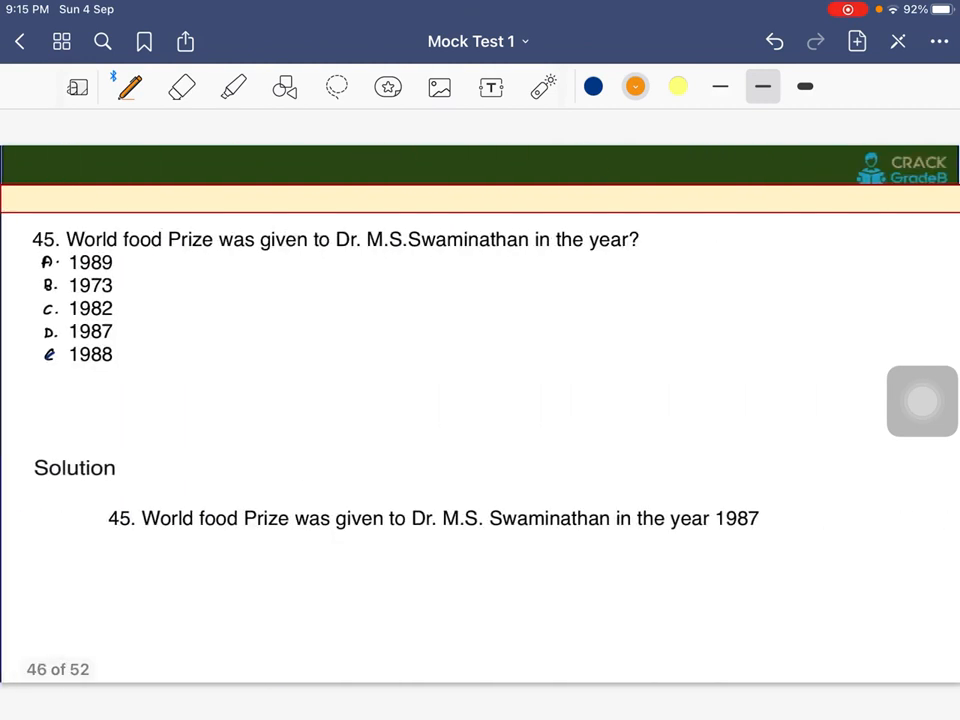
# - Underline 'who received the World food Prize' in question 45 and move to question 46
pyautogui.moveTo(284, 258); pyautogui.dragTo(518, 258)
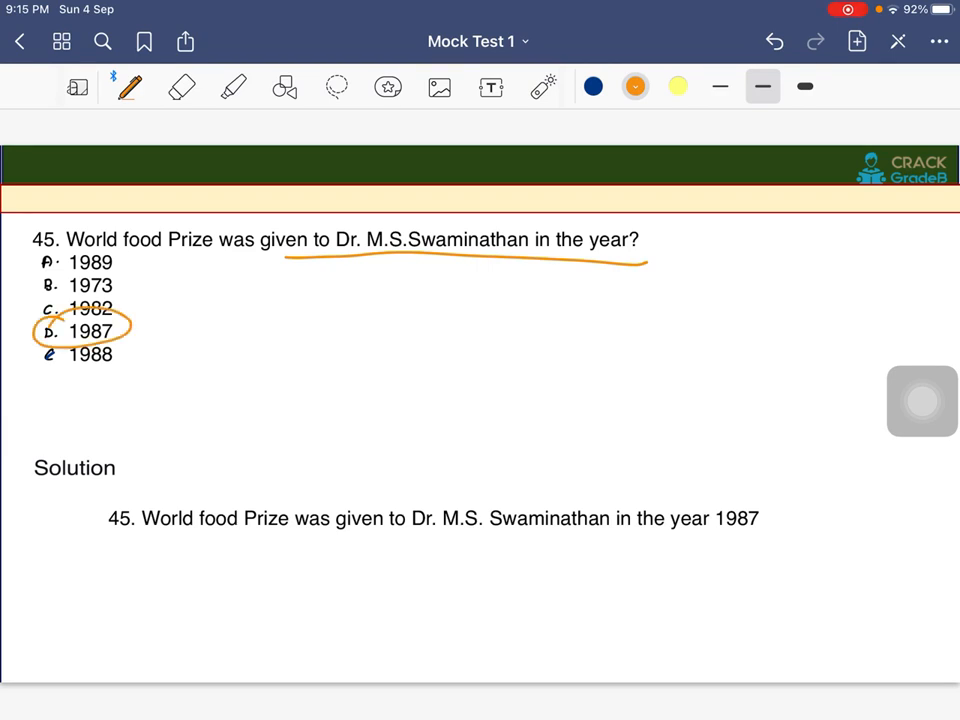
pyautogui.scroll(-3)
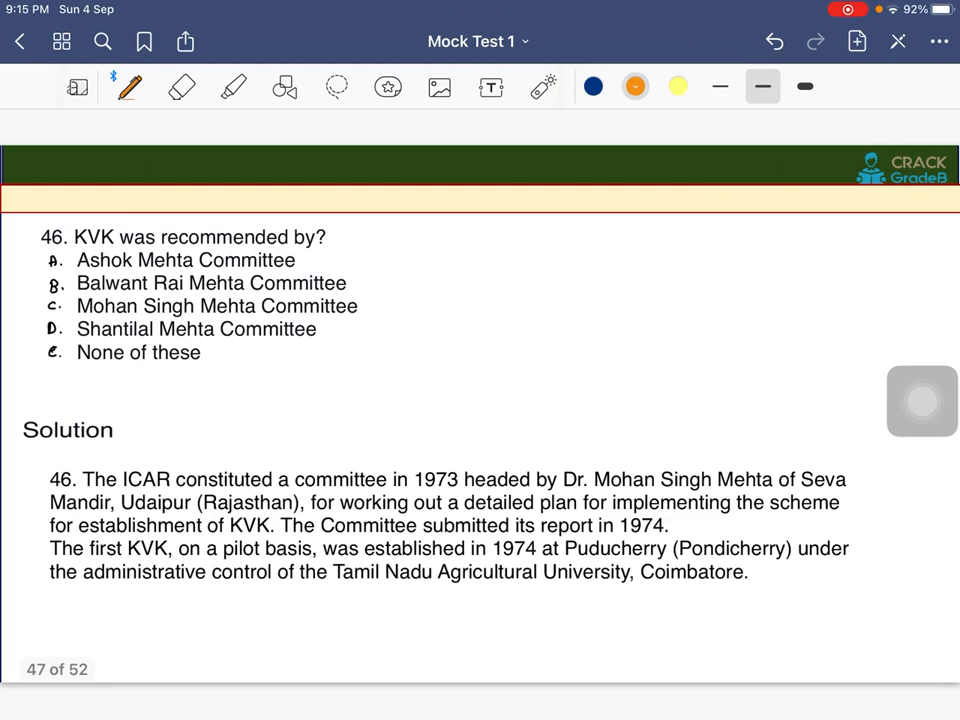
# - Underline 'KVK was recommended by', tick options, circle Mohan Singh Mehta Committee, and move to question 47
pyautogui.moveTo(60, 248); pyautogui.dragTo(352, 244)
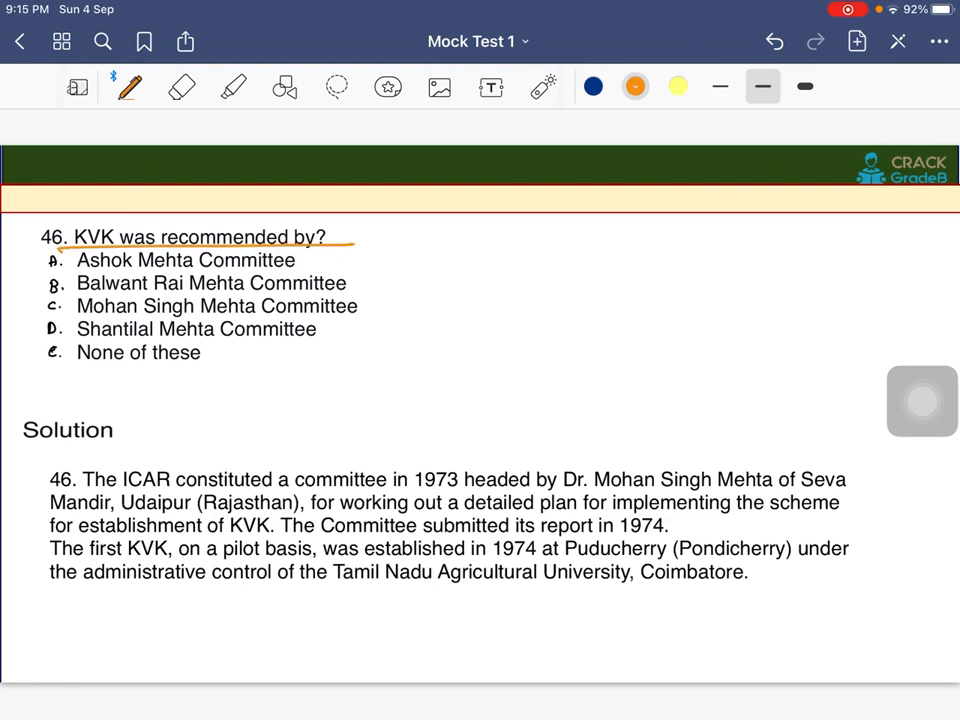
pyautogui.moveTo(296, 268); pyautogui.dragTo(344, 256)
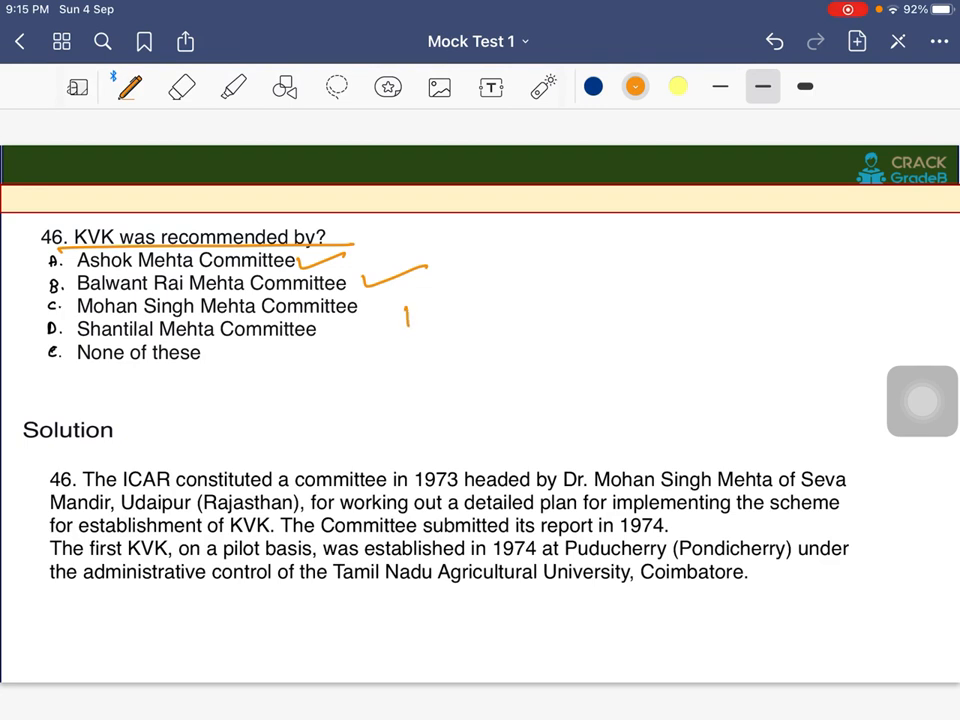
pyautogui.moveTo(410, 330); pyautogui.dragTo(504, 298)
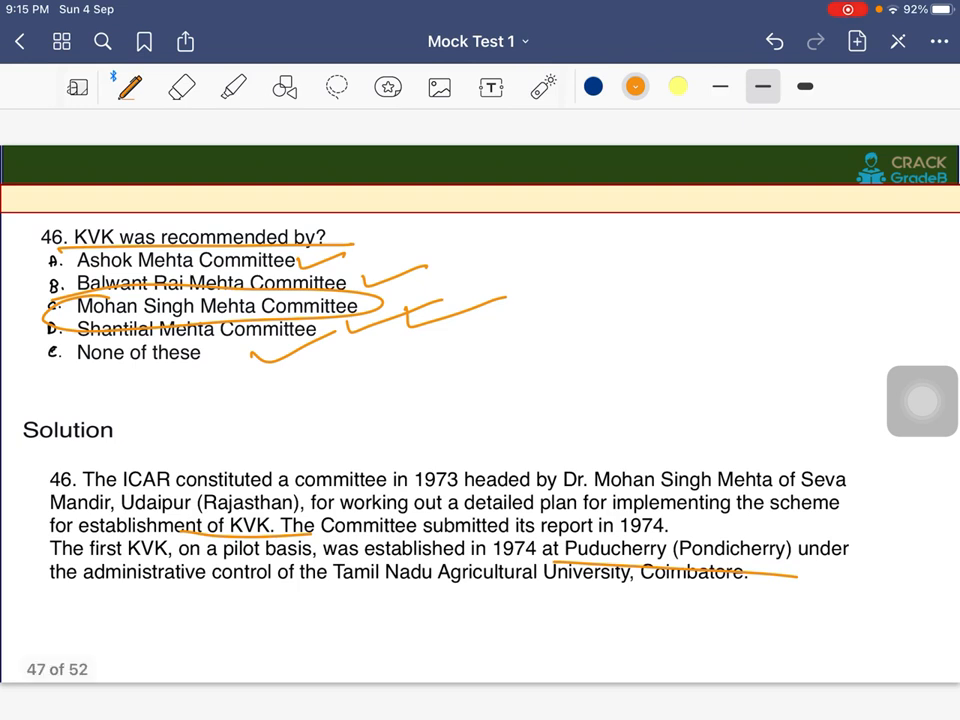
pyautogui.scroll(-3)
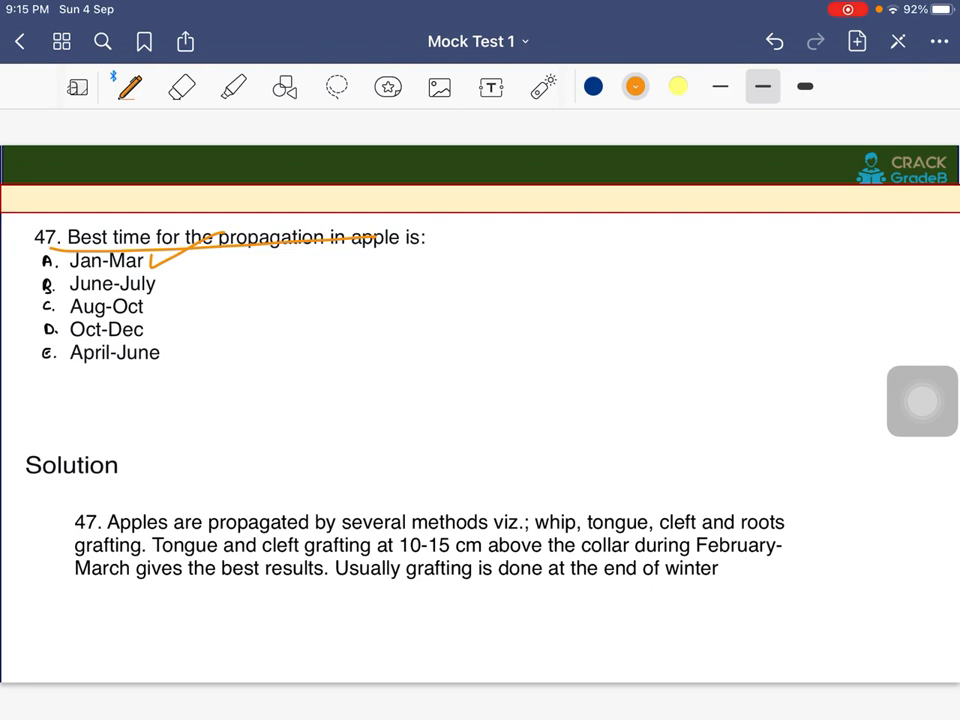
# - Tick option A Jan-Mar on question 47 about apple propagation
pyautogui.moveTo(150, 300); pyautogui.dragTo(210, 284)
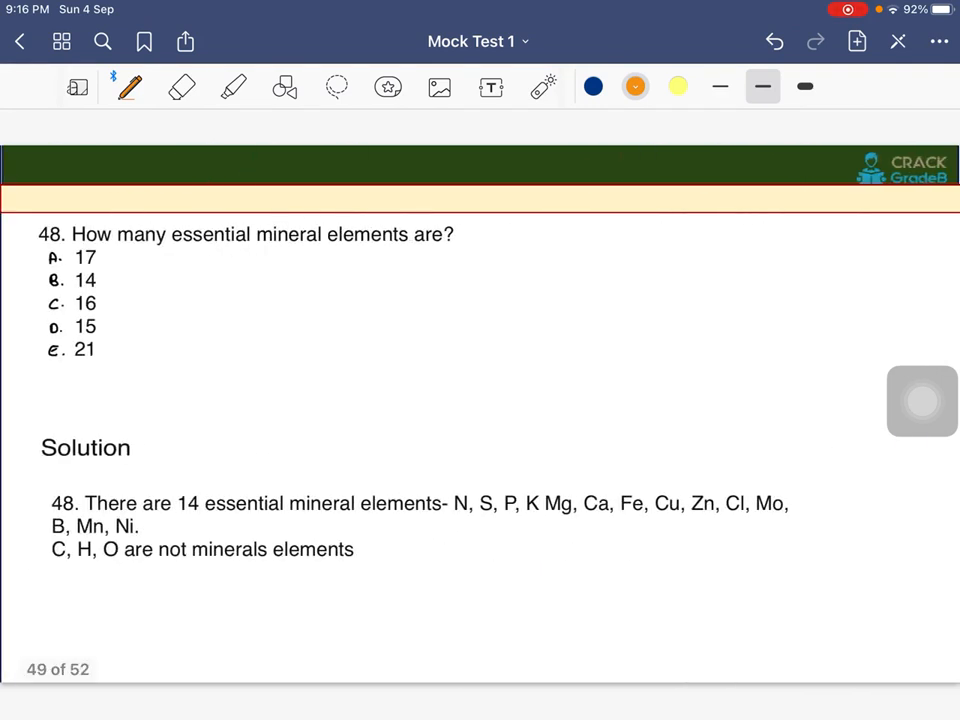
# - Underline question 48's wording, tick each option, circle '14 essential' and underline the solution sentence
pyautogui.moveTo(76, 256); pyautogui.dragTo(456, 248)
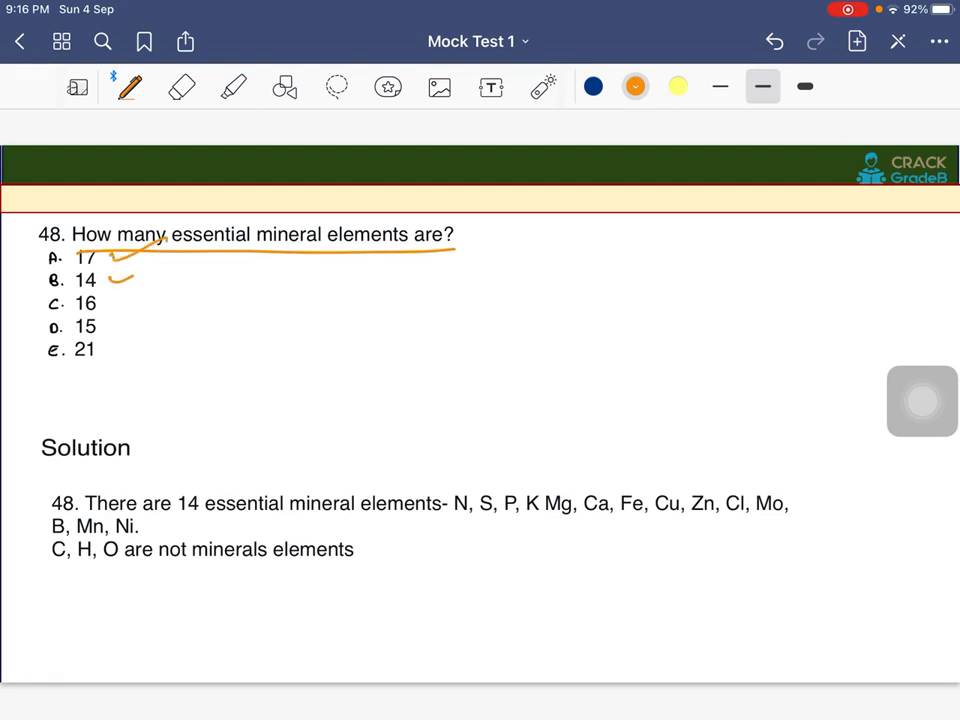
pyautogui.moveTo(110, 300); pyautogui.dragTo(176, 350)
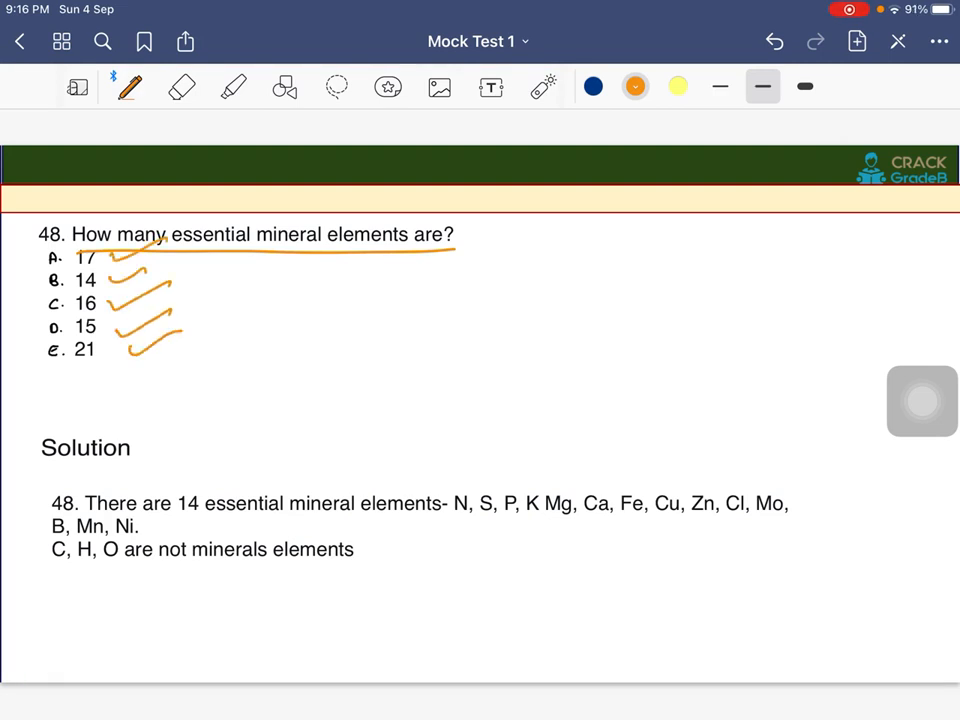
pyautogui.moveTo(176, 500); pyautogui.dragTo(284, 510)
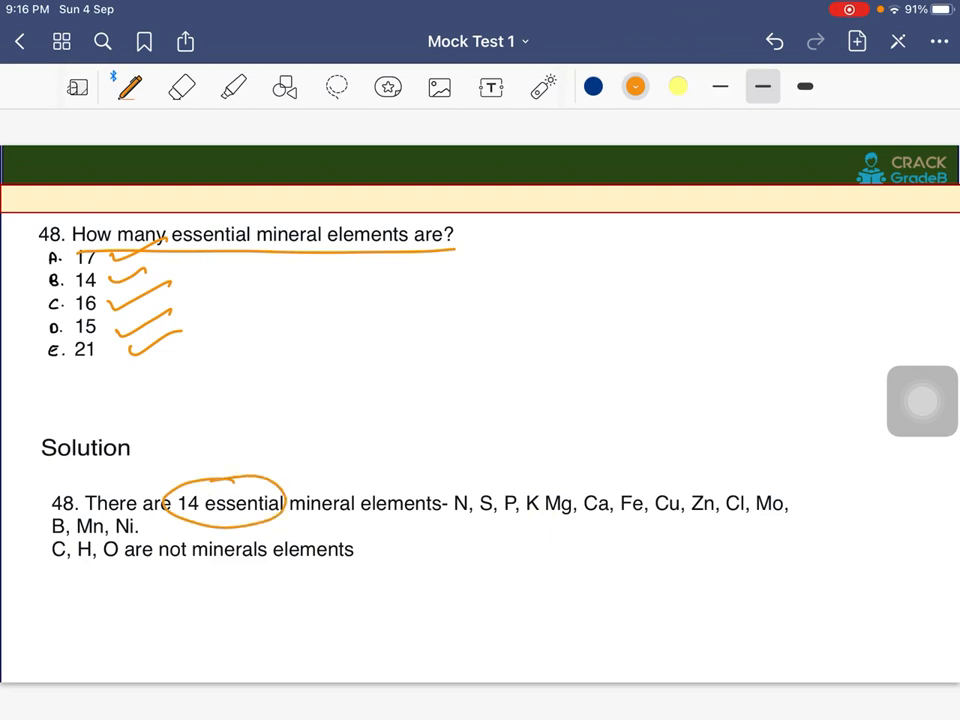
pyautogui.moveTo(48, 568); pyautogui.dragTo(404, 560)
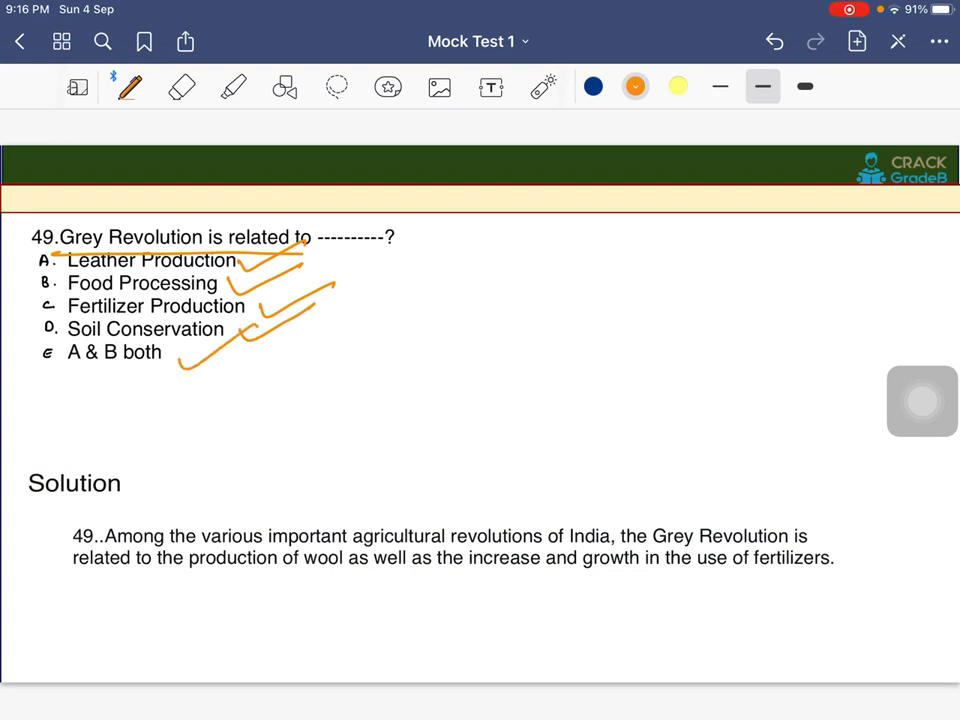
# - Mark question 49's Grey Revolution options with an orange stroke beside them
pyautogui.moveTo(30, 310); pyautogui.dragTo(250, 300)
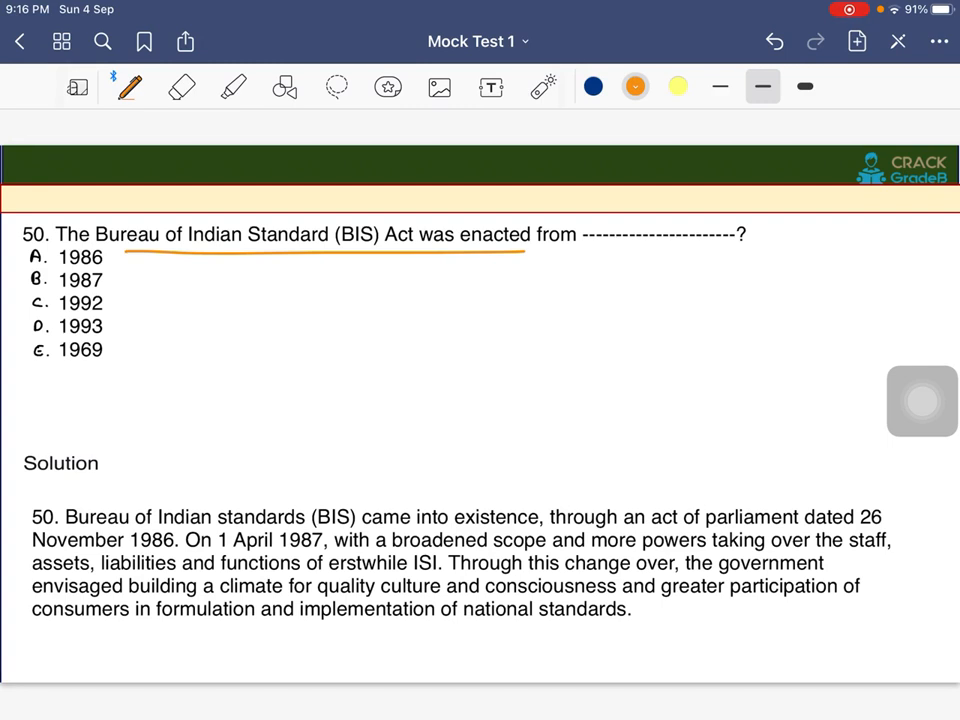
# - Circle 1986 as question 50's answer with its solution underlined, then scroll to the answer key page
pyautogui.moveTo(64, 530); pyautogui.dragTo(622, 528)
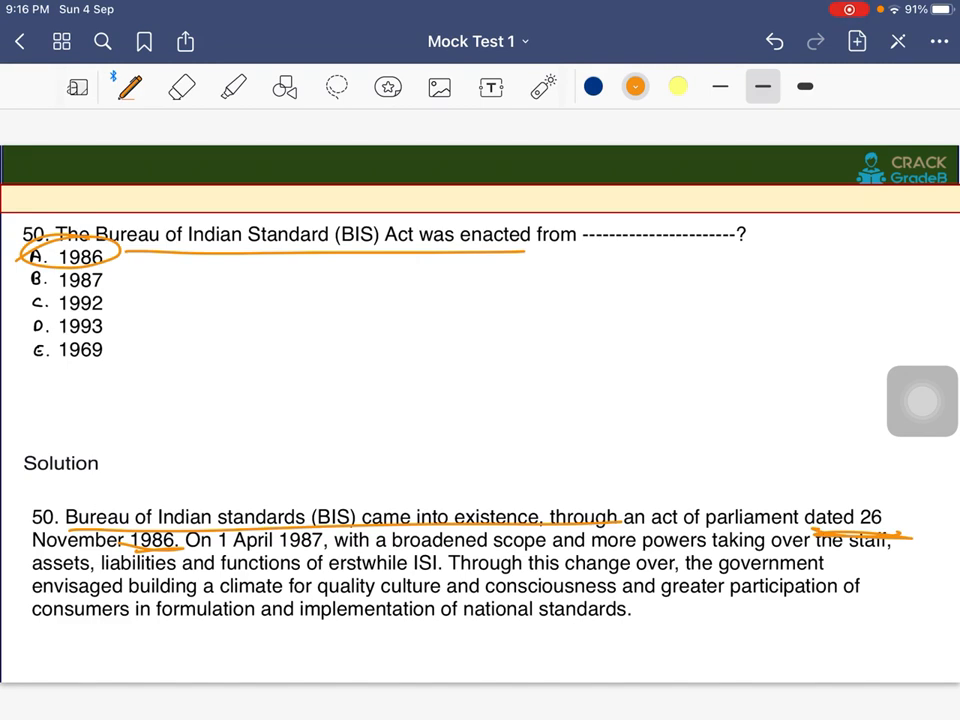
pyautogui.scroll(-3)
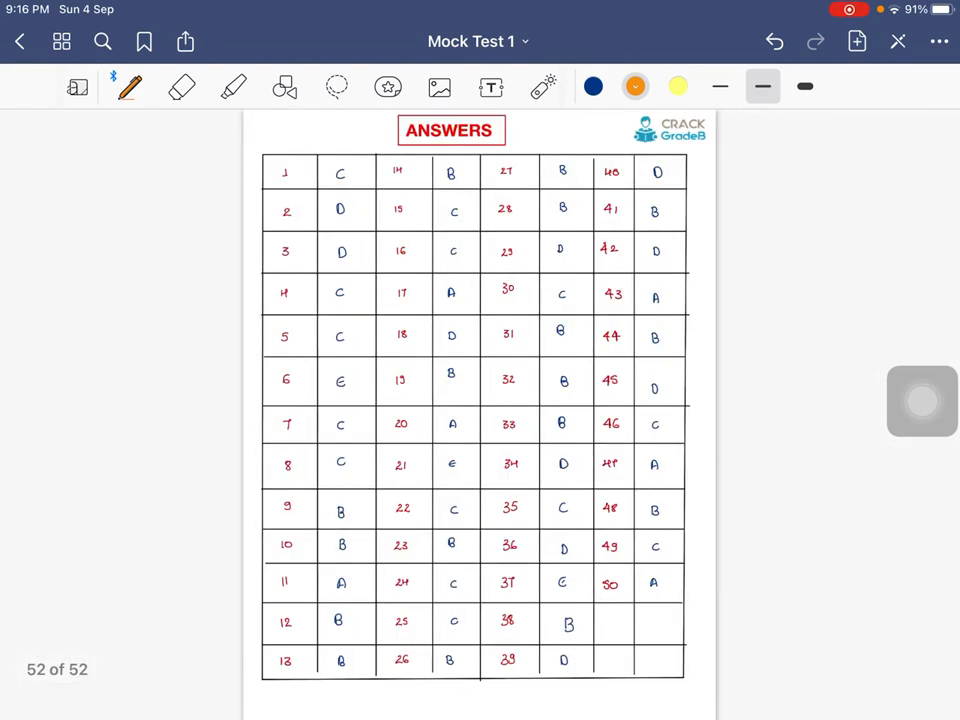